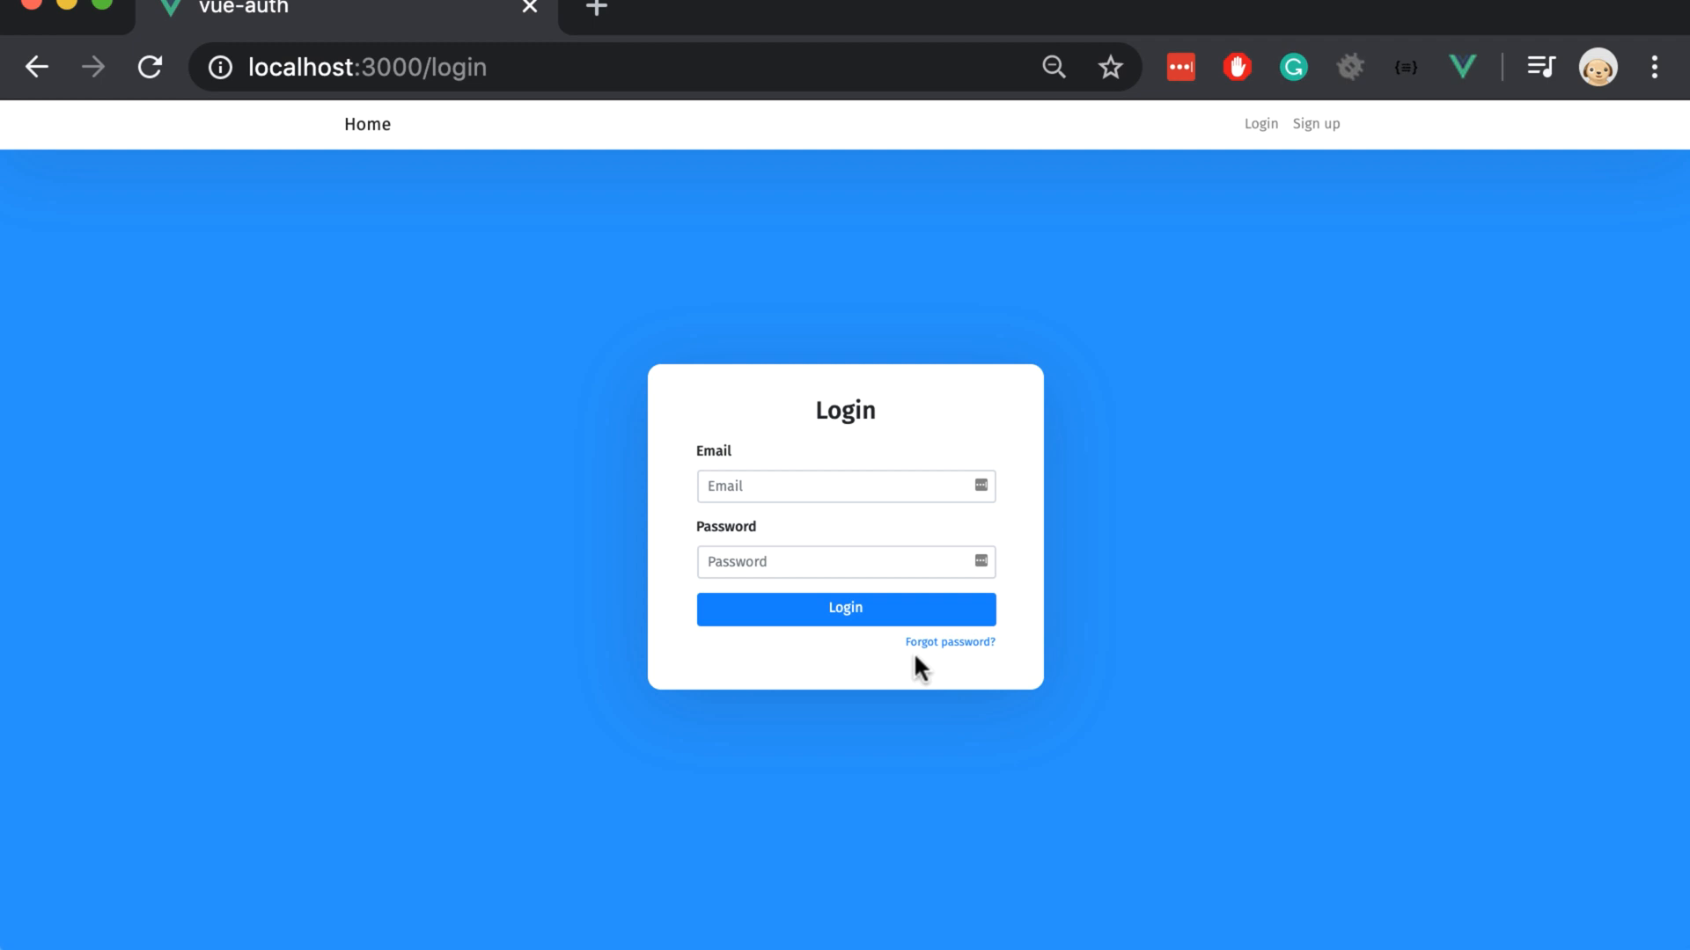
pyautogui.click(845, 486)
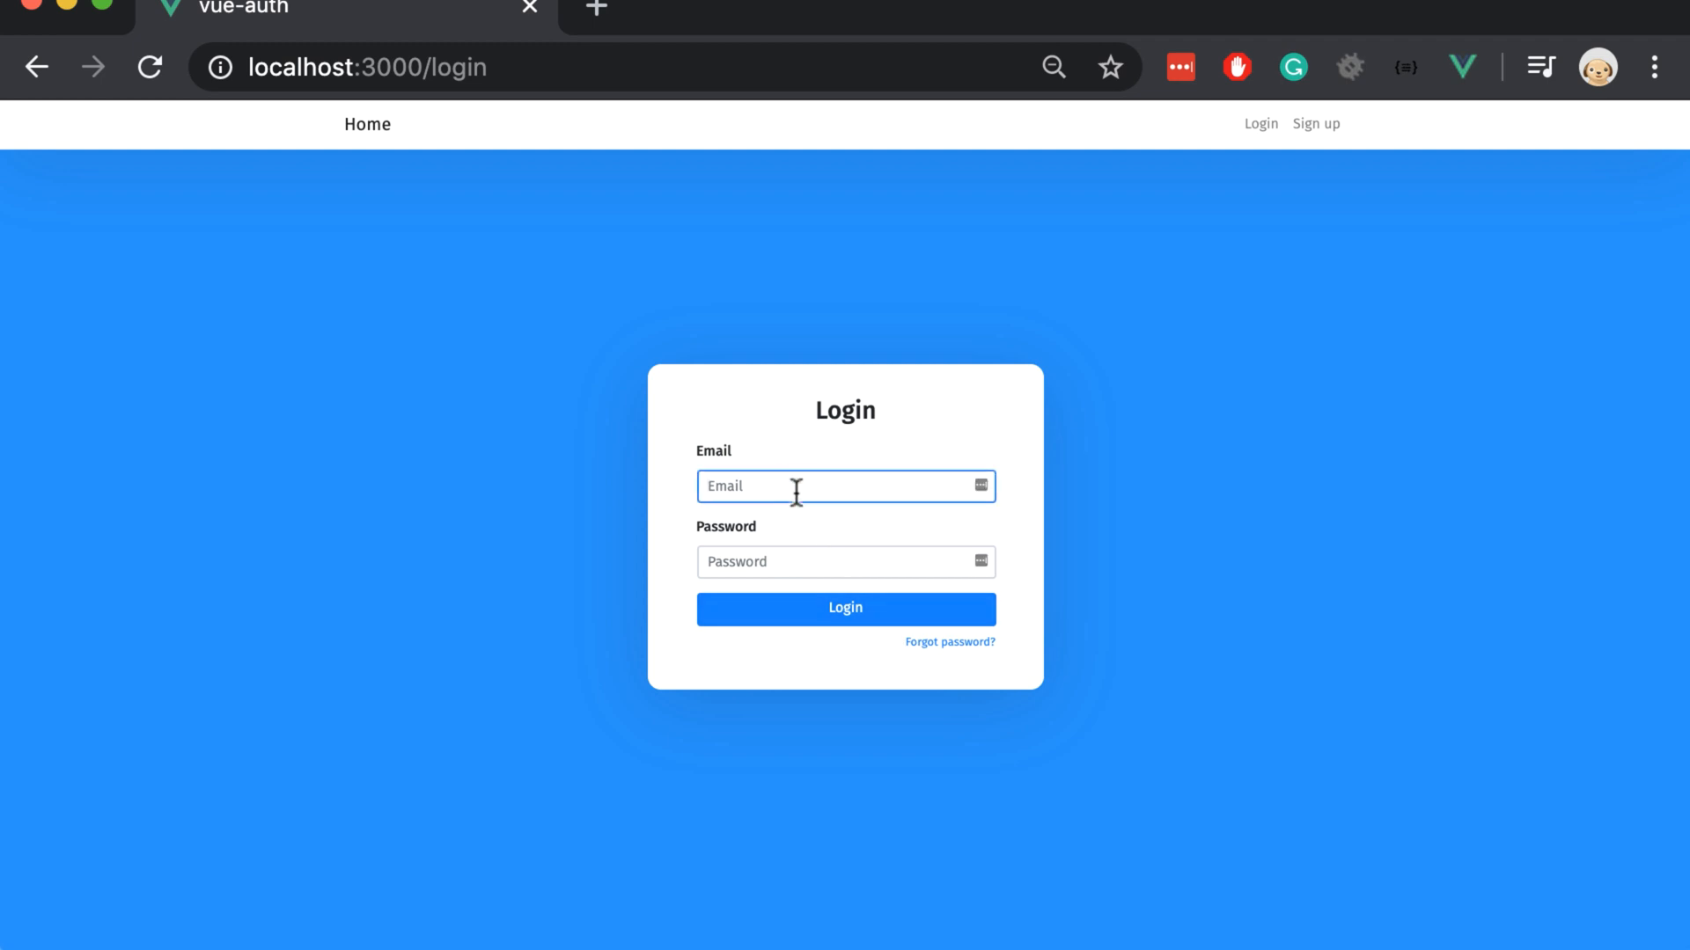
pyautogui.write('a@fad.c')
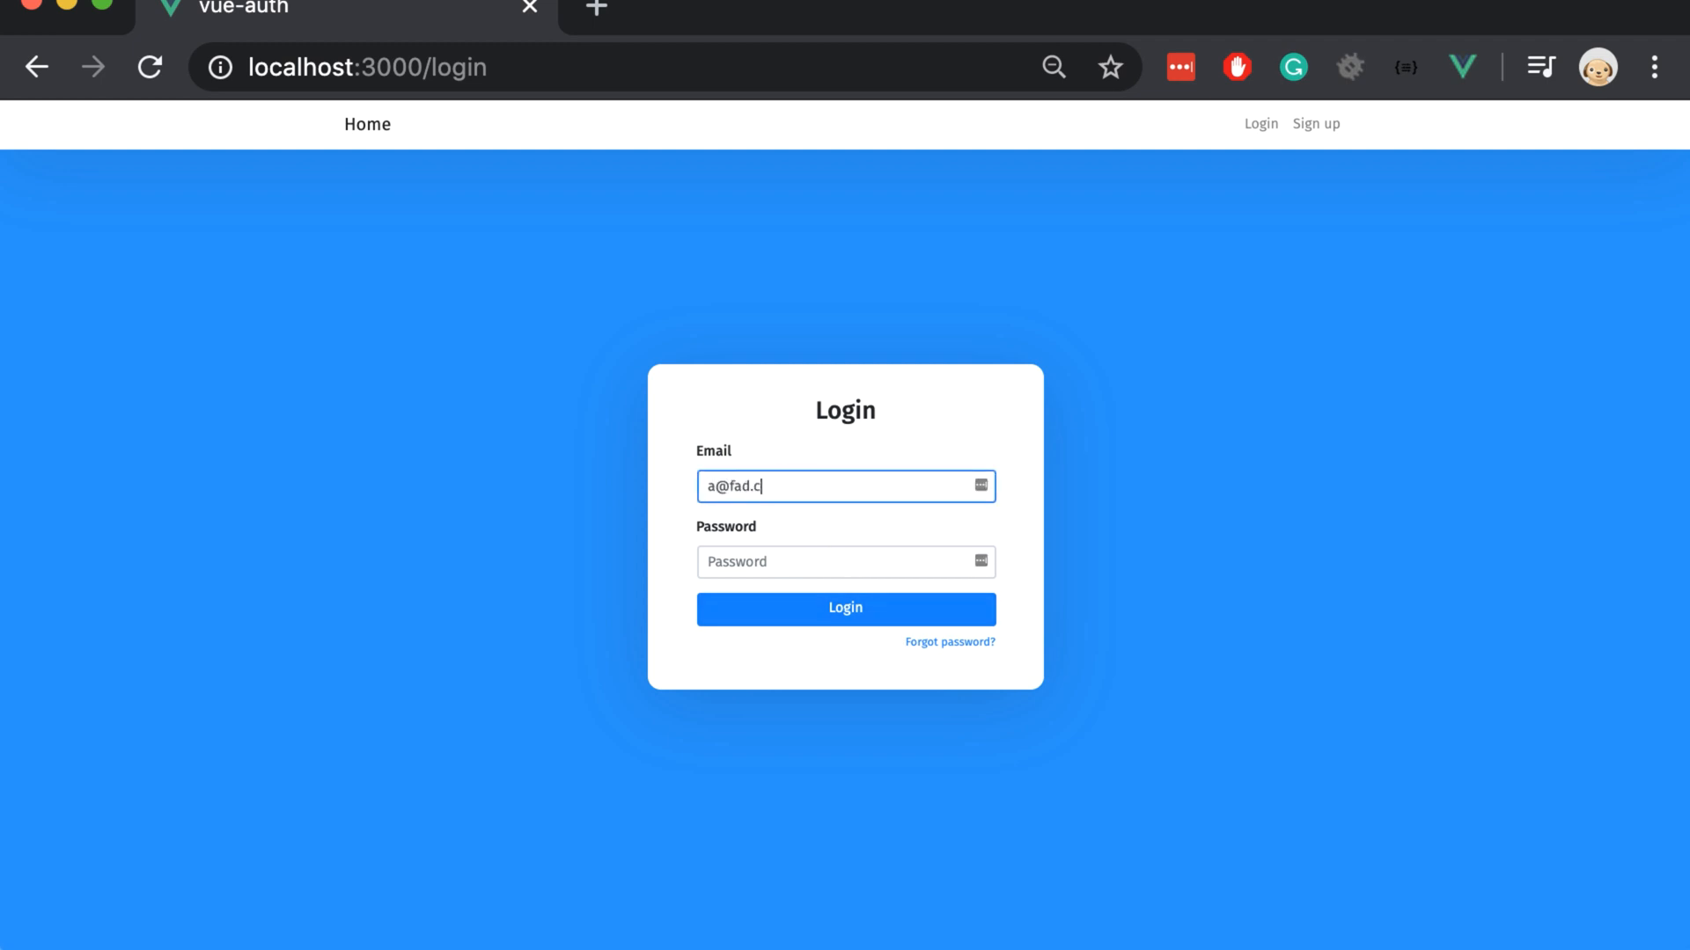
pyautogui.write('•••••')
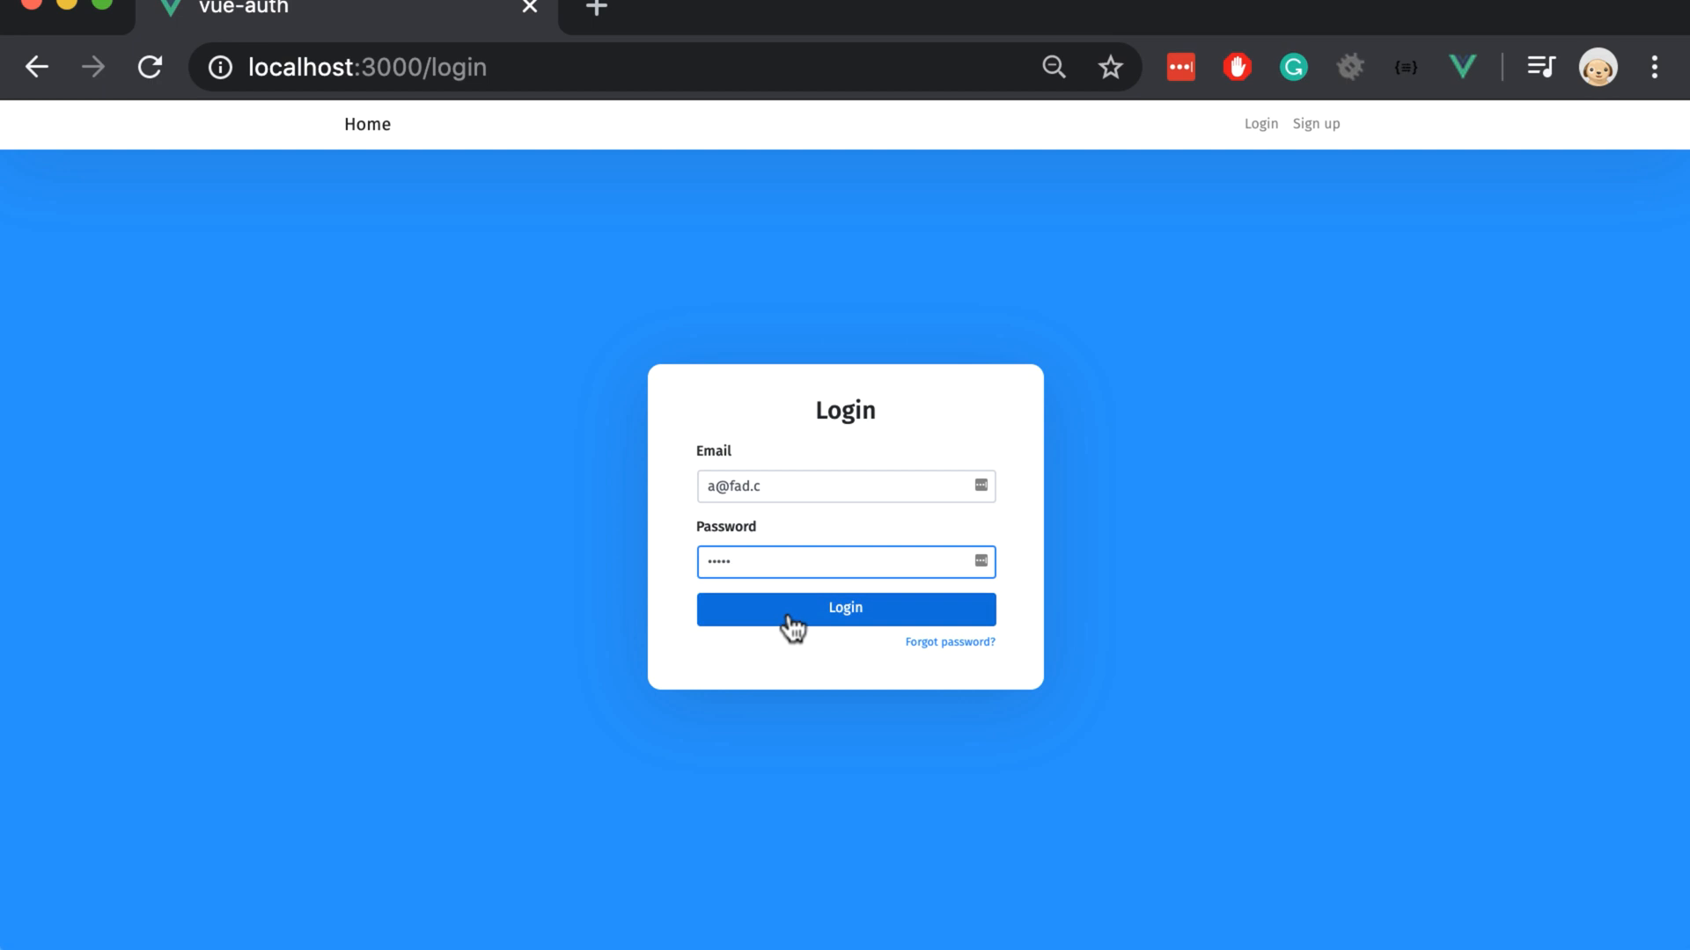
pyautogui.moveTo(1403, 508)
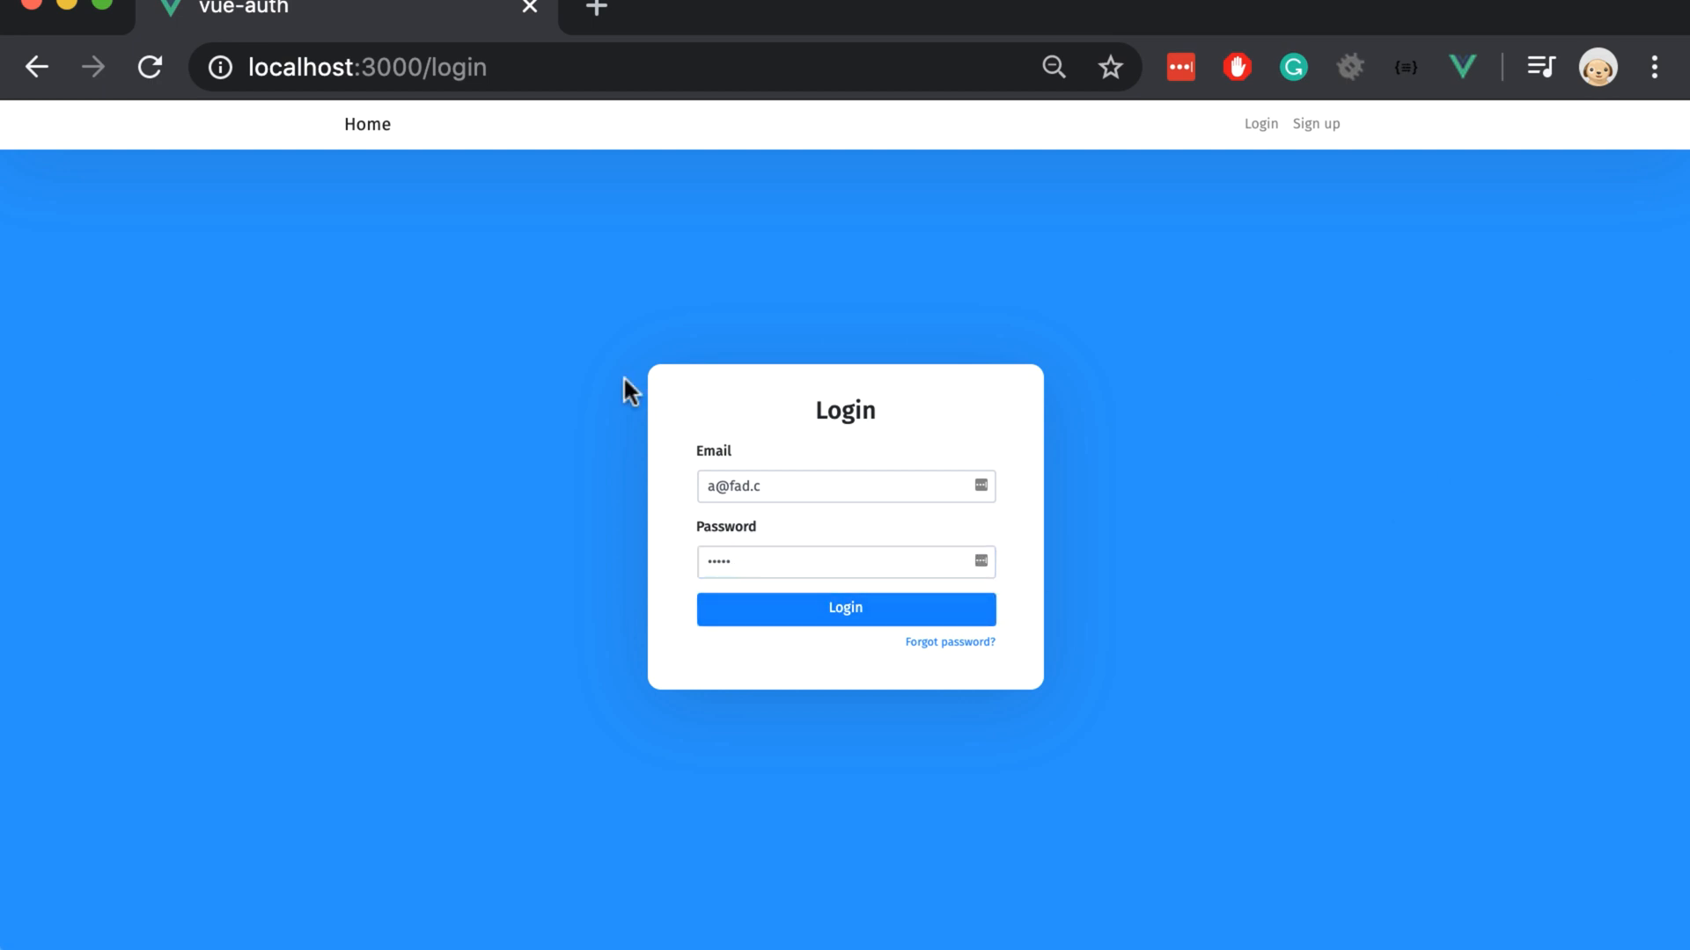
pyautogui.moveTo(942, 407)
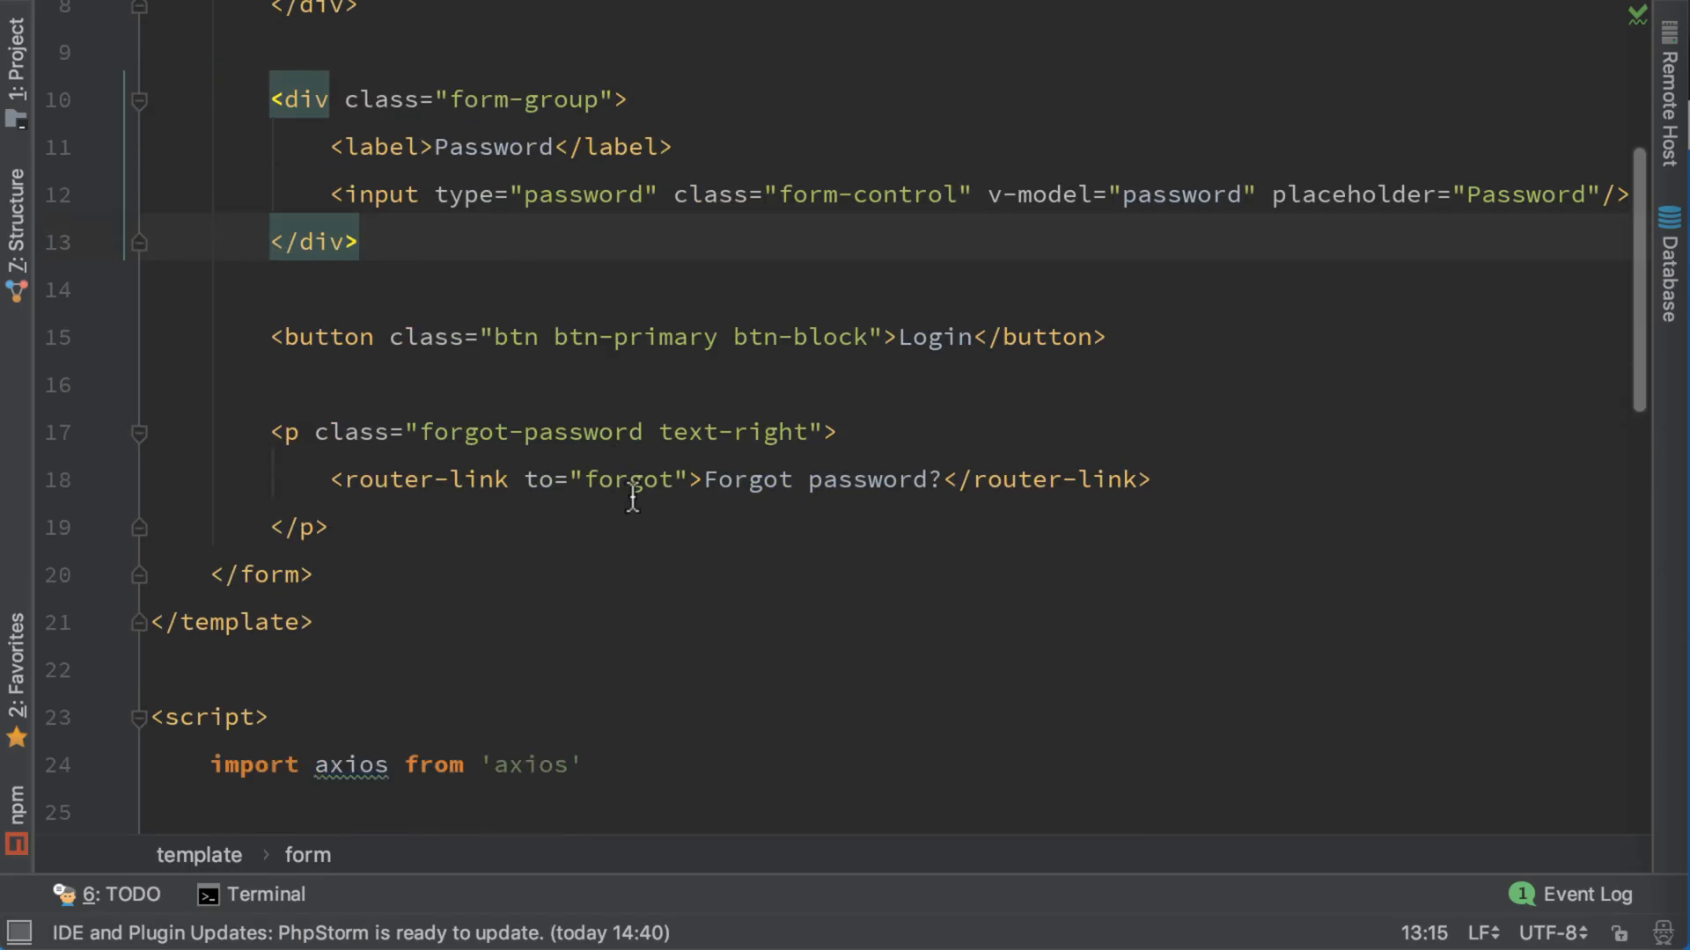
# Step: Wrap handleSubmit's axios login call and router push in try { } catch (e) {
pyautogui.scroll(-3)
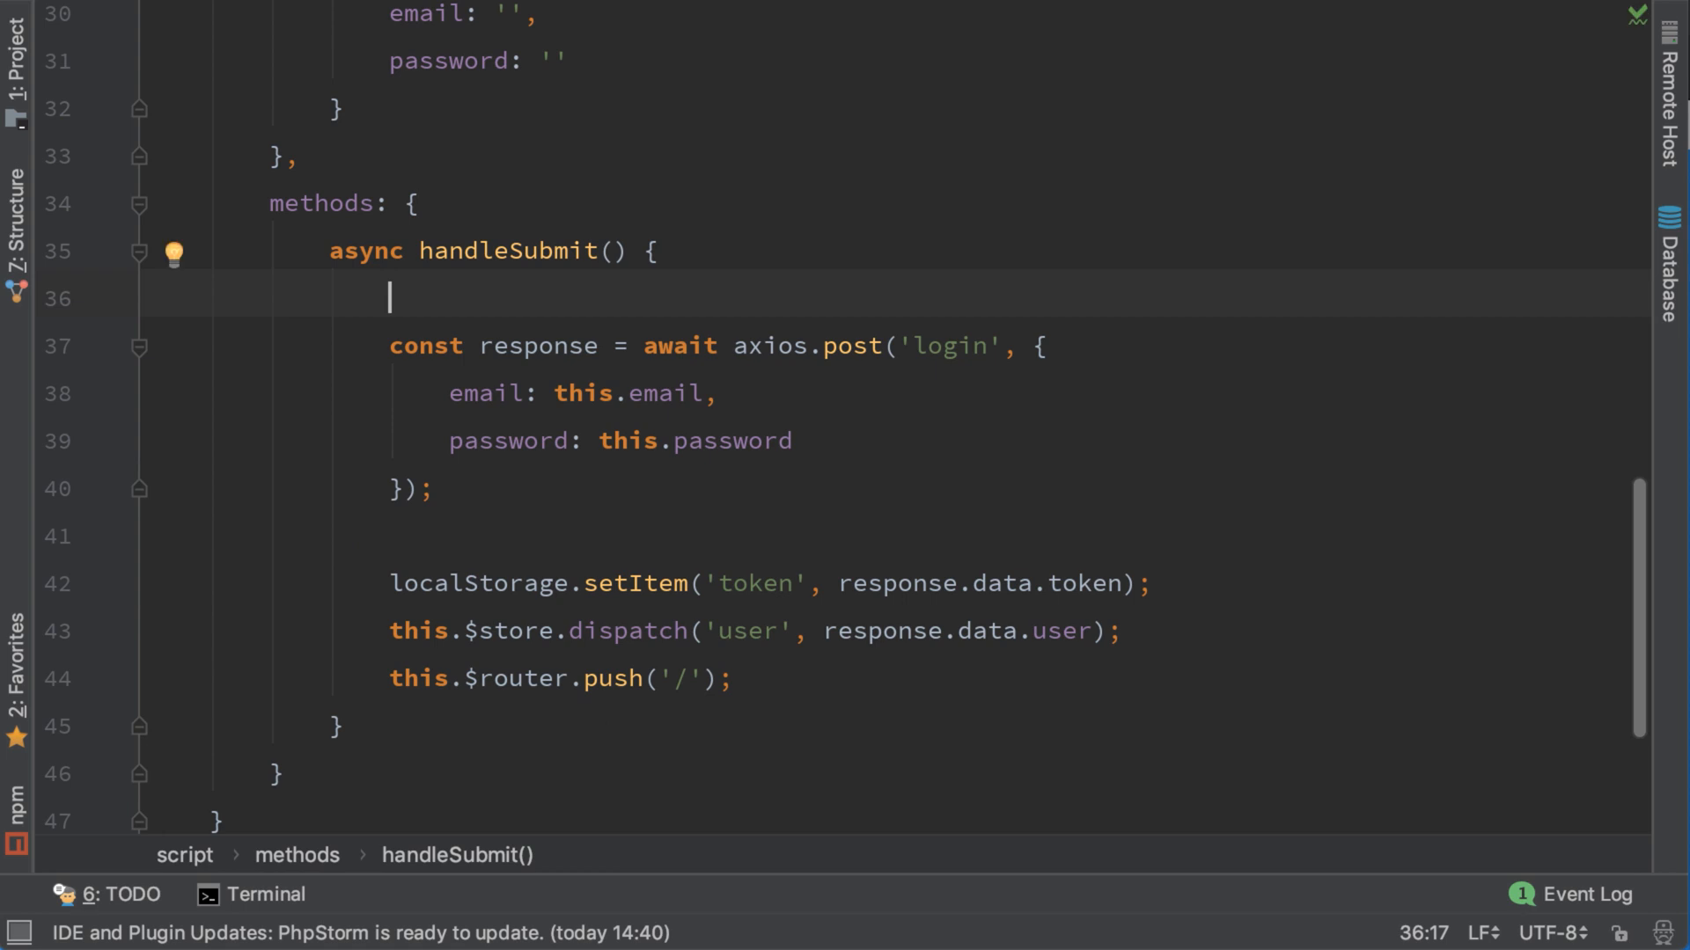
pyautogui.write('try{ }')
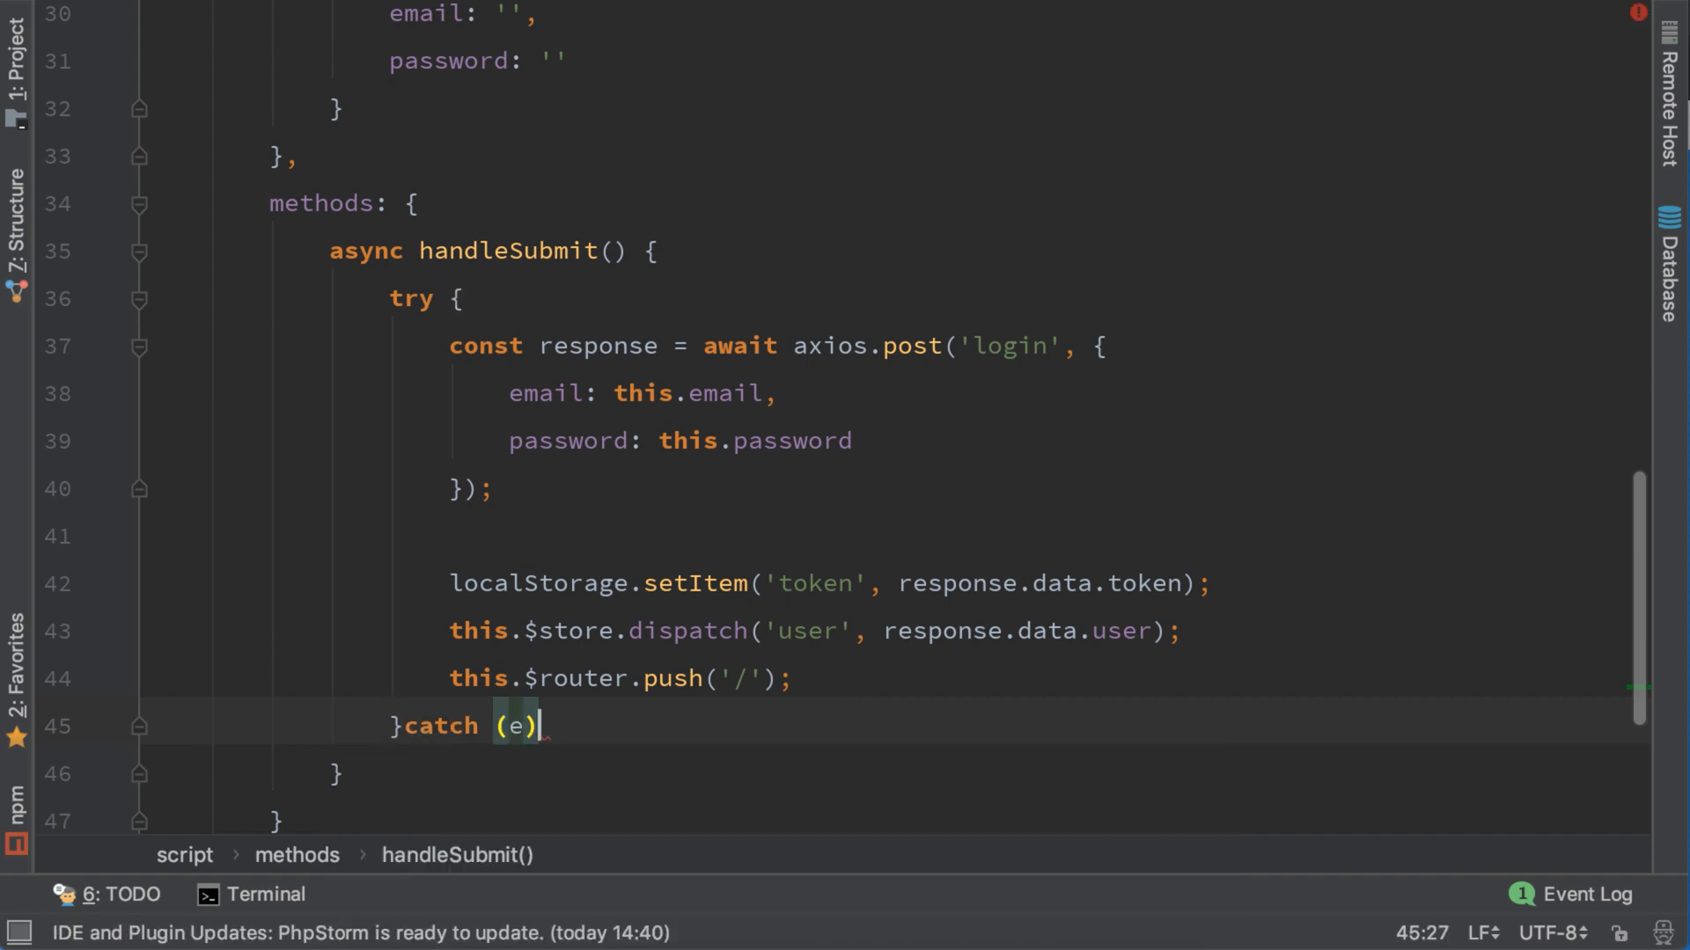
pyautogui.write('{')
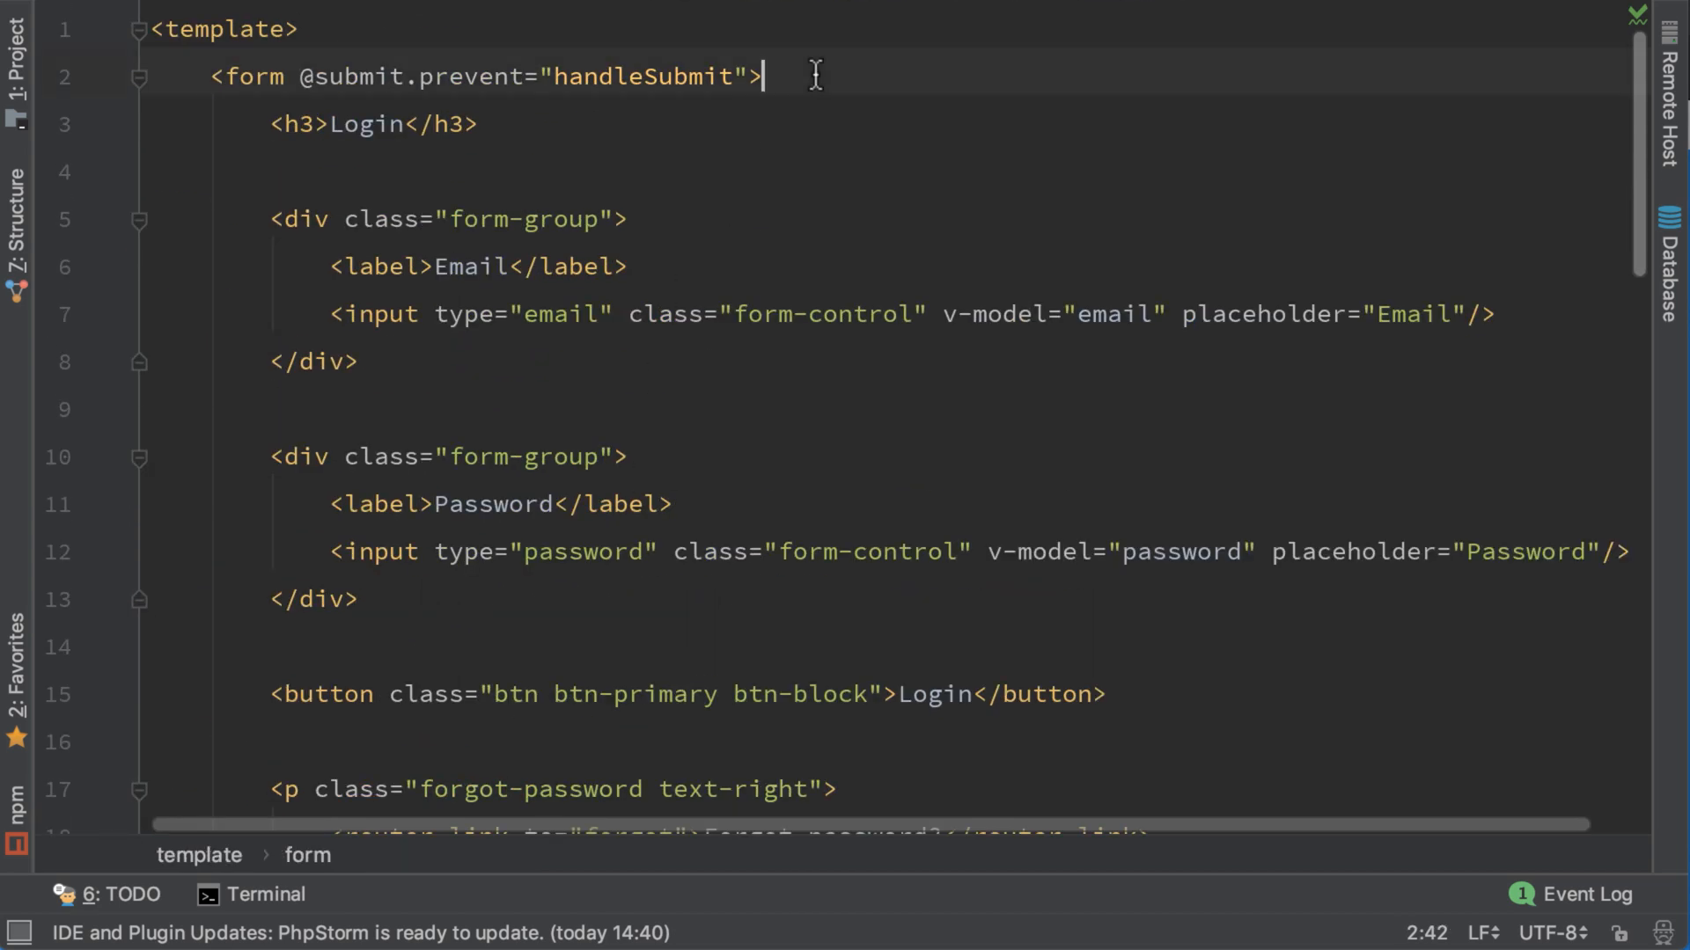
# Step: Add a danger alert div showing {{error}} above the h3, and error: '' to data()
pyautogui.write('<div')
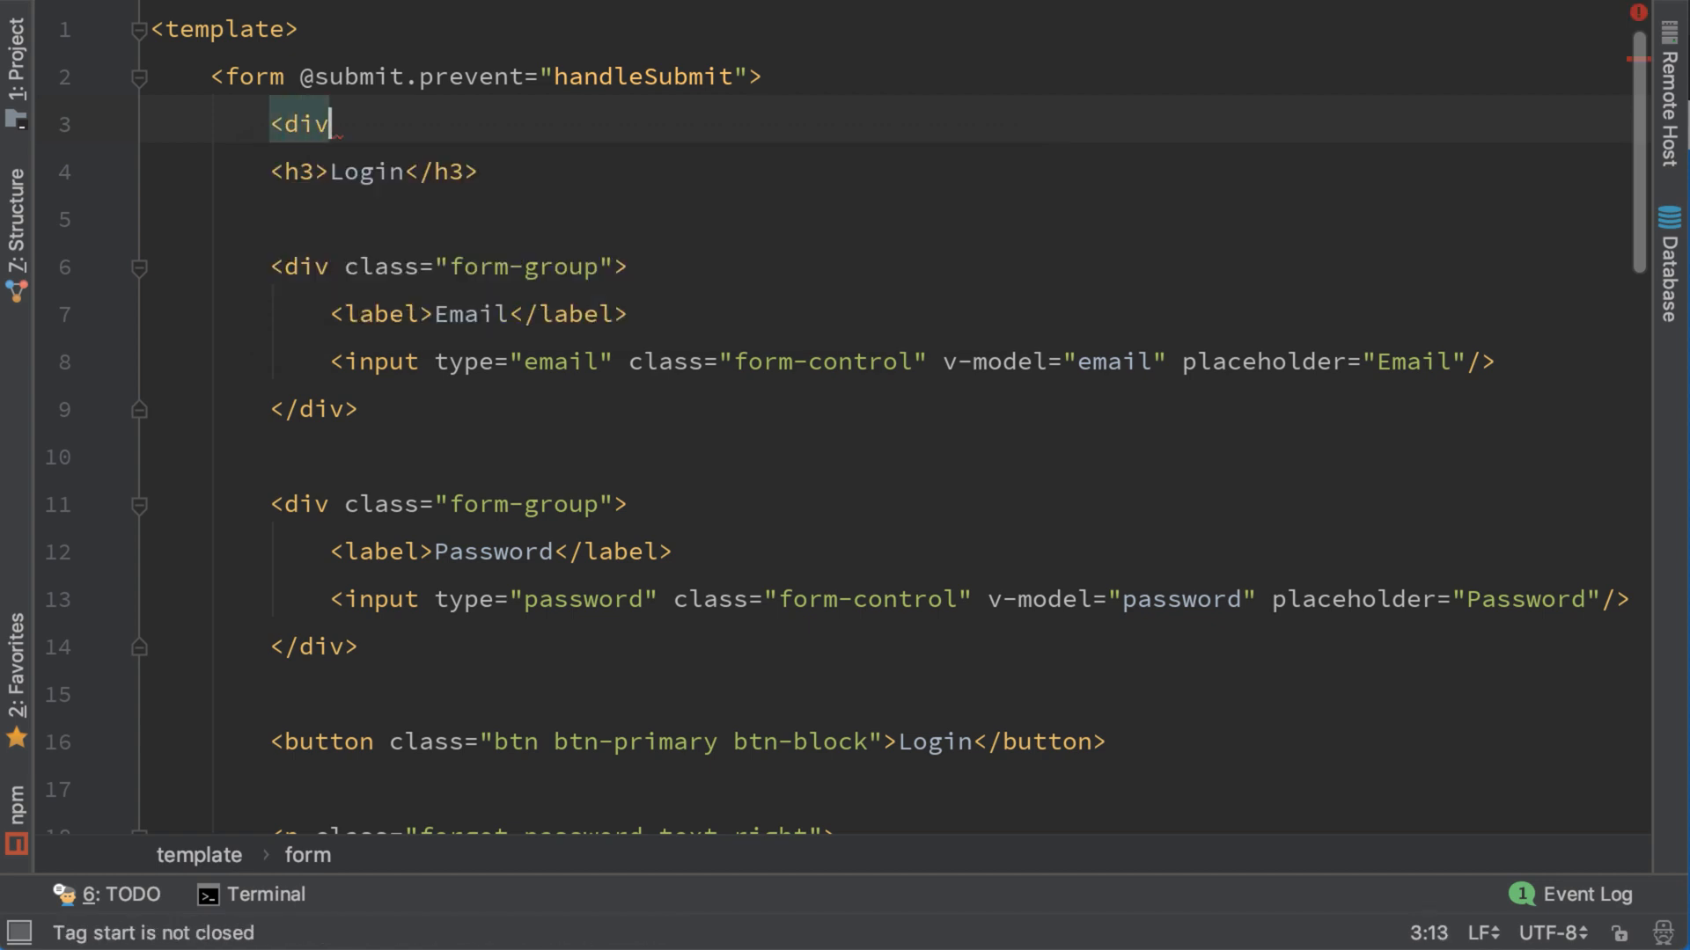
pyautogui.write('class="ale"')
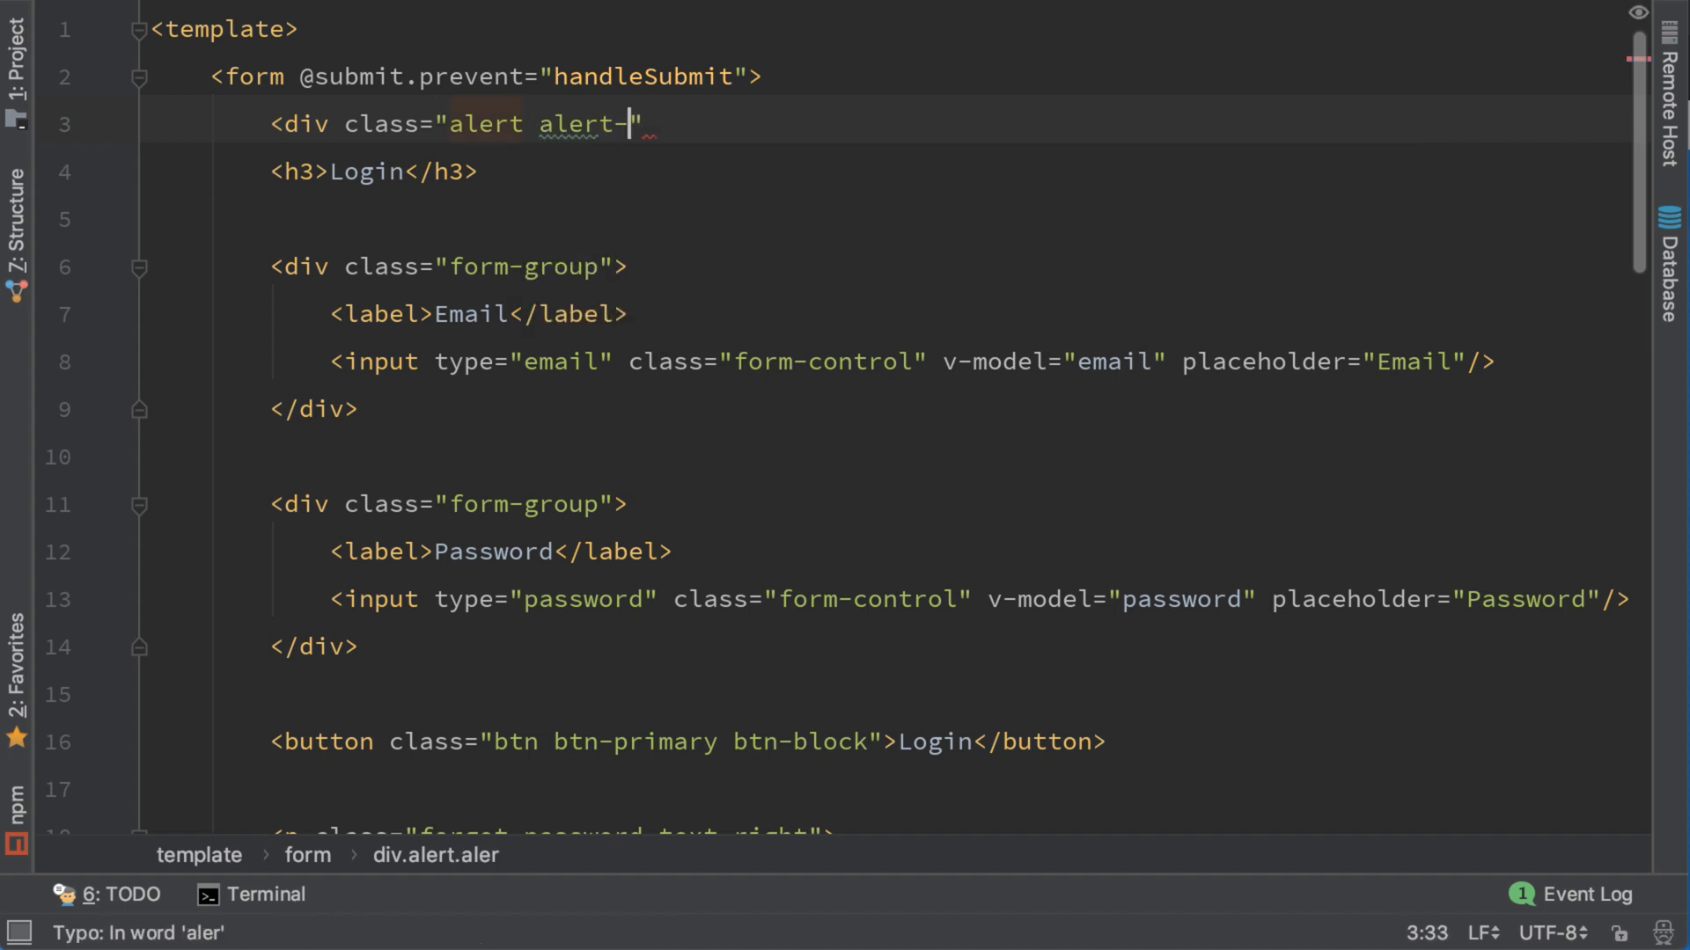
pyautogui.write('danger')
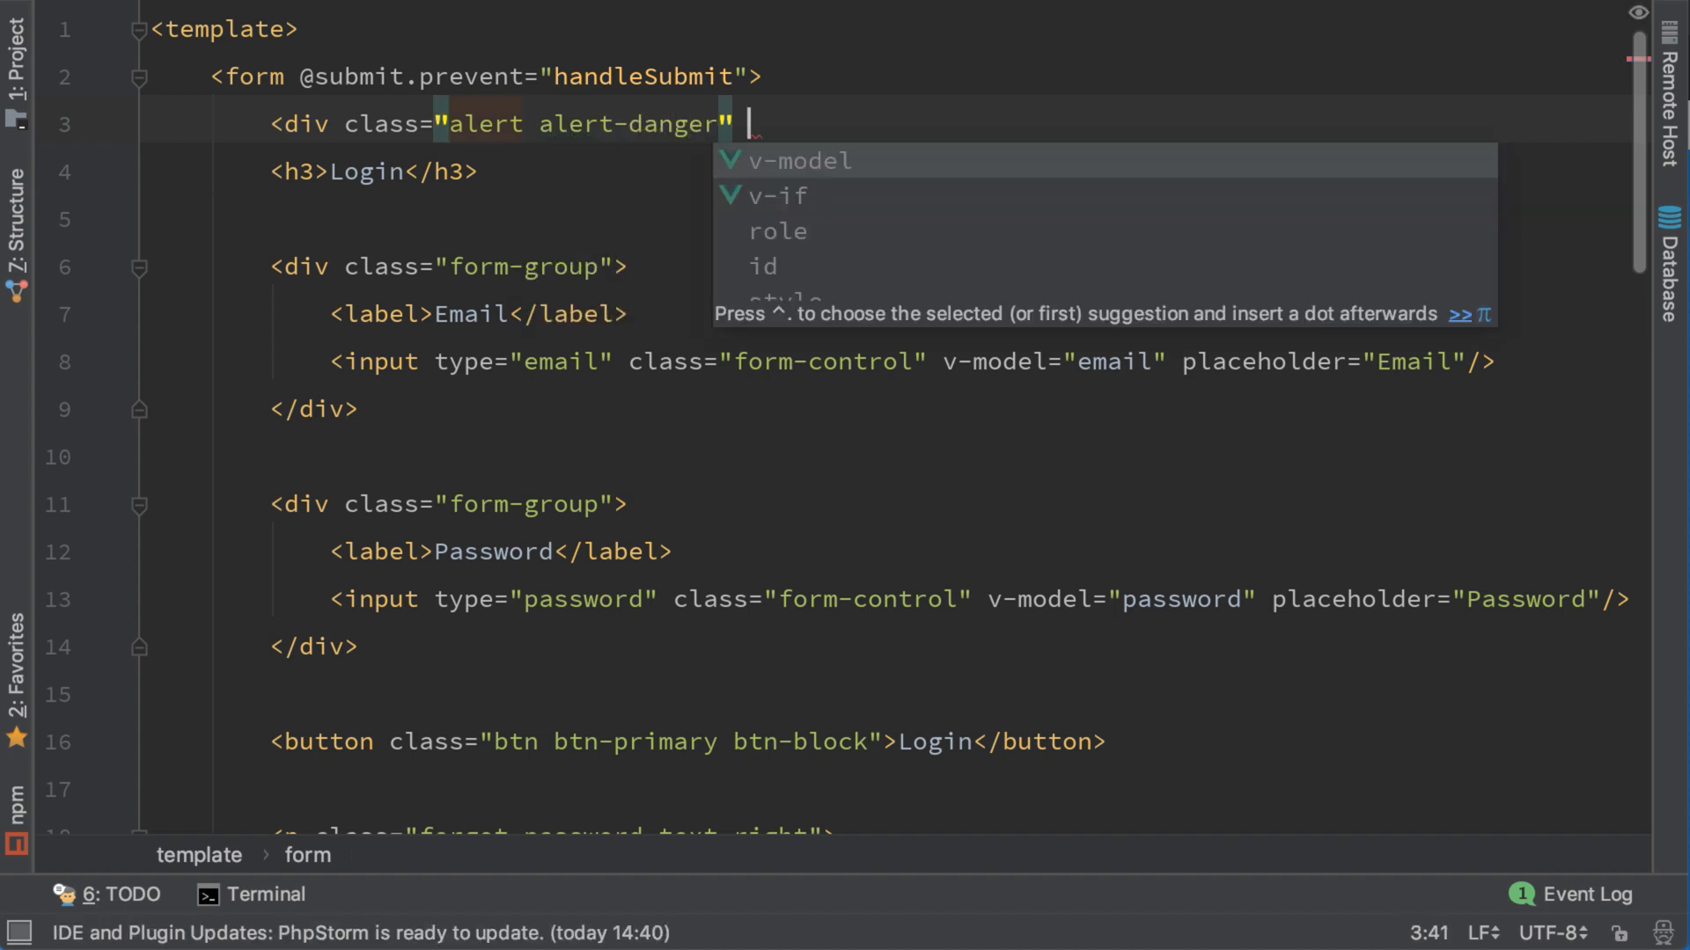
pyautogui.write('role="alert">')
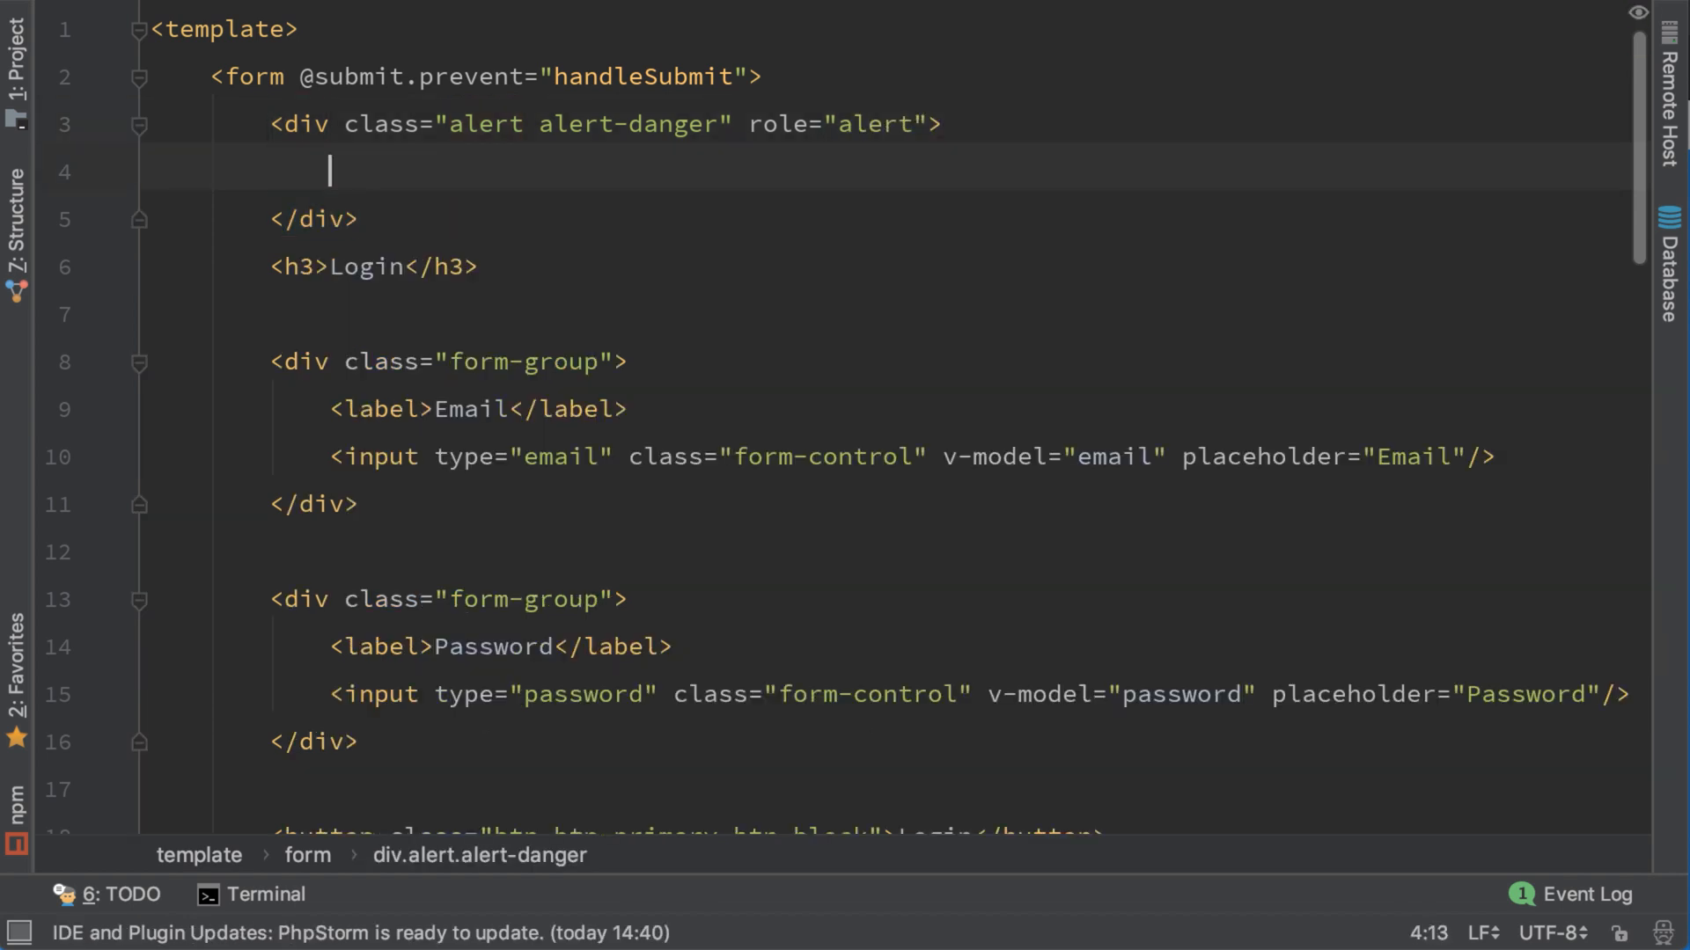
pyautogui.scroll(-3)
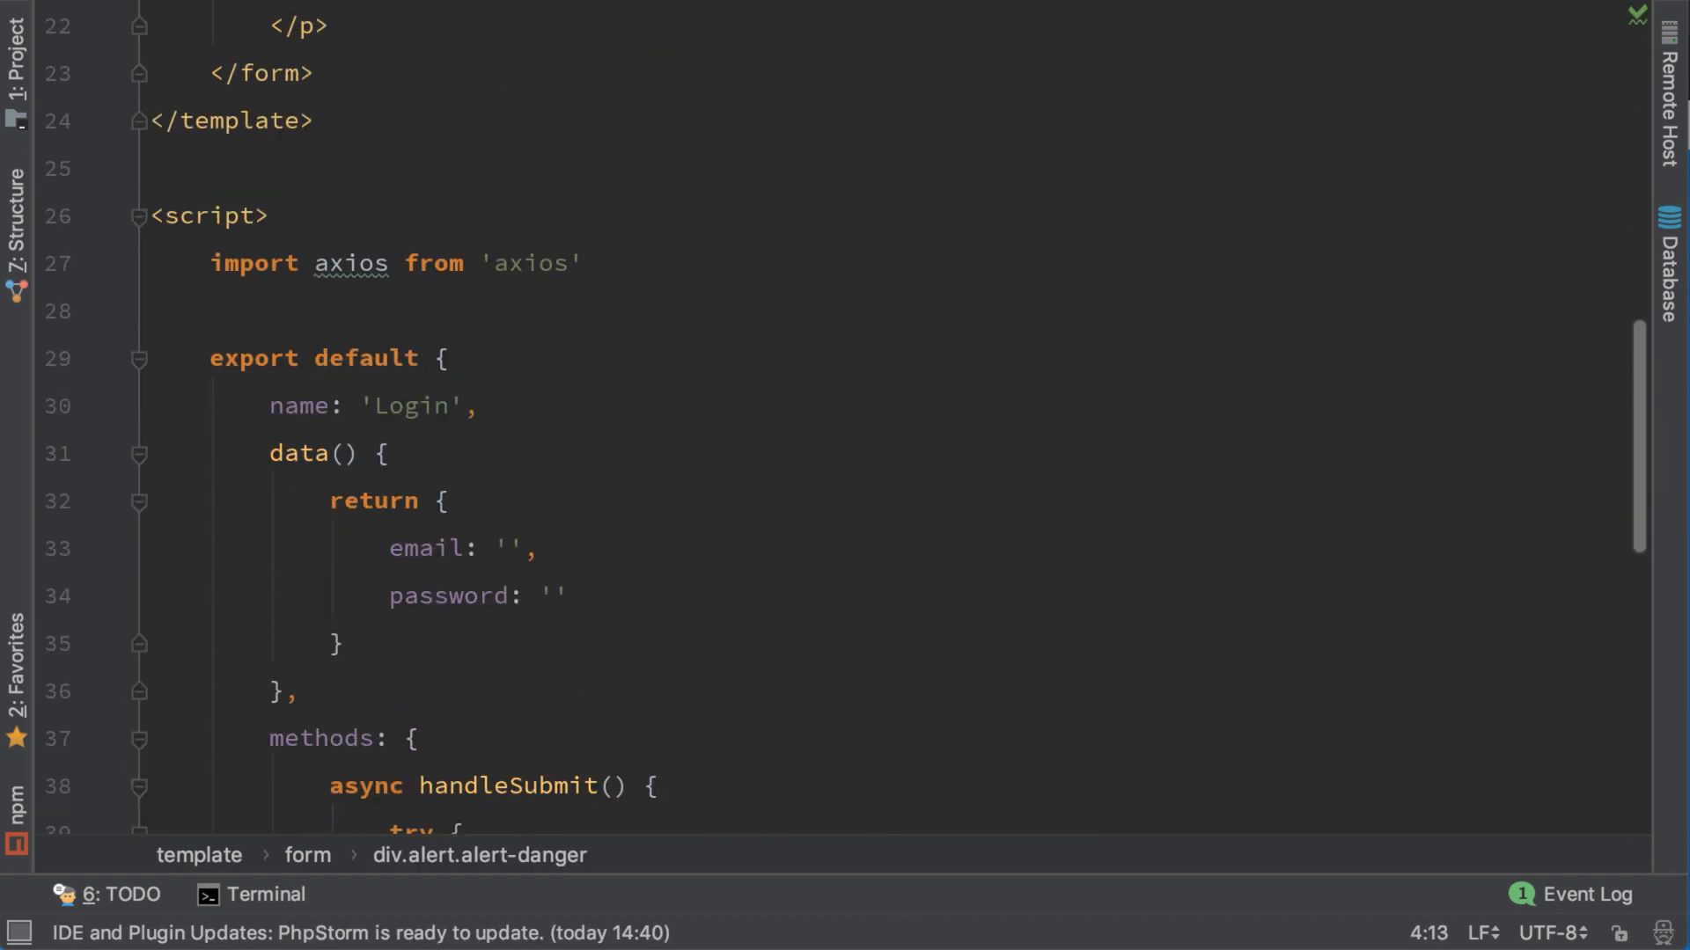
pyautogui.write('e')
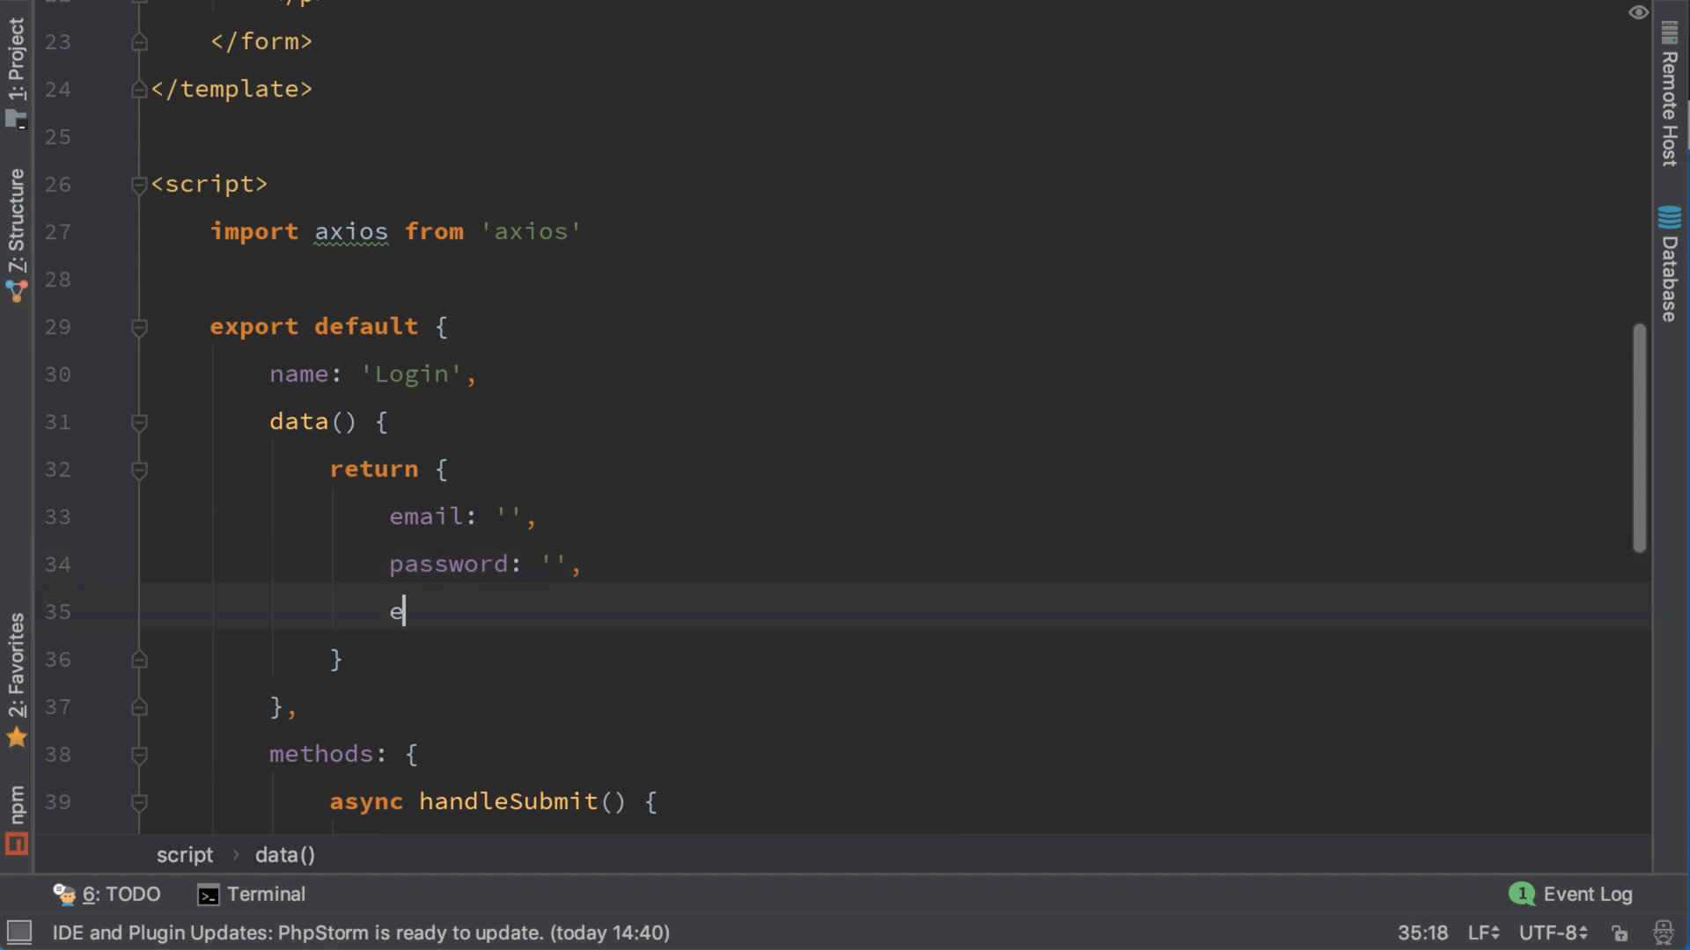
pyautogui.write("rror: ''")
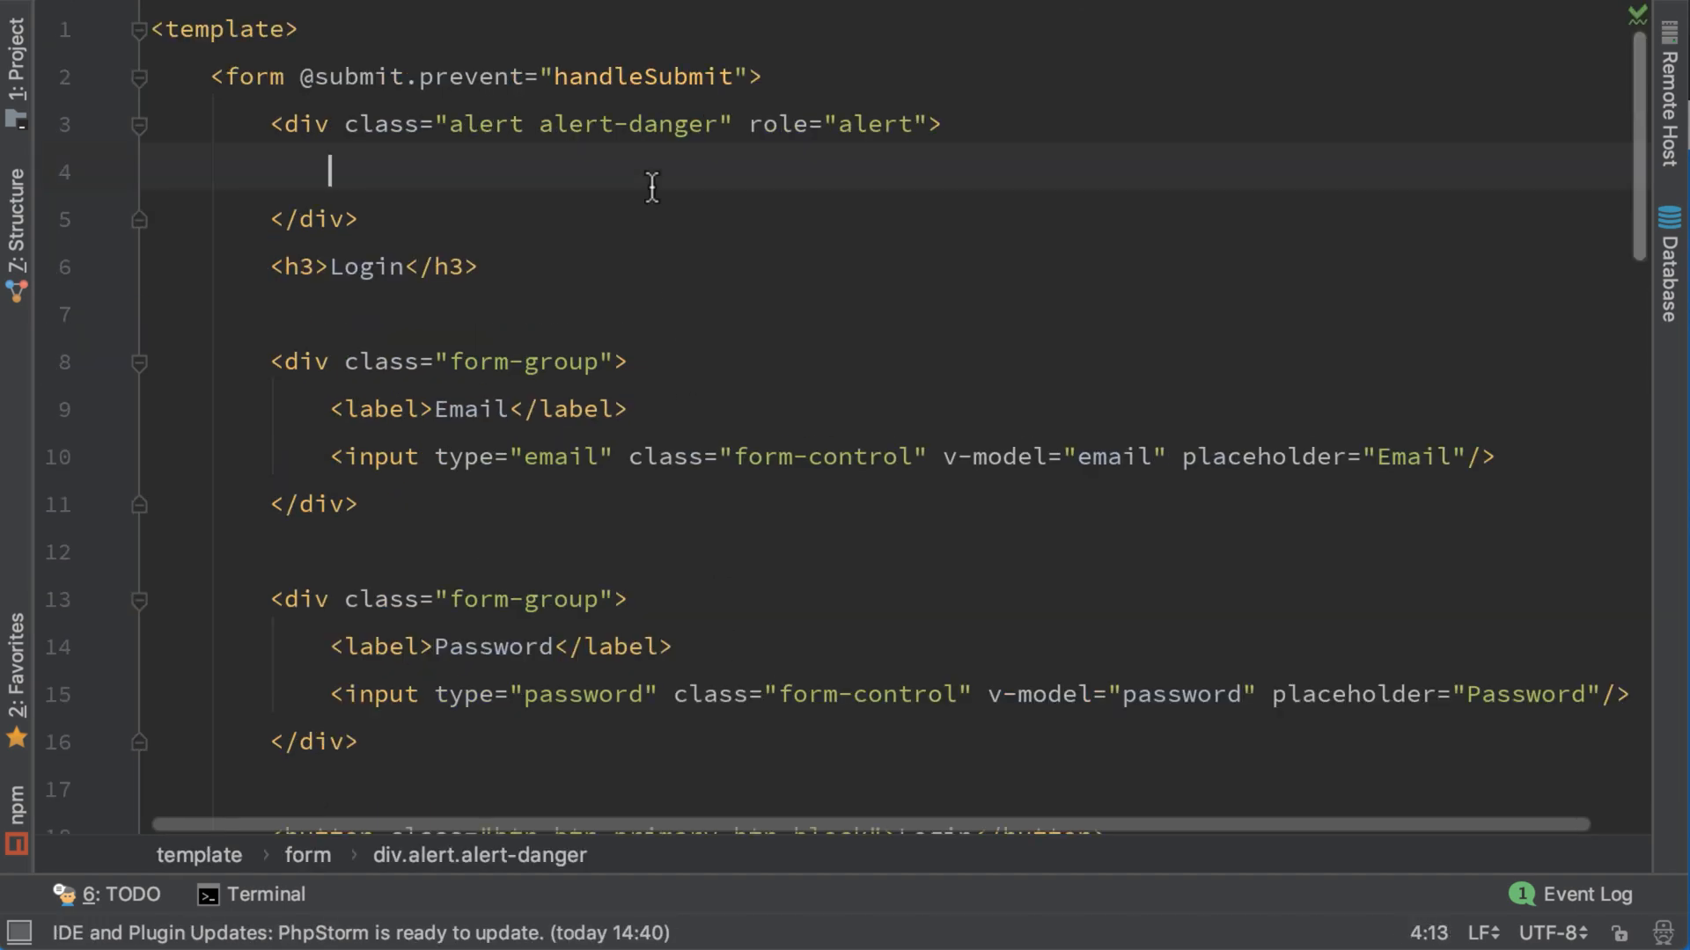
pyautogui.write('{{error')
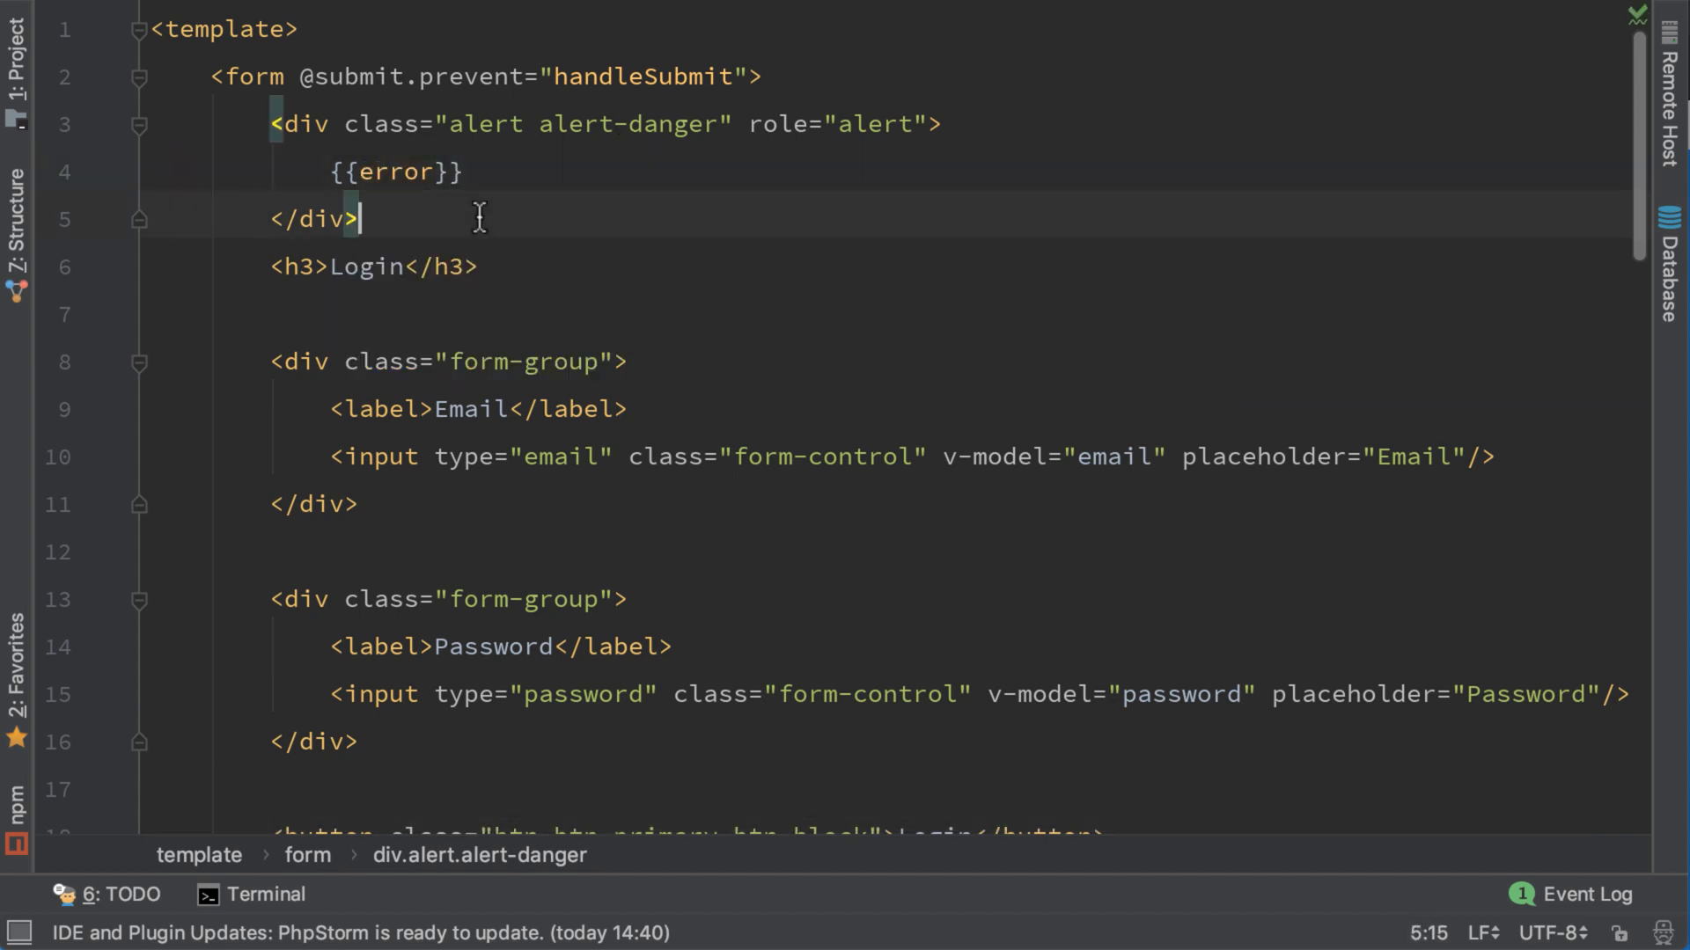
# Step: Set this.error to 'Invalid username/password' in the catch and add v-if="error" to the alert
pyautogui.scroll(-3)
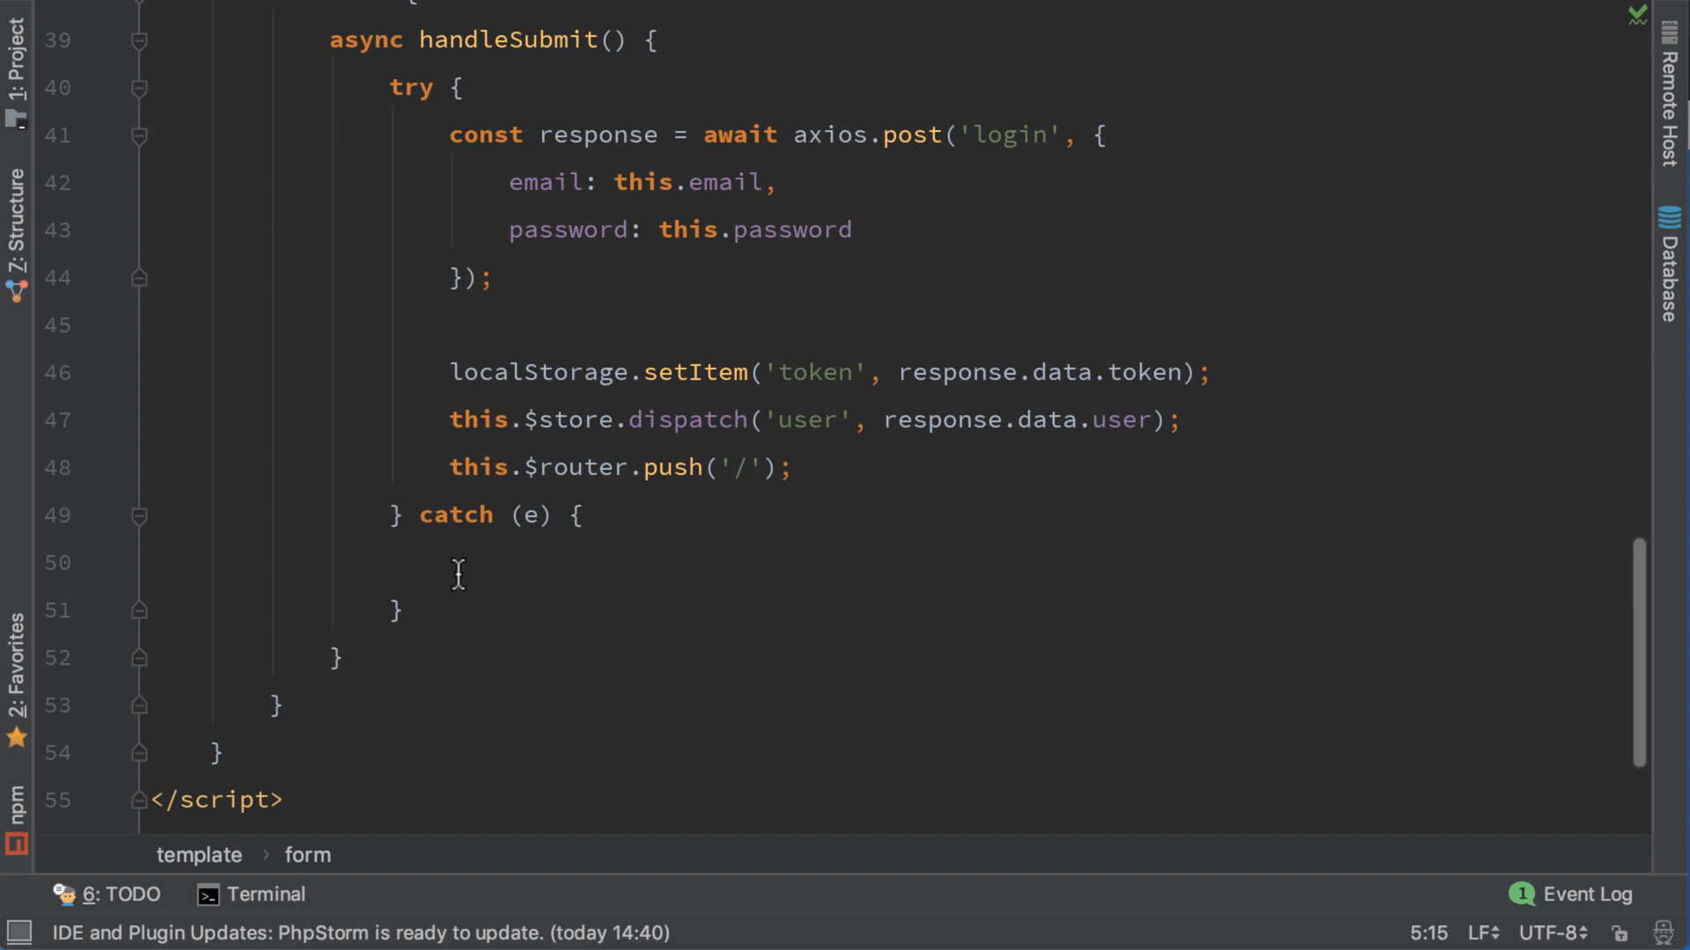
pyautogui.write("this.error = '")
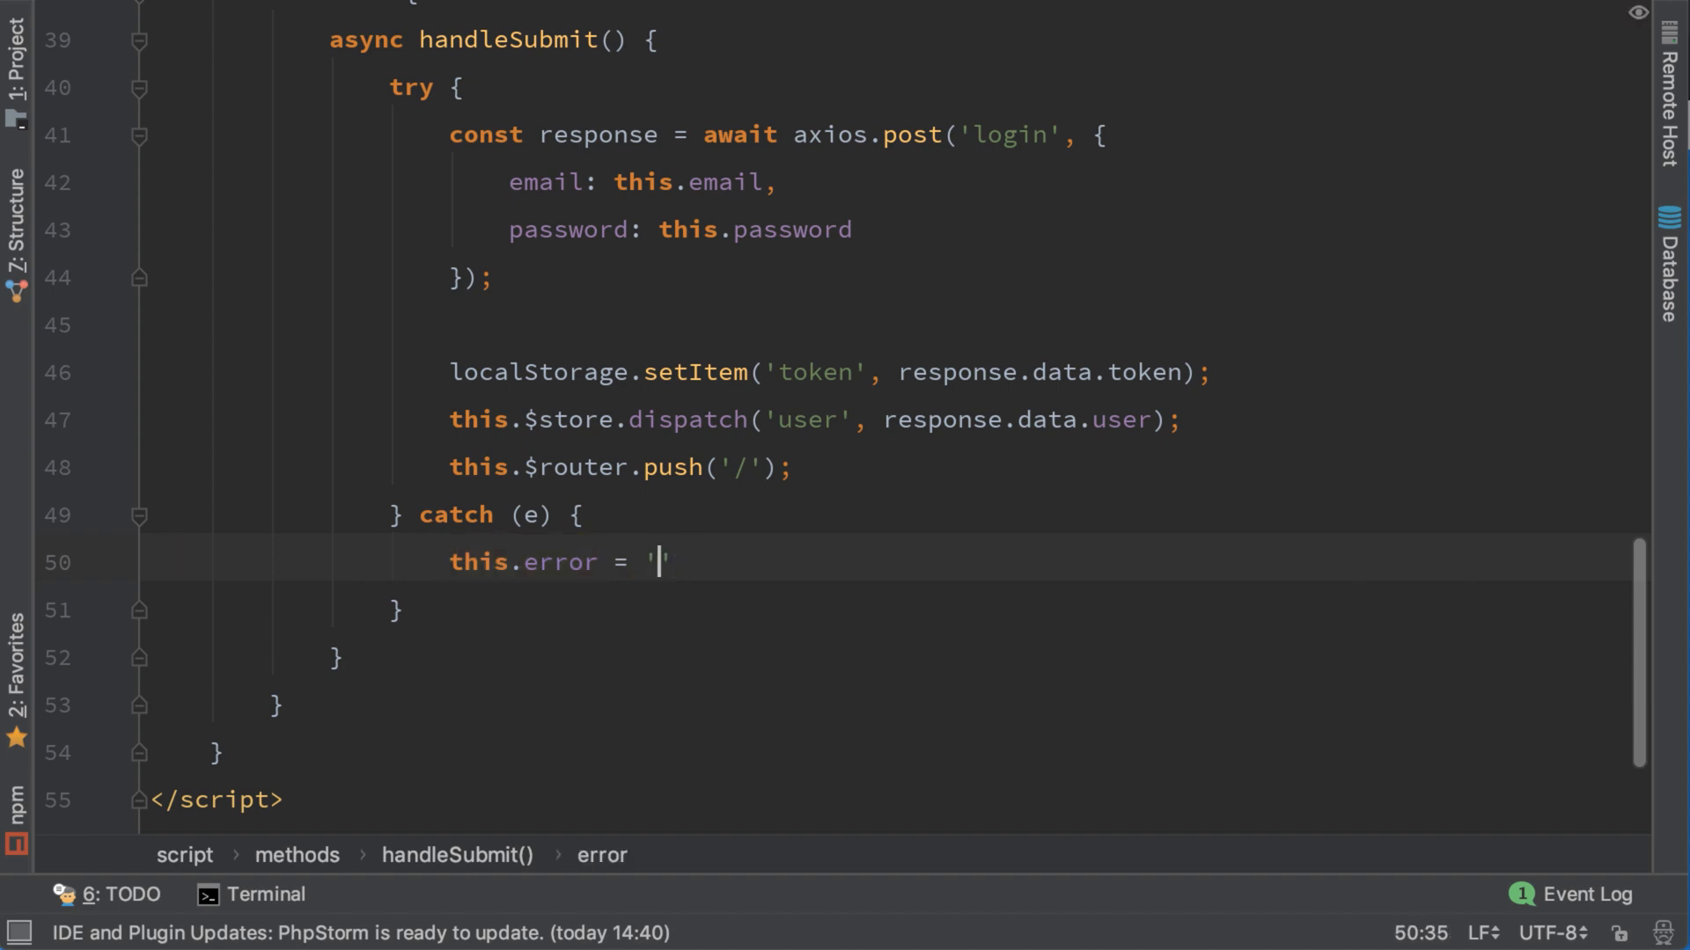
pyautogui.write('Invaild')
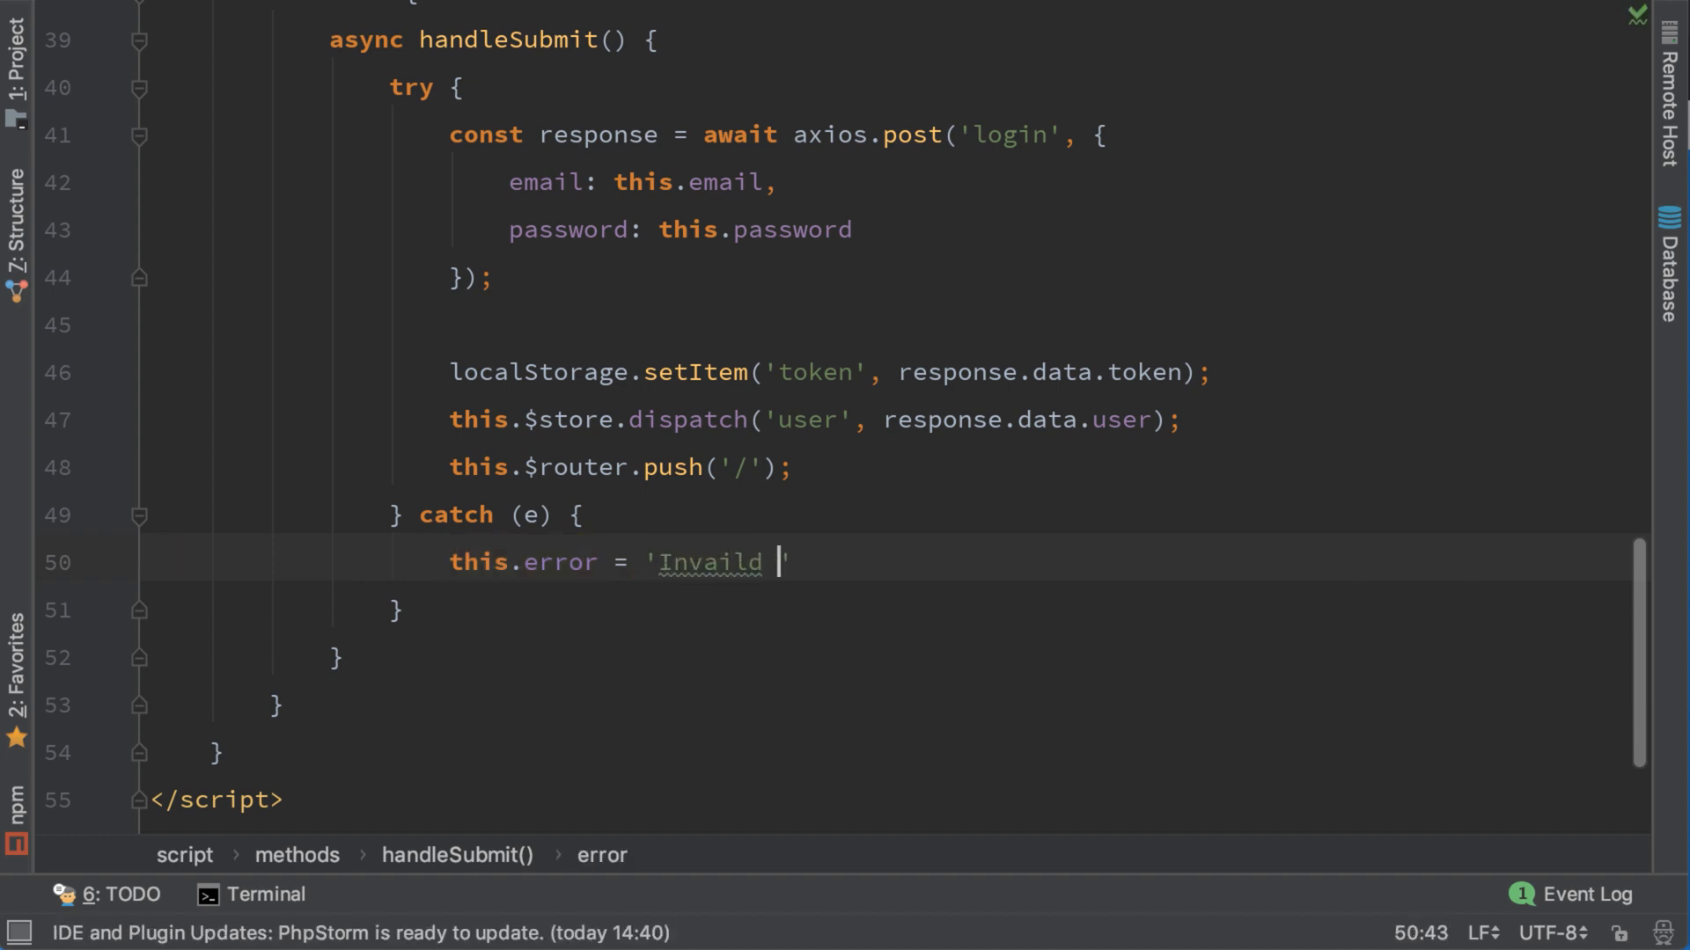
pyautogui.write('username/')
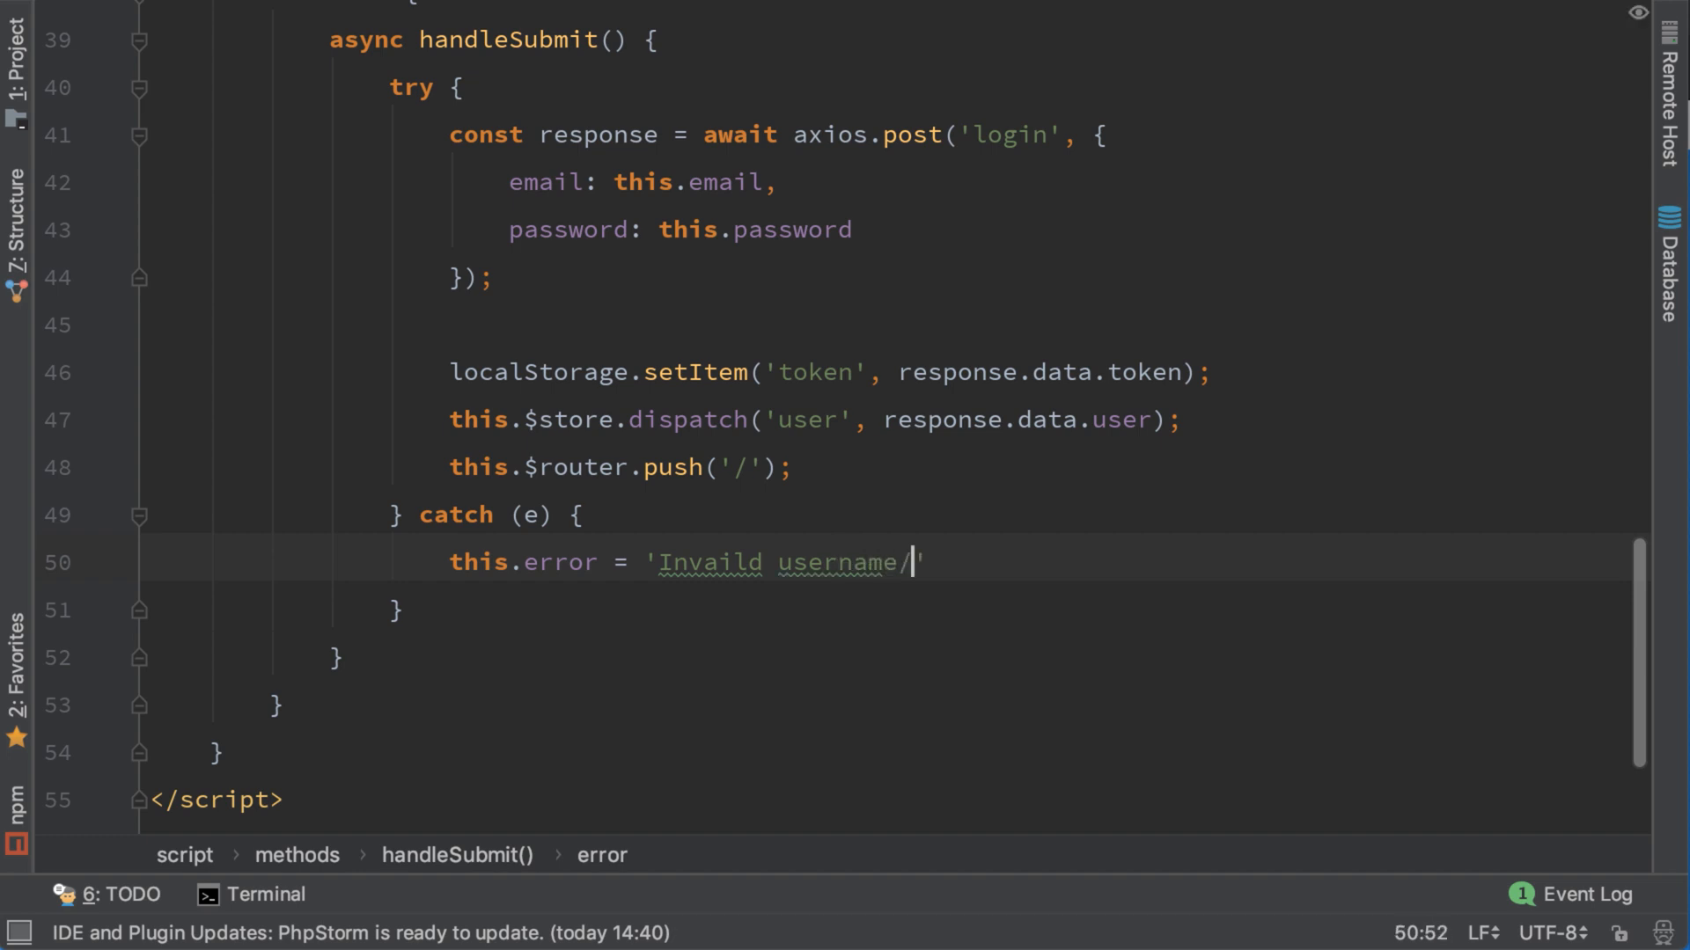
pyautogui.write("password'")
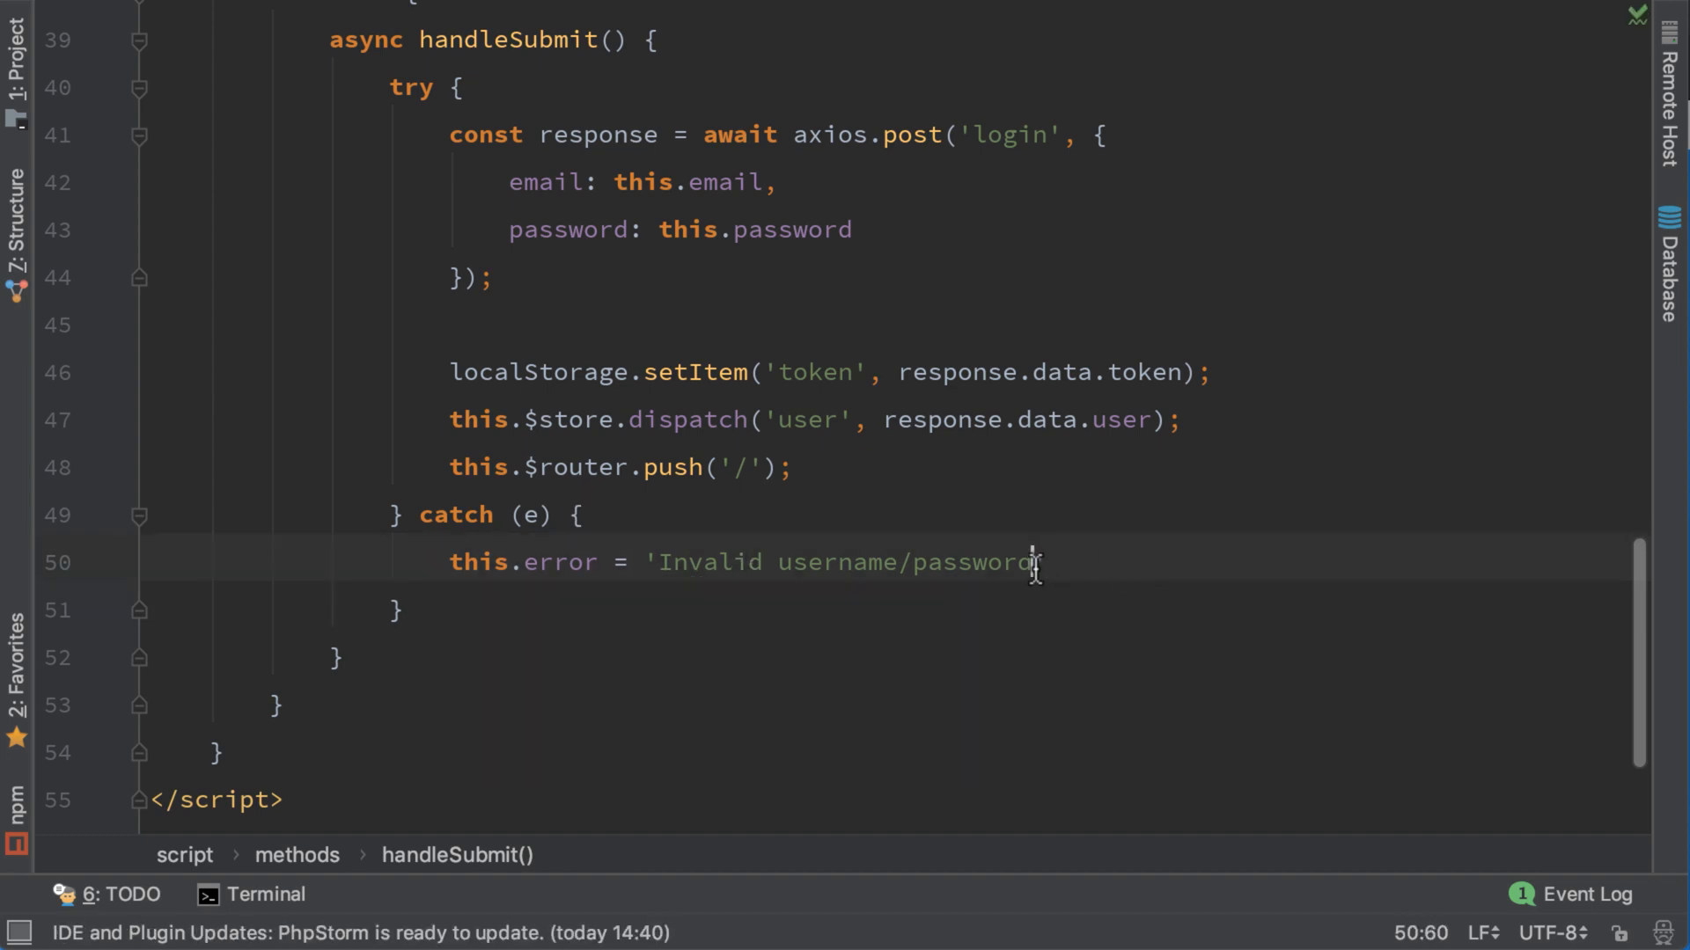
pyautogui.write('!')
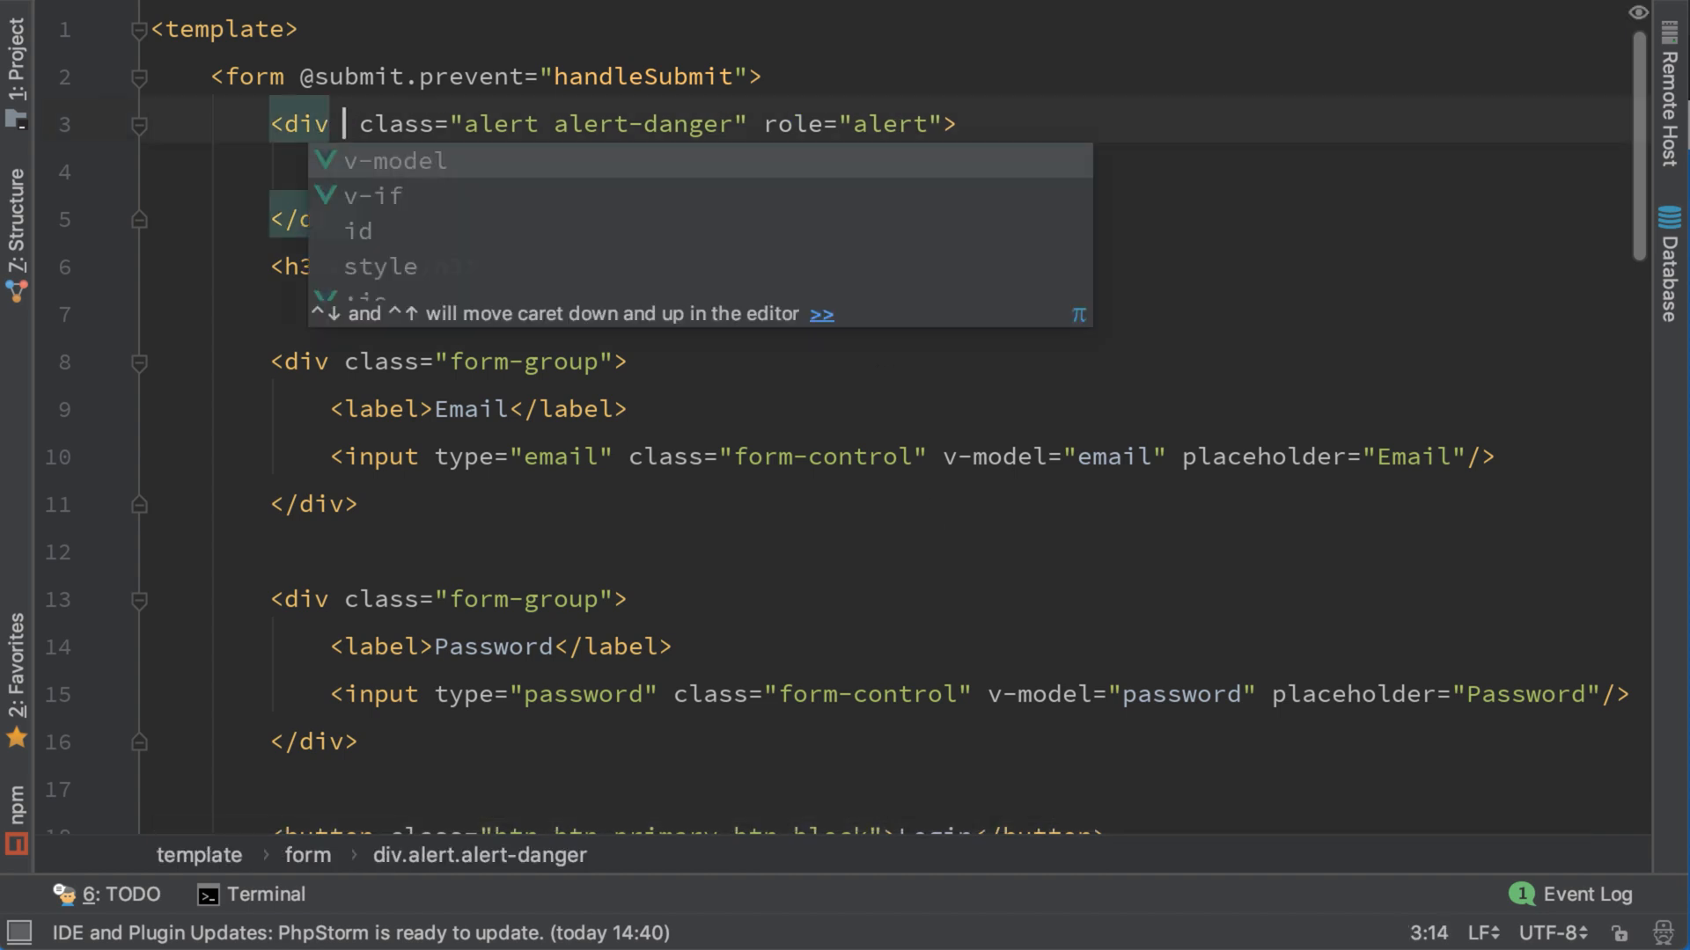
pyautogui.write('v-if="err')
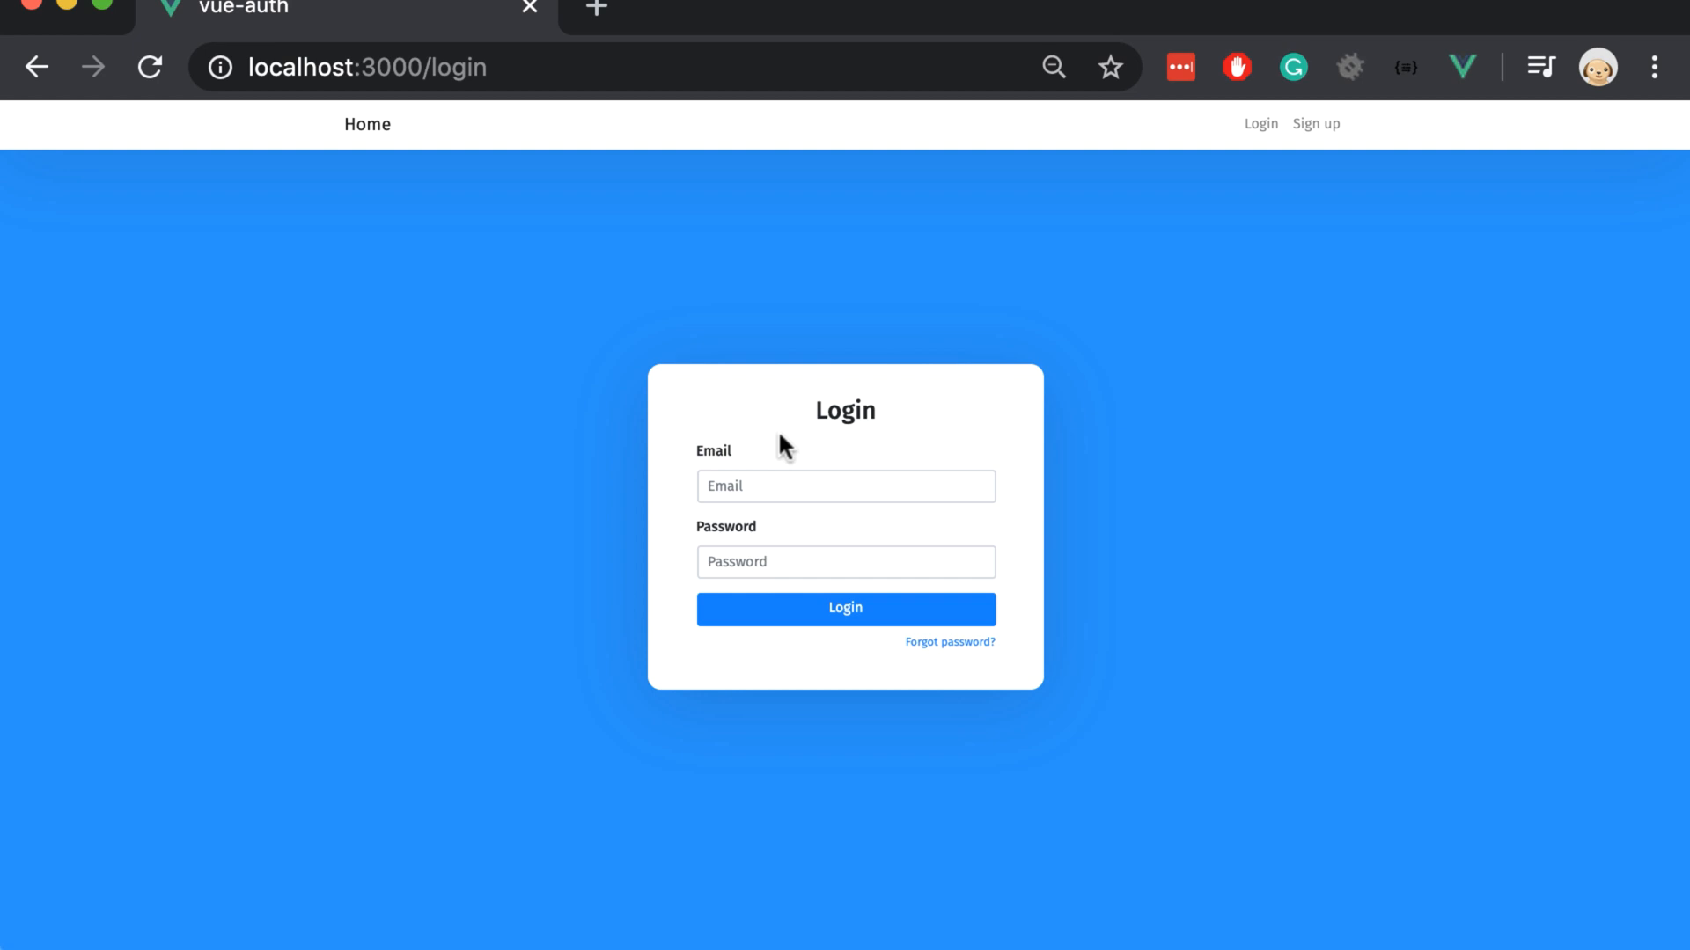
# Step: Submit the login with a fake asdf@ email to trigger the red error alert
pyautogui.write('asdf@fadsf.com')
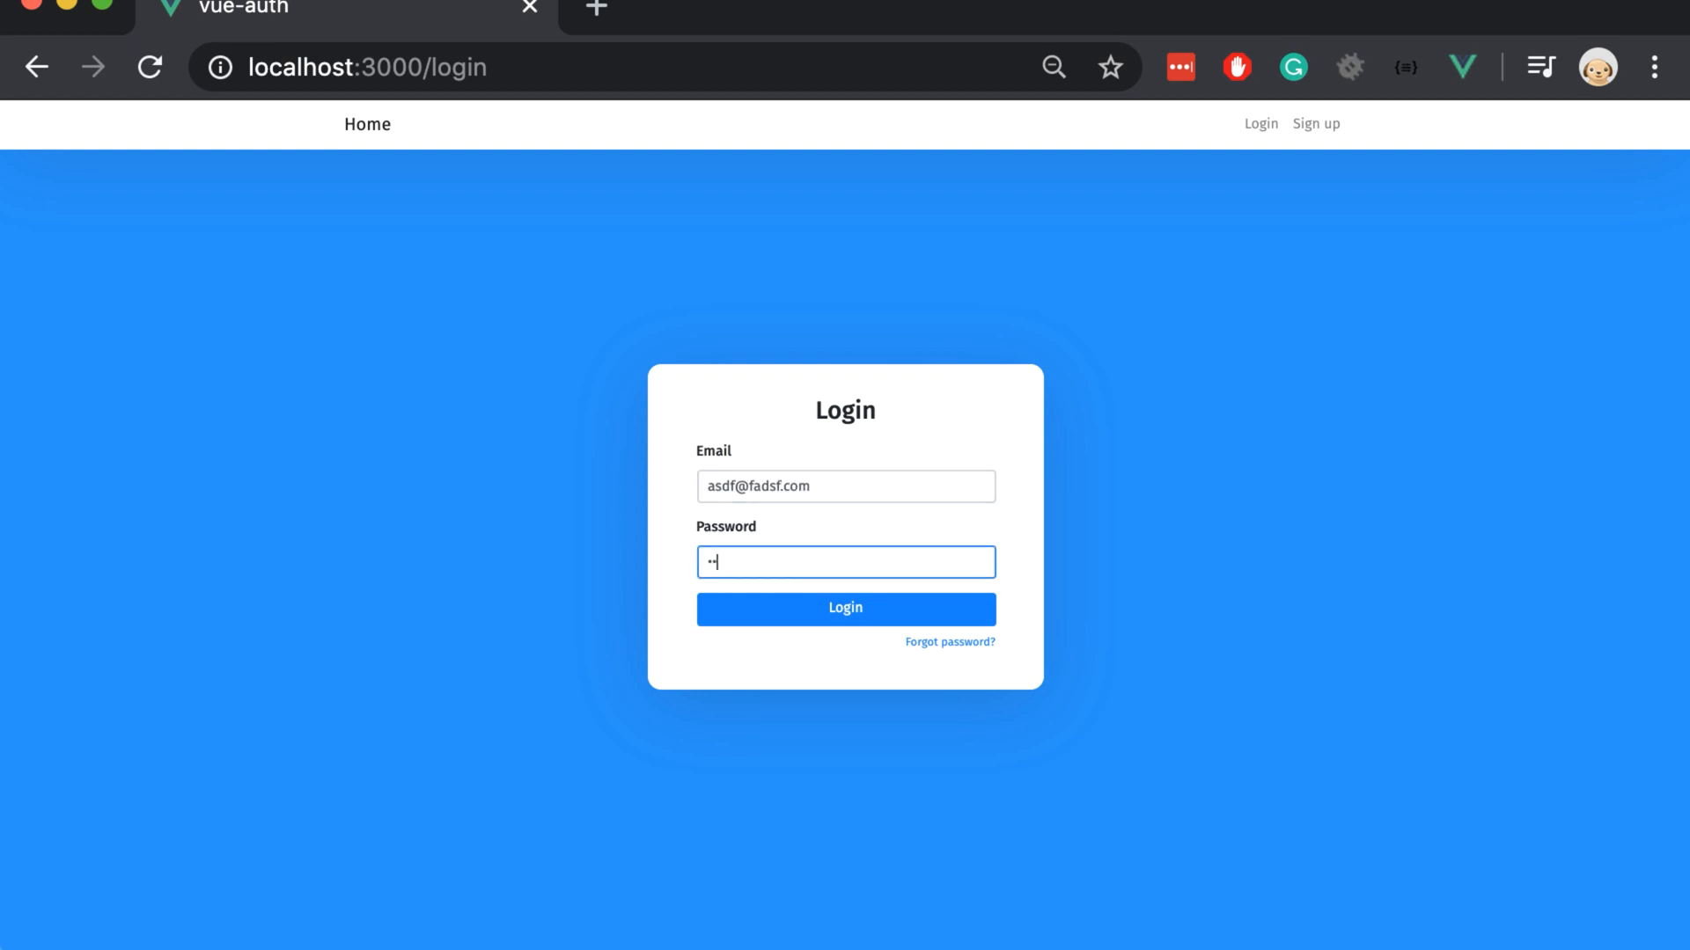
pyautogui.click(845, 609)
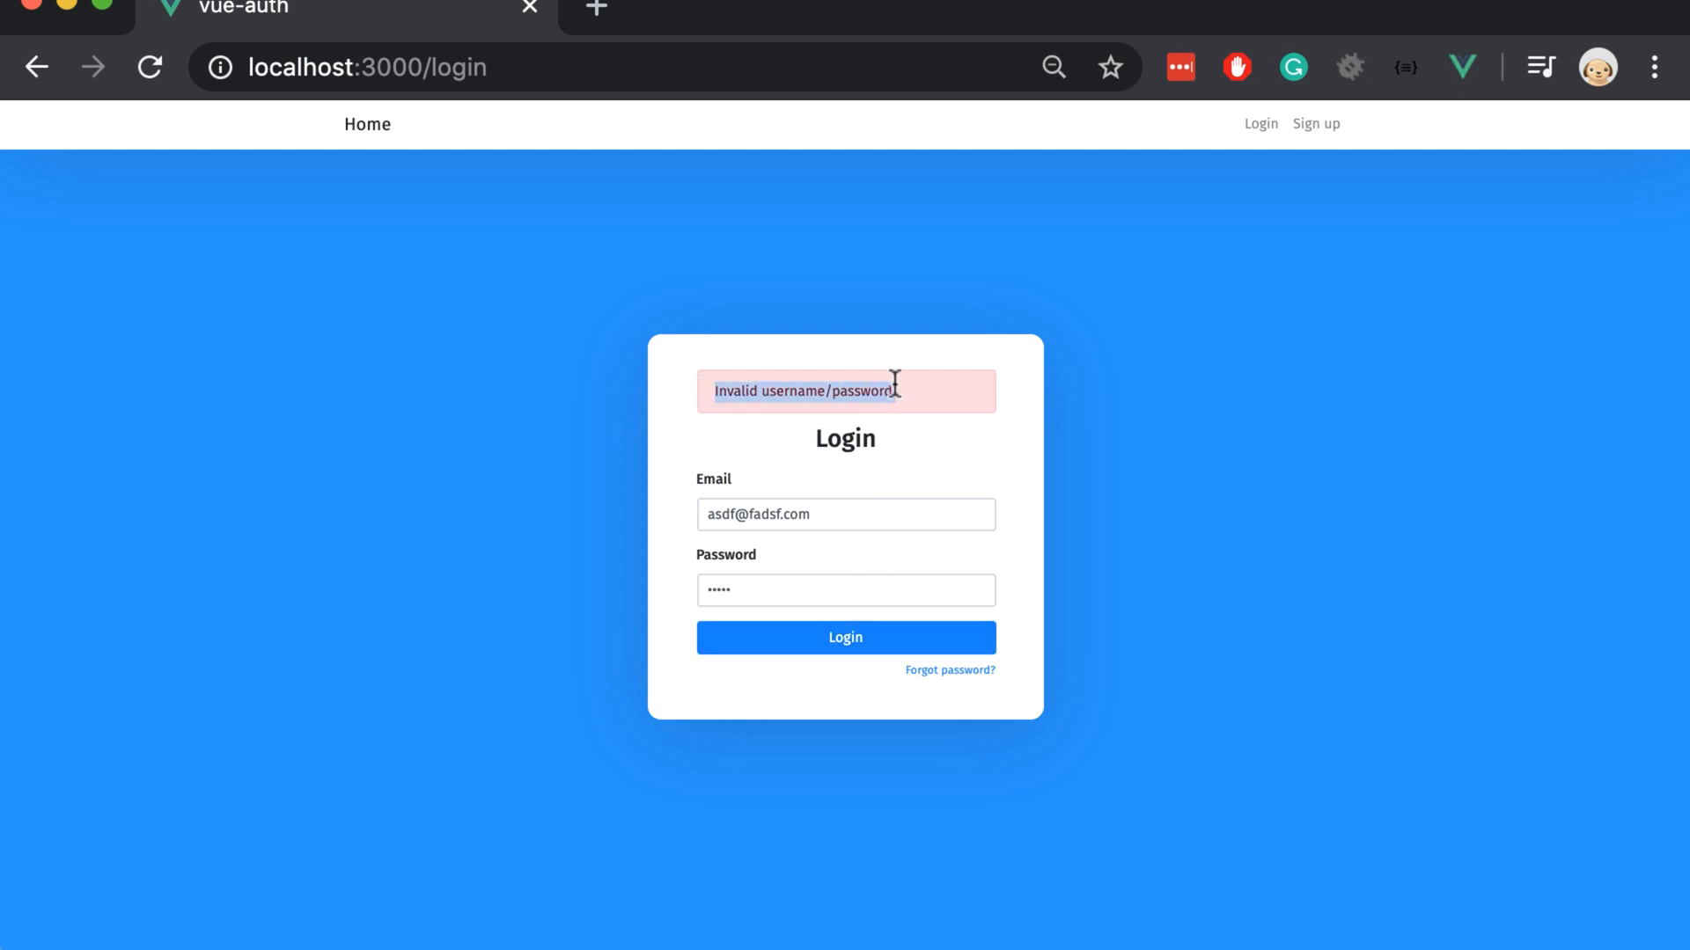
pyautogui.moveTo(931, 407)
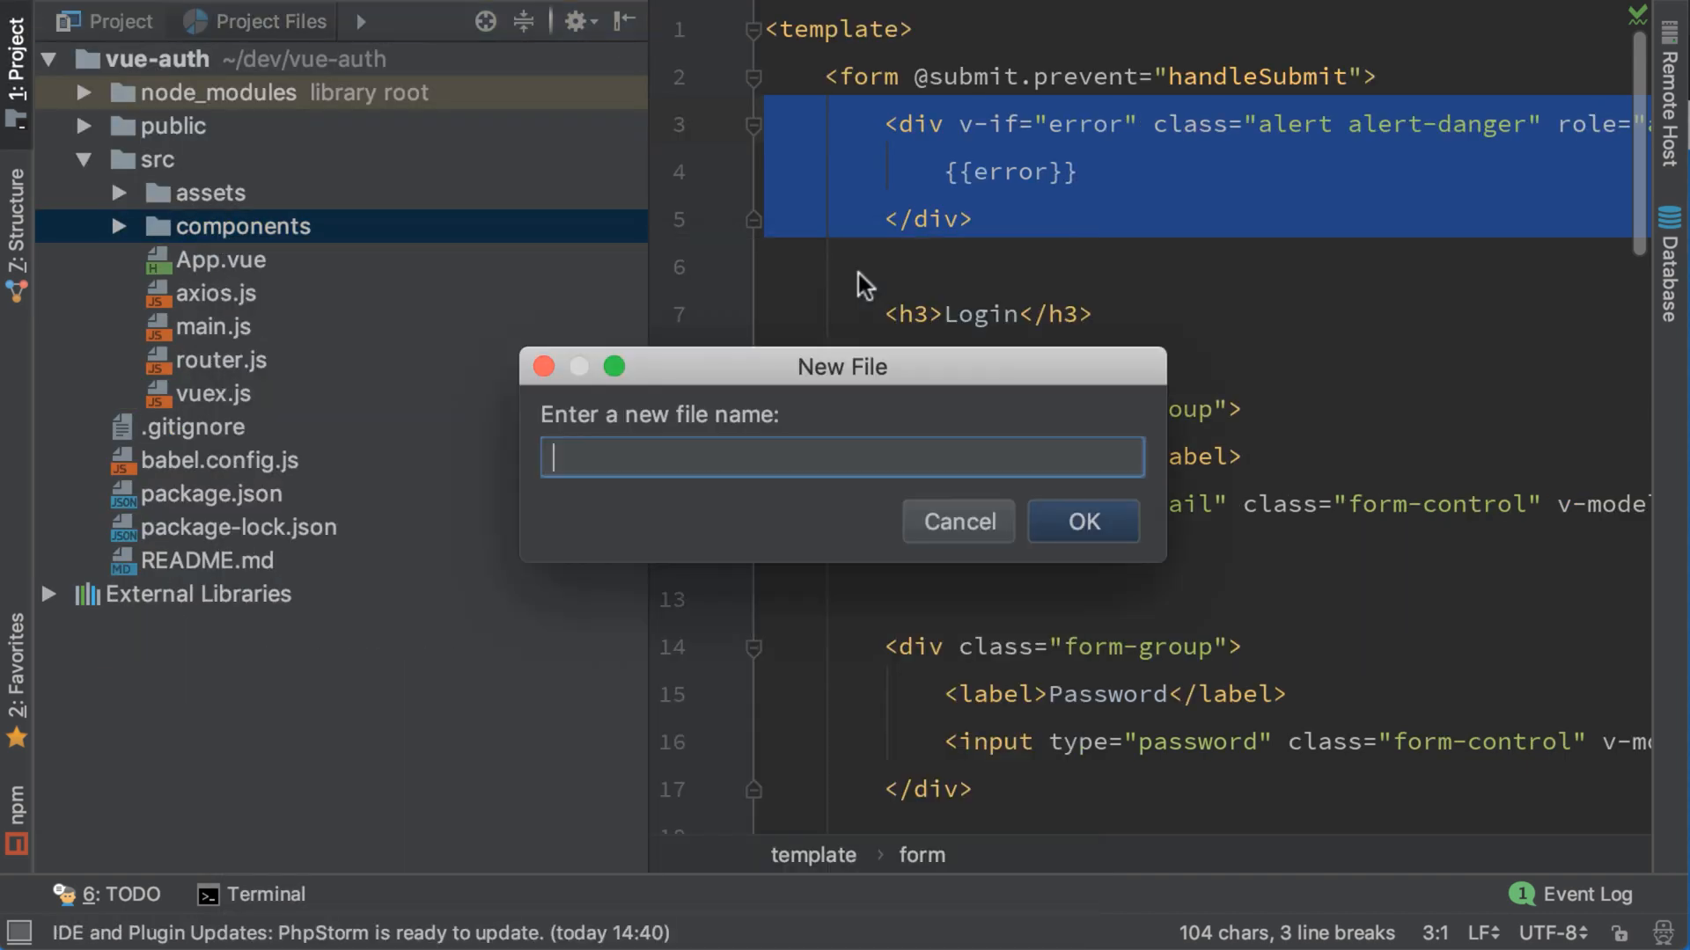
# Step: Name the new component file Error.vue and confirm its creation
pyautogui.write('Error.vue')
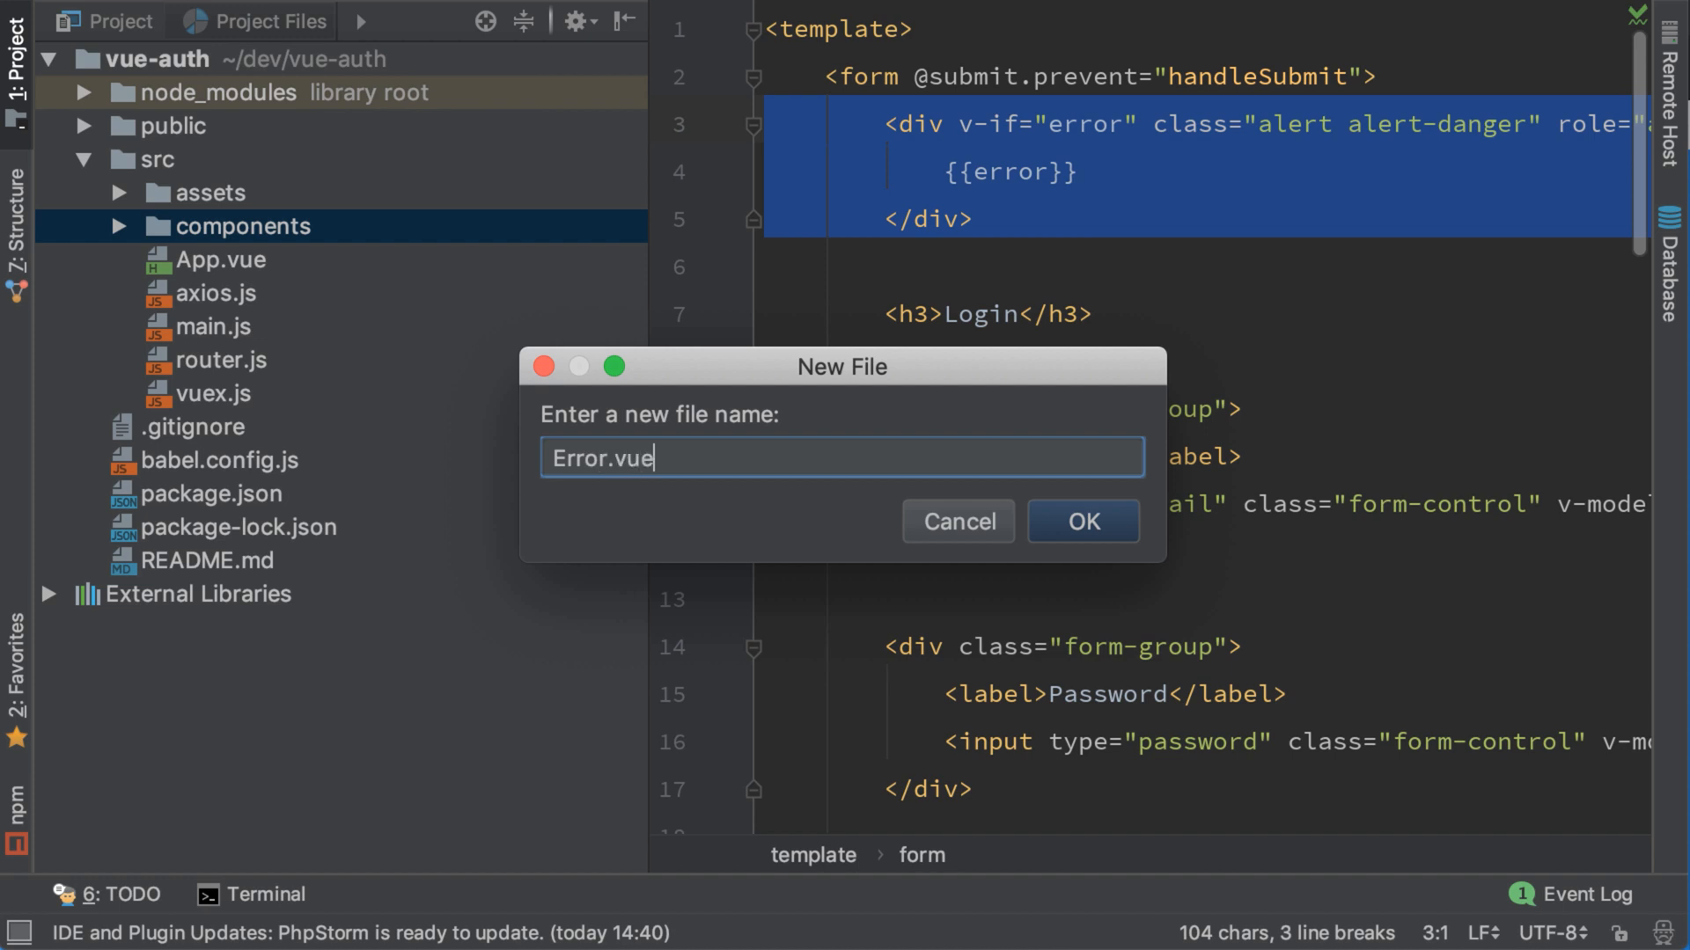
pyautogui.click(1082, 522)
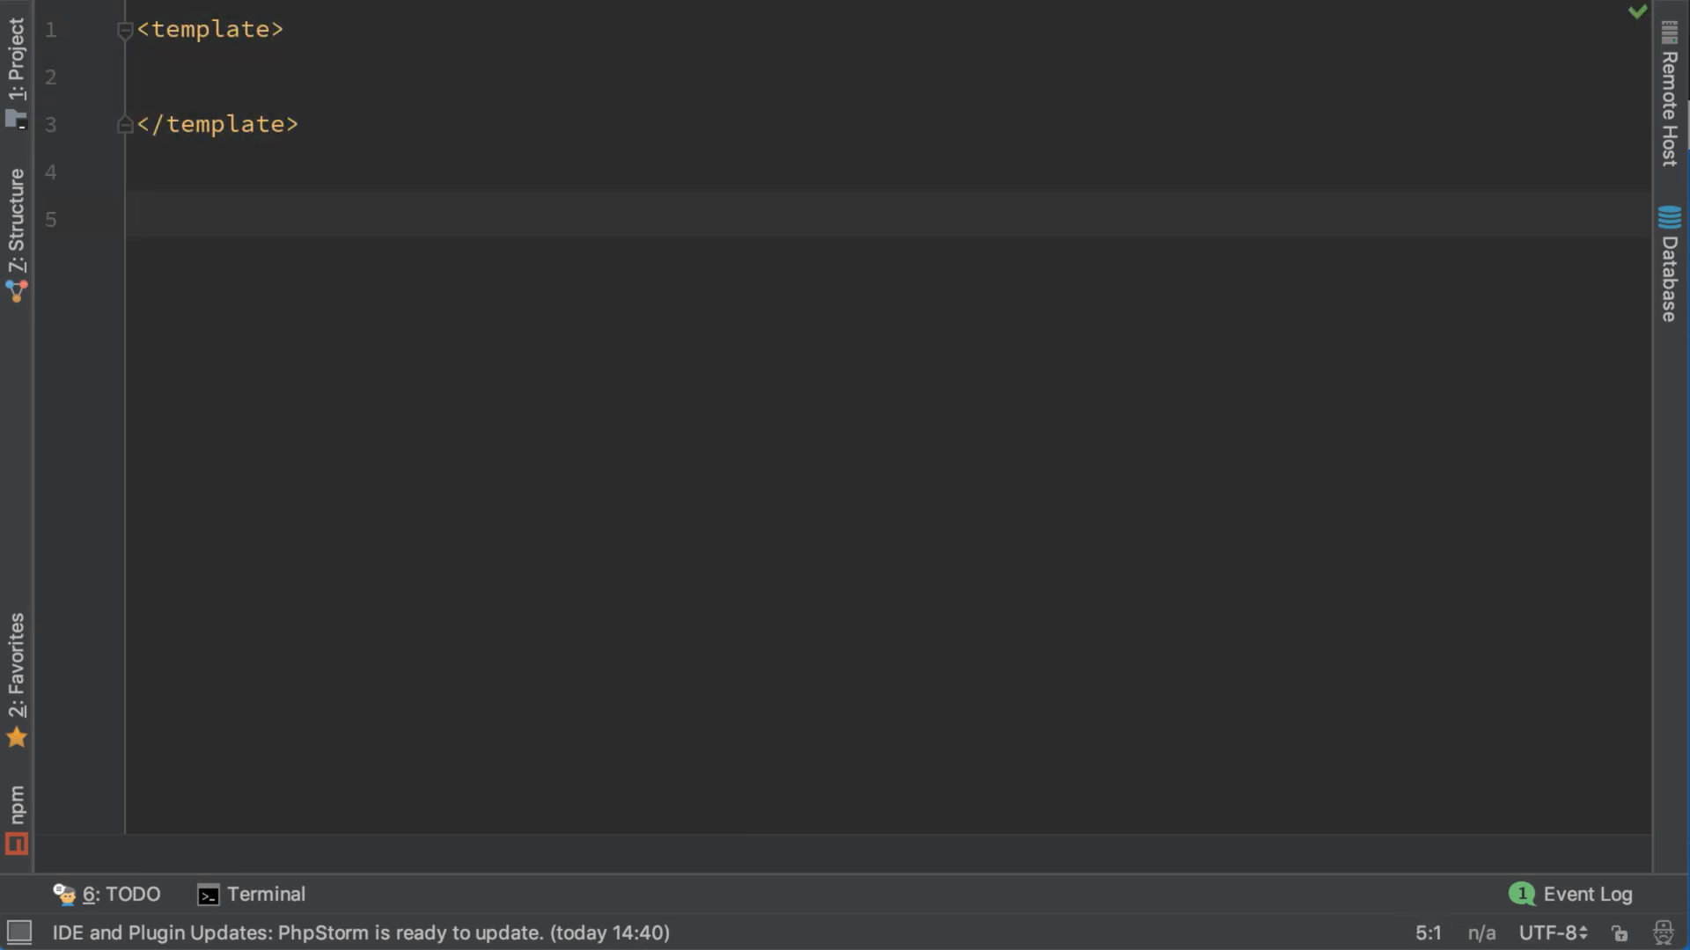
# Step: Add the danger alert div and script block to Error.vue, removing the div's v-if condition
pyautogui.write('script>')
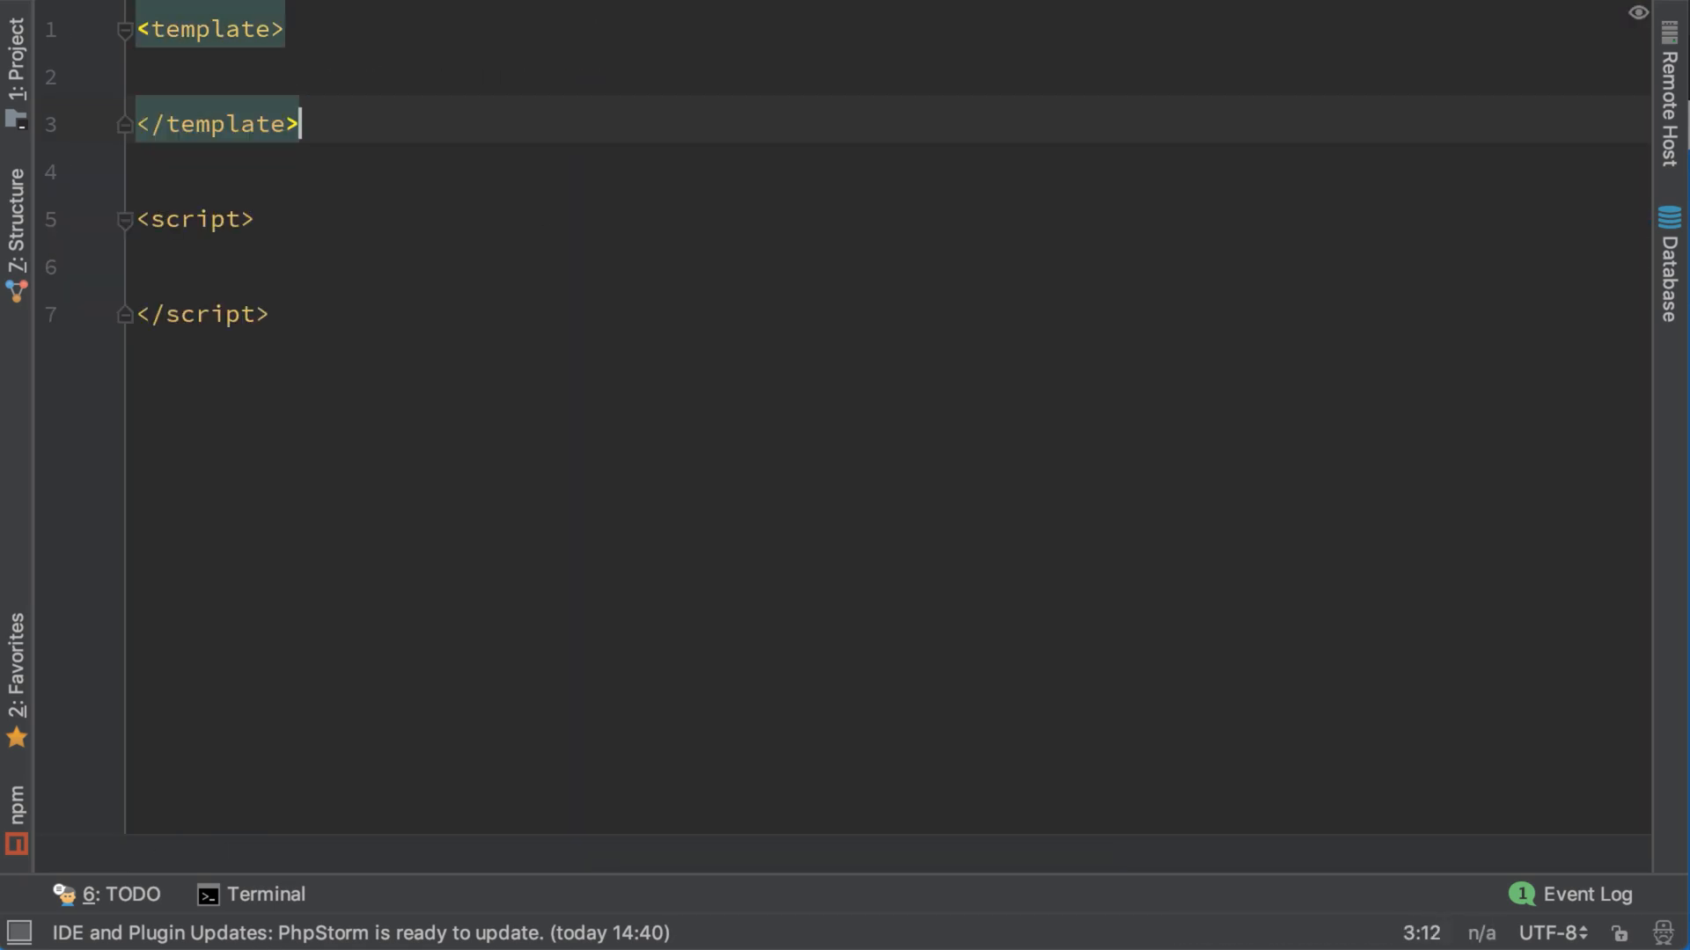
pyautogui.write('<div v-if="error" class="alert alert-danger" role="alert">')
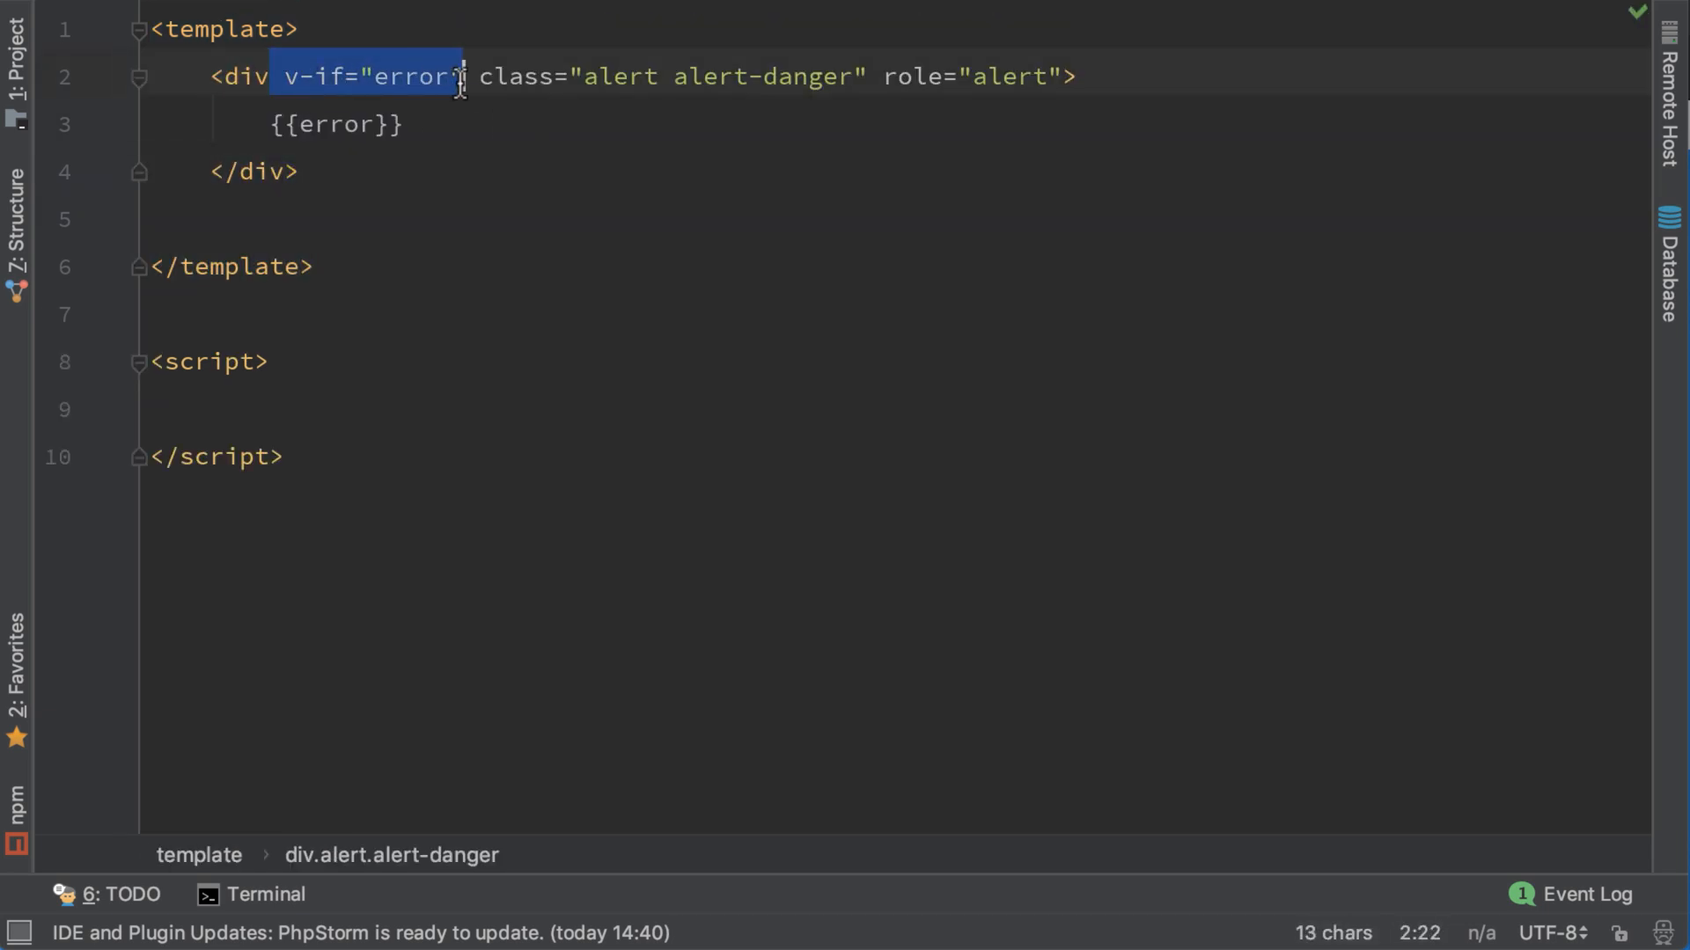
pyautogui.press('Delete')
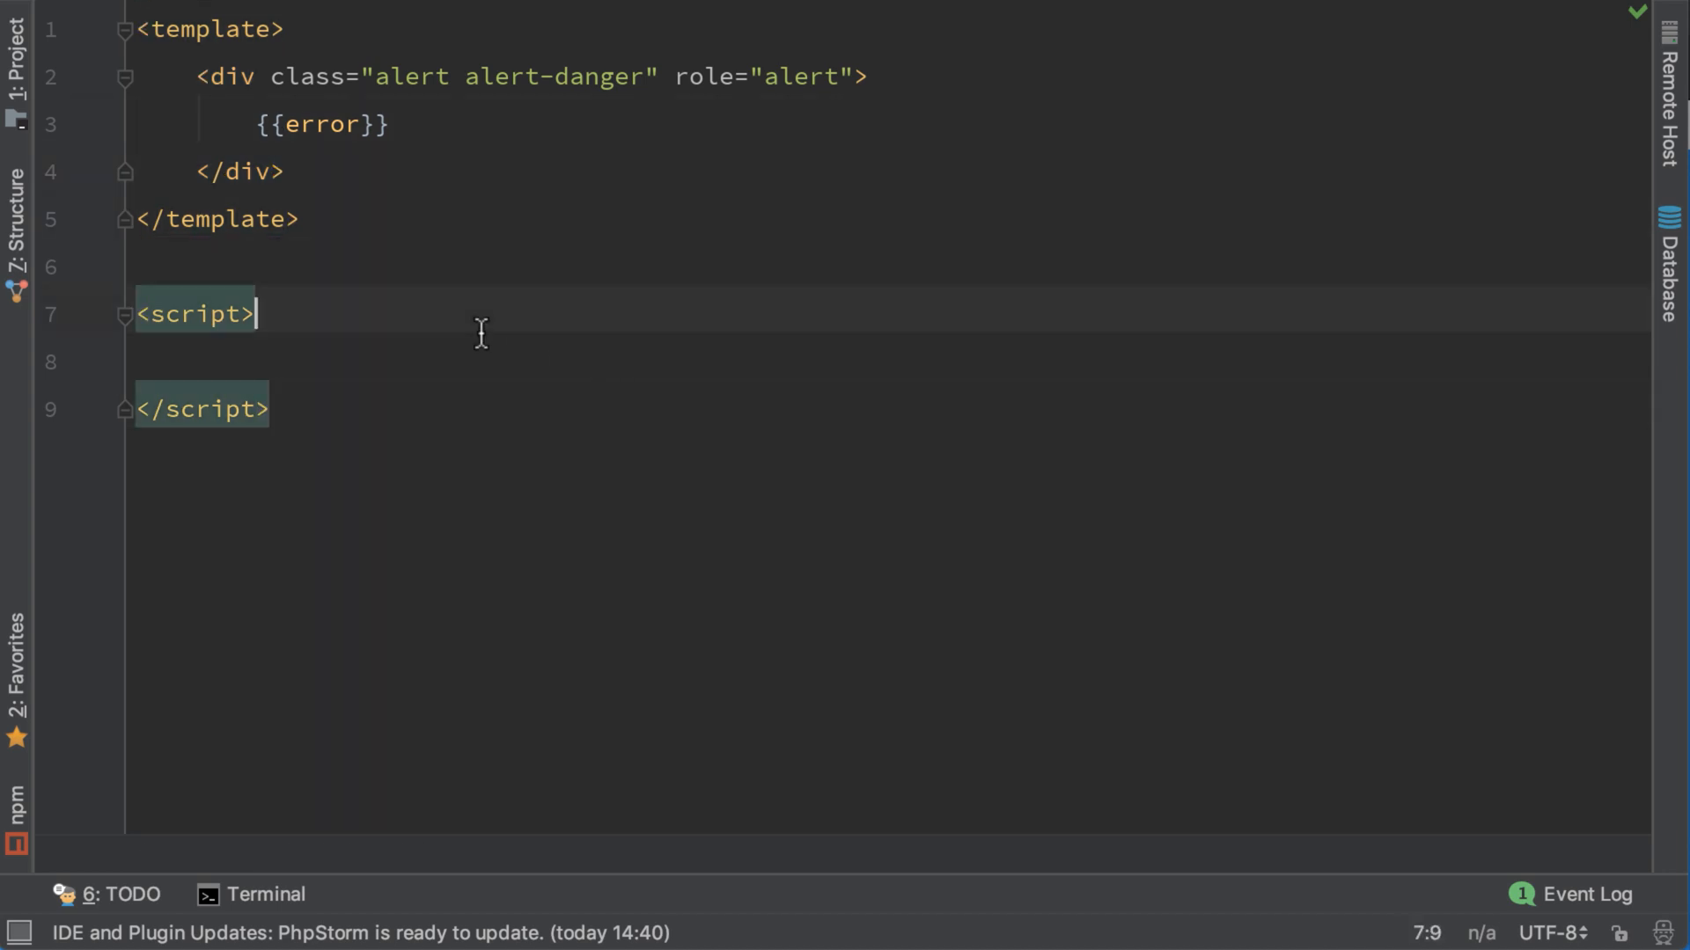
# Step: Export the component with name 'Error' and props: ['error']
pyautogui.write('export defu')
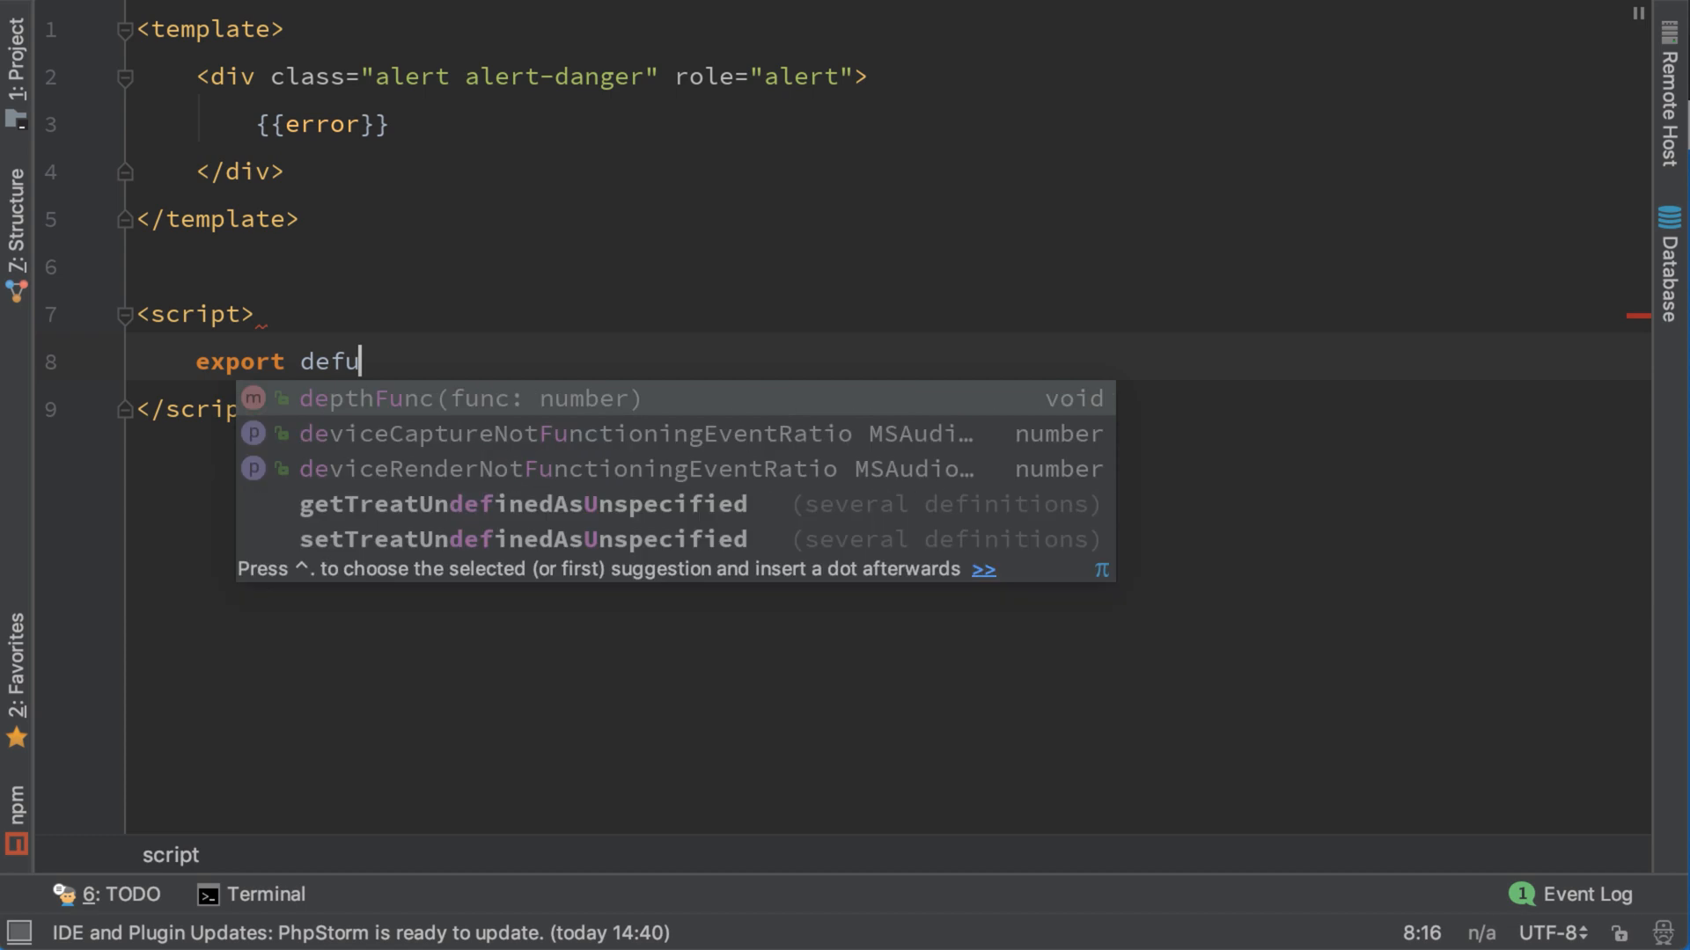
pyautogui.write('default {')
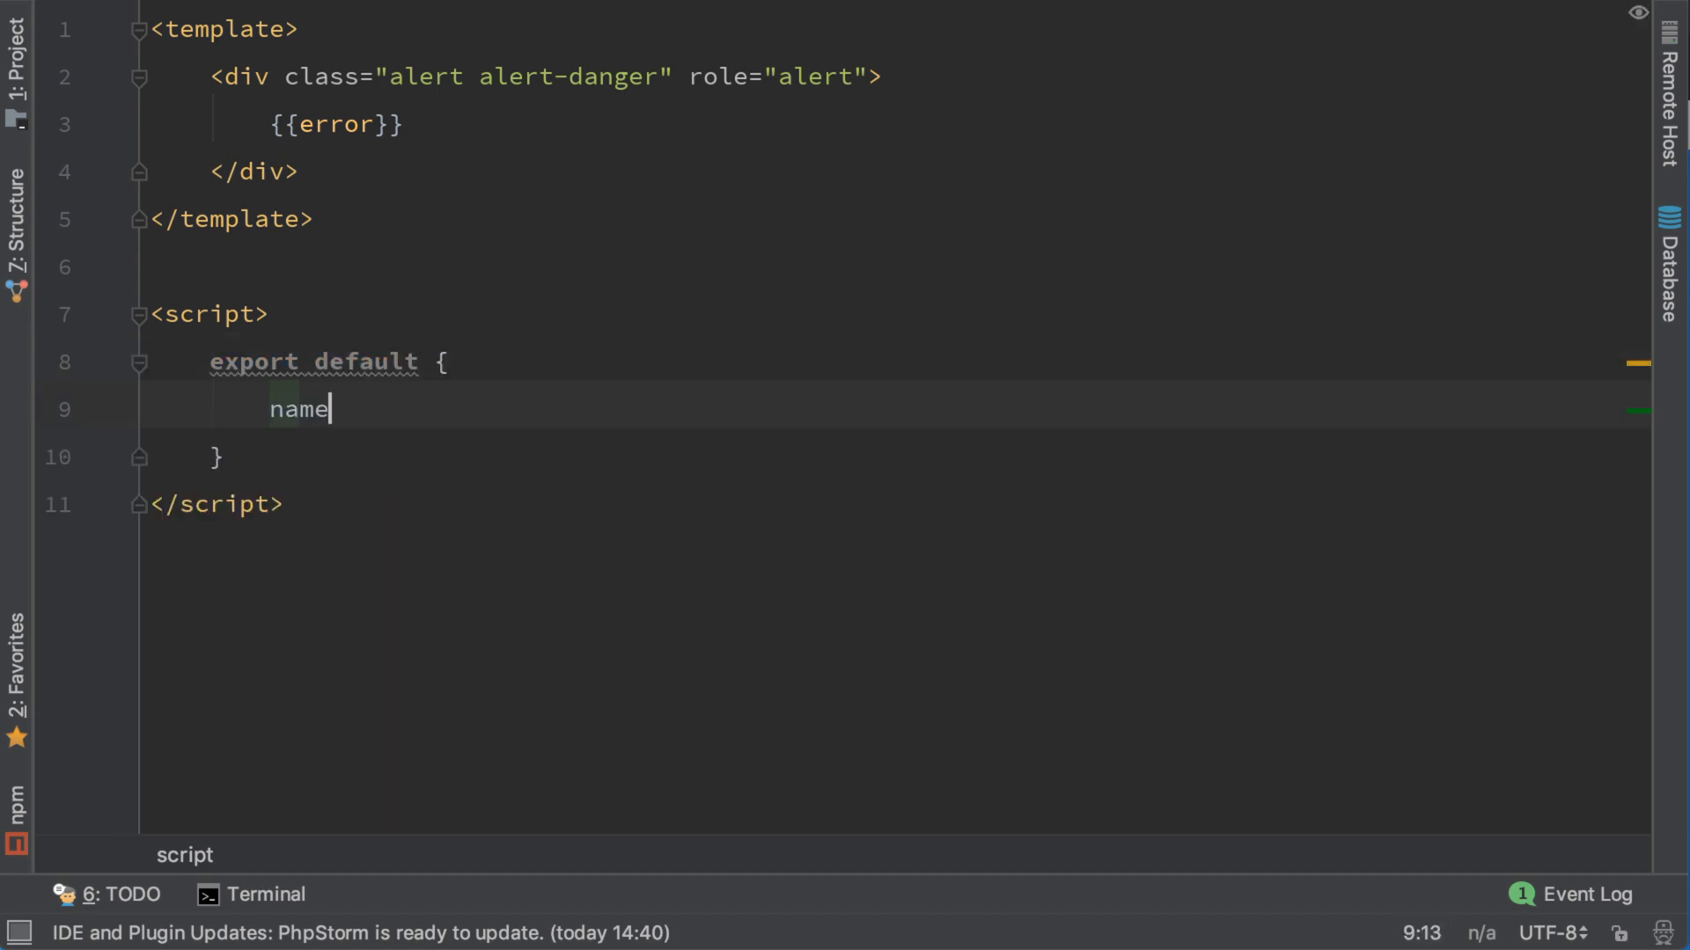
pyautogui.write(": 'Error',")
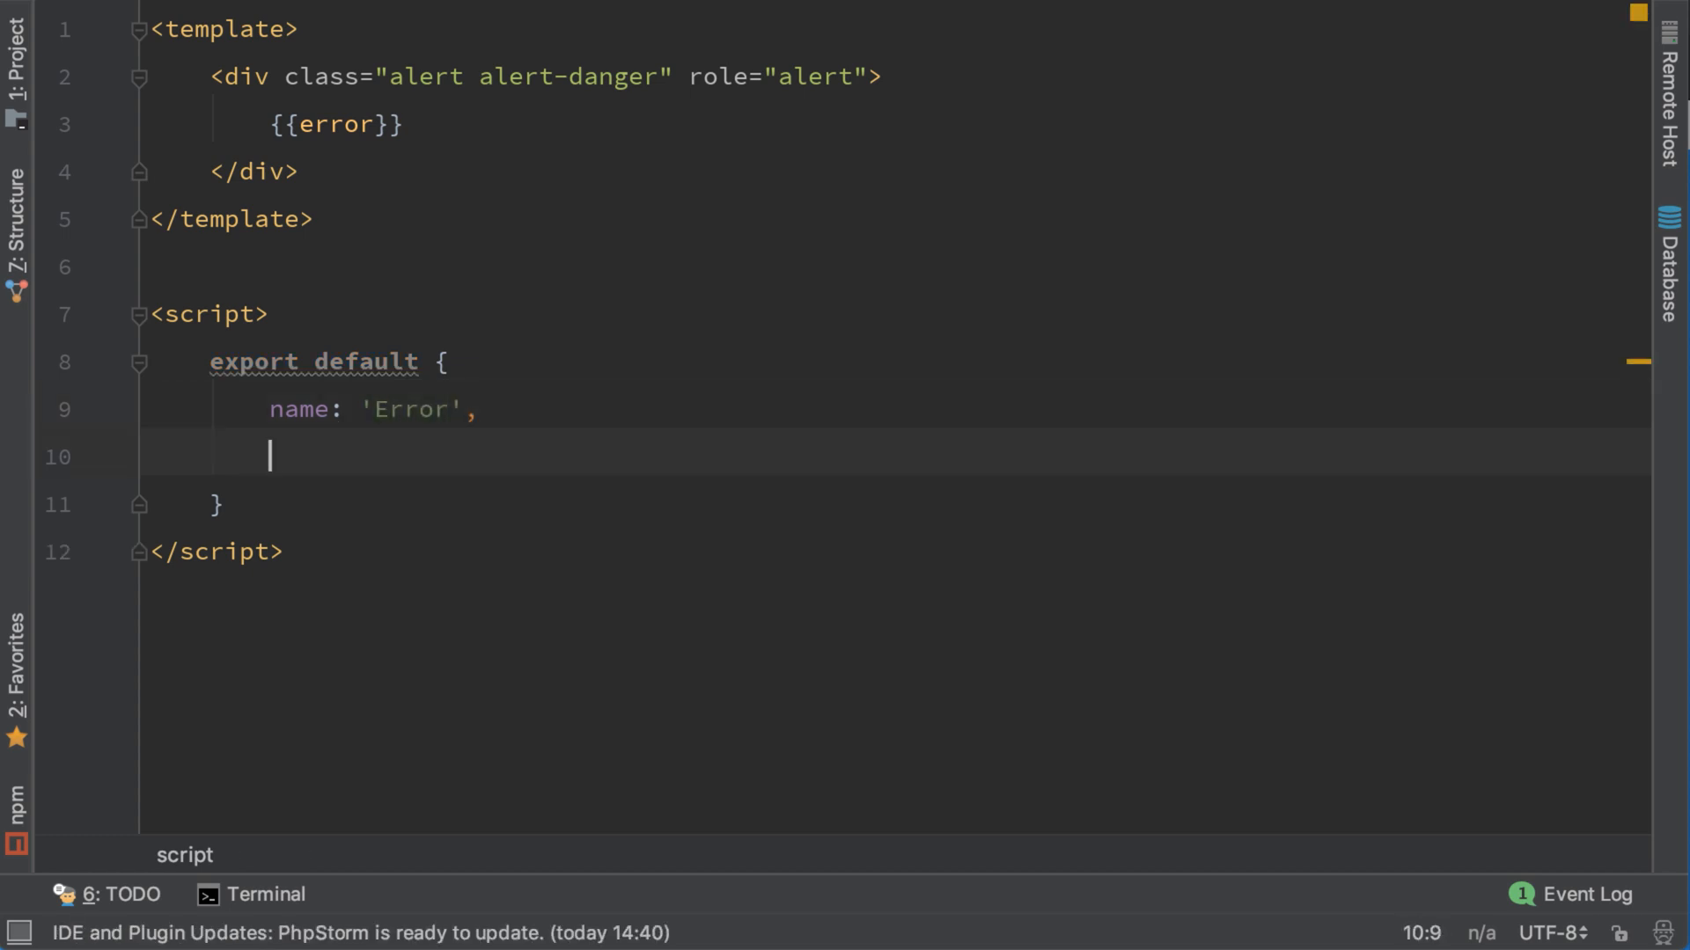
pyautogui.write('prop')
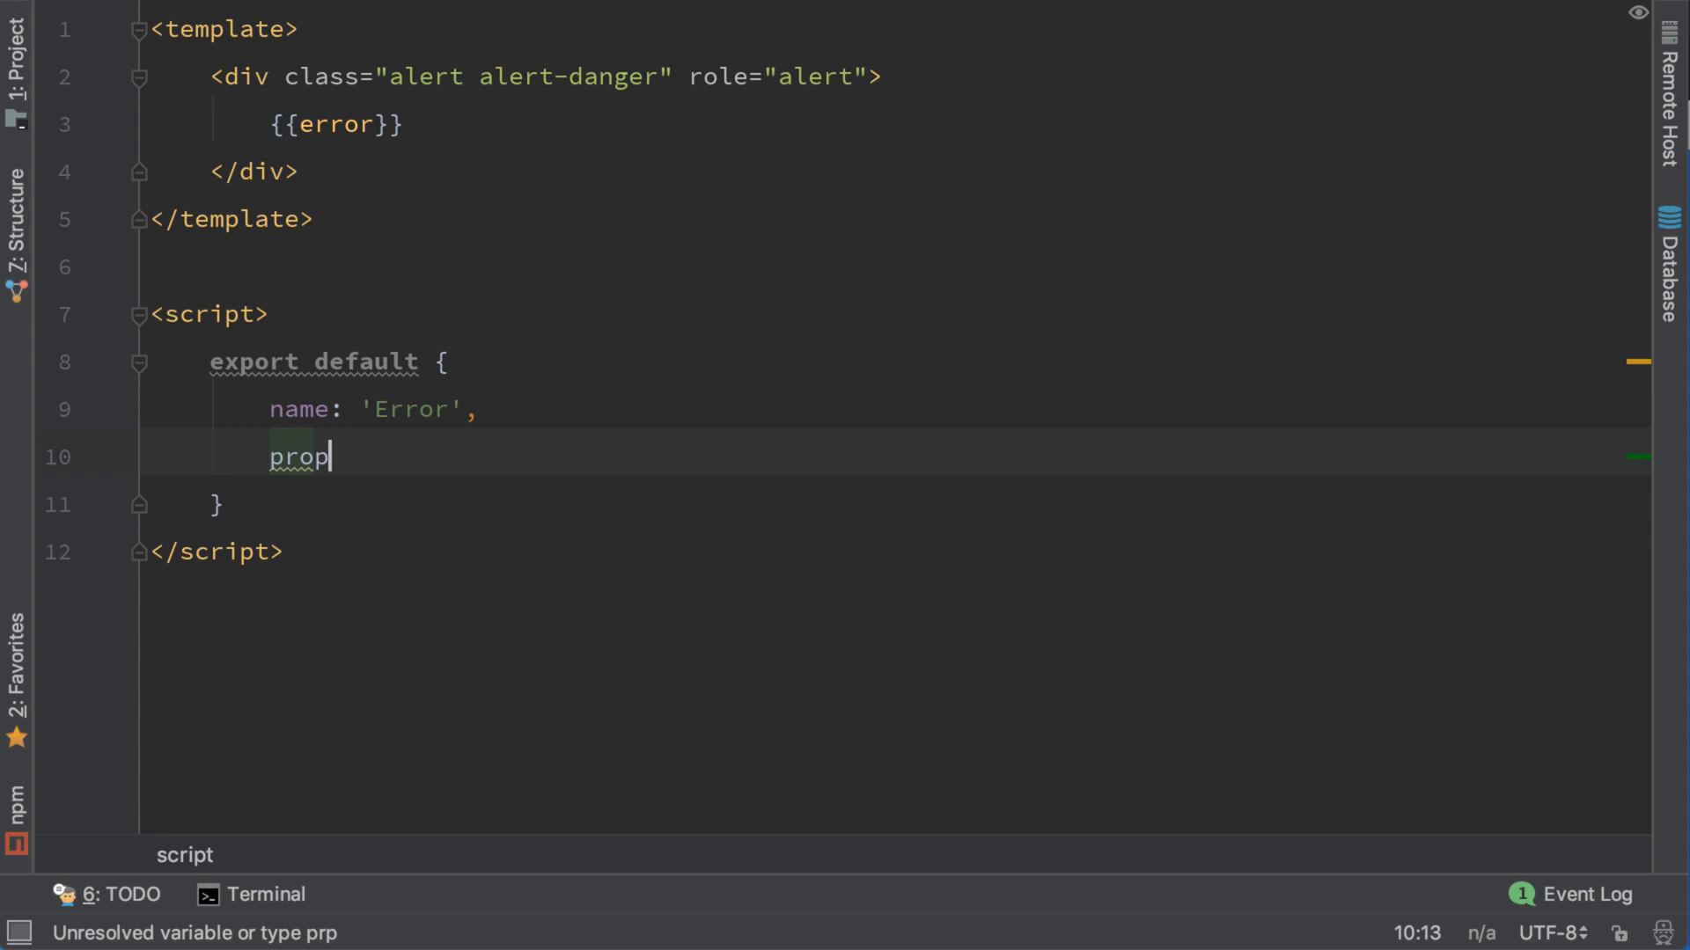
pyautogui.write('s:')
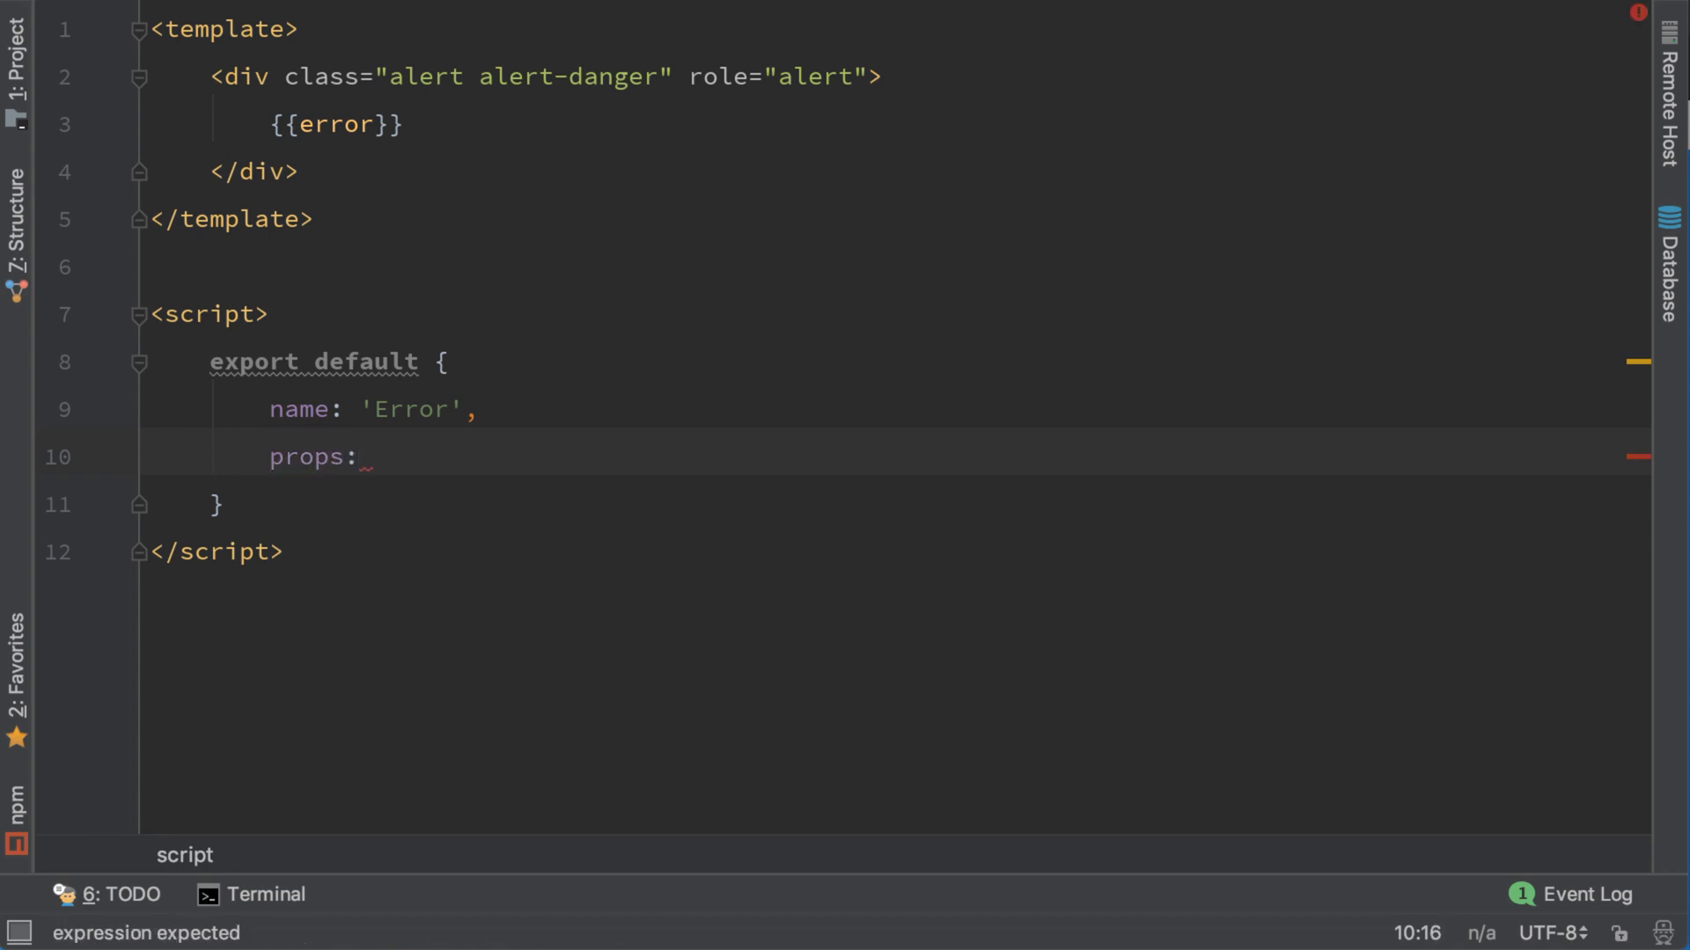
pyautogui.write("['']")
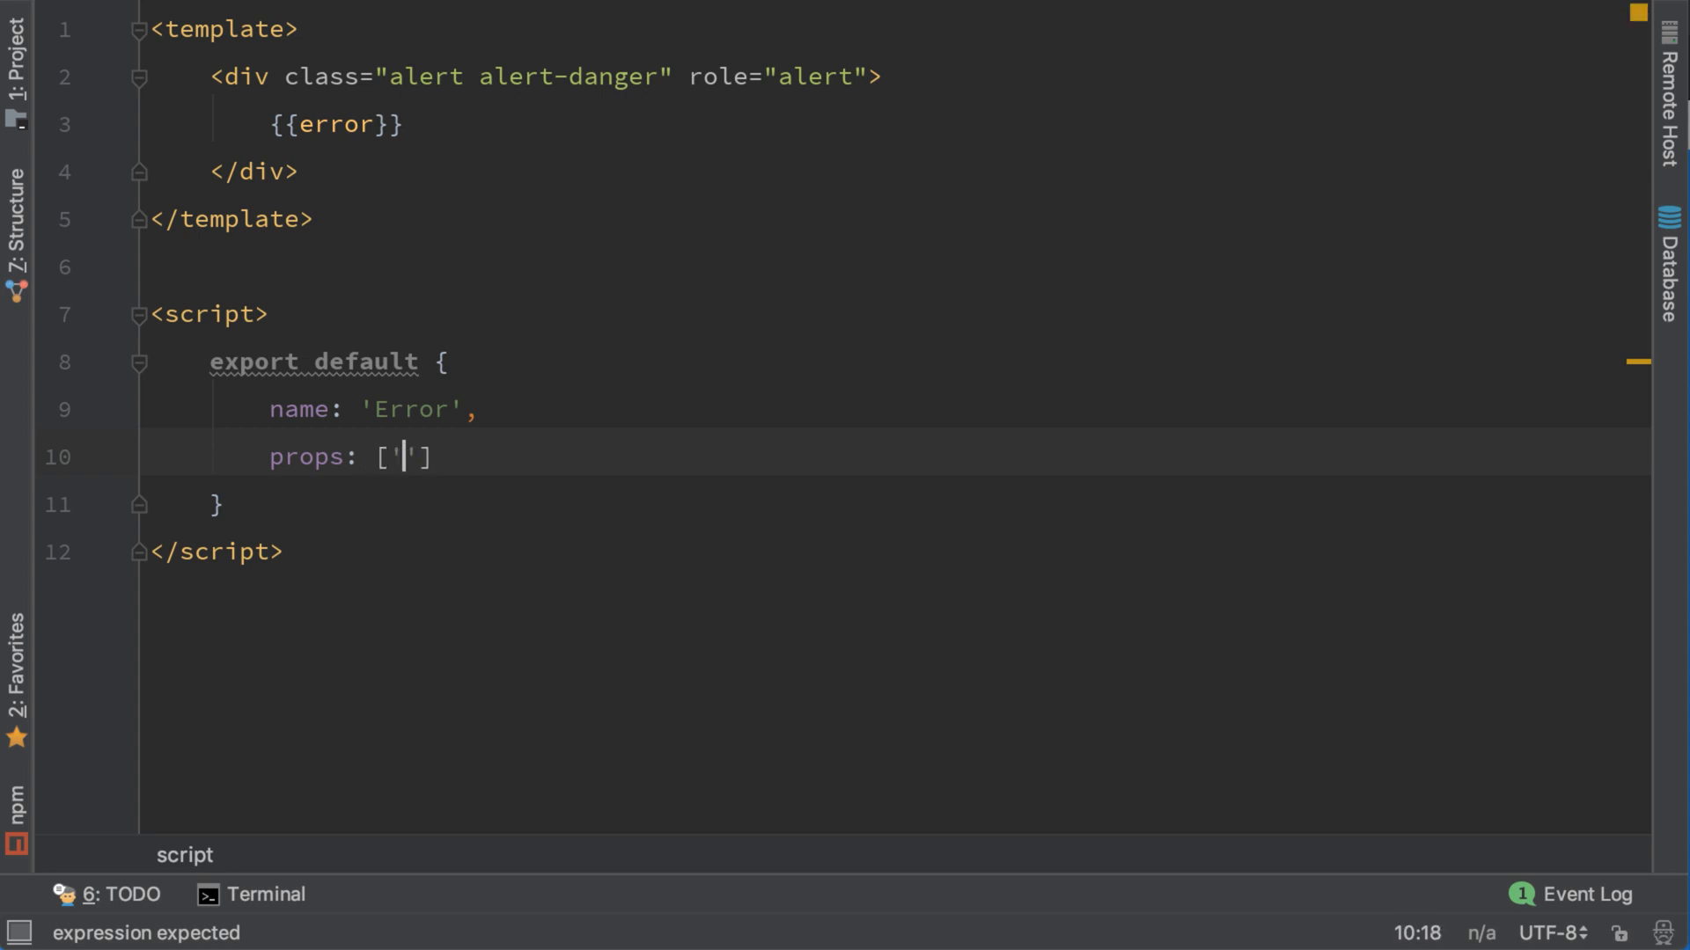
pyautogui.write('error')
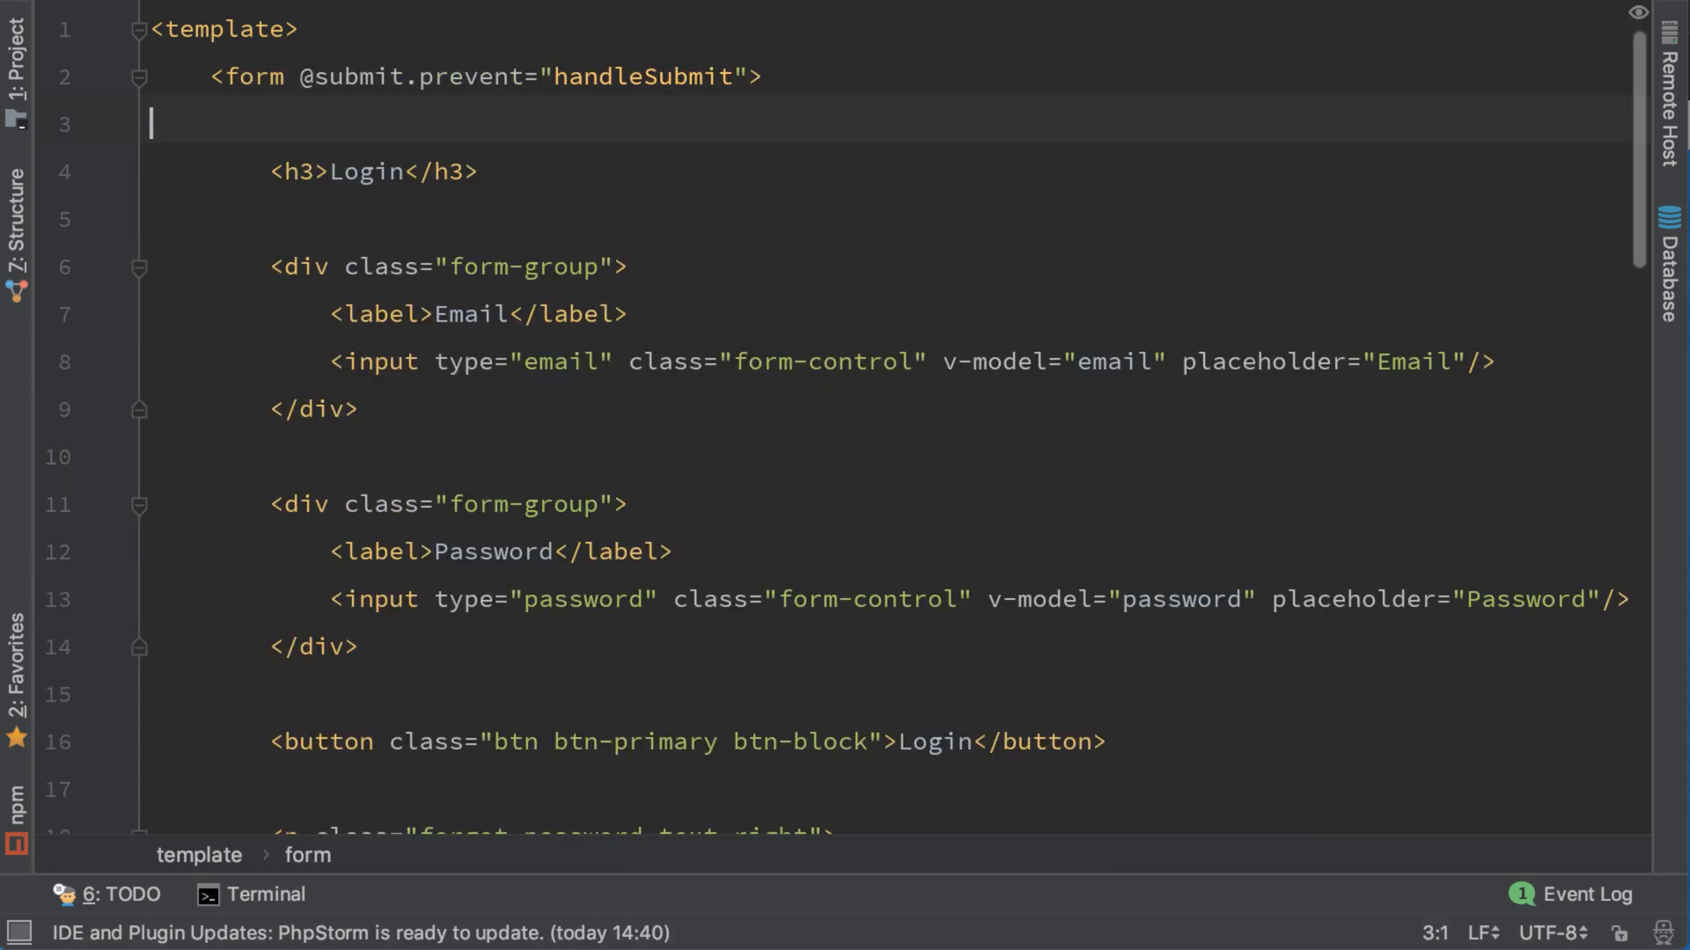
pyautogui.scroll(-3)
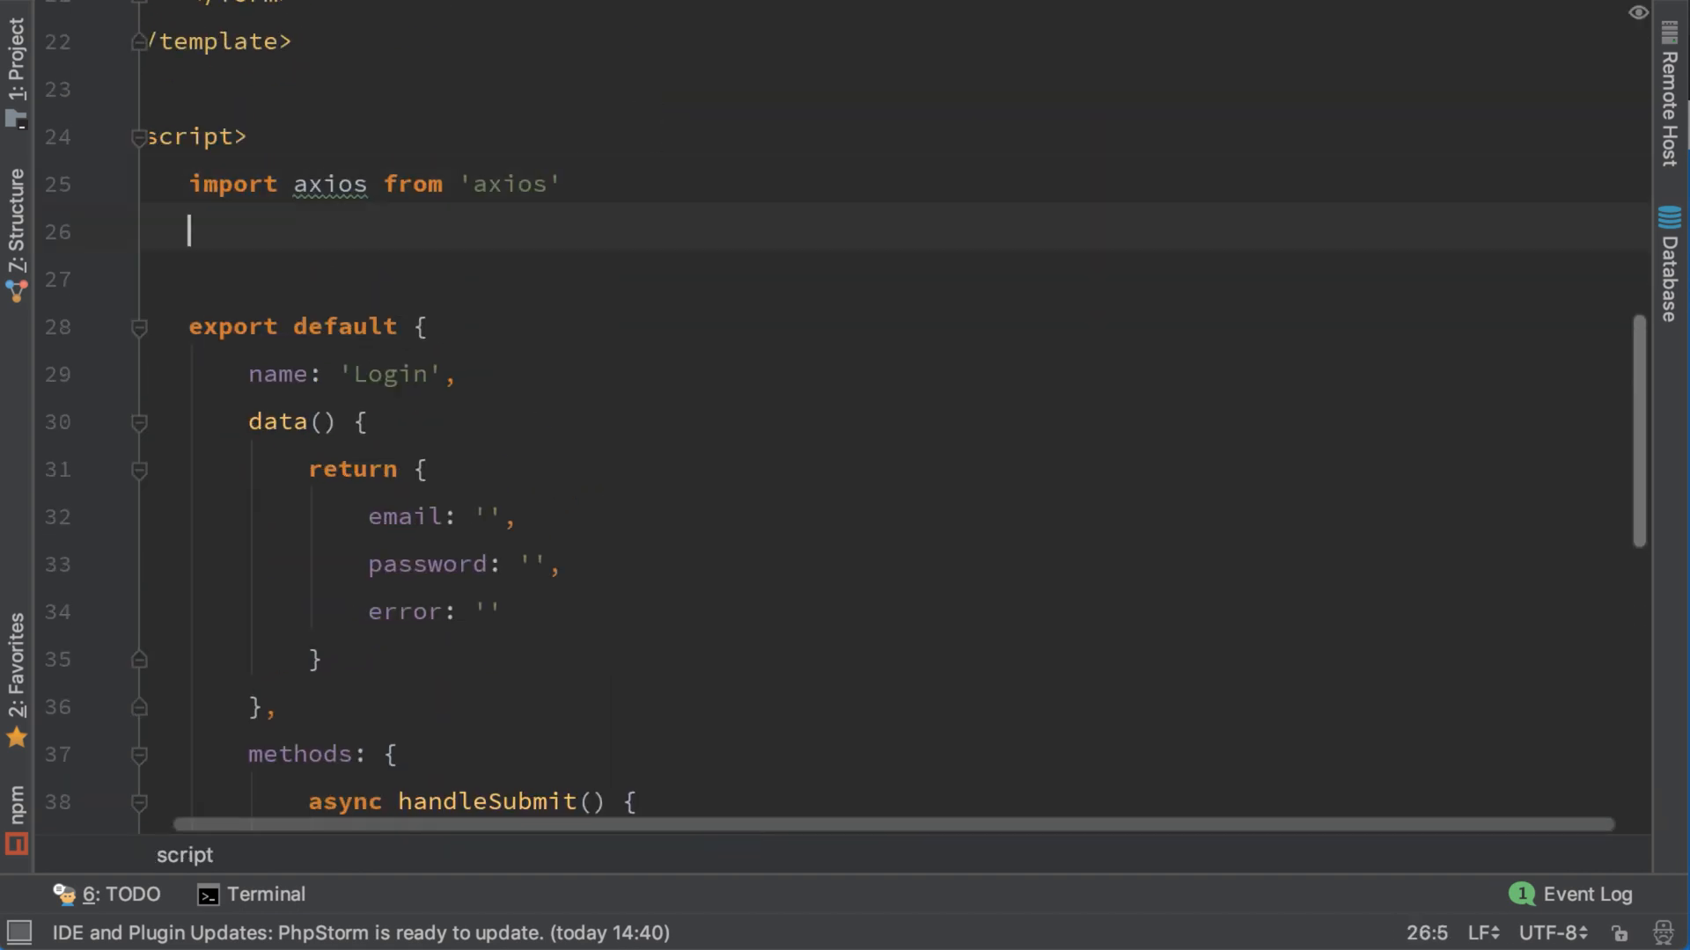
# Step: Add import Error from './Error.vue' and register Error under components in Login.vue
pyautogui.write('import')
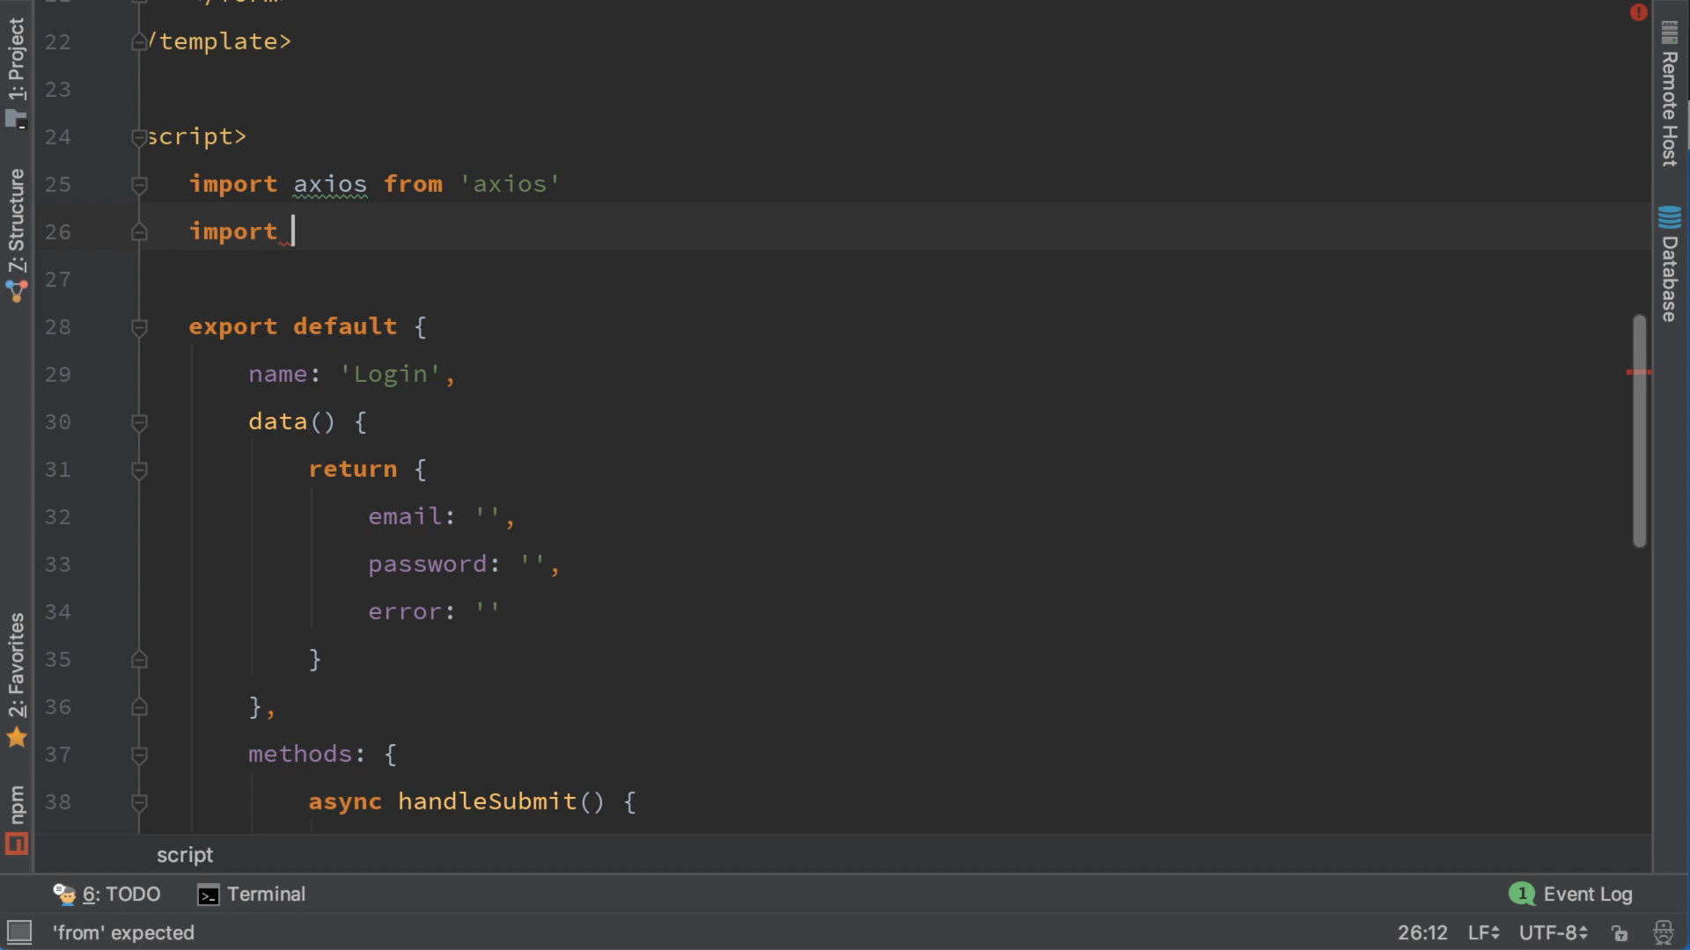
pyautogui.write('Error from')
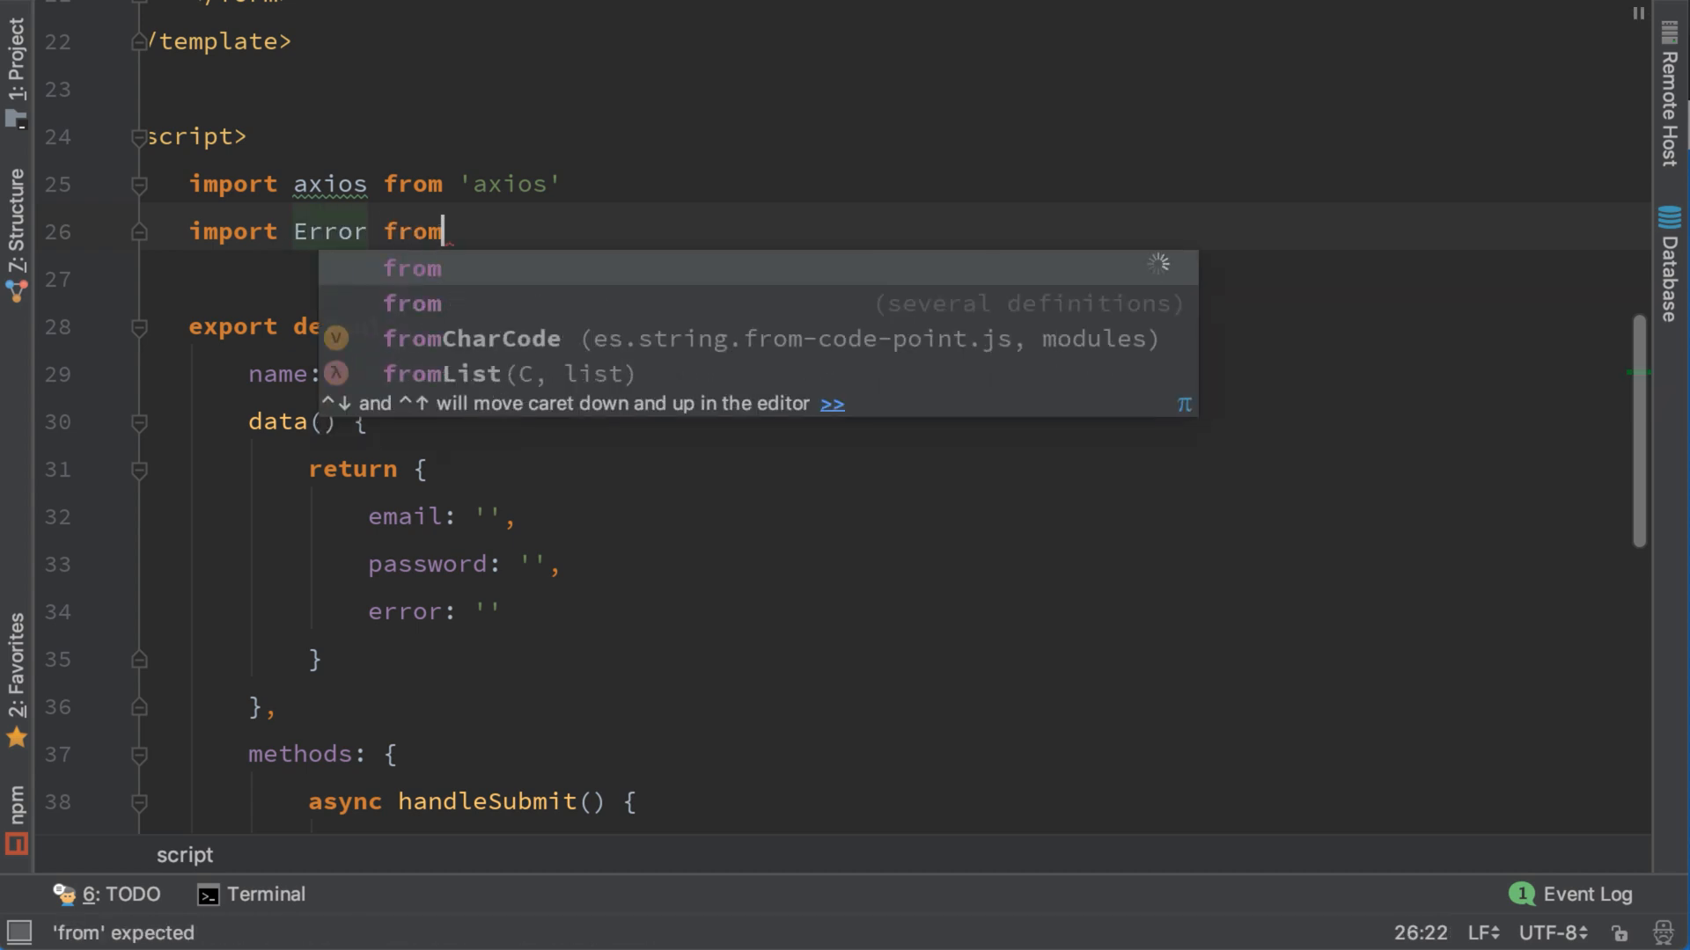
pyautogui.write("'E")
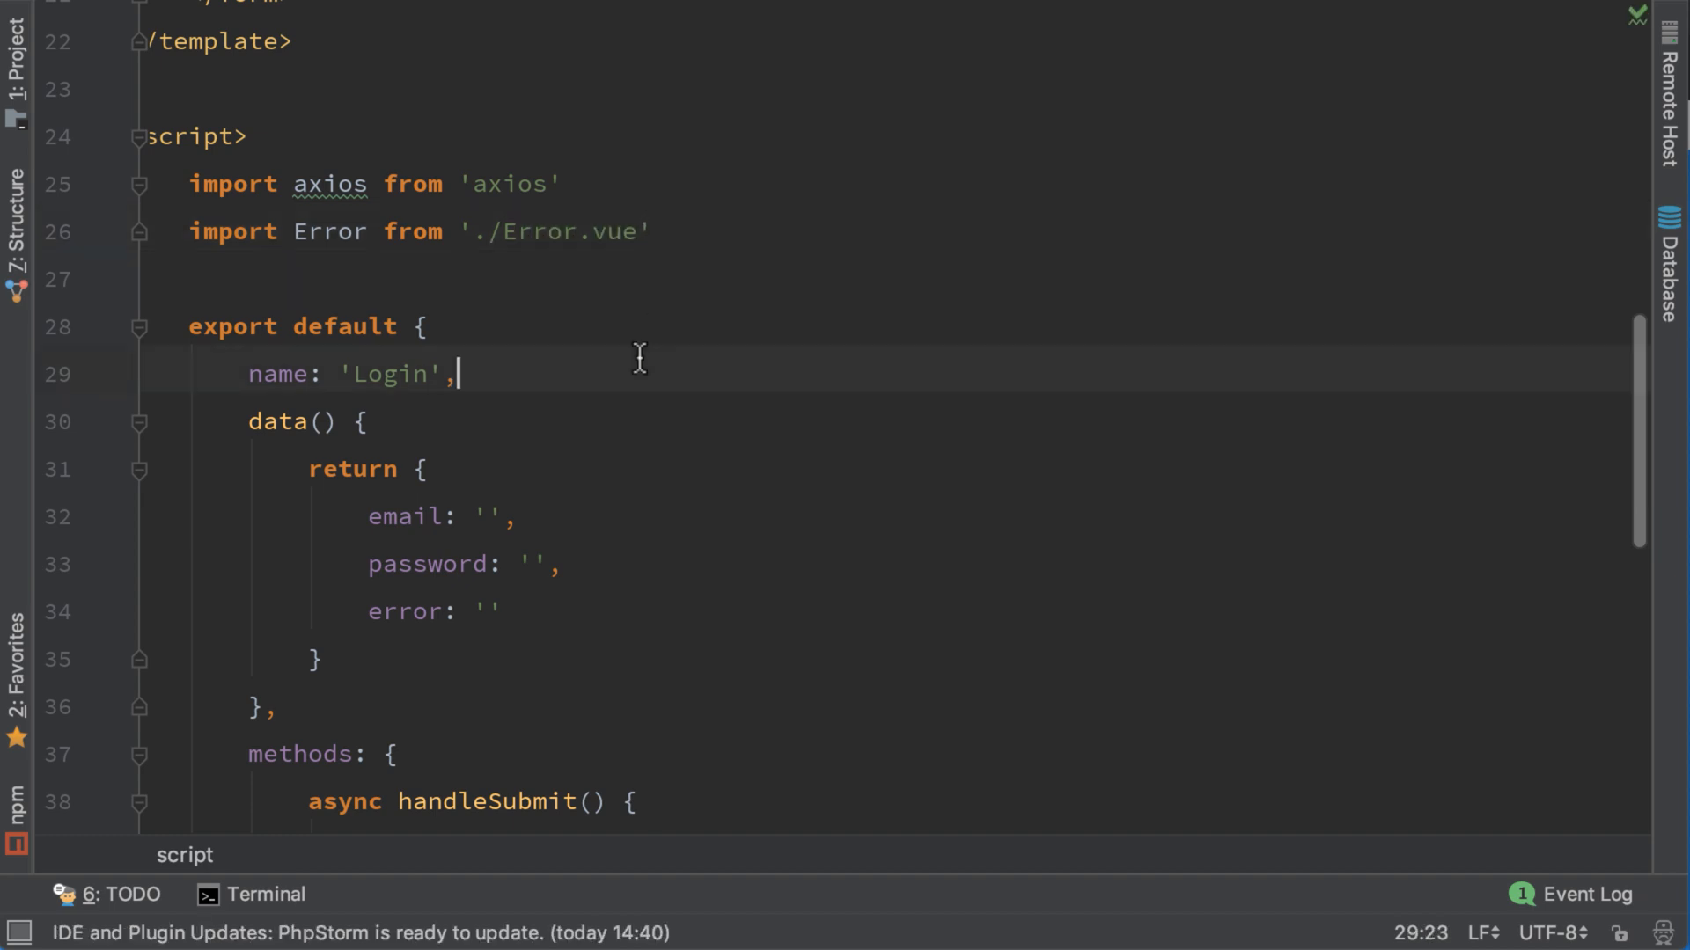
pyautogui.write('con')
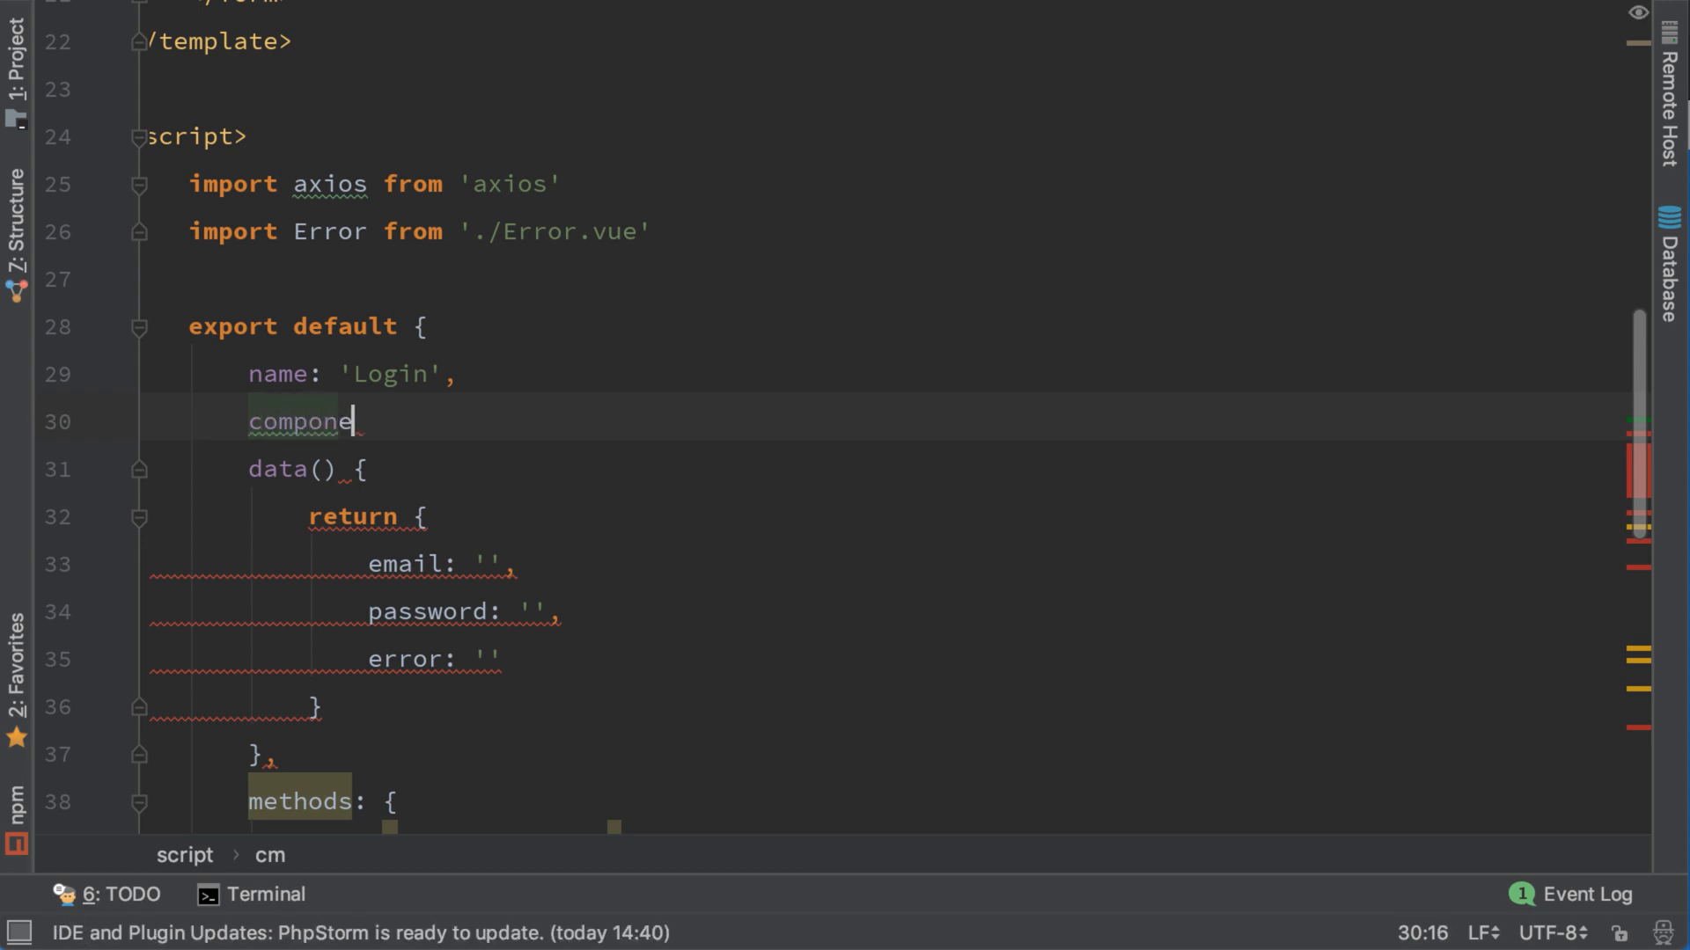
pyautogui.write('nts: {')
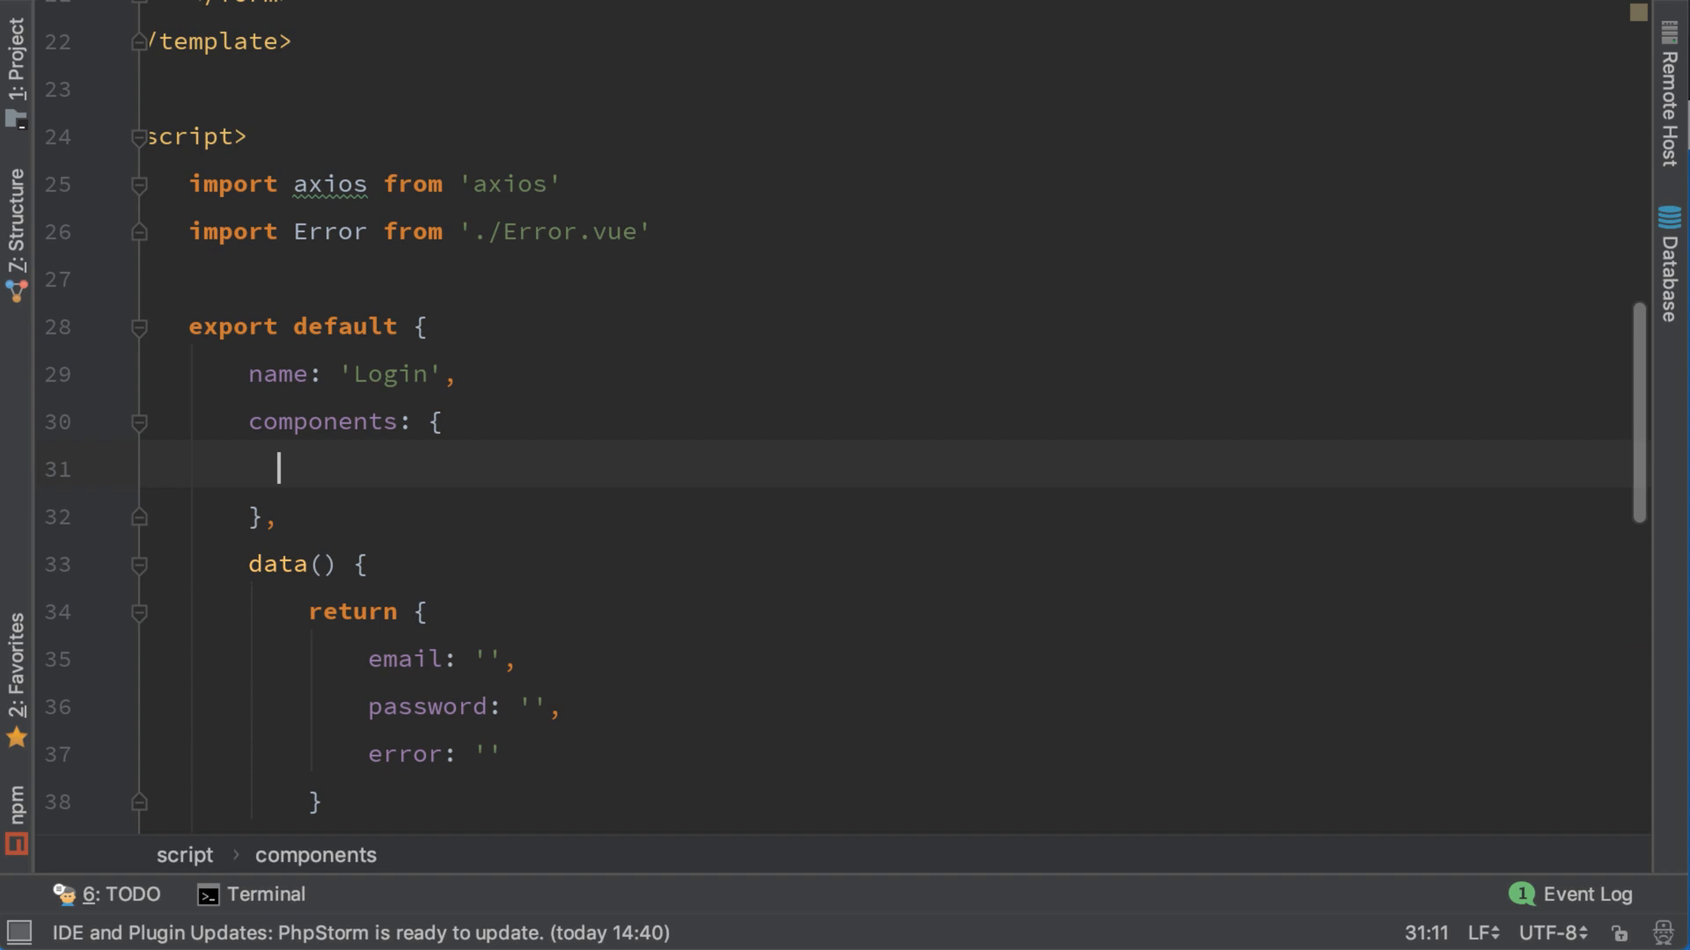
pyautogui.write('Error')
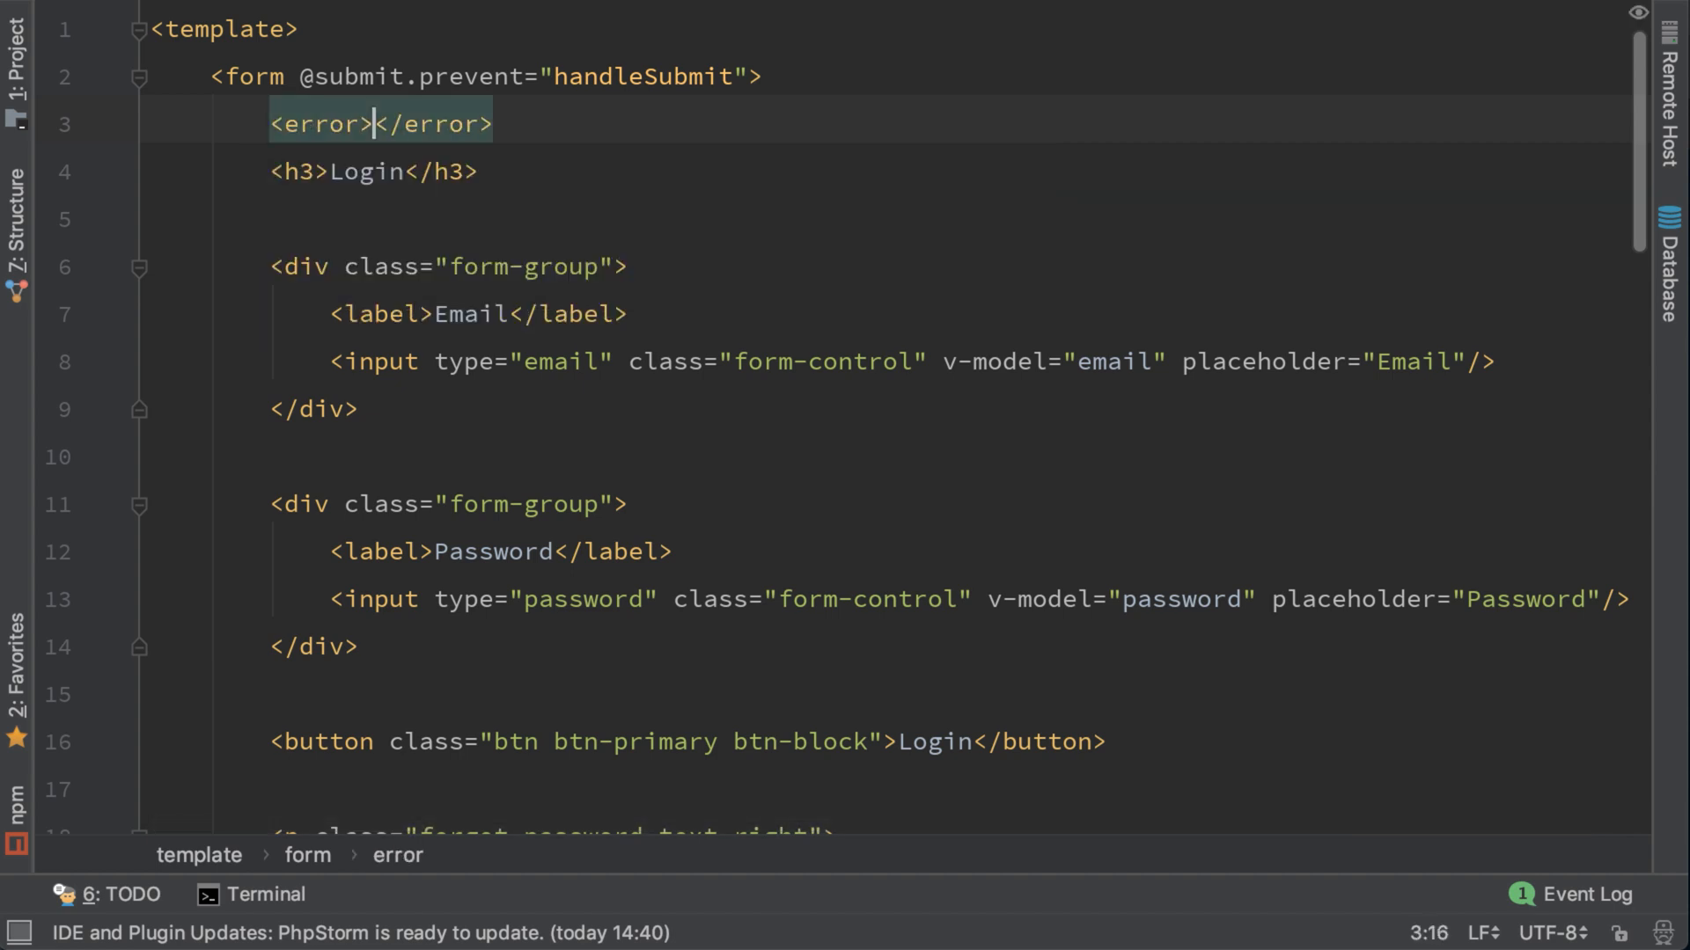
# Step: Place an <error :error="error" /> tag above the Login h3 heading
pyautogui.write('error')
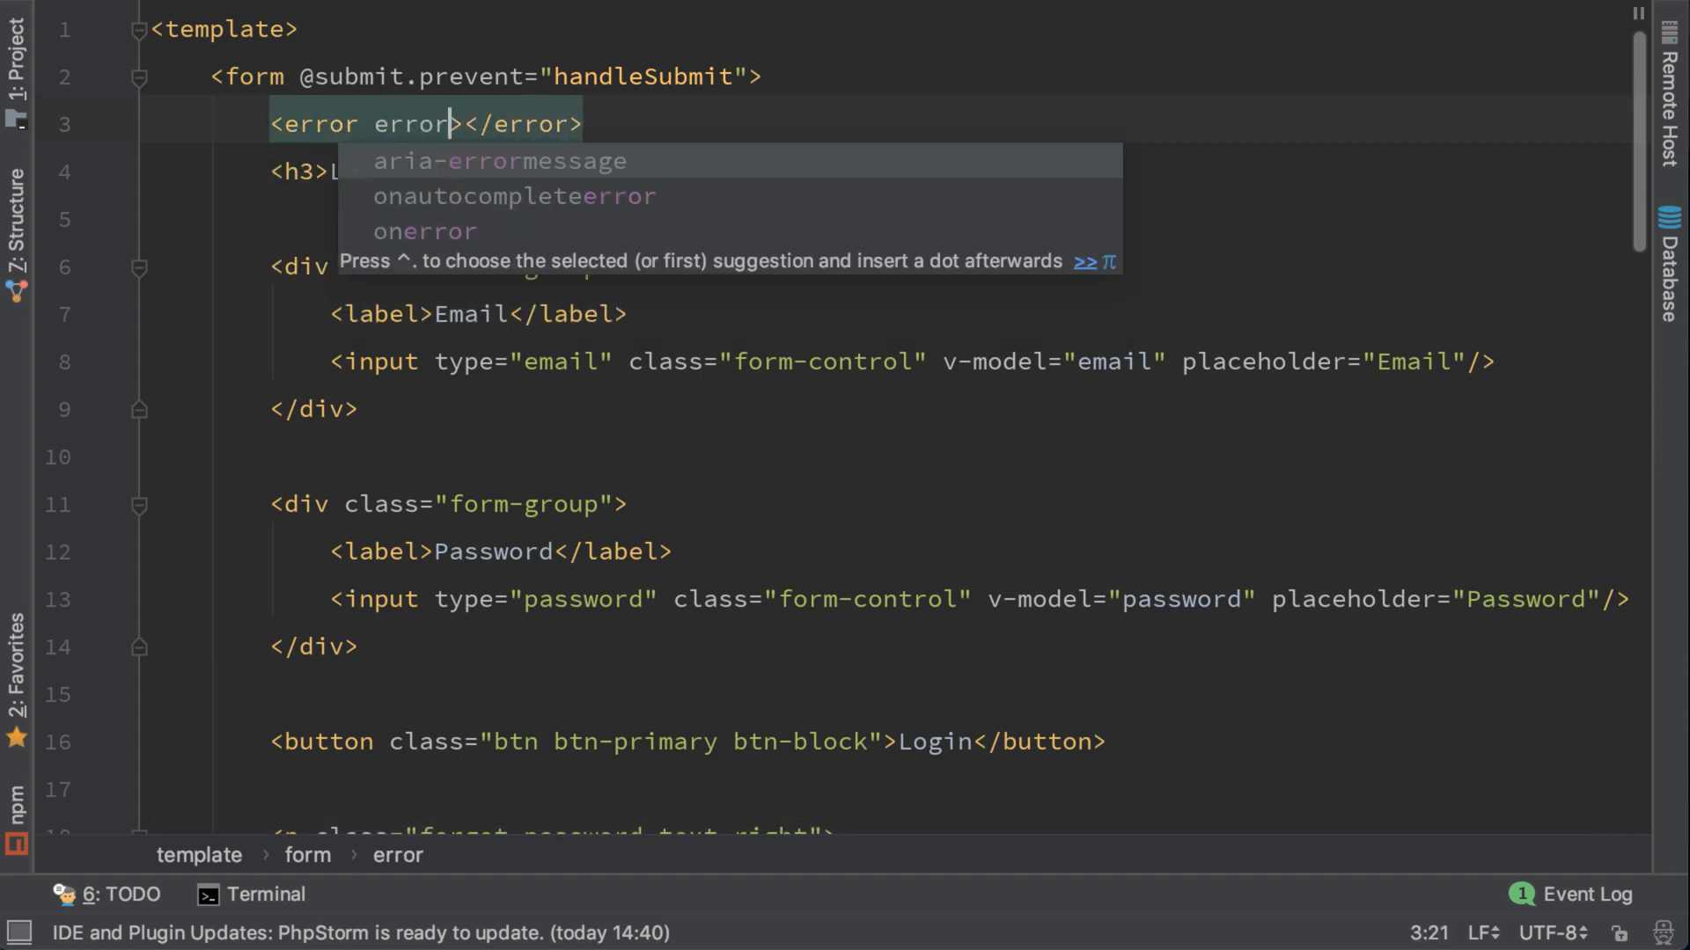
pyautogui.write('="errr"')
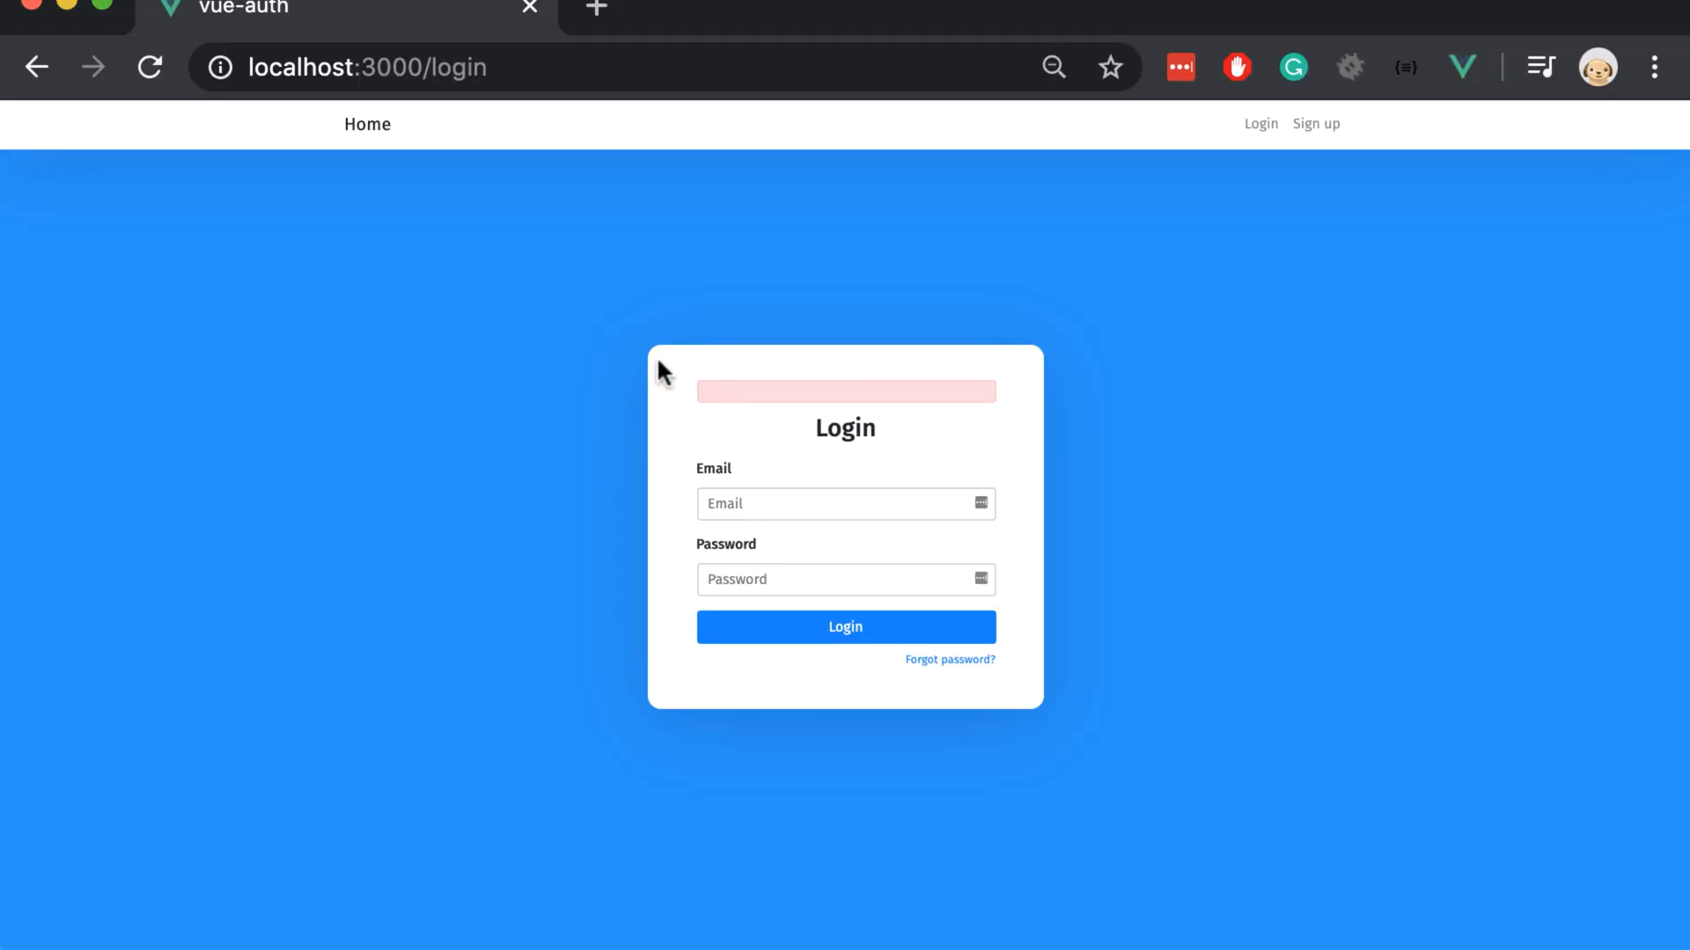
pyautogui.moveTo(851, 352)
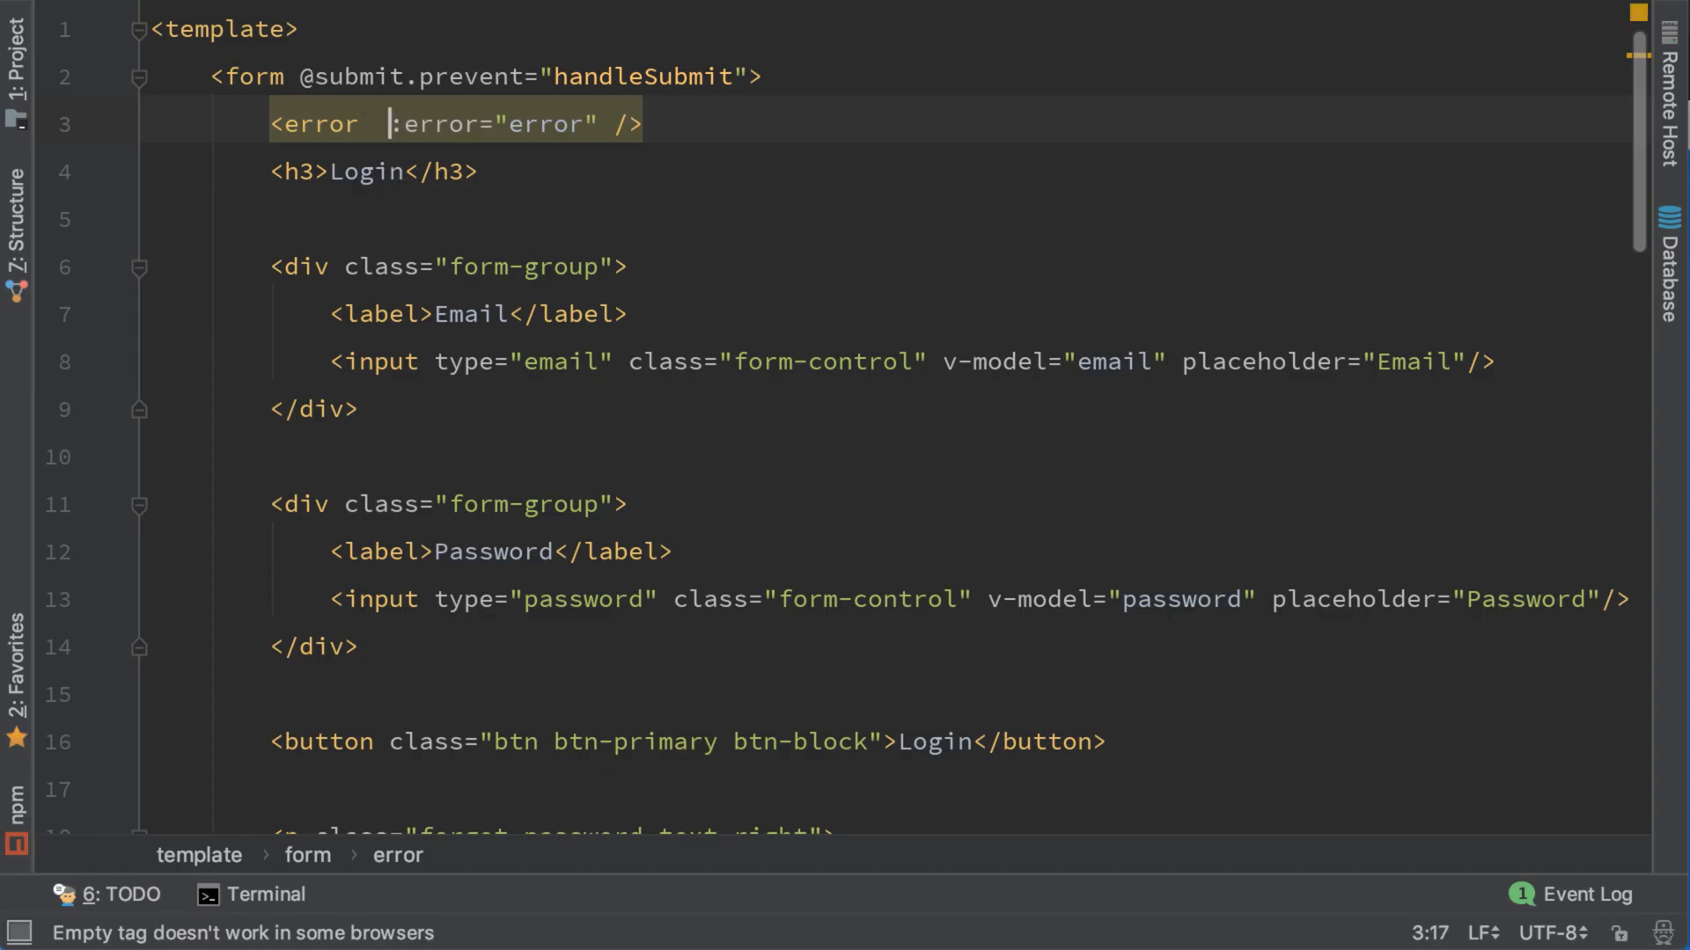
# Step: Add v-if="error" to the <error> tag in Login.vue's template
pyautogui.write('v-if="e')
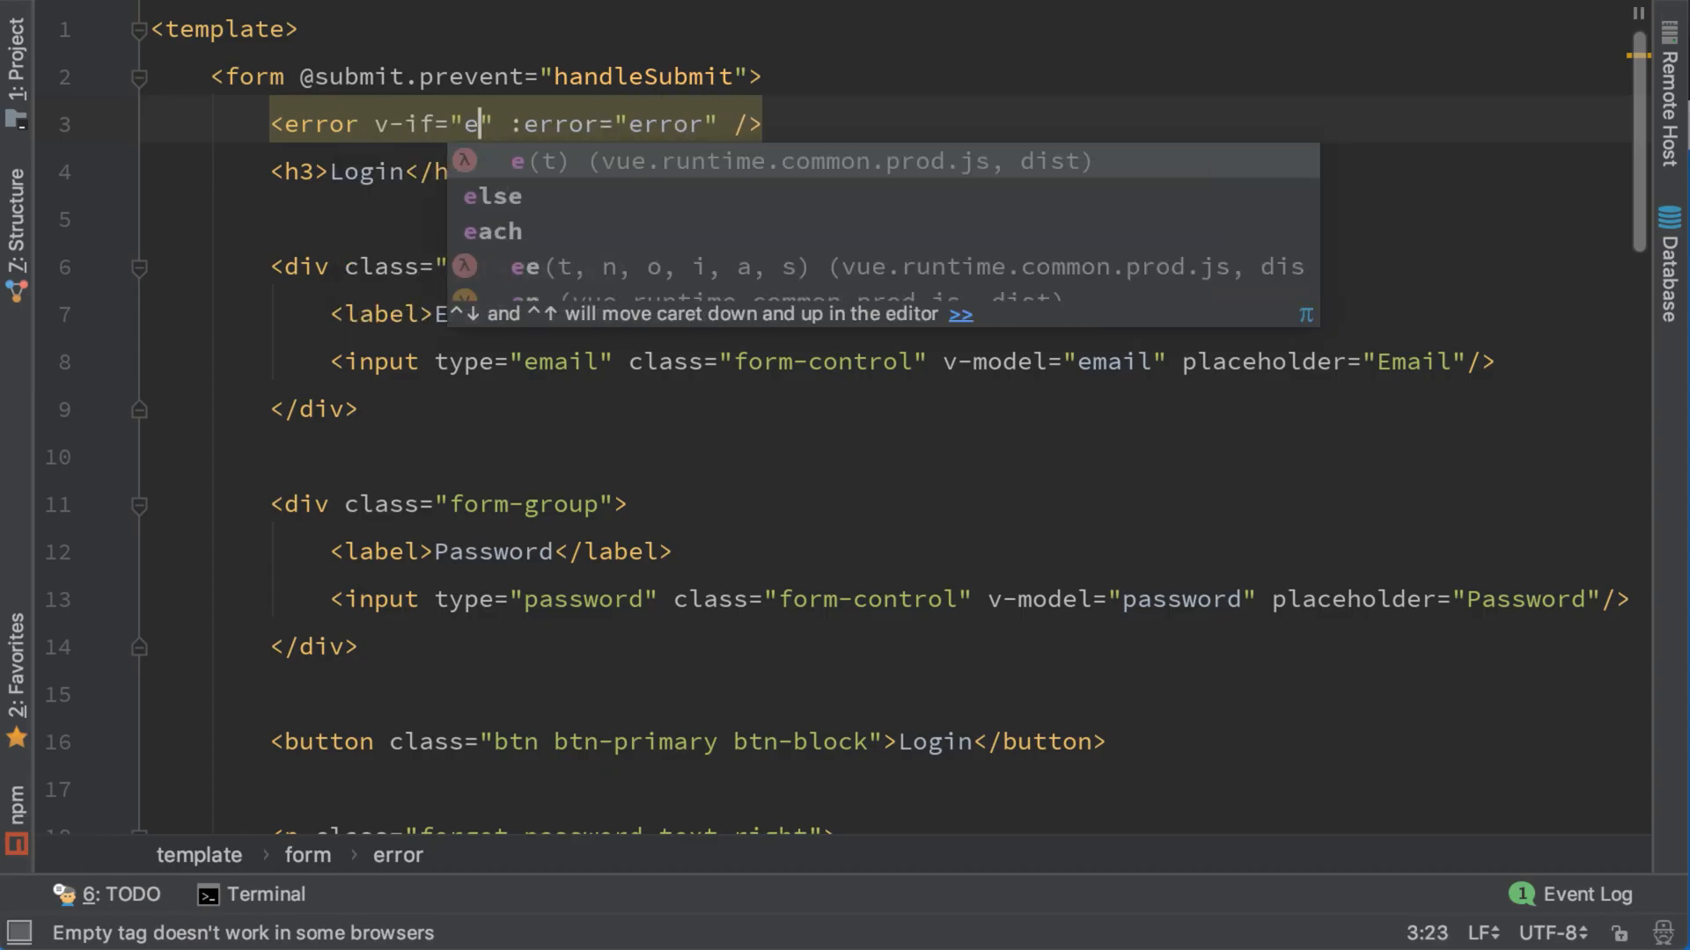
pyautogui.write('rror')
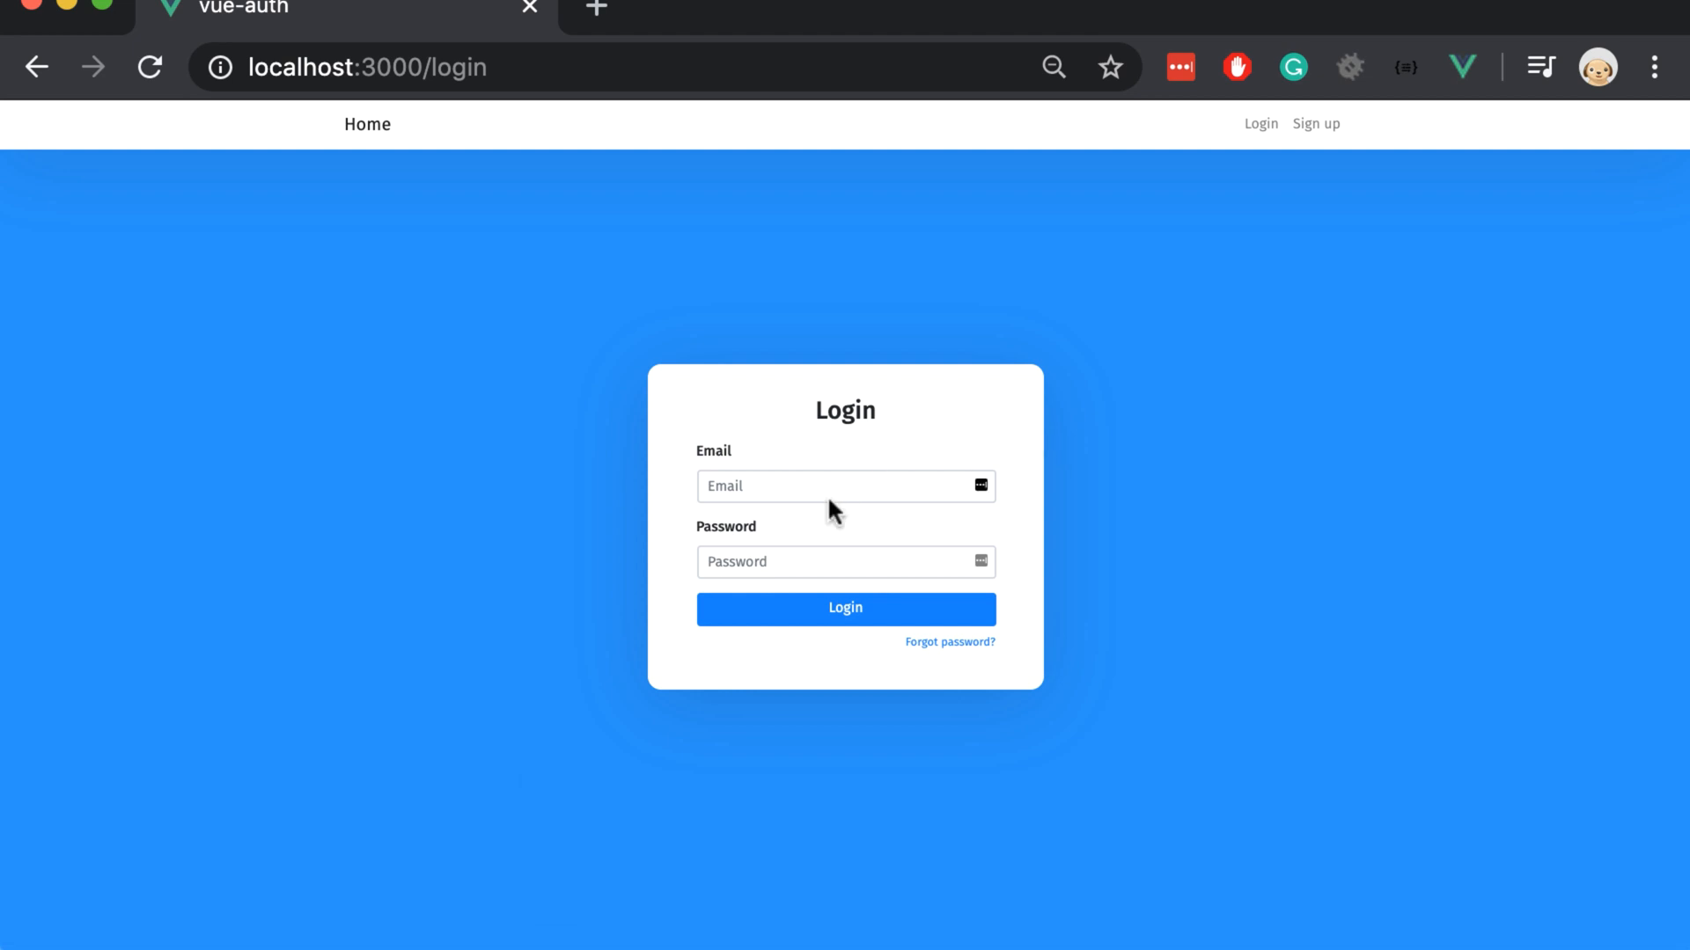
pyautogui.write('asdf')
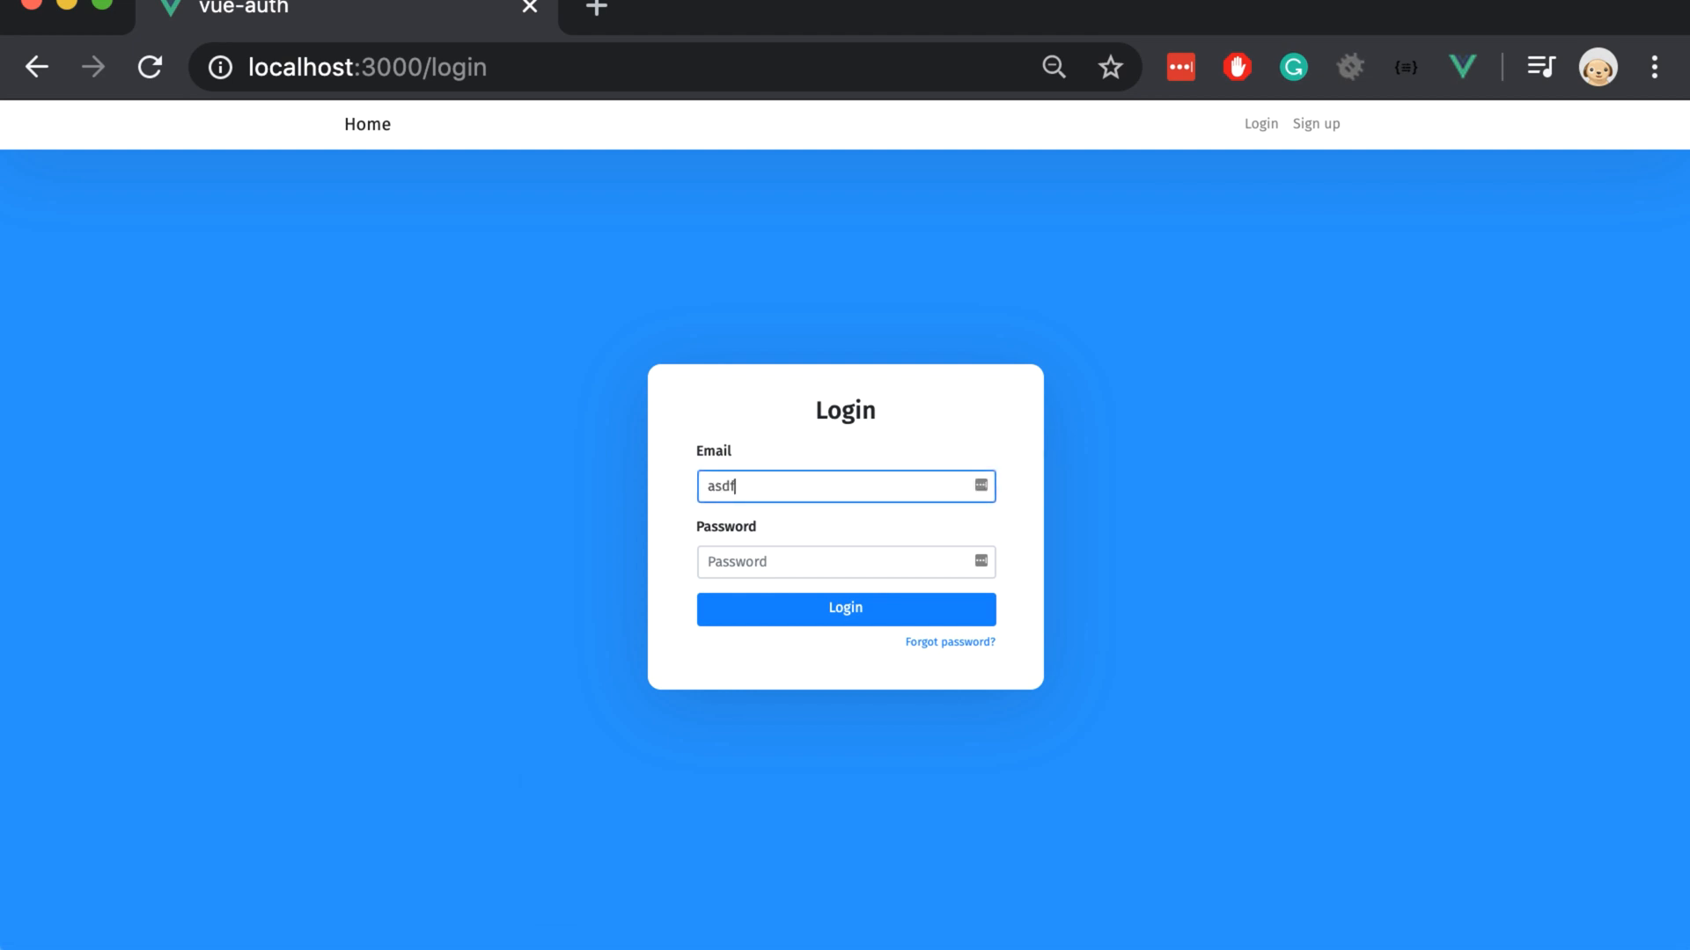
pyautogui.write('@afra.c')
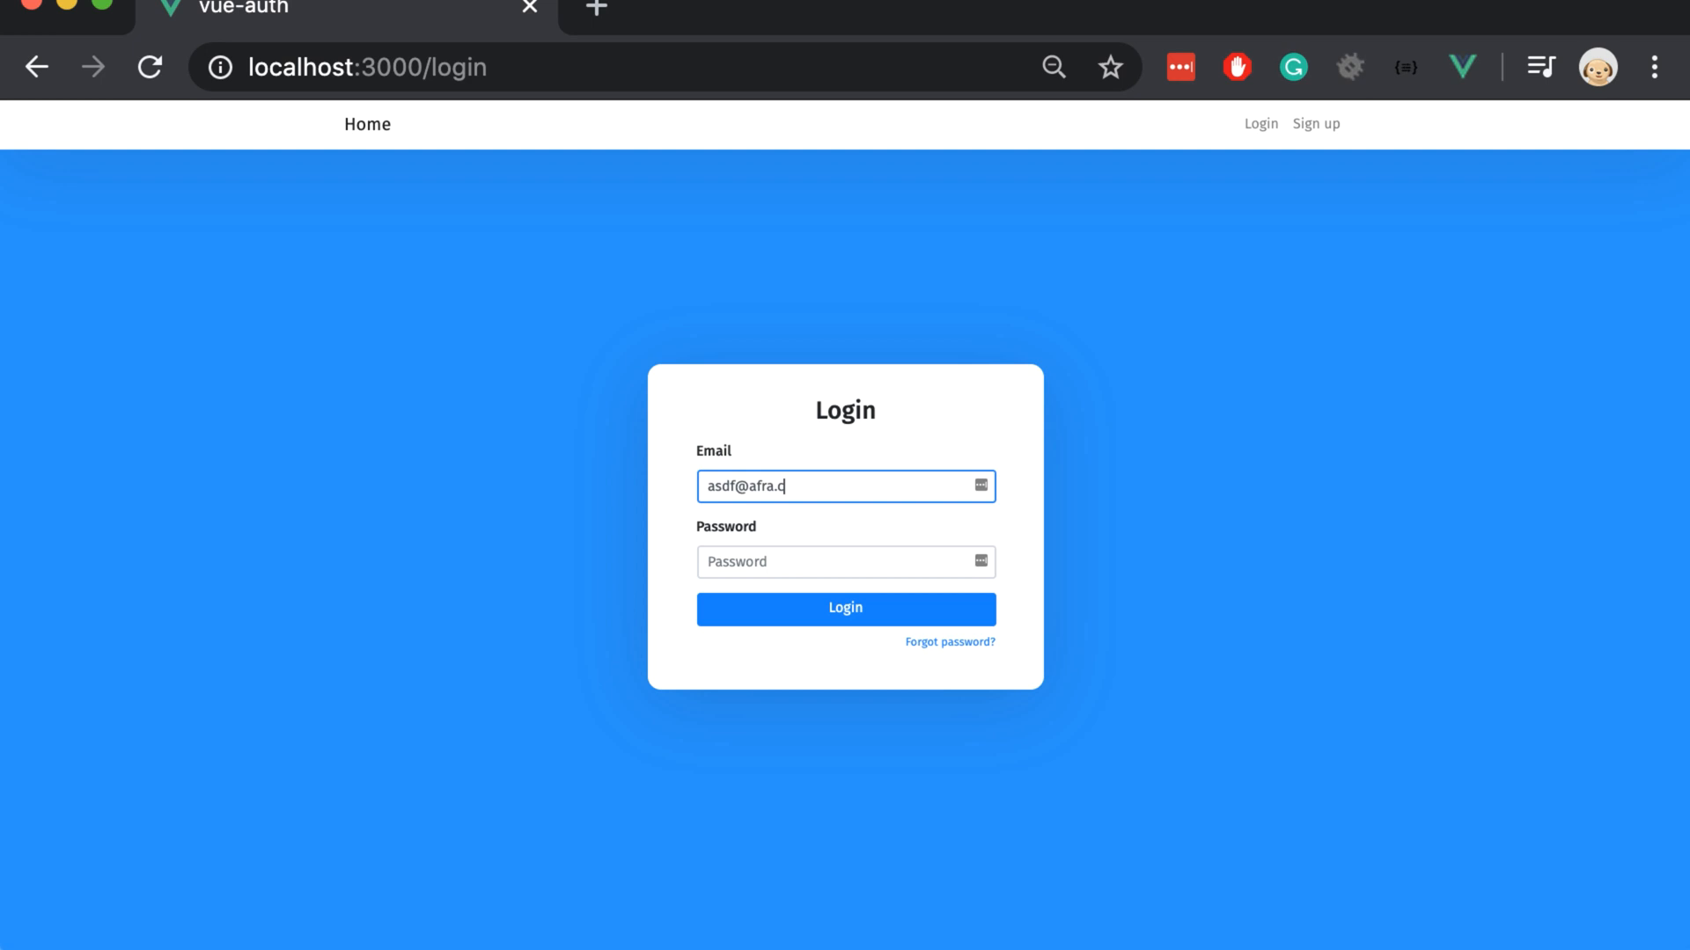
pyautogui.click(845, 608)
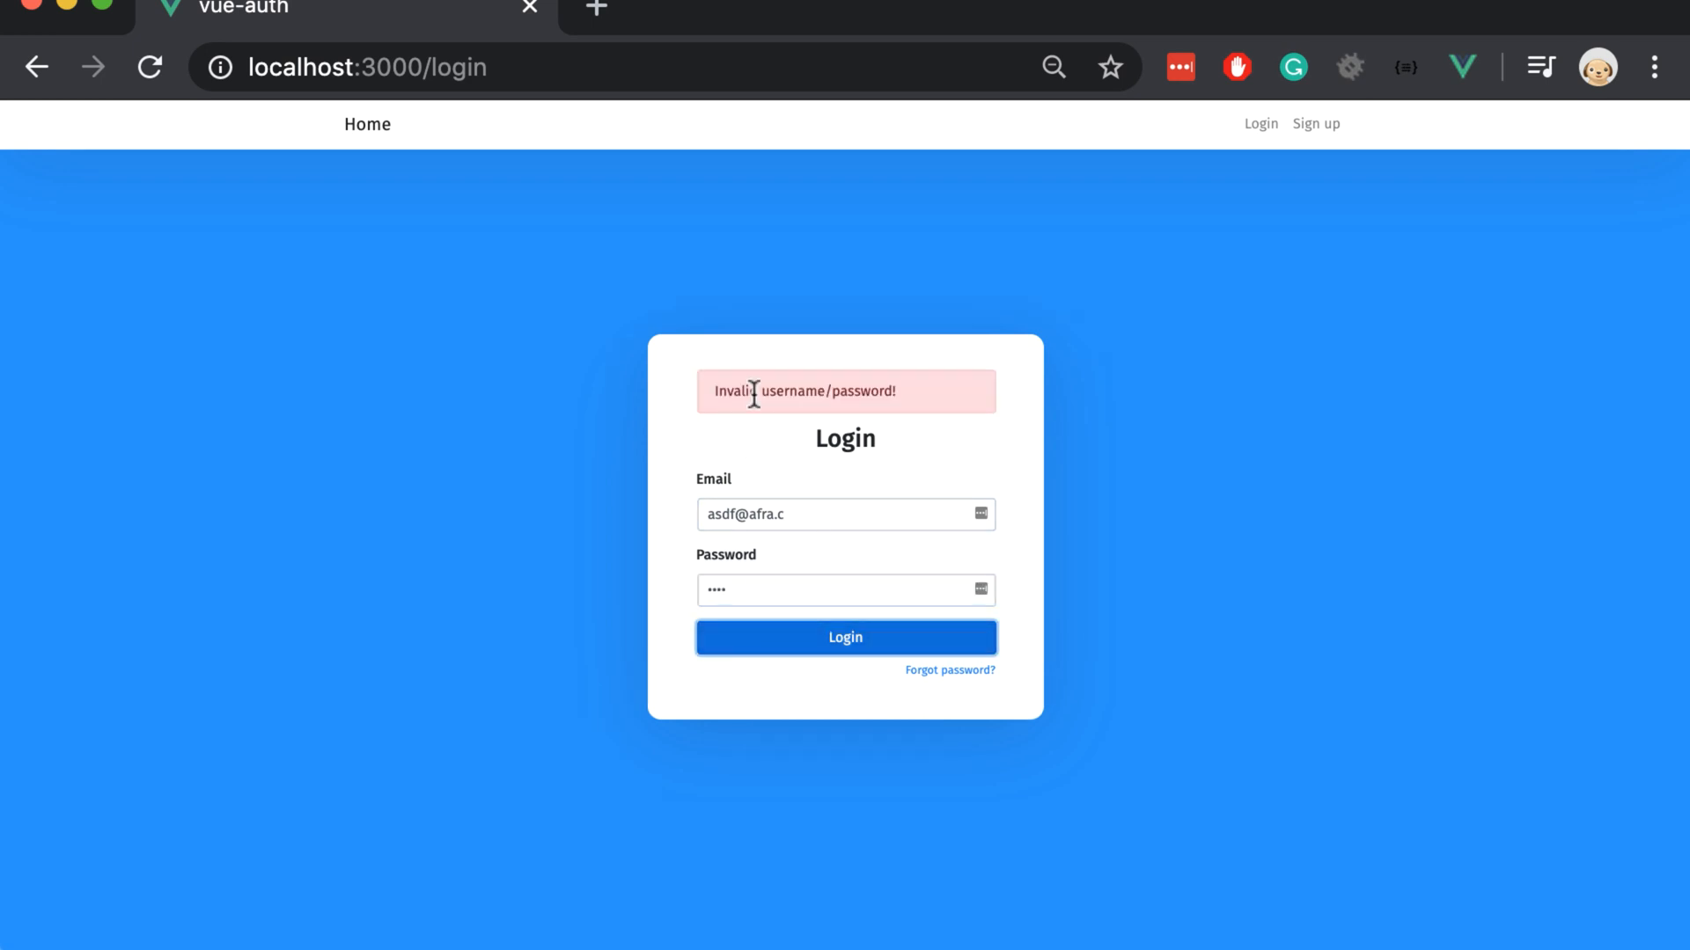
pyautogui.moveTo(447, 580)
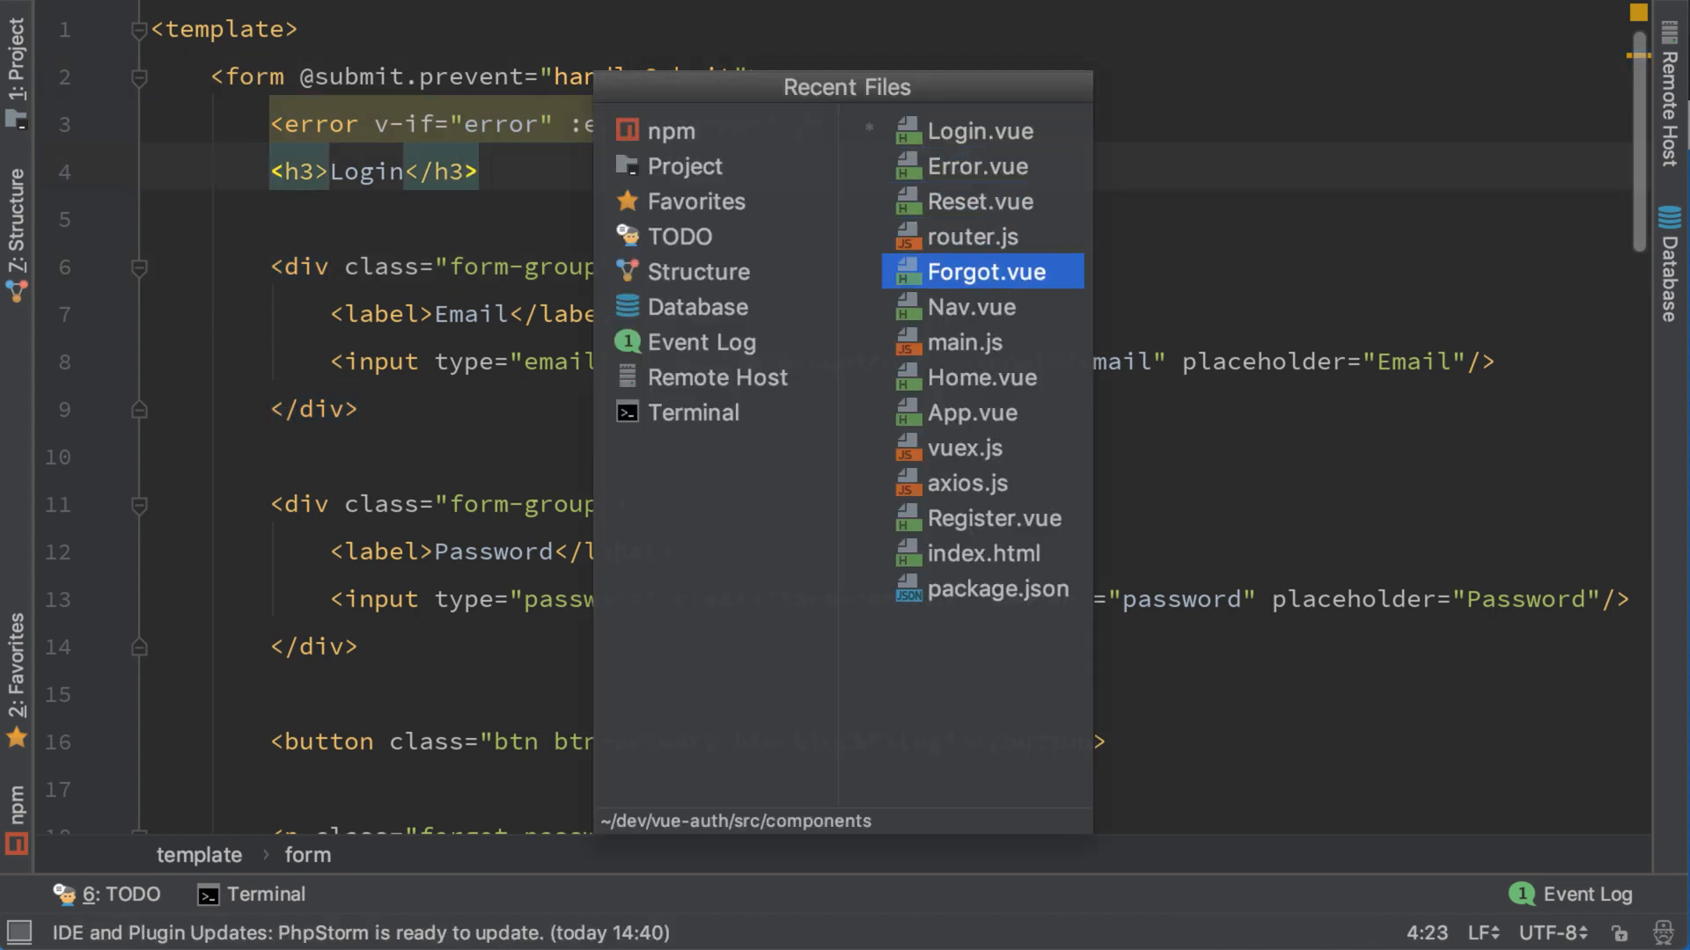
# Step: In Register.vue, wrap the register request in try { } catch (e) { this.error = 'Error occurred!'; }
pyautogui.click(993, 518)
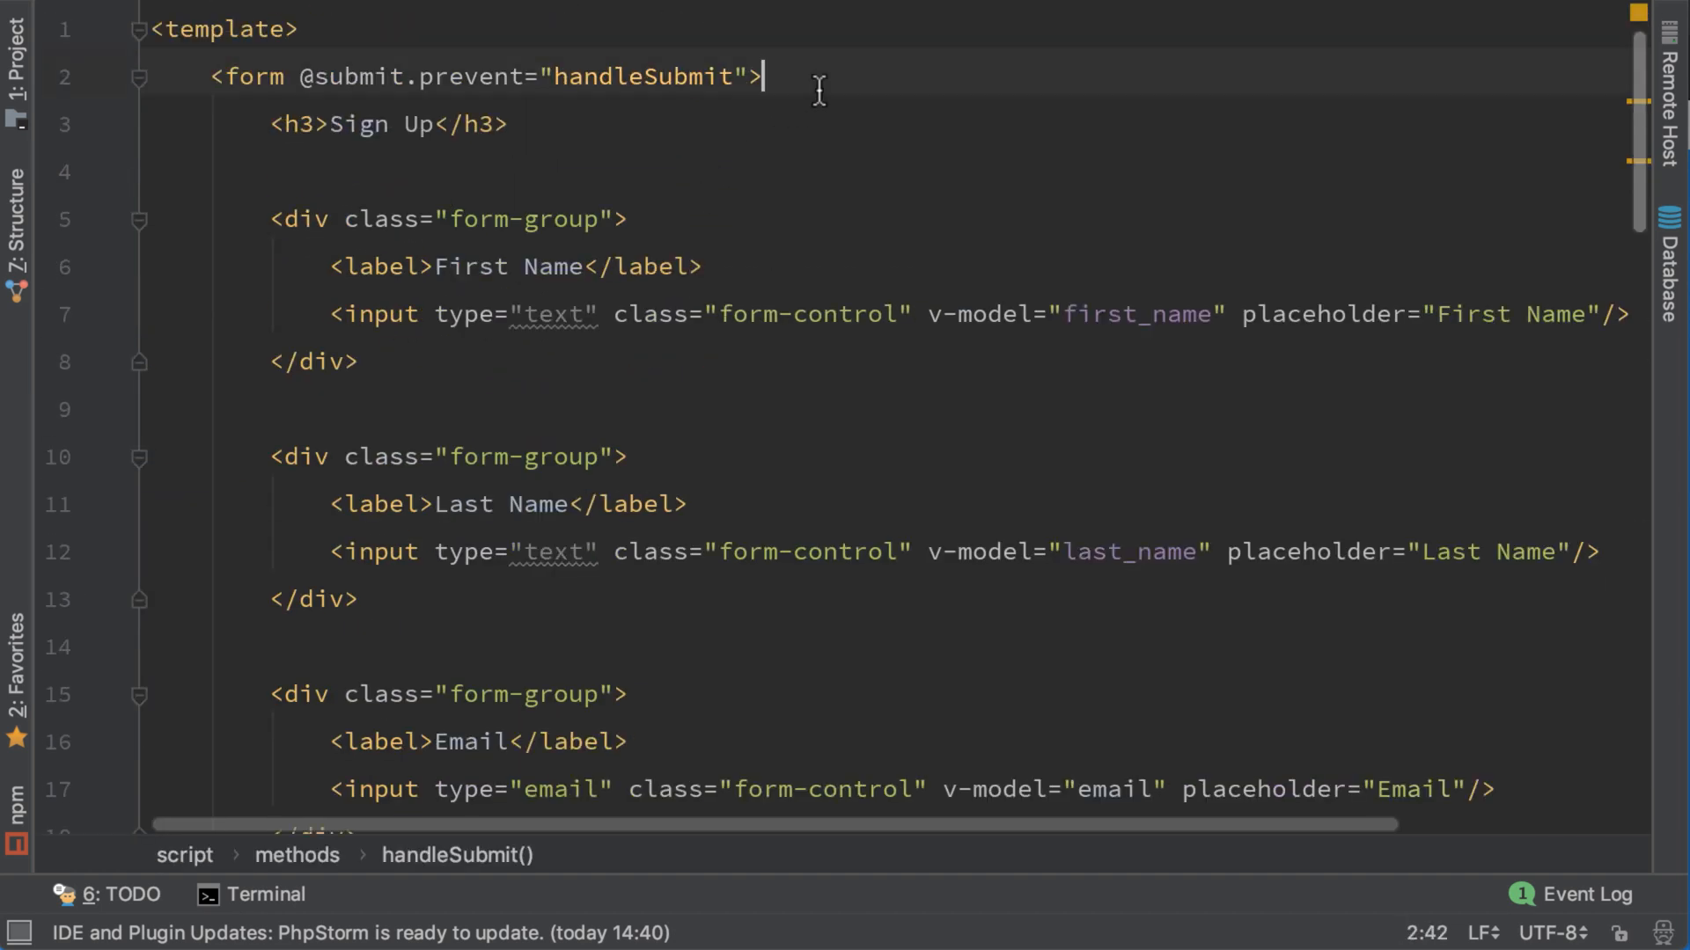
pyautogui.scroll(-3)
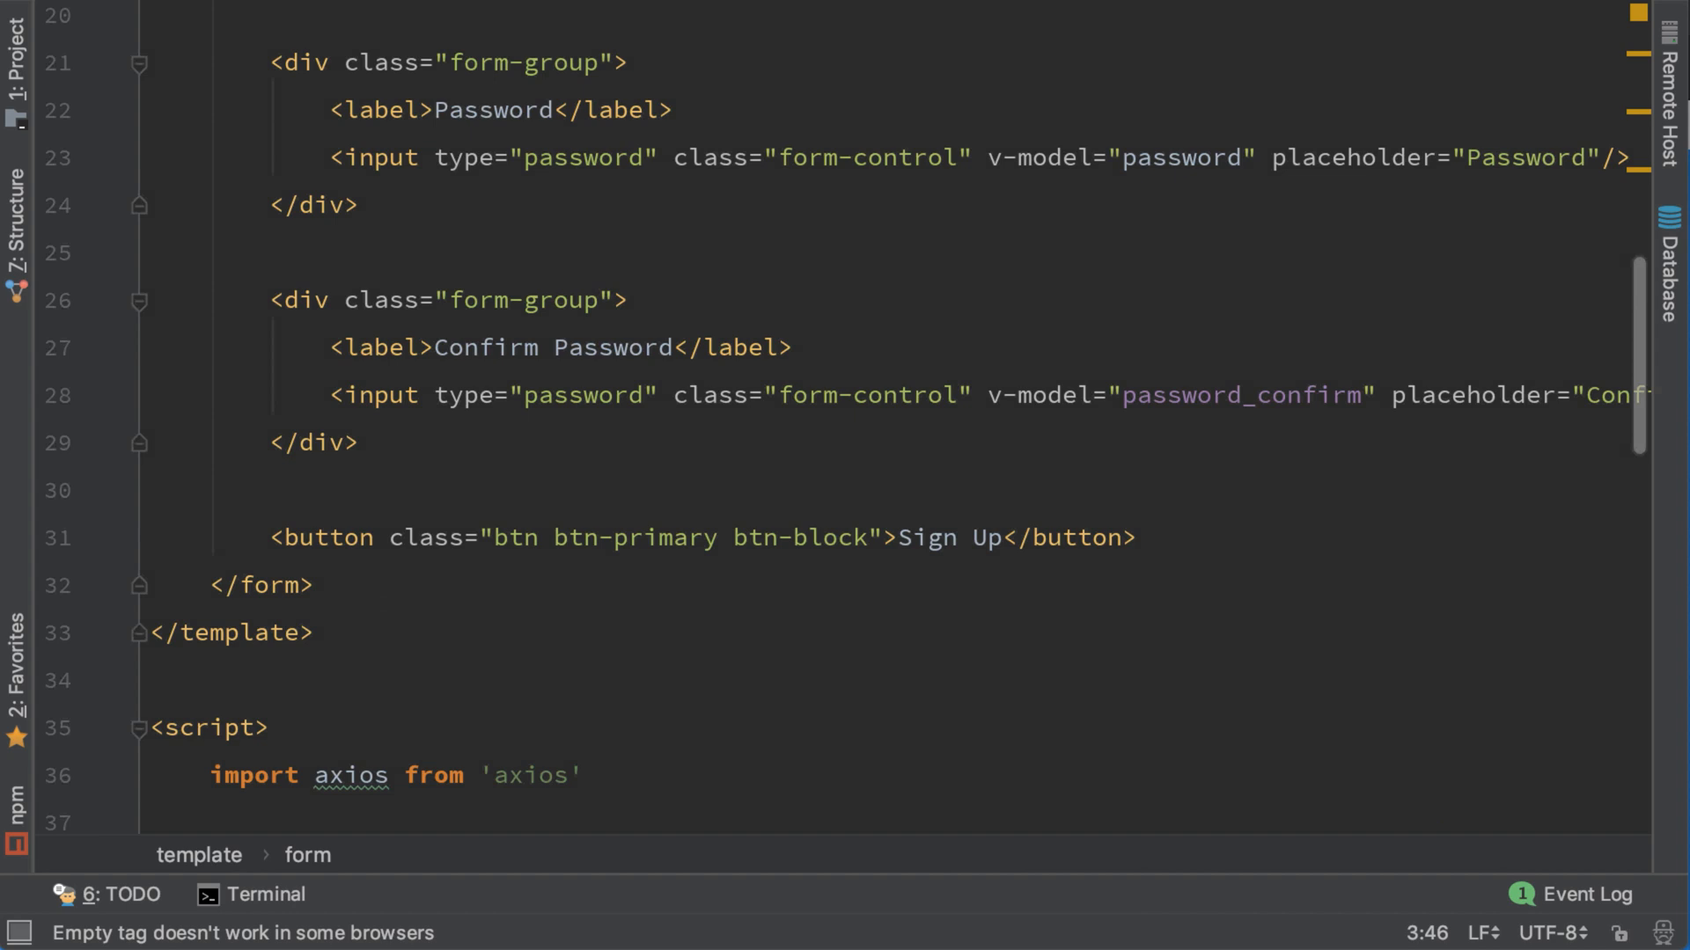
pyautogui.scroll(-3)
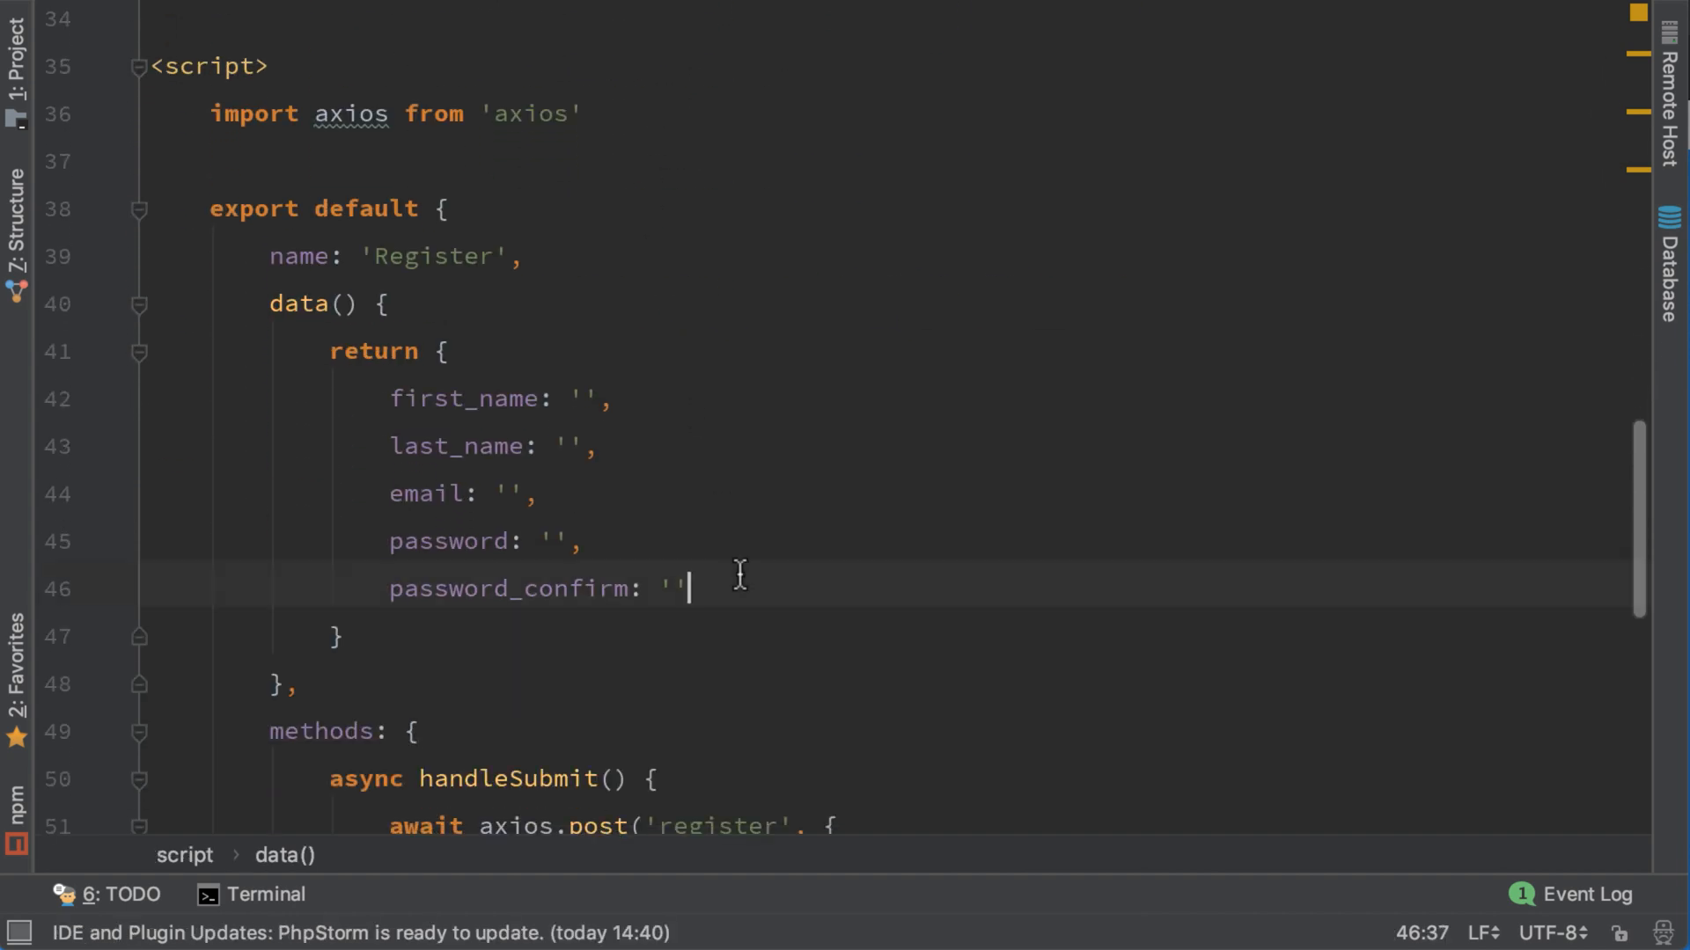
pyautogui.write('errir')
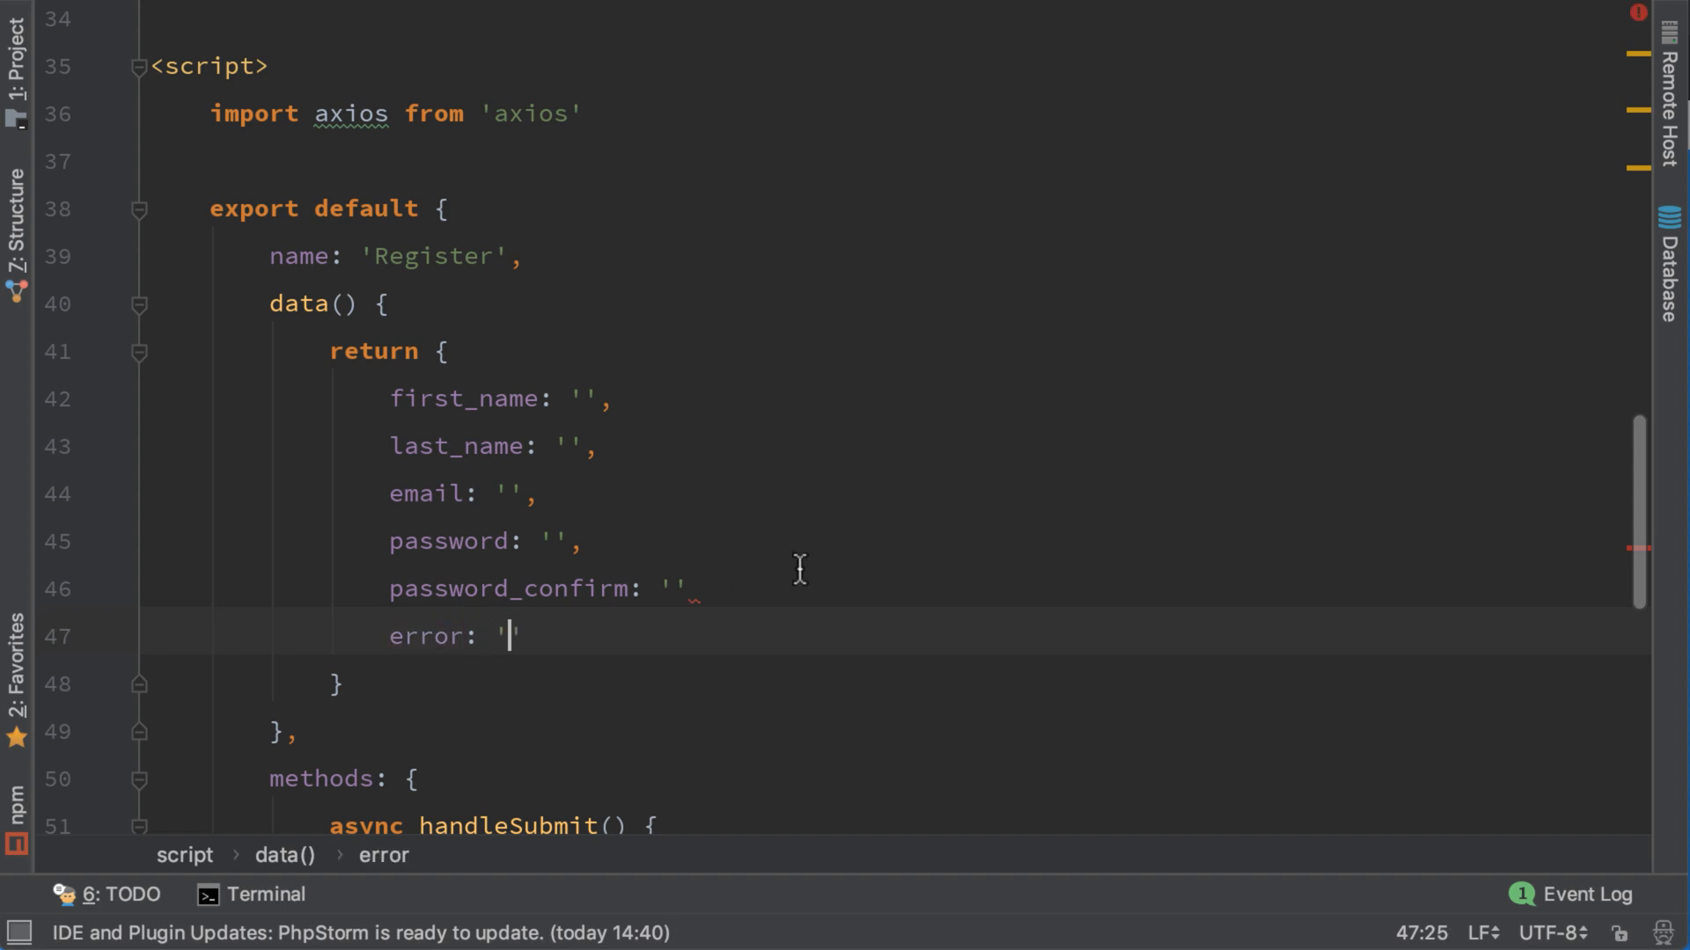
pyautogui.scroll(-3)
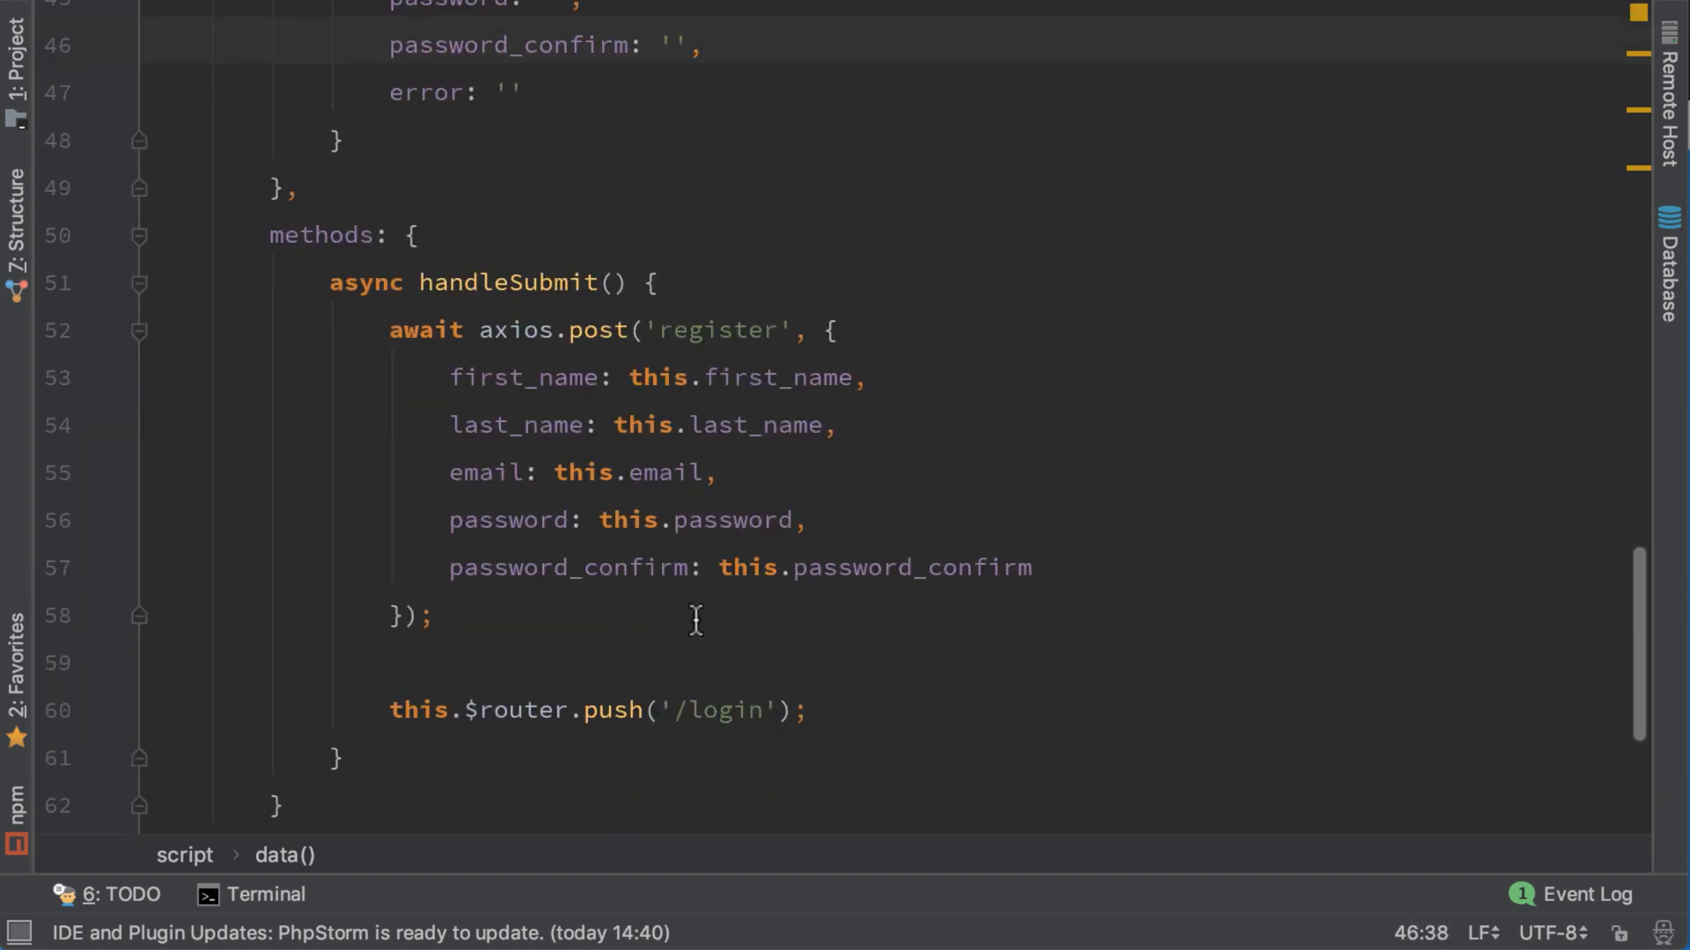
pyautogui.write('try{')
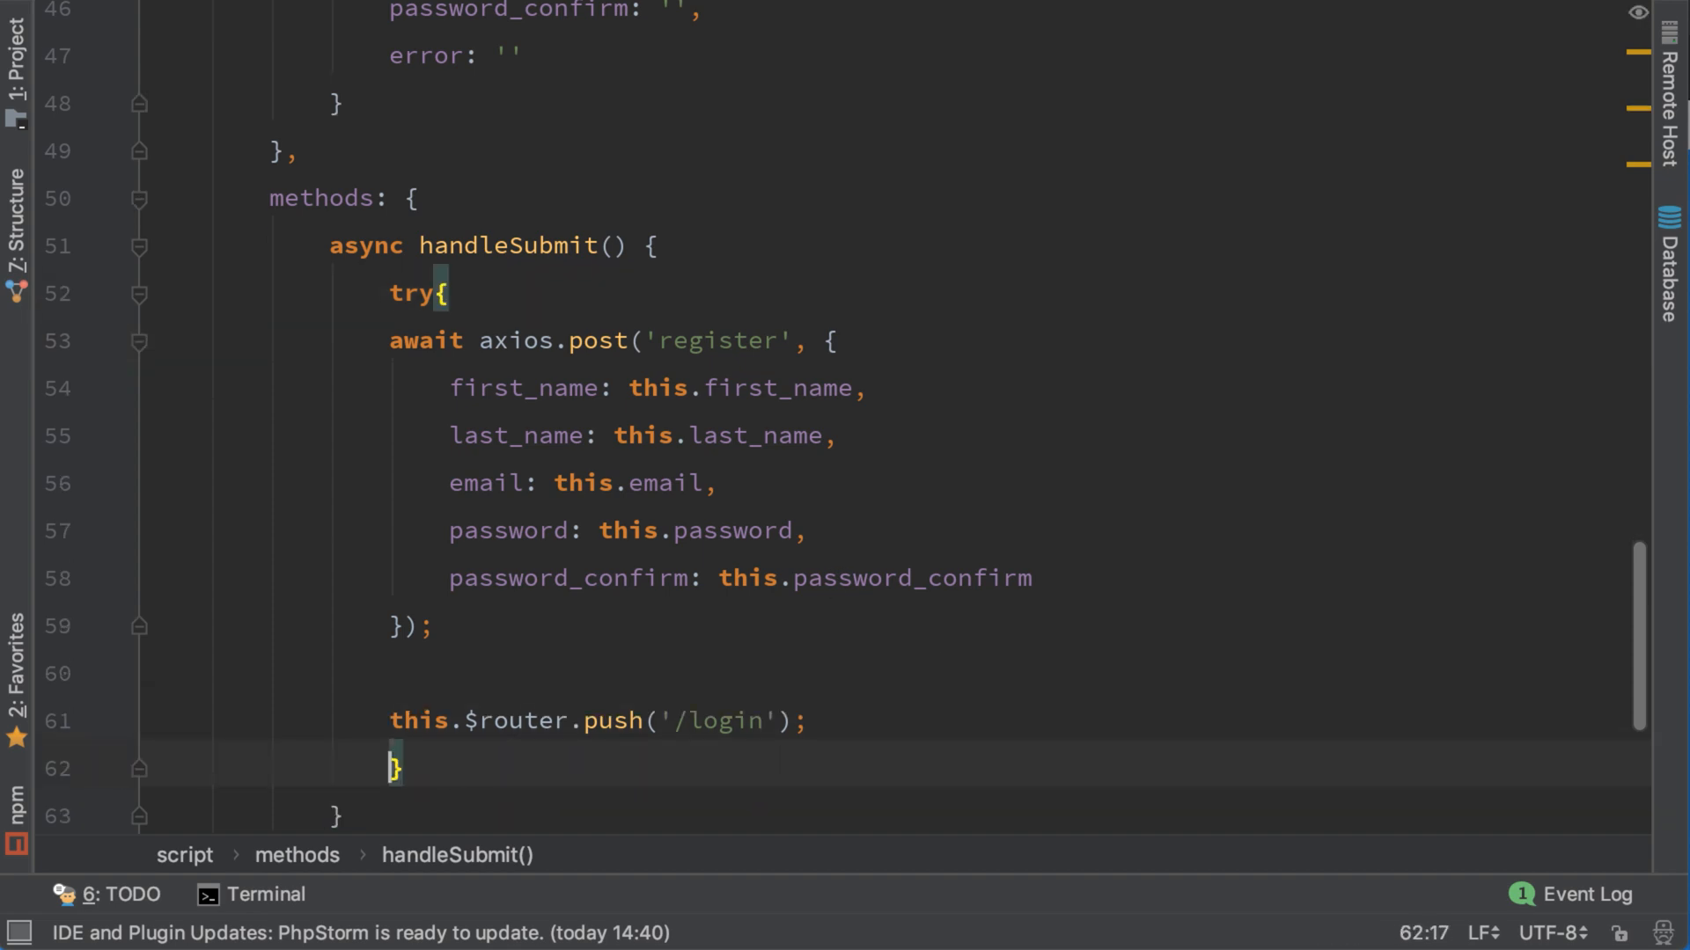
pyautogui.write('catch')
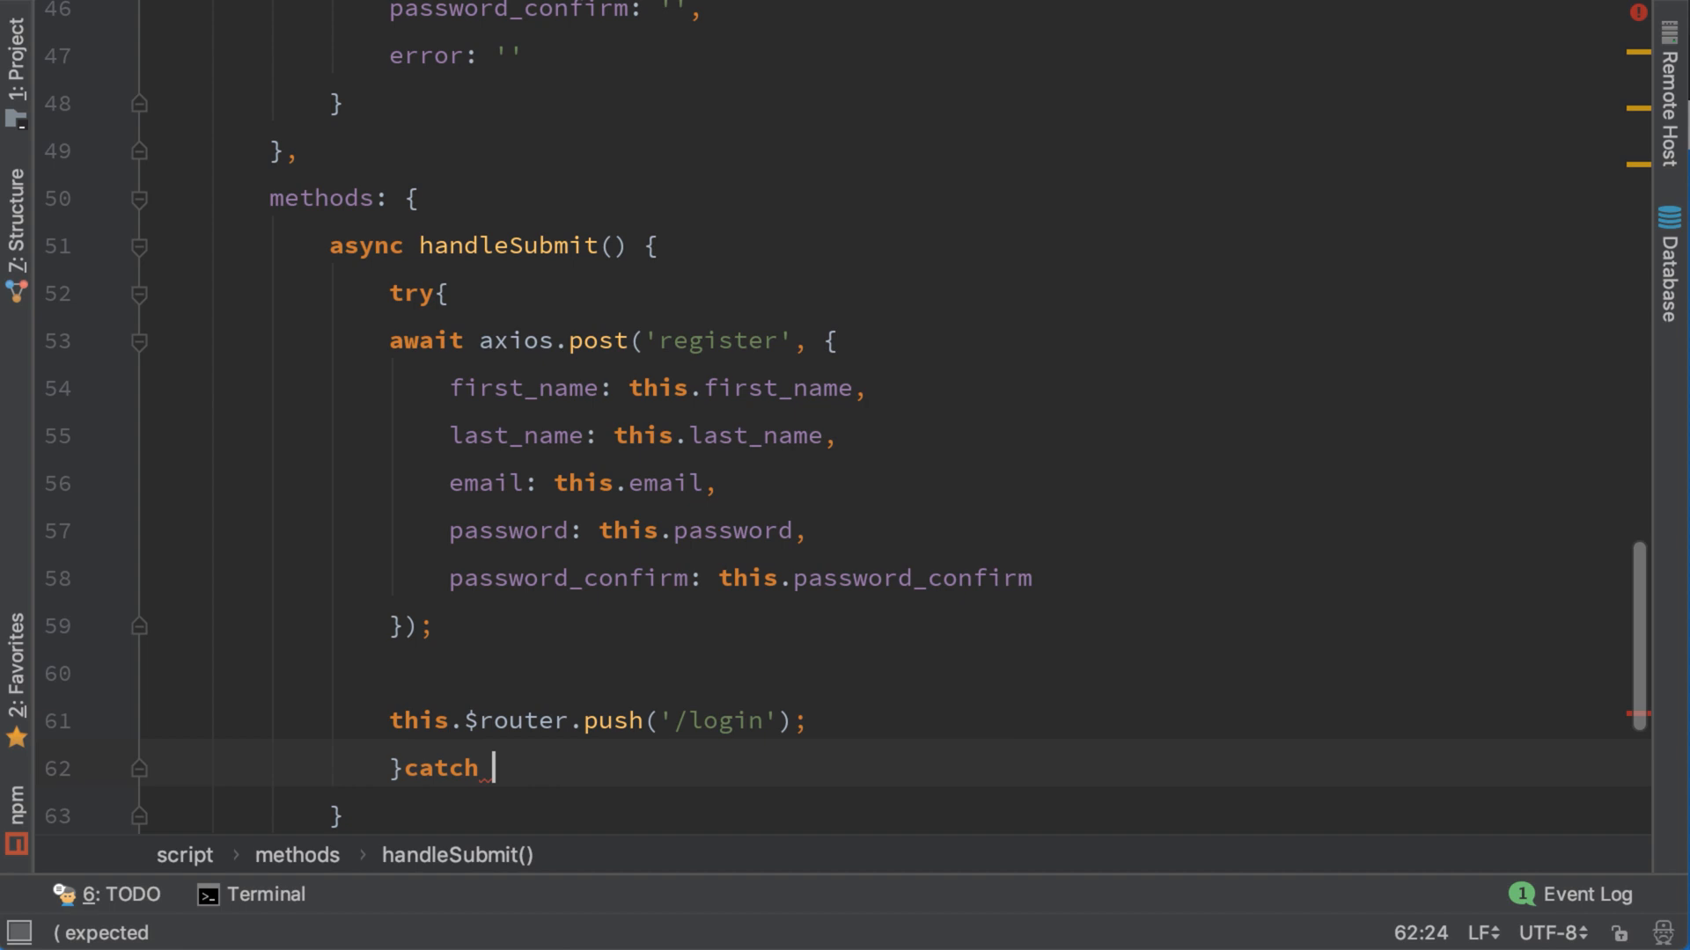
pyautogui.write('(e)')
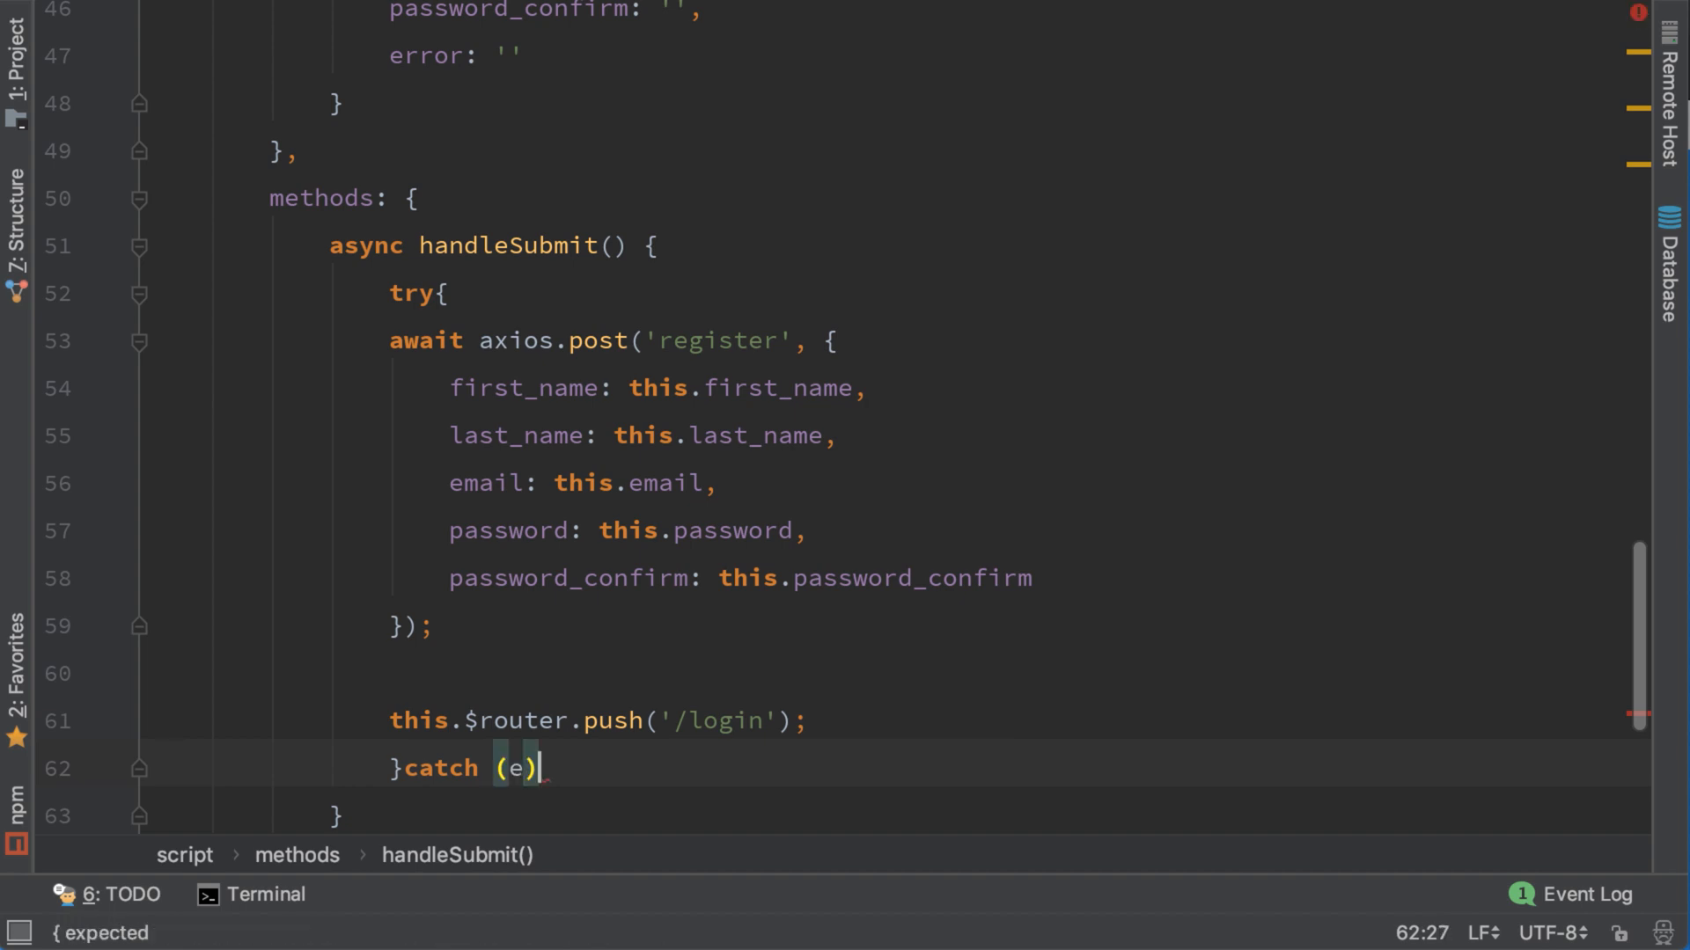
pyautogui.write('this.error =')
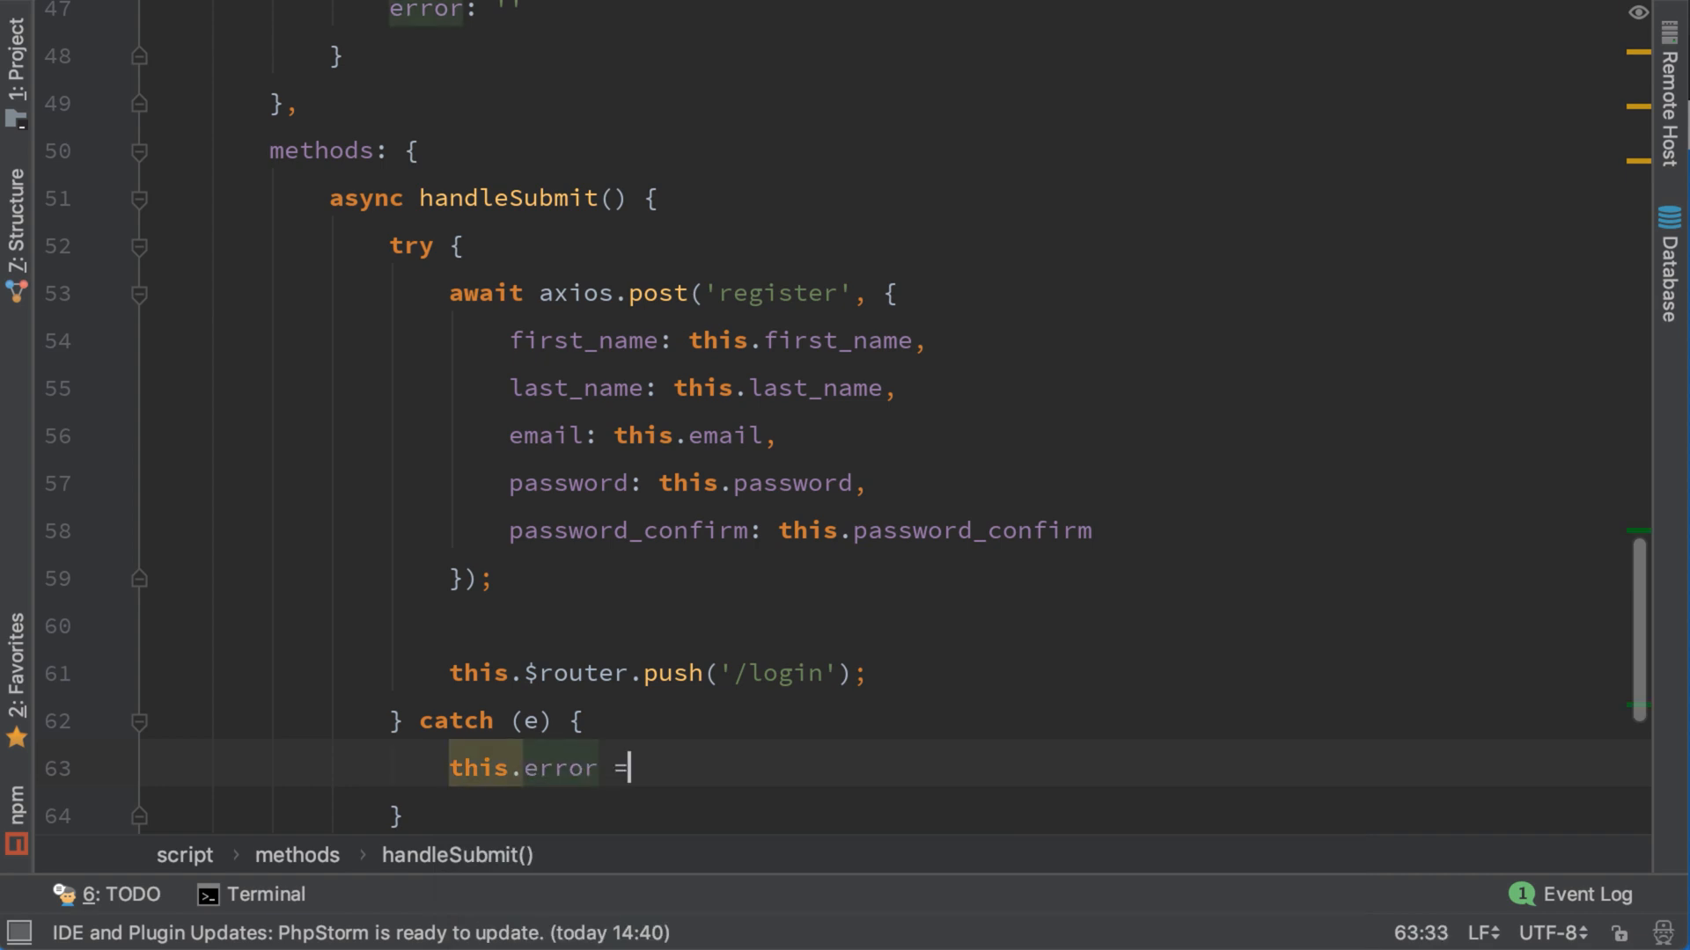
pyautogui.write("'Error occu")
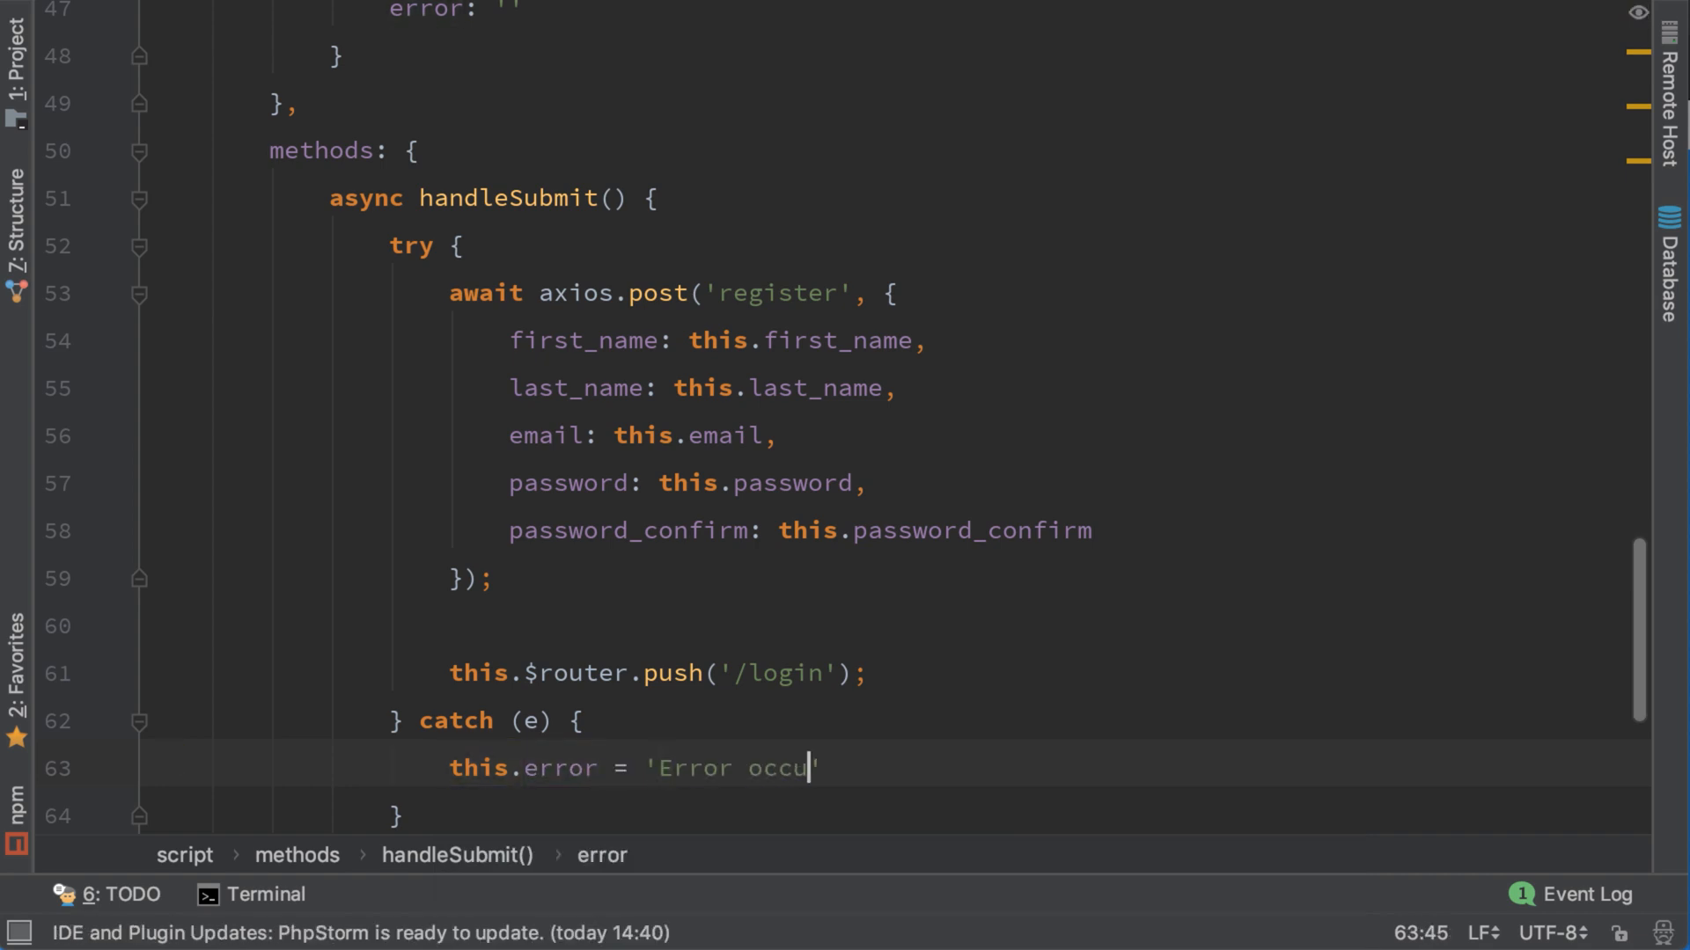
pyautogui.write("rred!'")
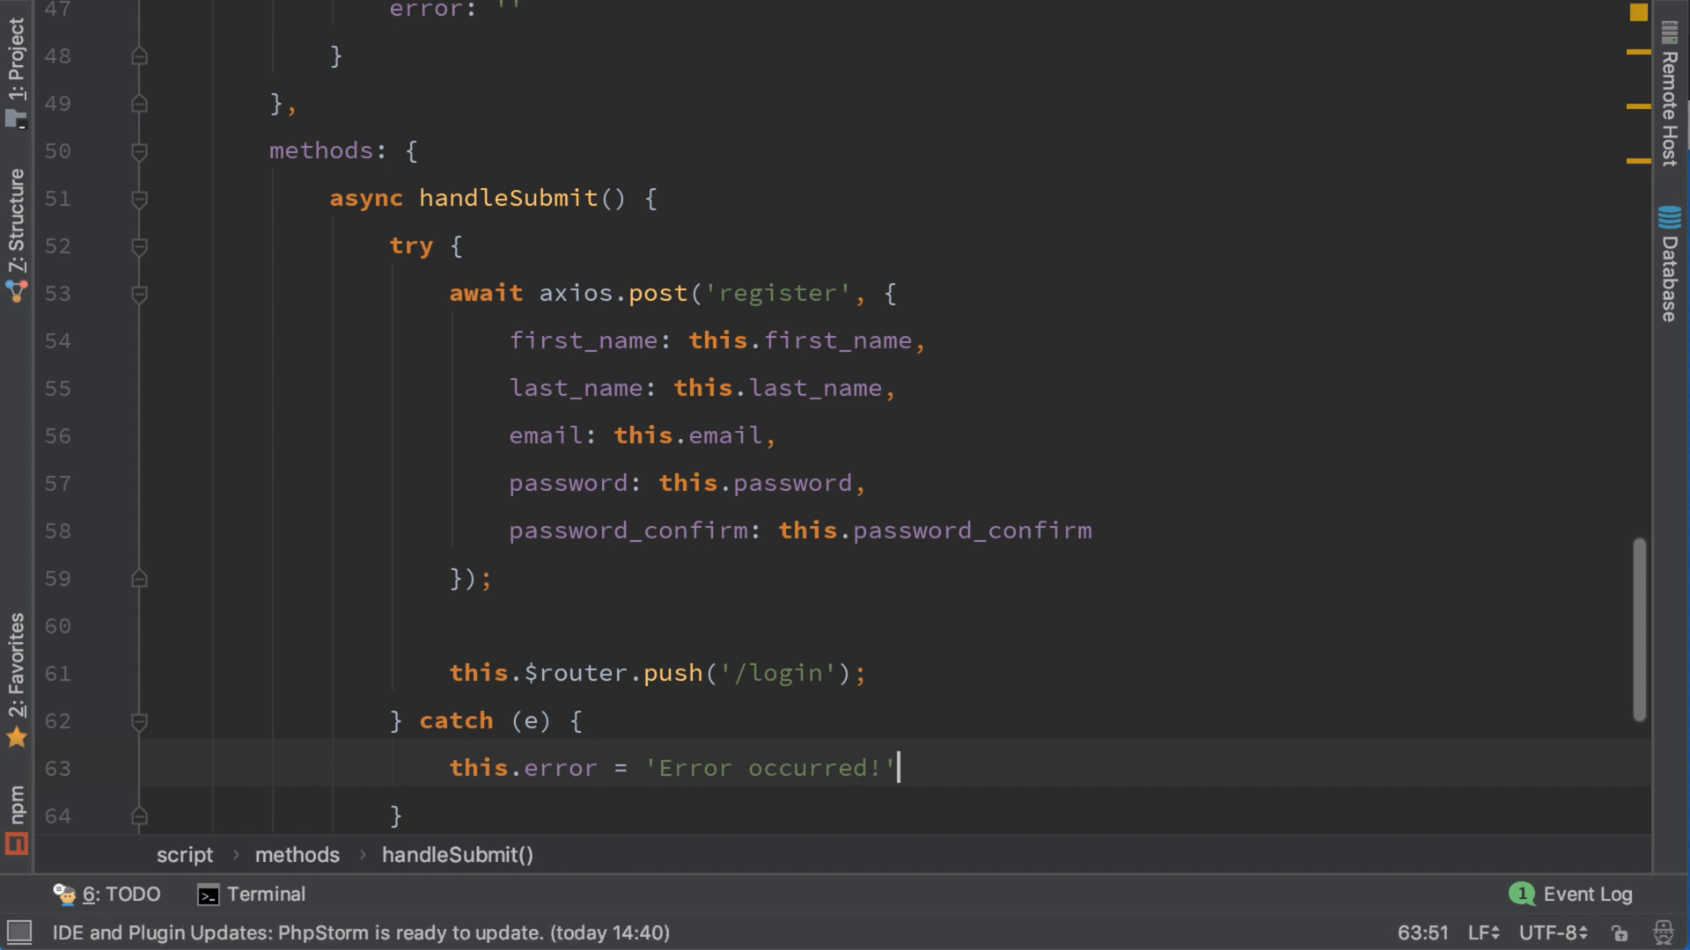
pyautogui.write(';')
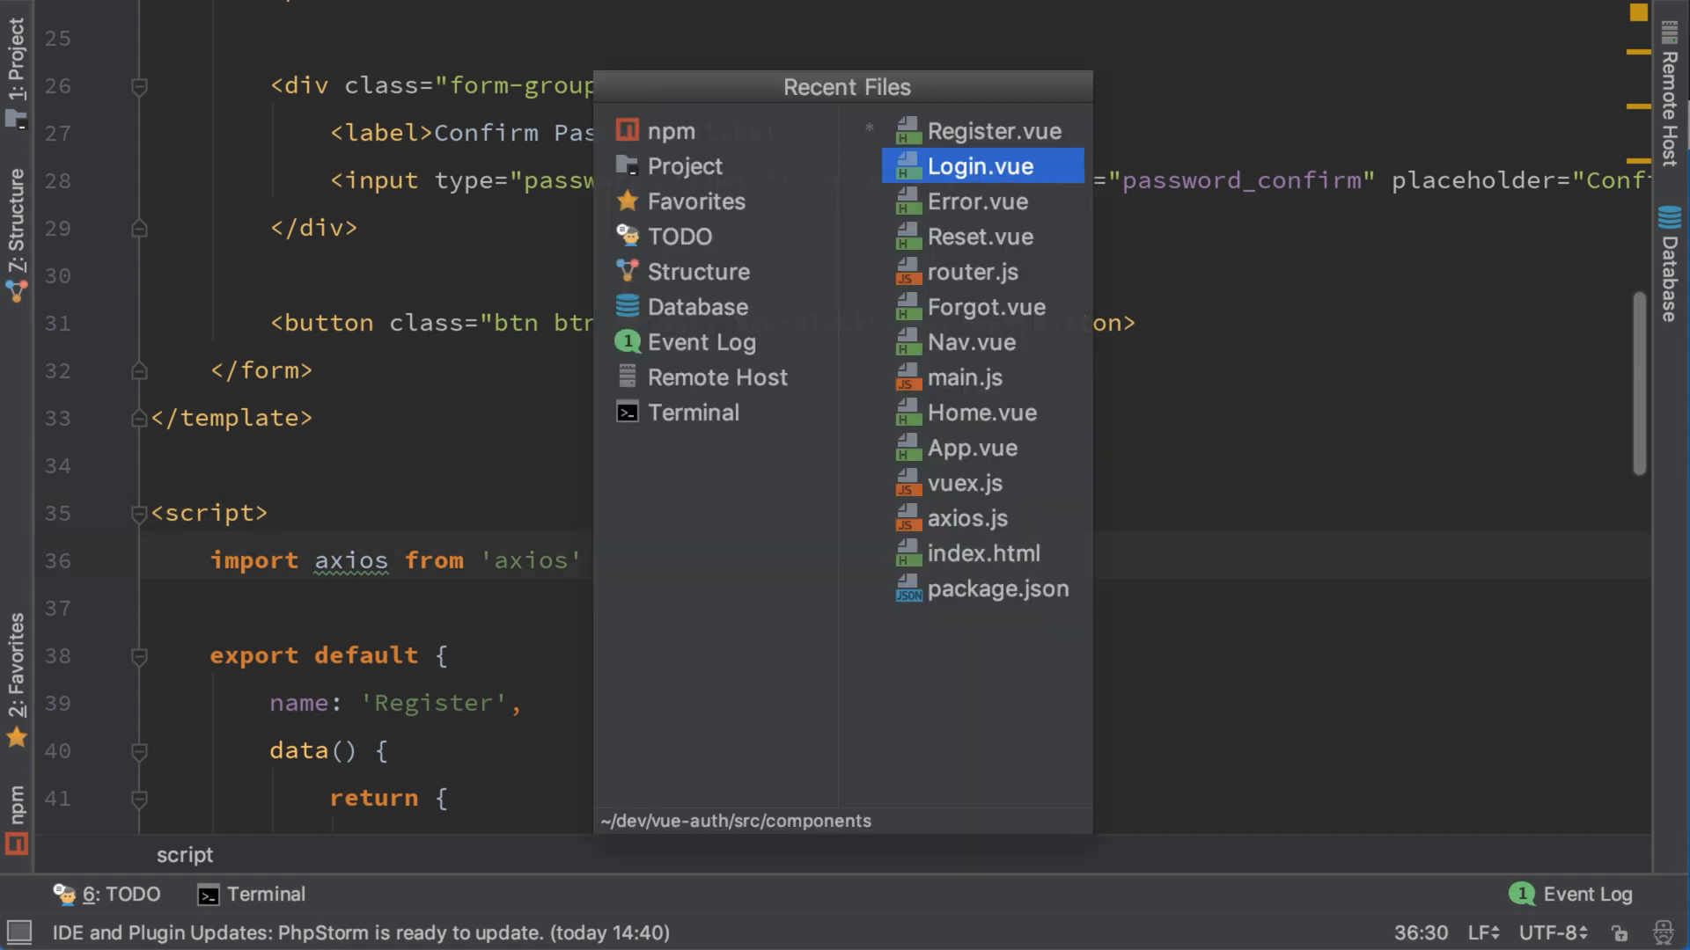
# Step: Choose a file from PhpStorm's Recent Files popup
pyautogui.click(976, 166)
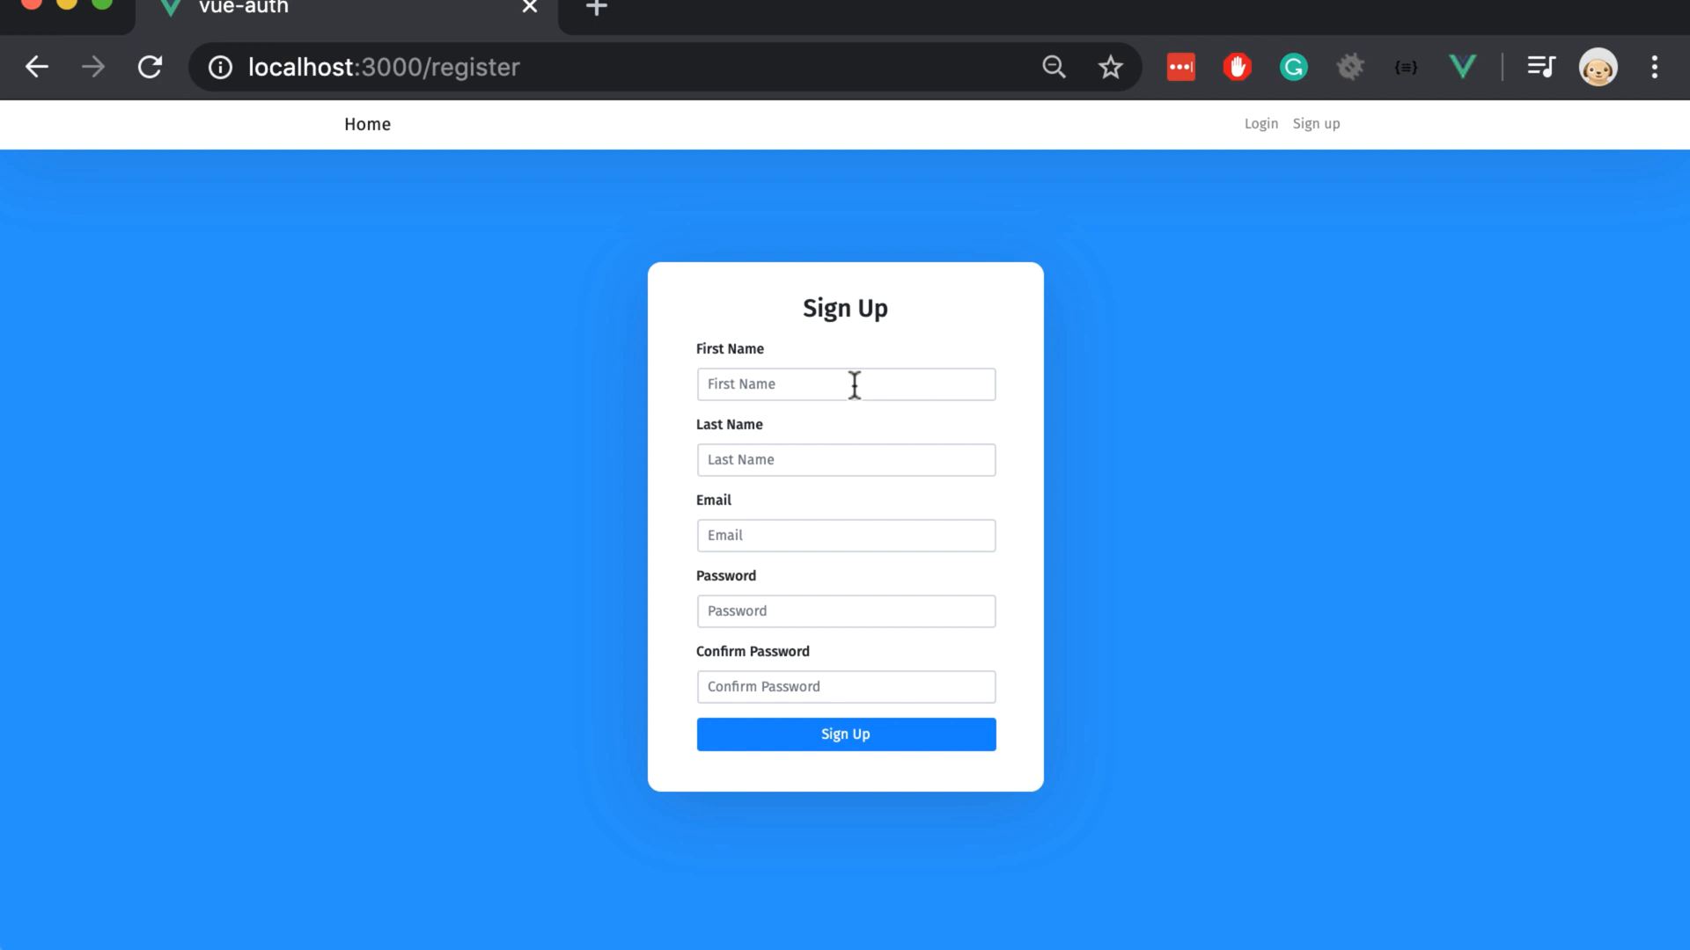
# Step: Submit the Sign Up form with partial test values (asdf, asd@a) to get 'Error occurred!'
pyautogui.write('asdf')
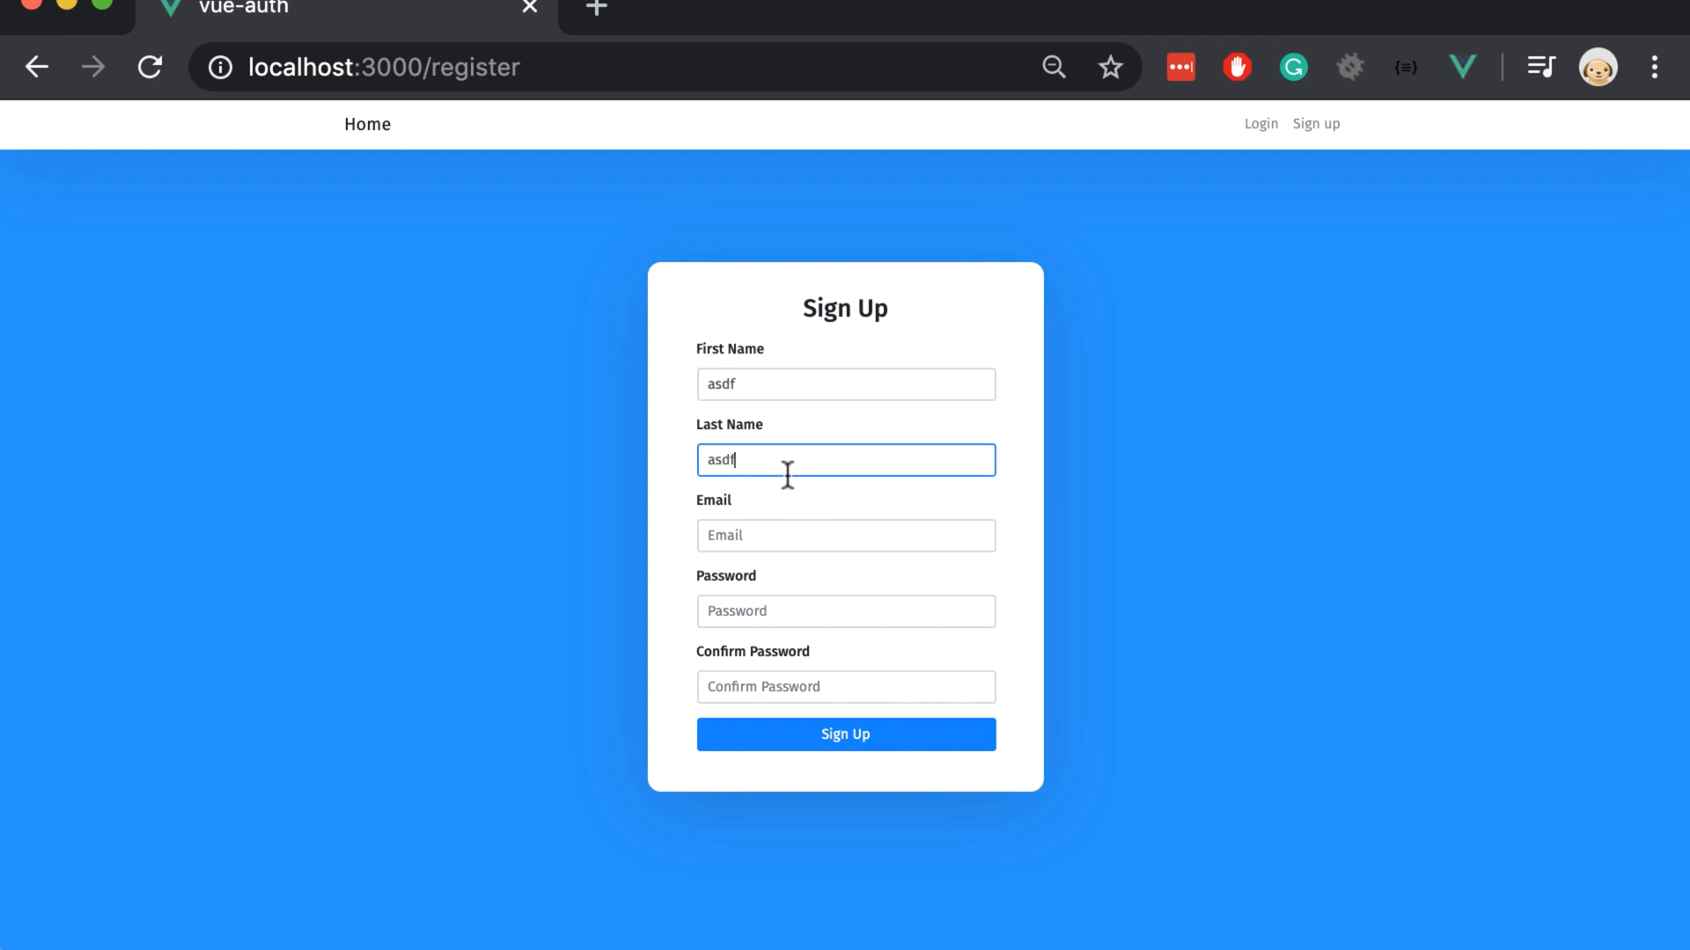
pyautogui.write('asd@a')
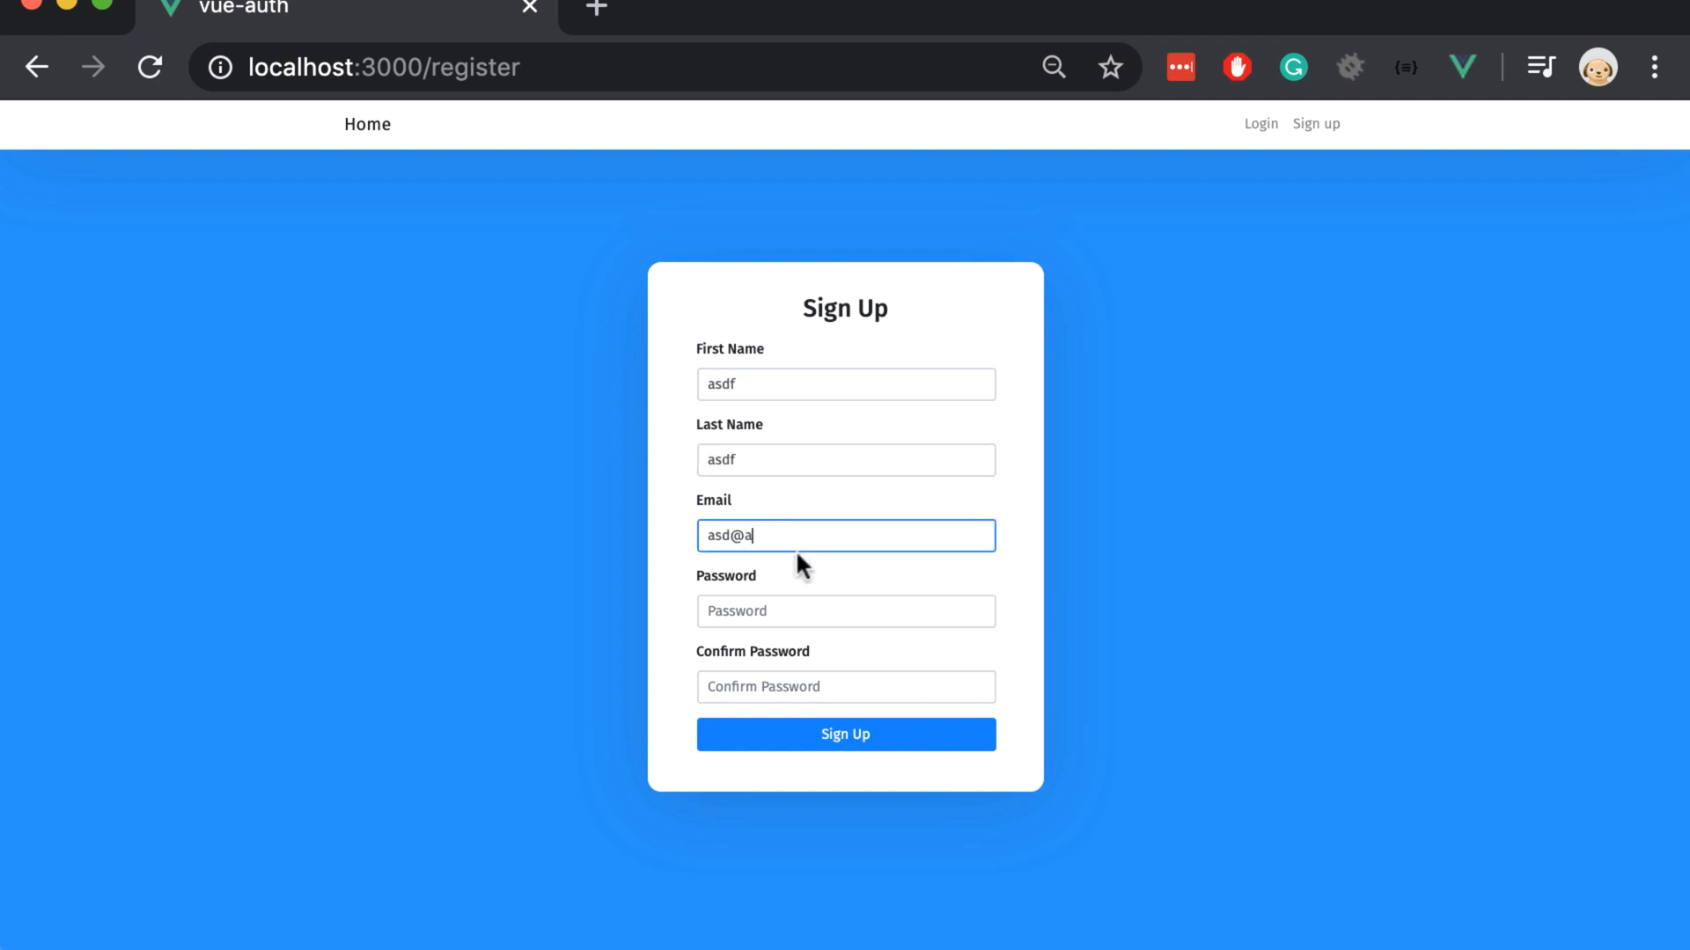
pyautogui.click(845, 734)
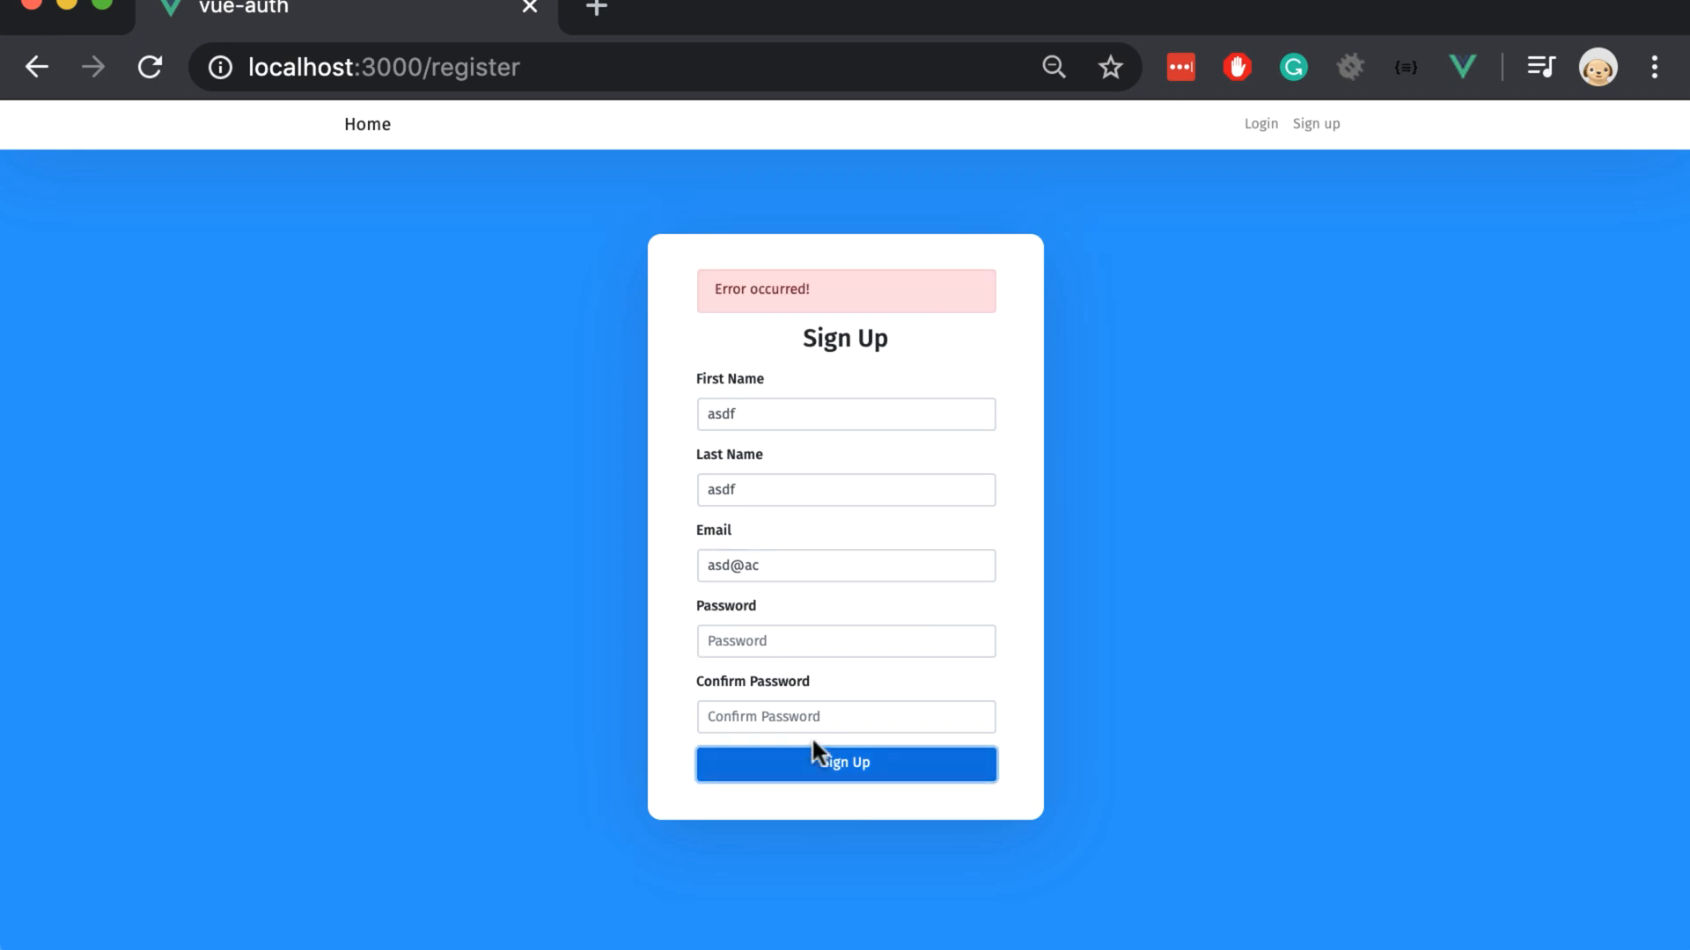
pyautogui.moveTo(1312, 359)
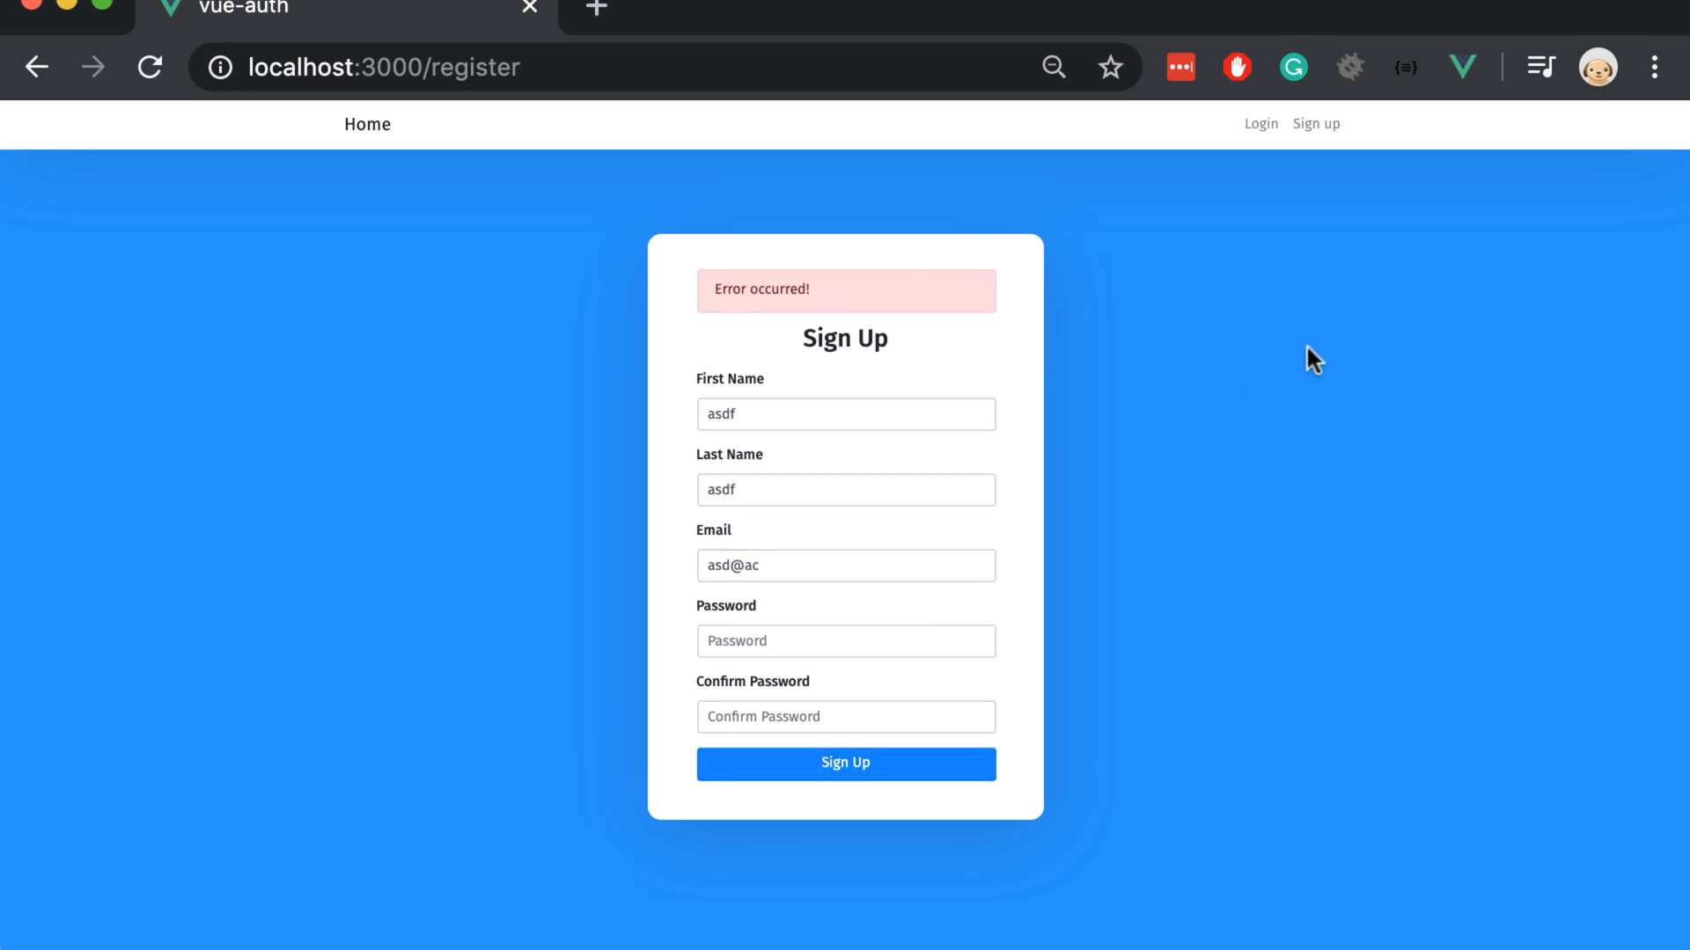
pyautogui.moveTo(1110, 515)
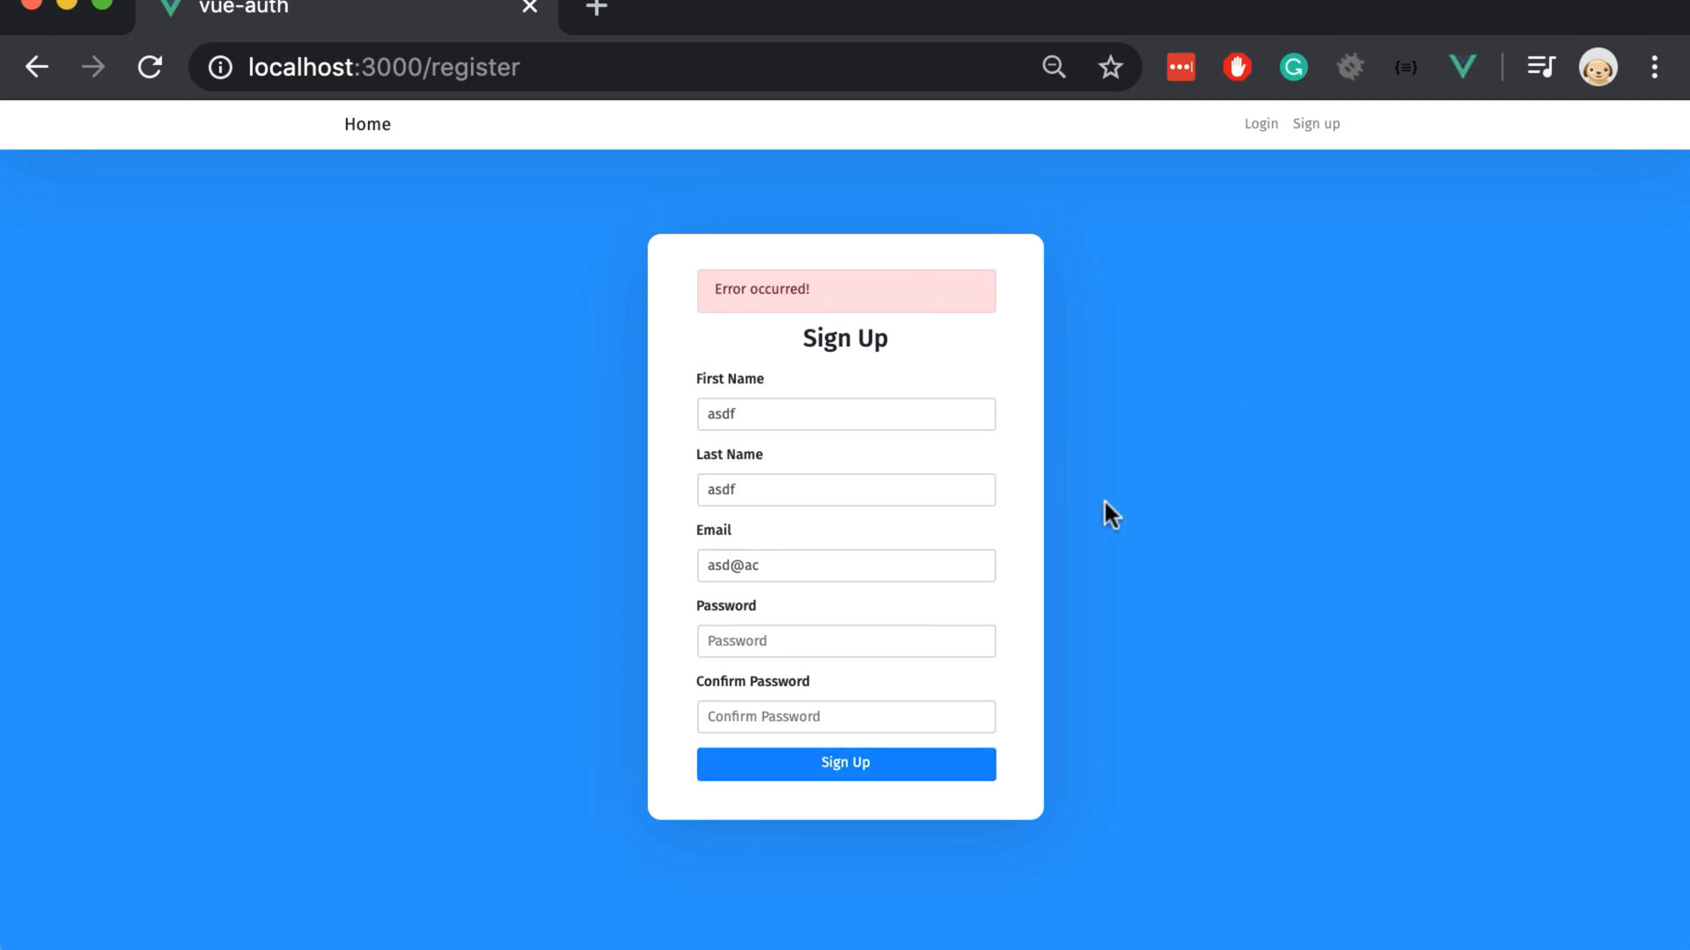
pyautogui.moveTo(1098, 494)
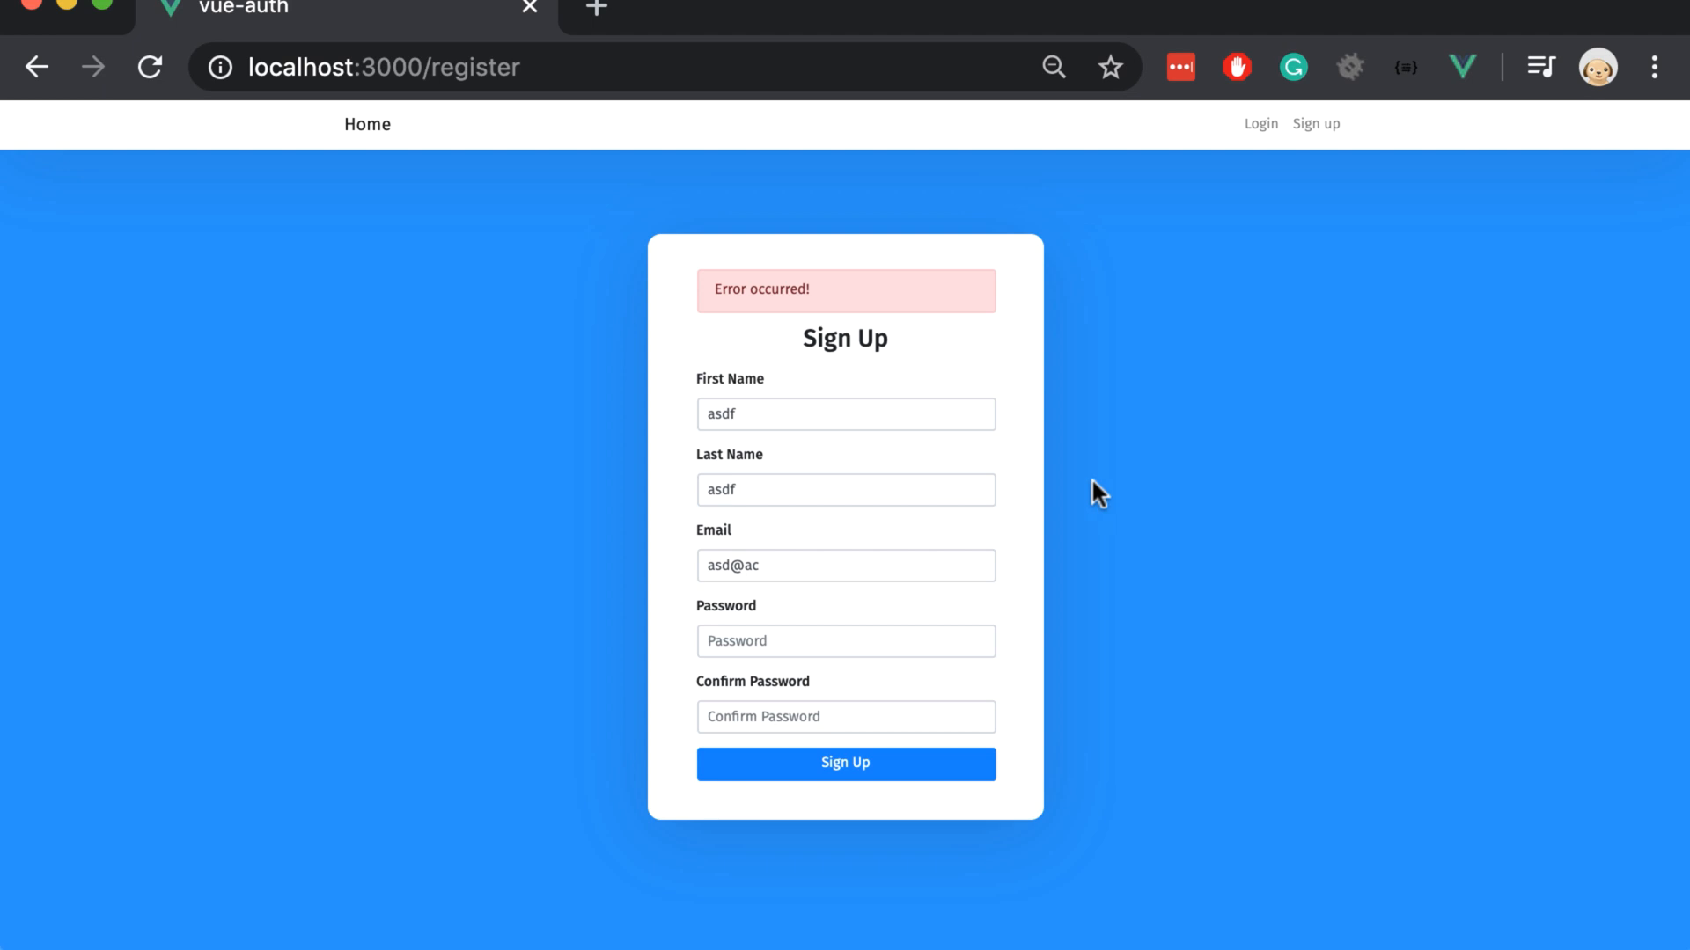
pyautogui.moveTo(1286, 175)
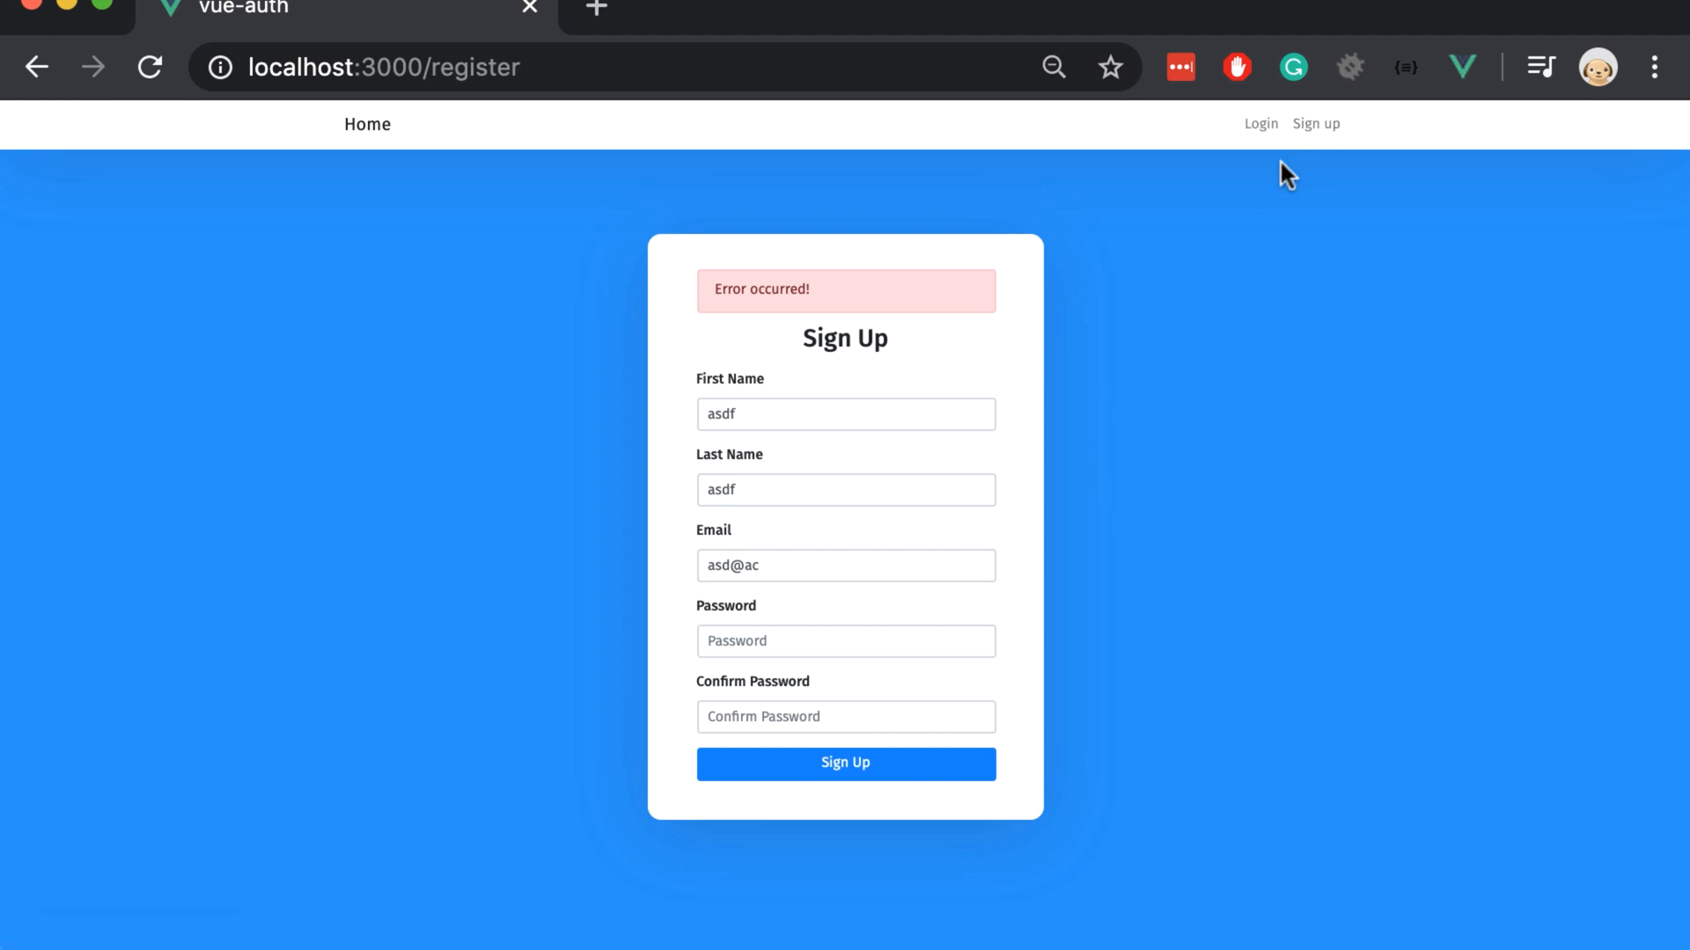
# Step: In Chrome, go from the Login page to Forgot Password and focus the email field
pyautogui.click(1260, 124)
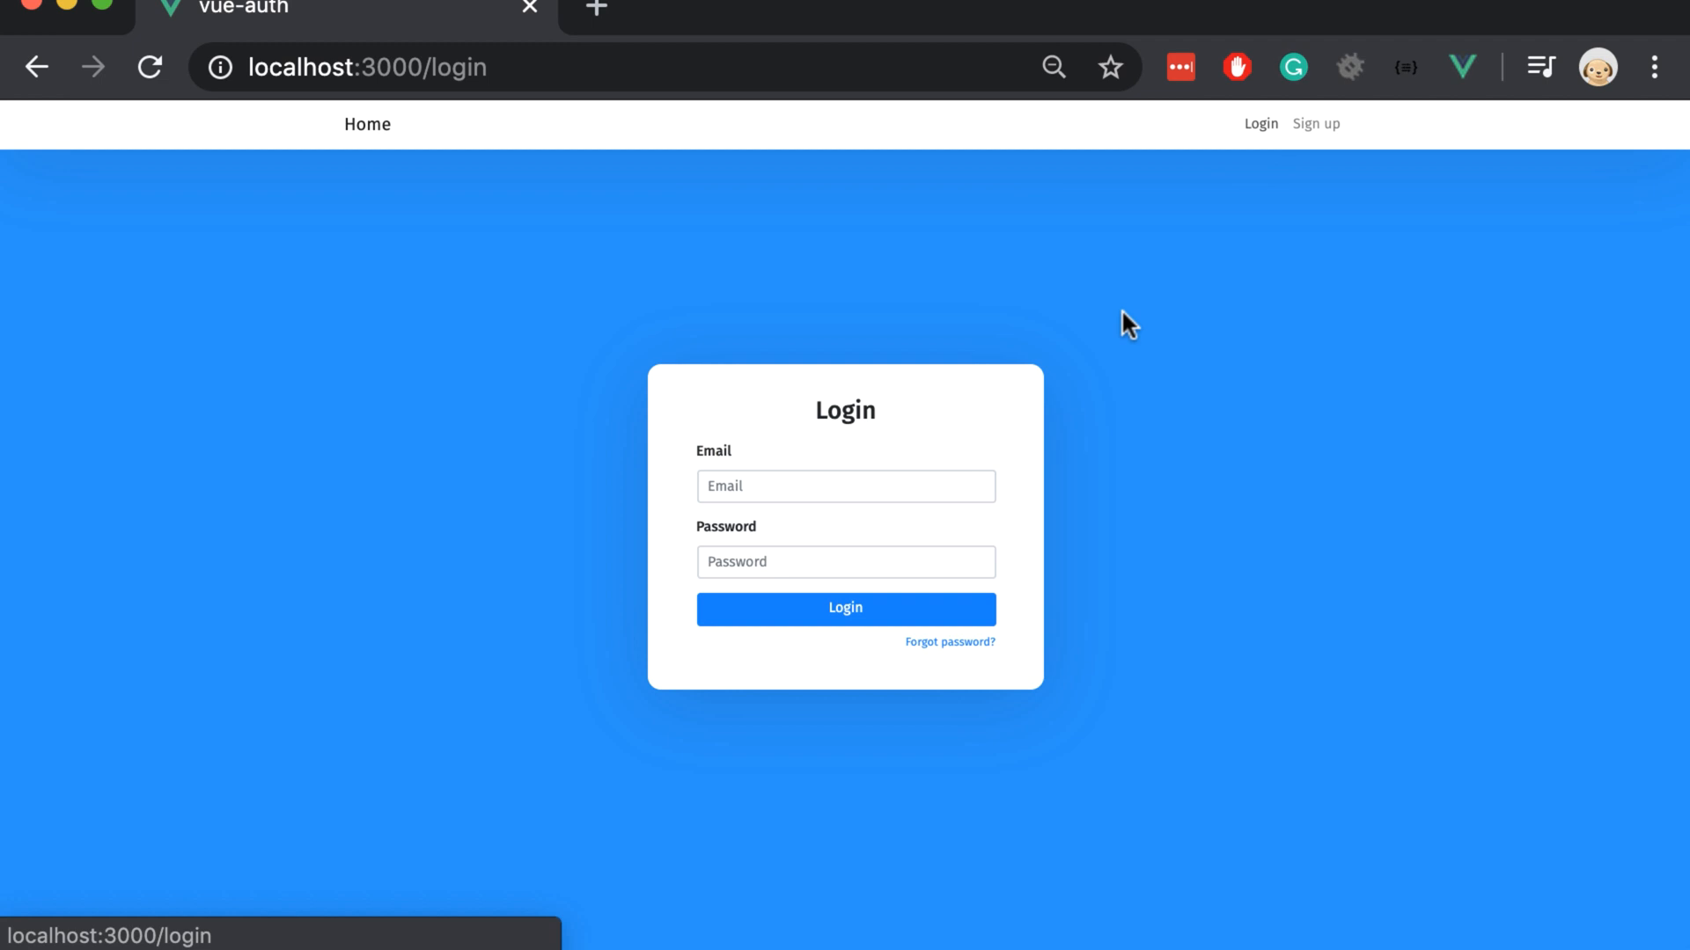
pyautogui.click(949, 642)
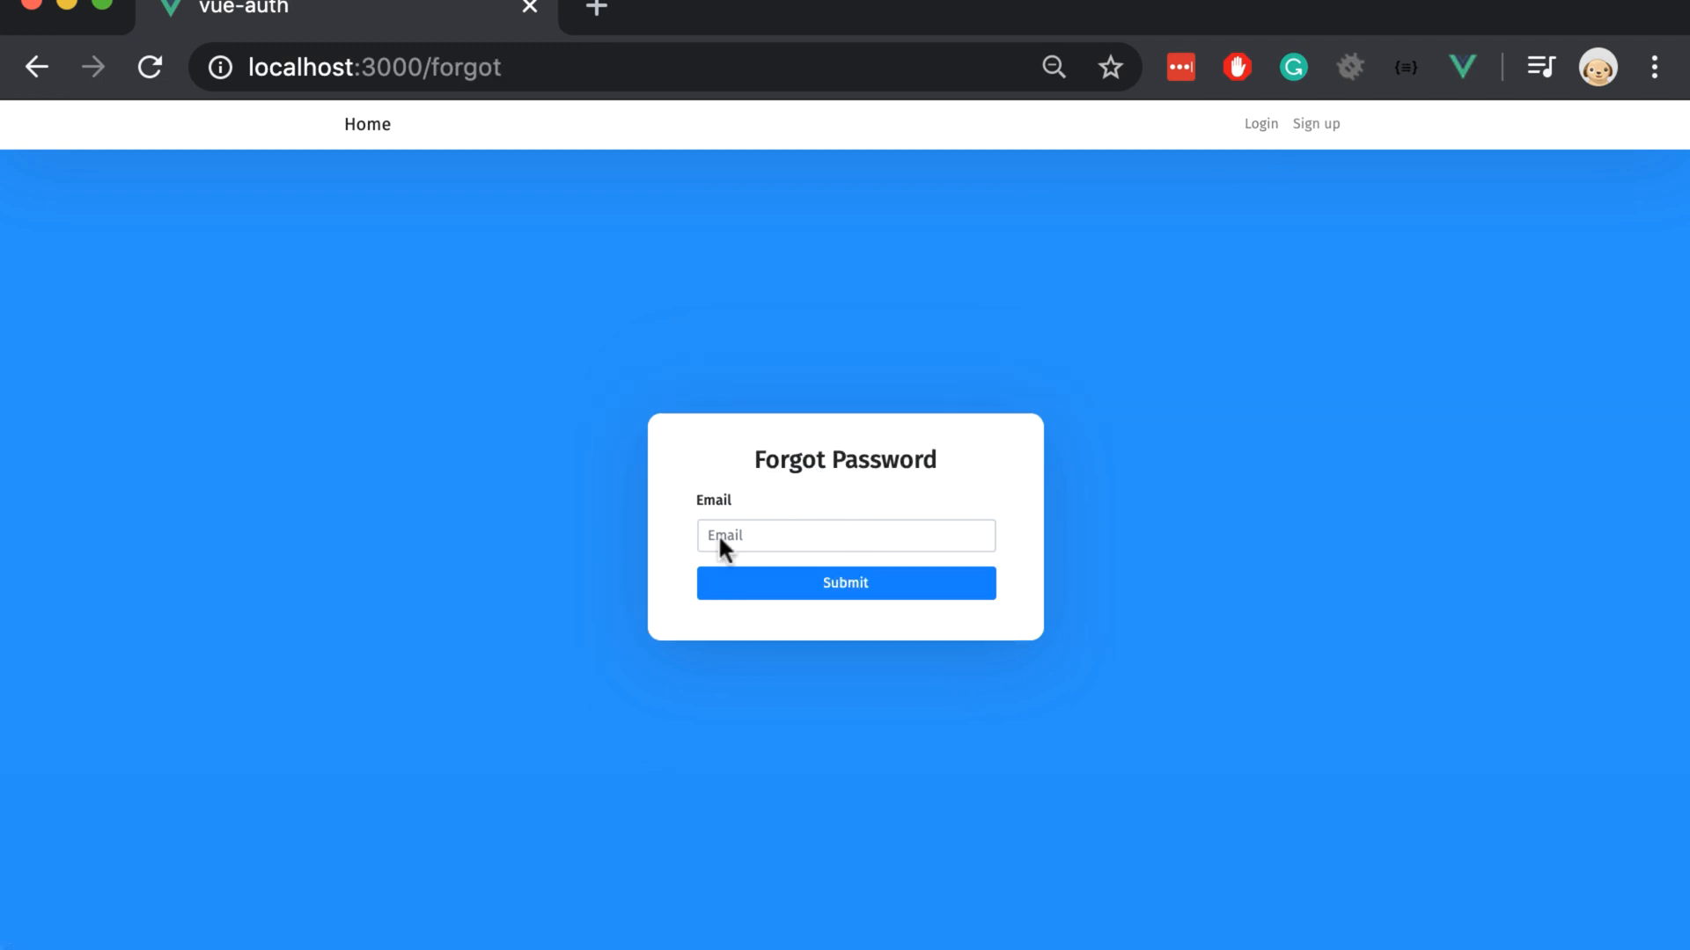
pyautogui.click(844, 536)
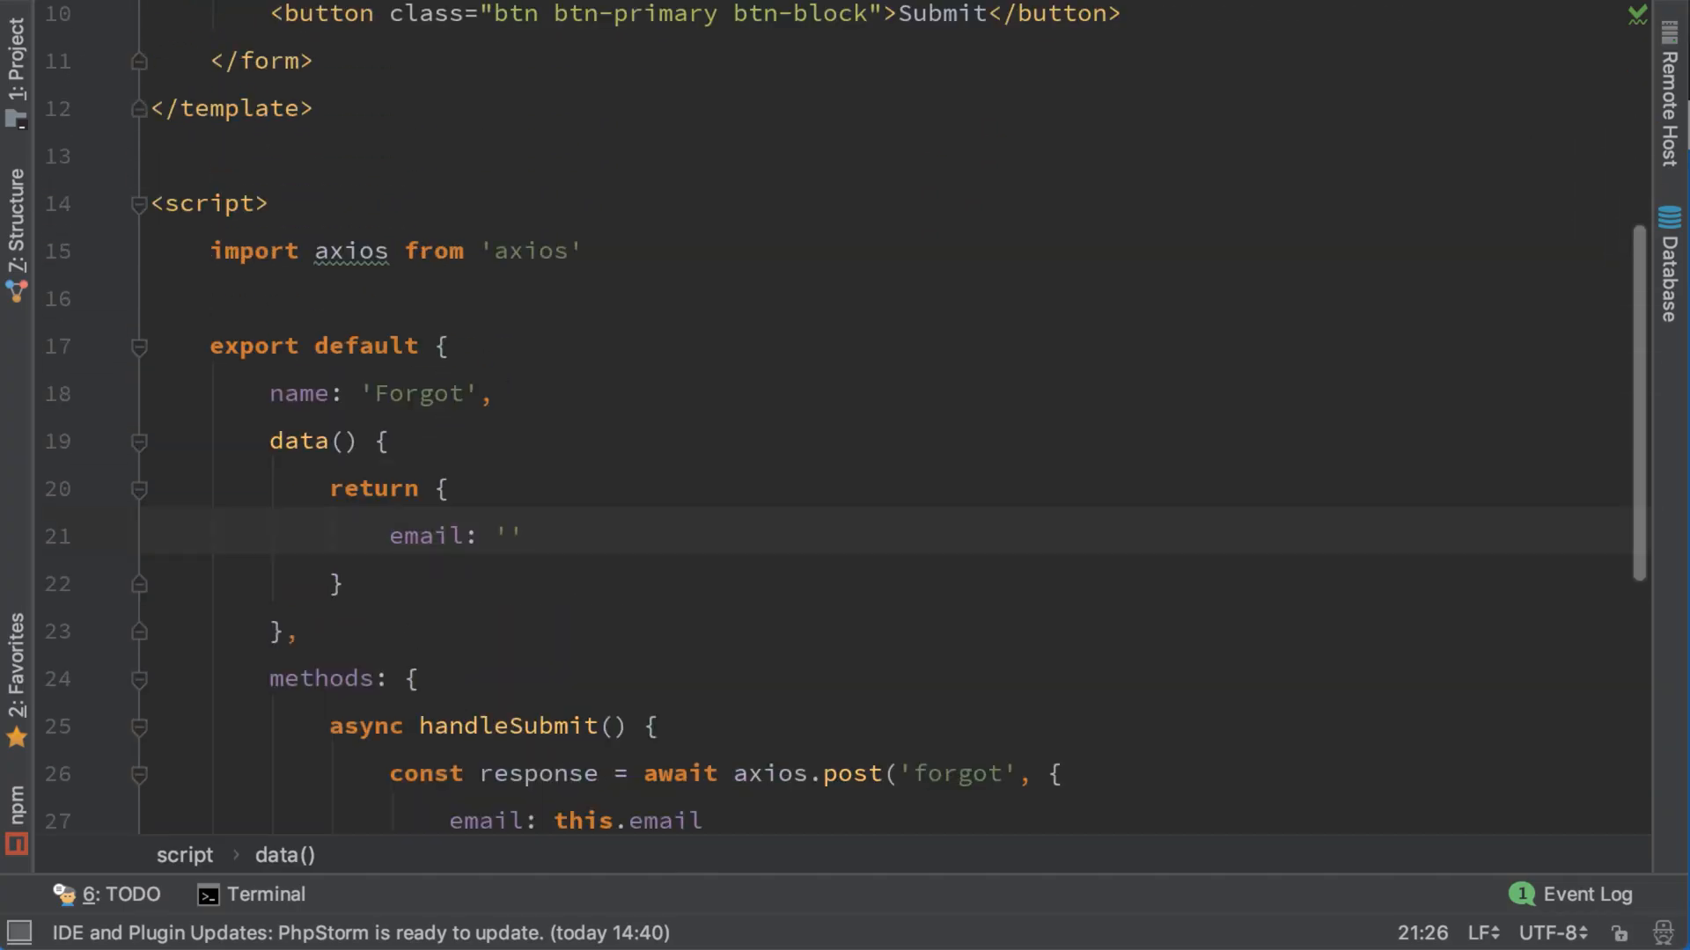
# Step: Add an empty message: '' property to Forgot.vue's data()
pyautogui.write('mes')
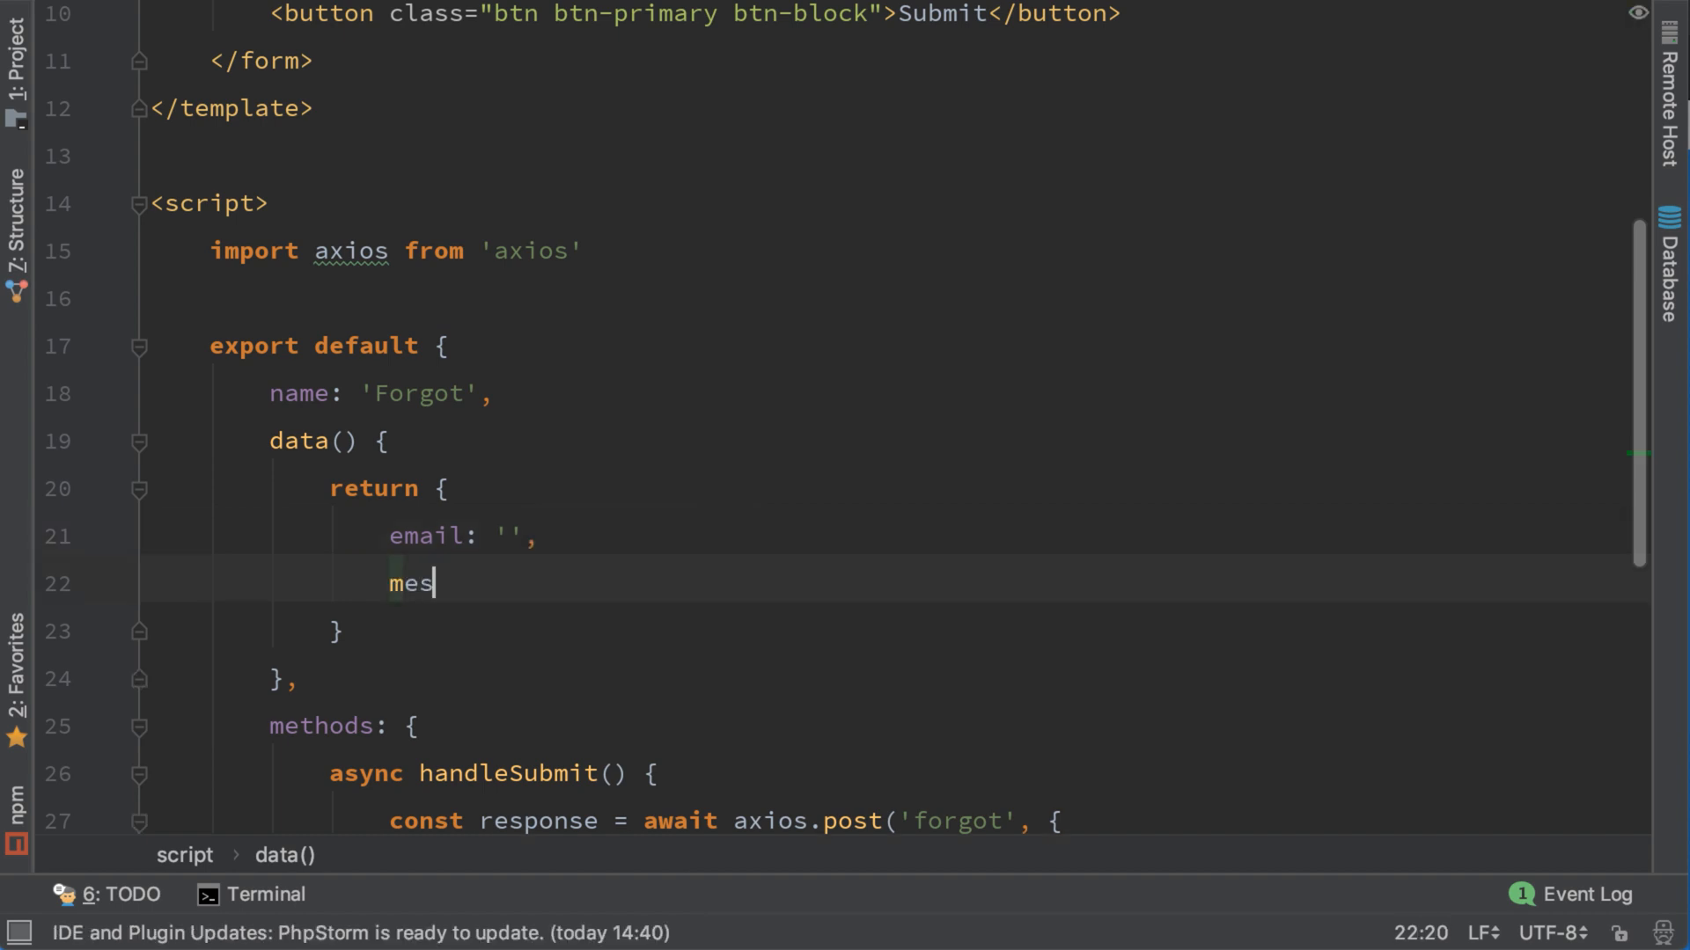
pyautogui.write("sage: ''")
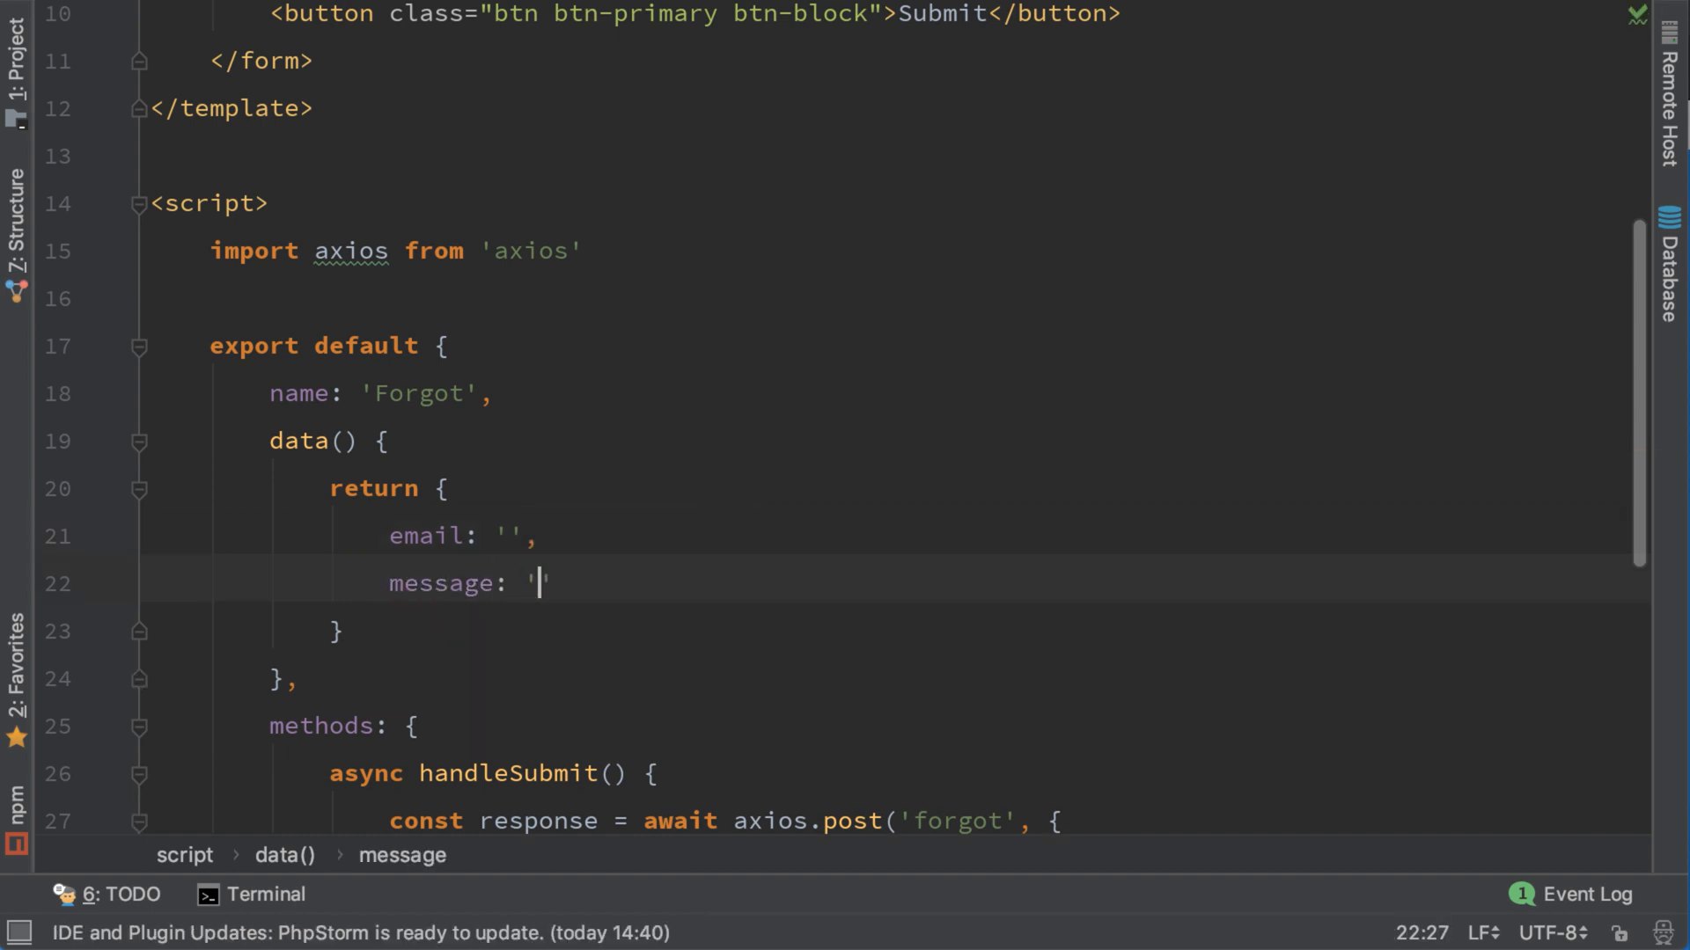
pyautogui.press('ctrl+e')
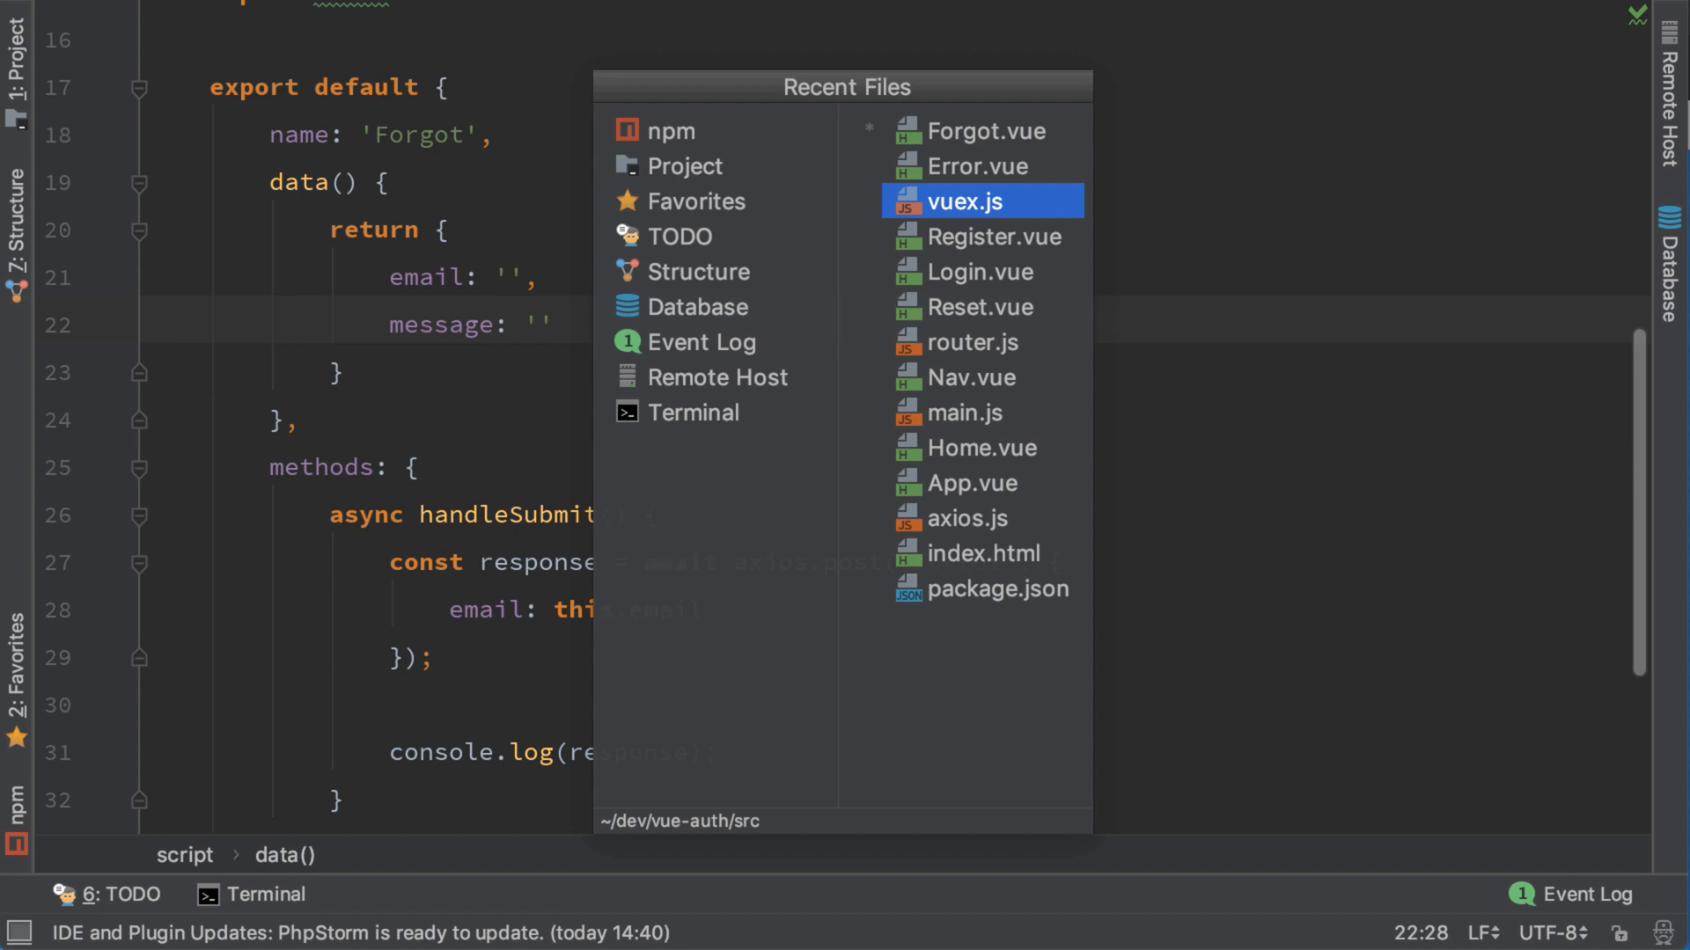
# Step: In Forgot.vue, change the alert div's alert-danger class to alert-success
pyautogui.click(971, 166)
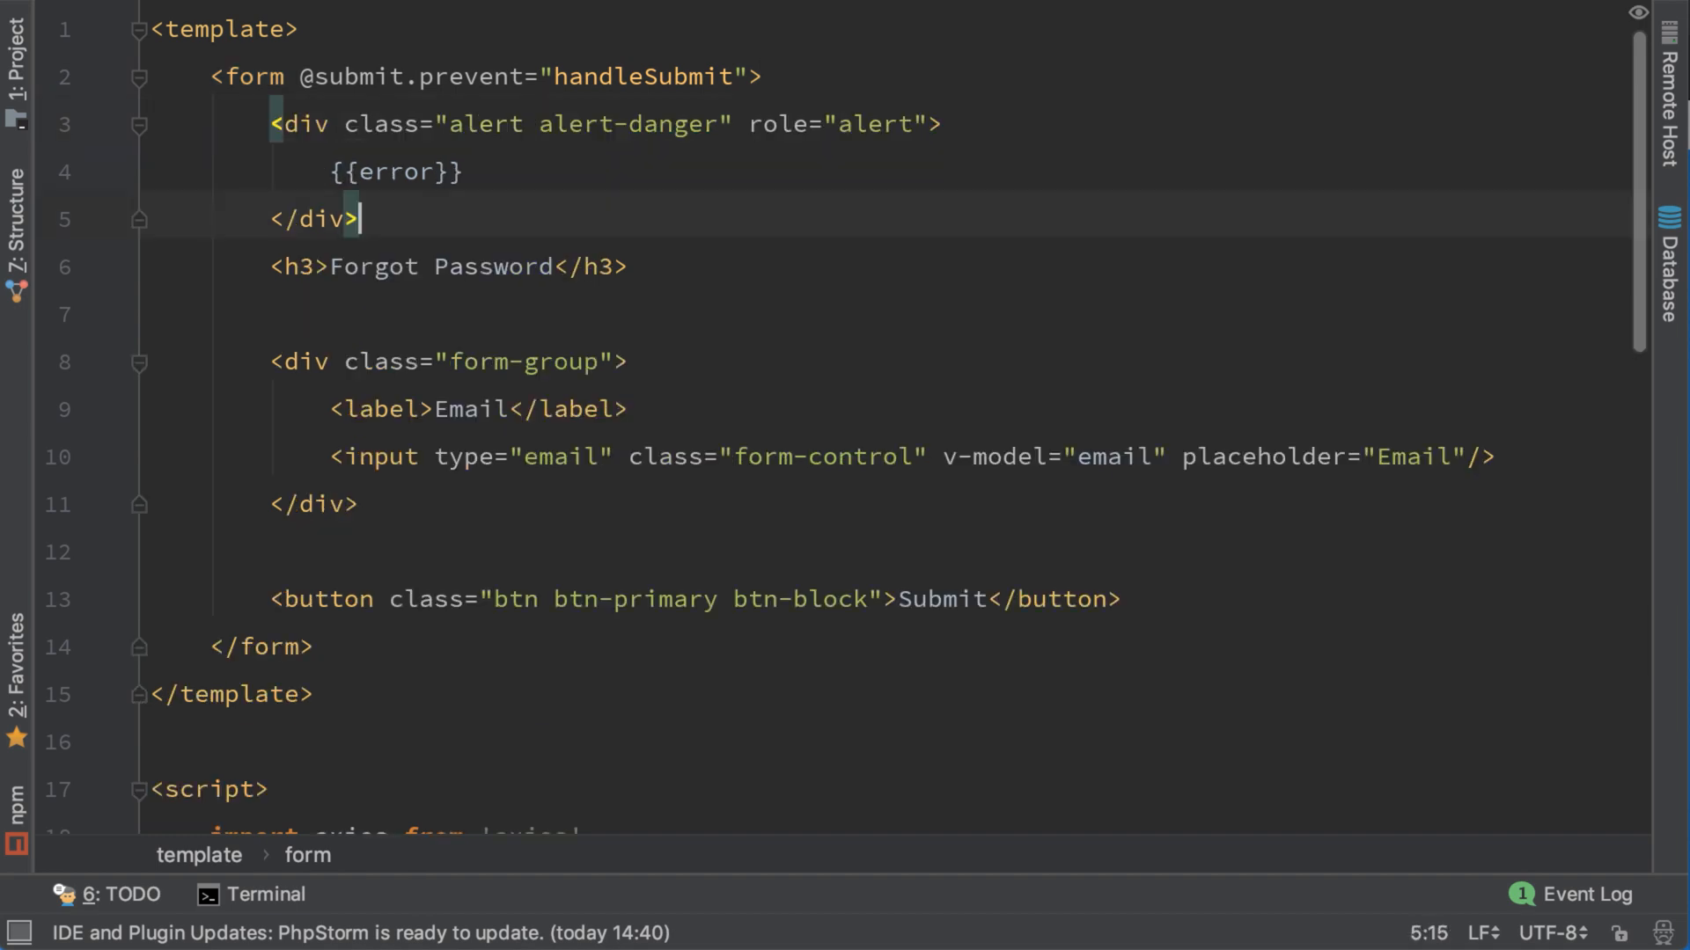
pyautogui.doubleClick(624, 124)
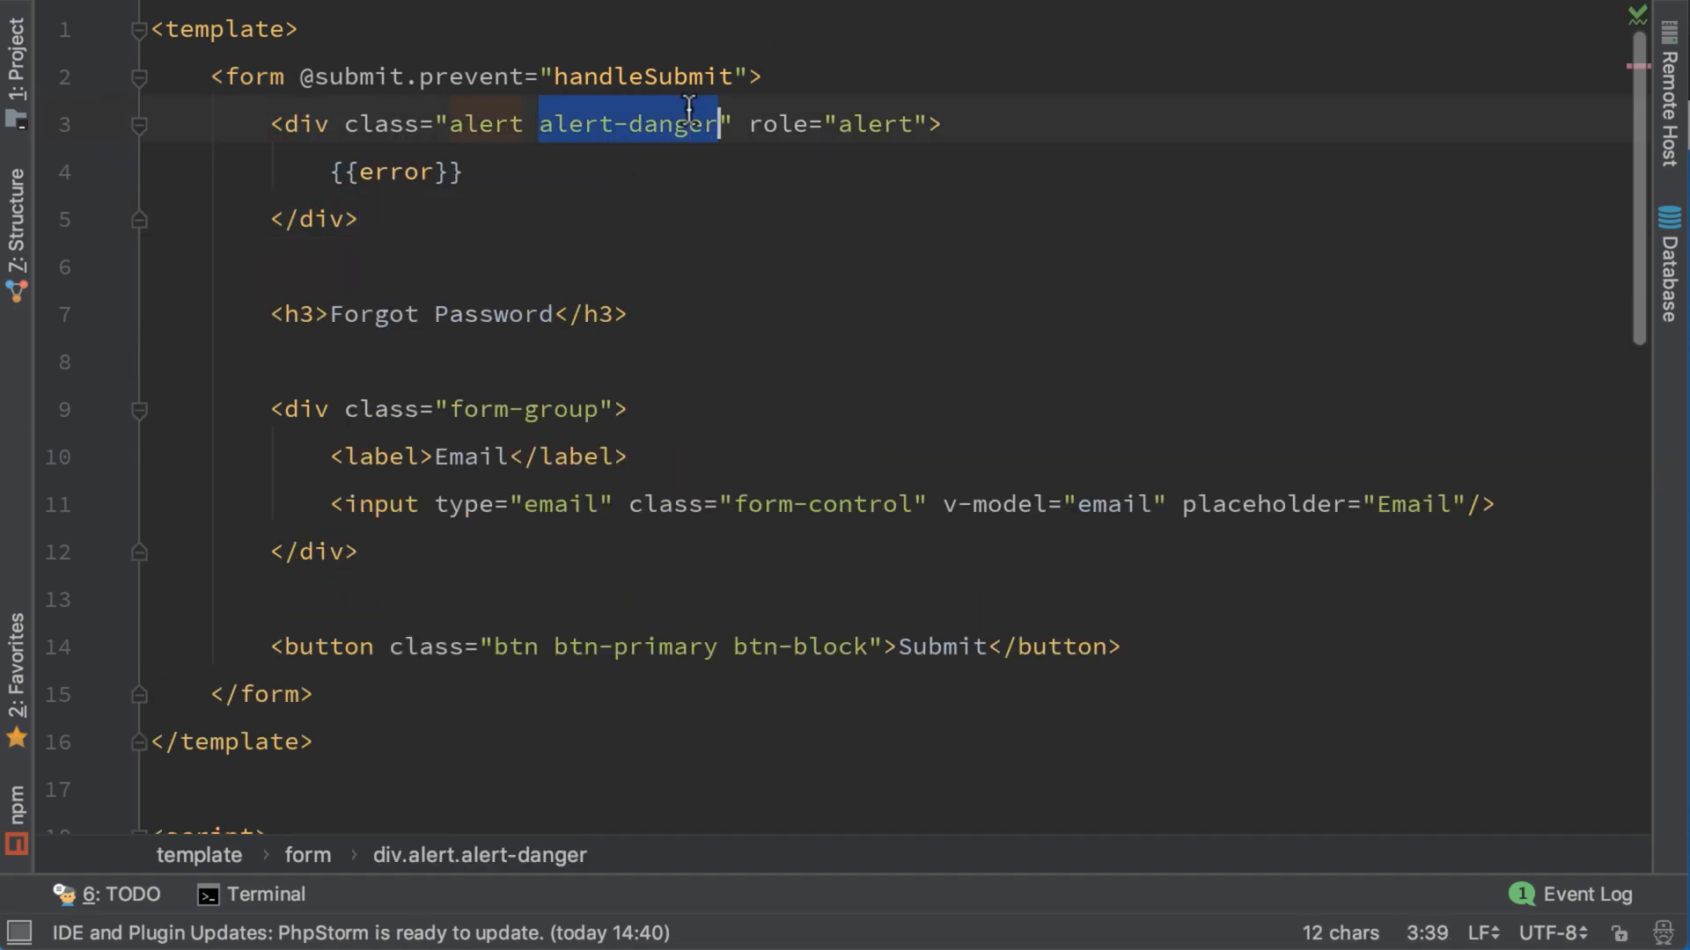
pyautogui.write('alert-su')
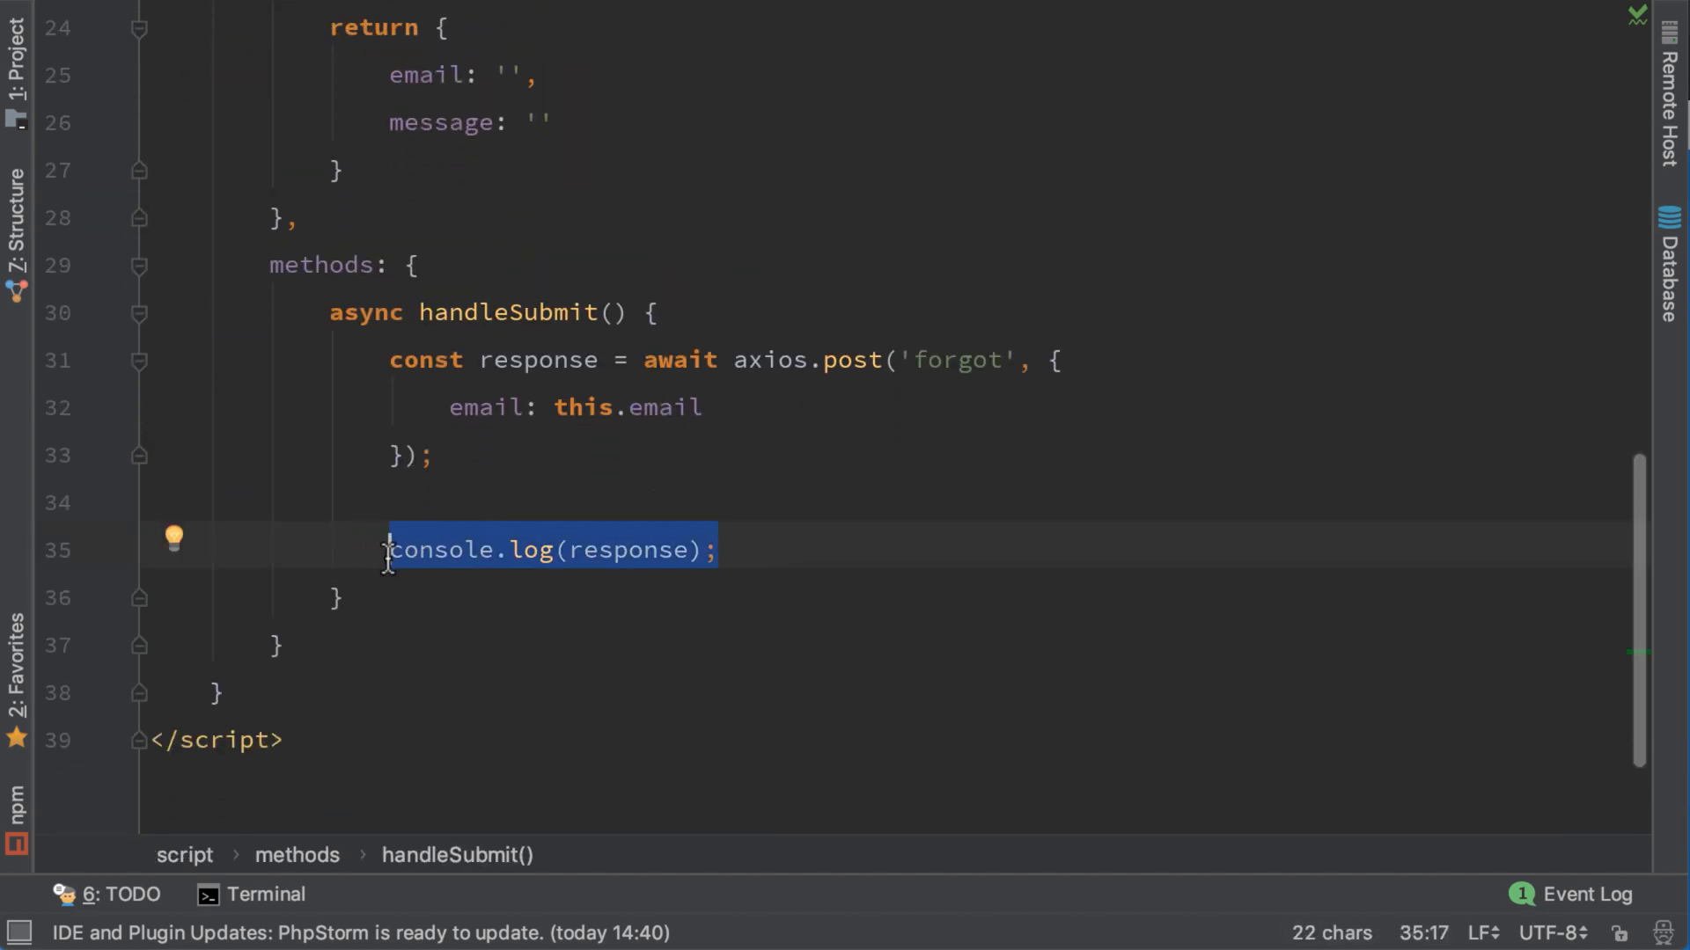
# Step: Set this.message to a '…was sent!' text and wrap the request in try/catch
pyautogui.write('this.me')
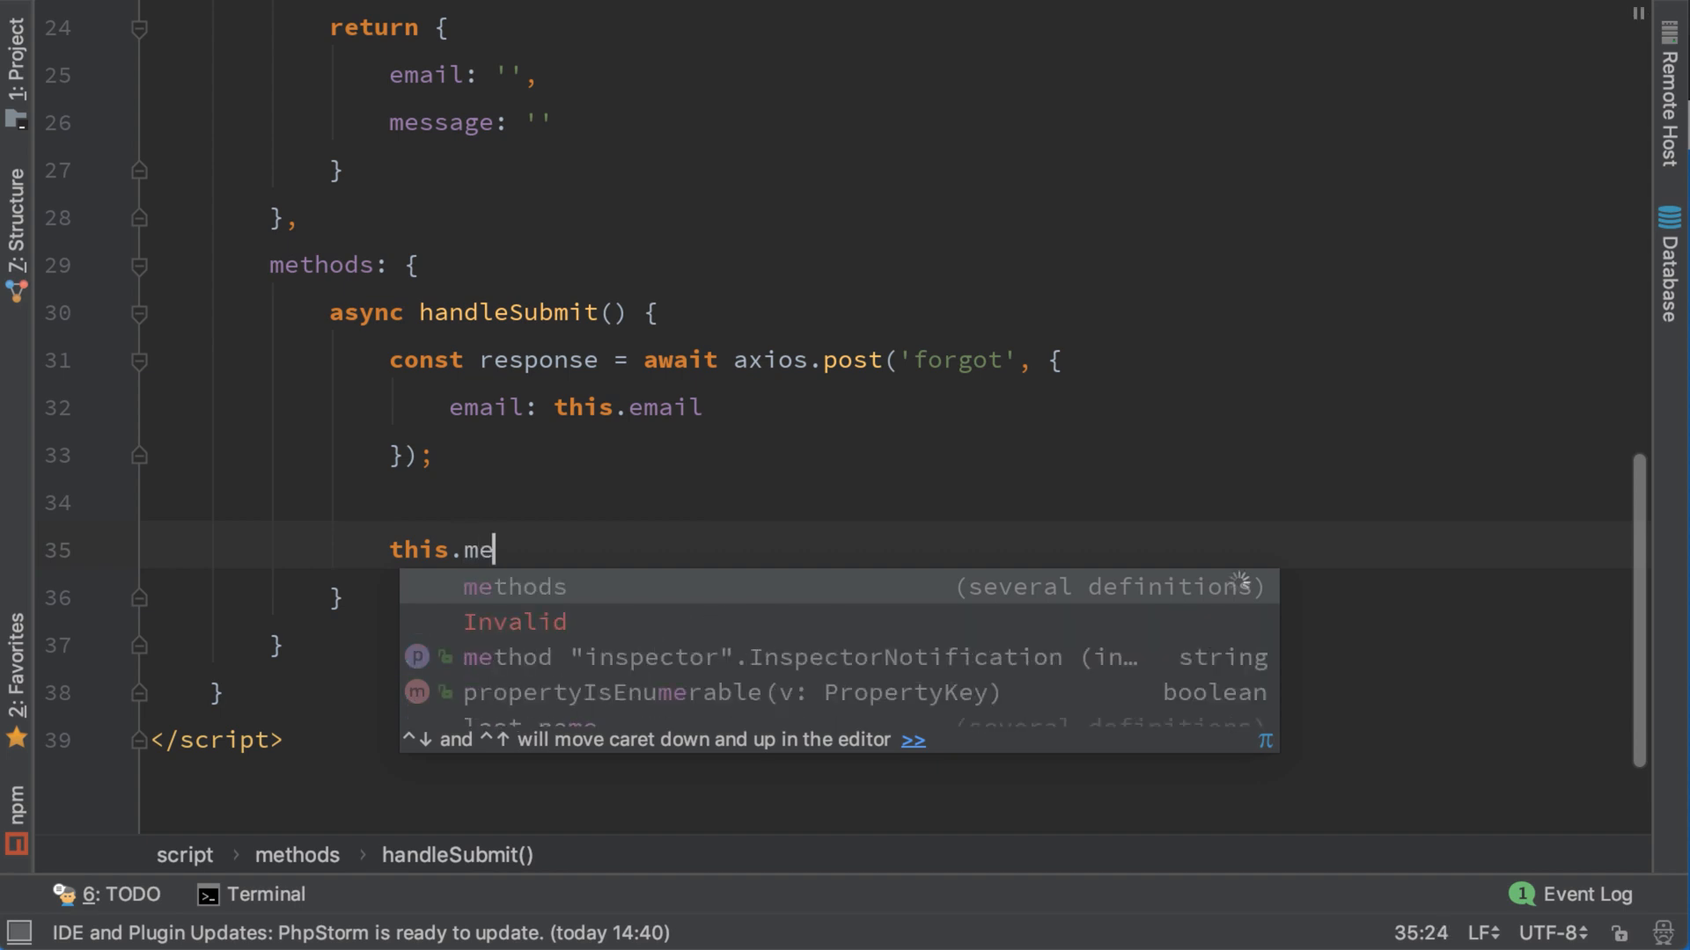
pyautogui.write("message = 'The email a")
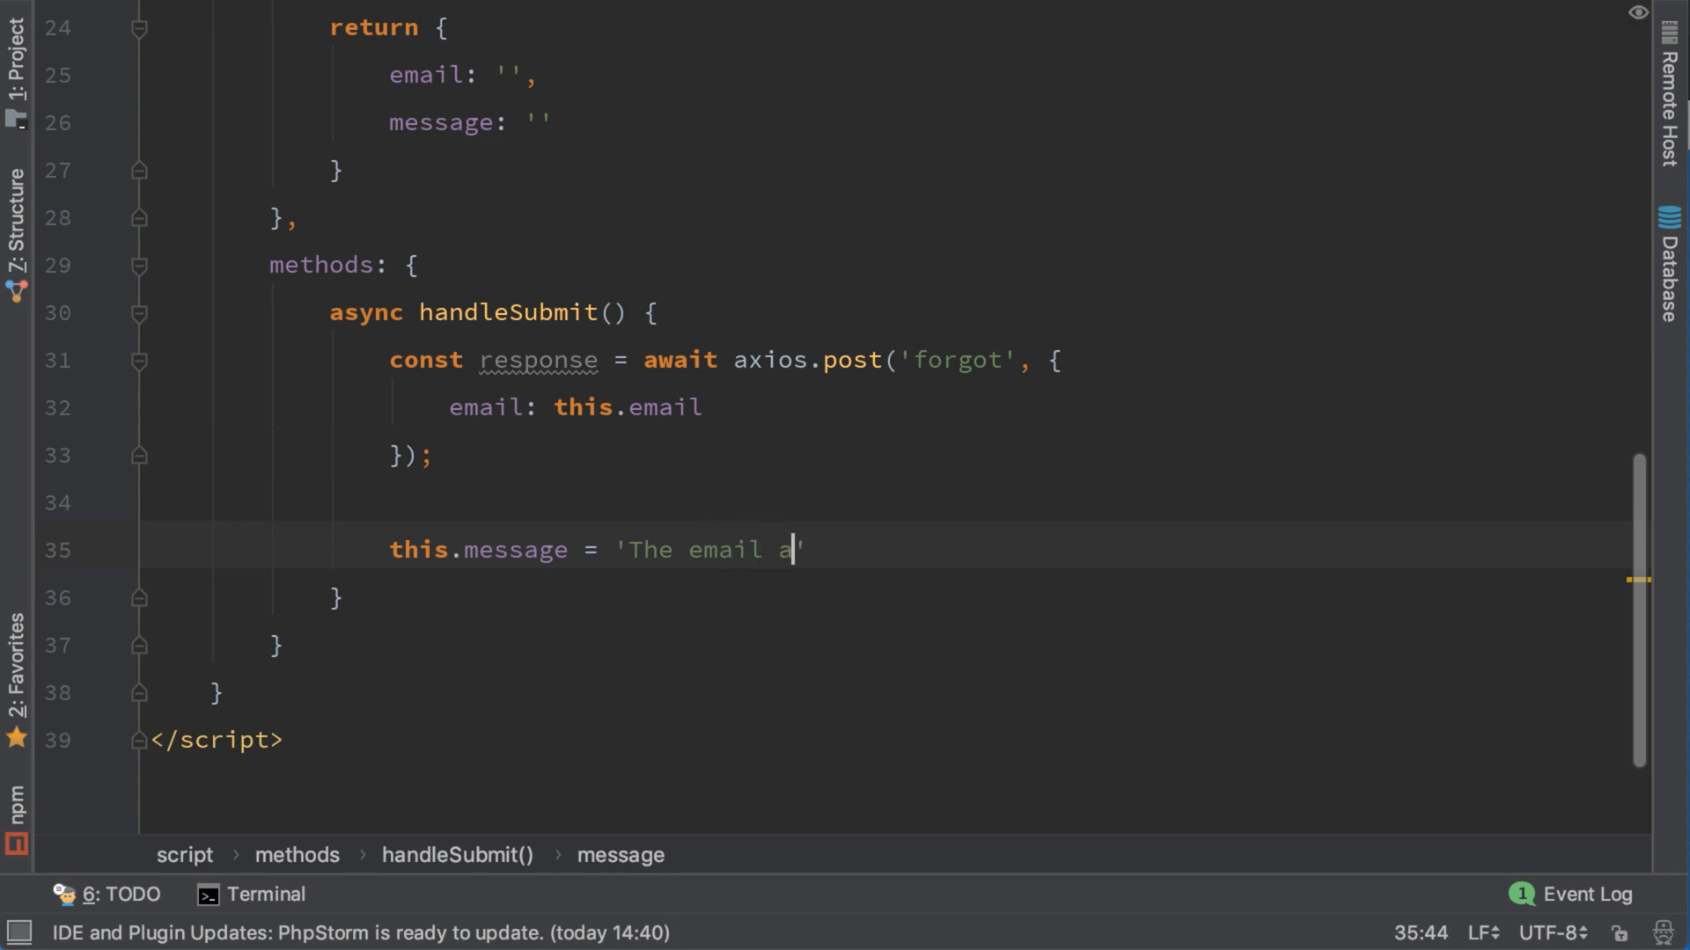
pyautogui.write('was sent@')
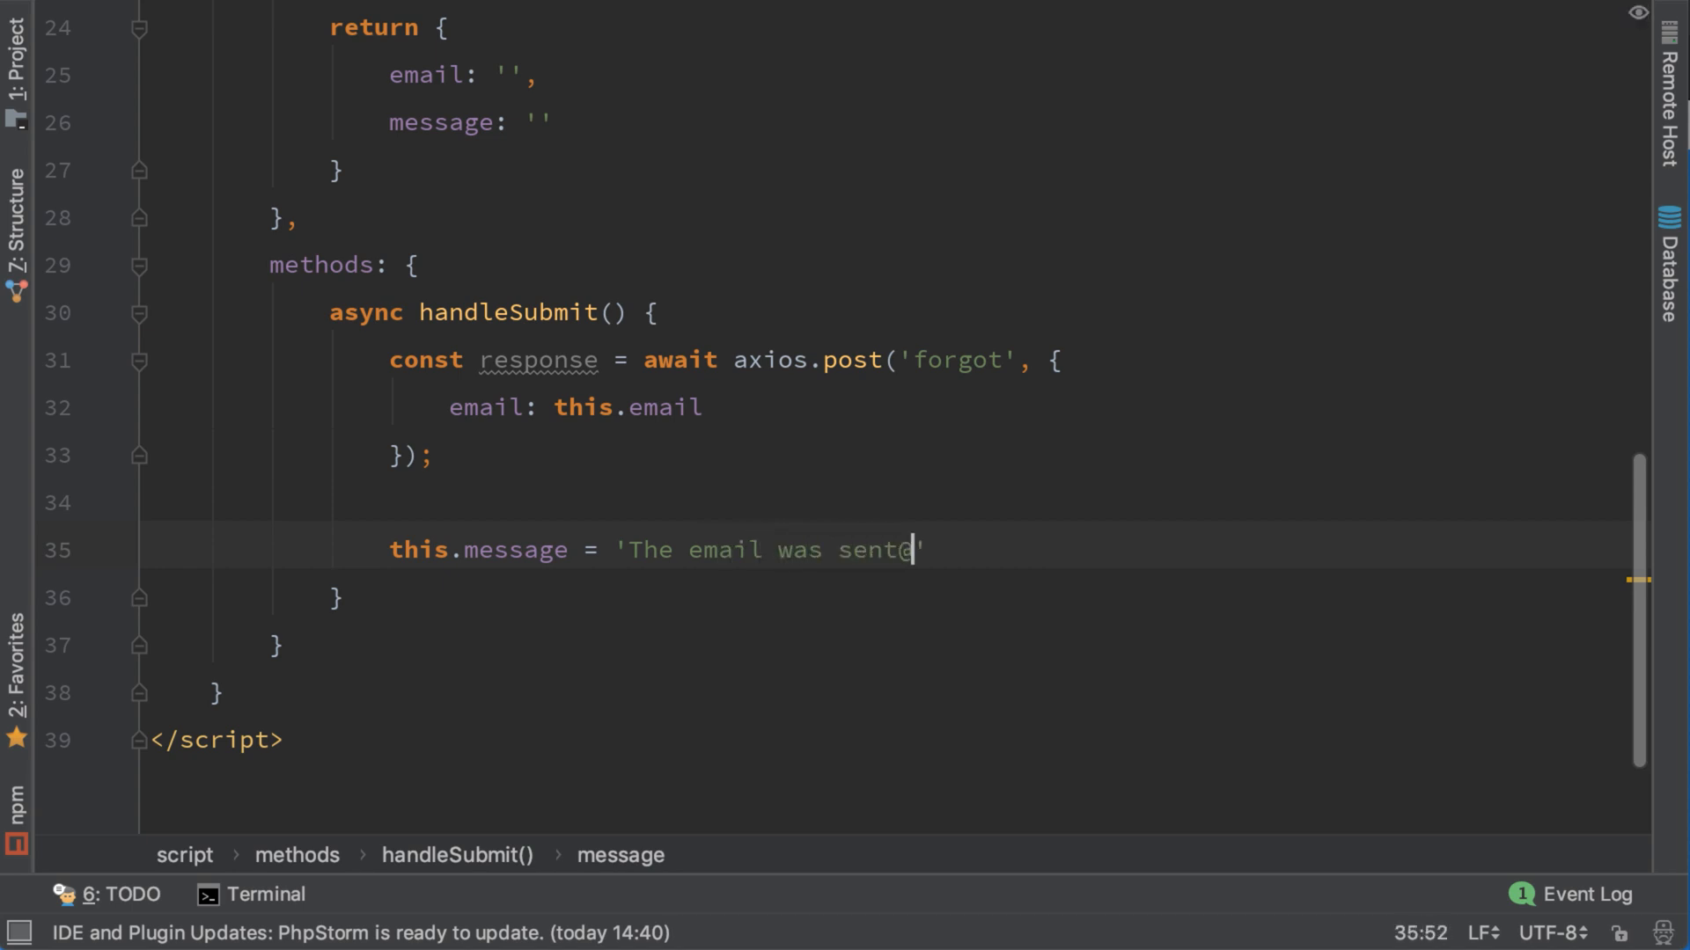
pyautogui.write("!';")
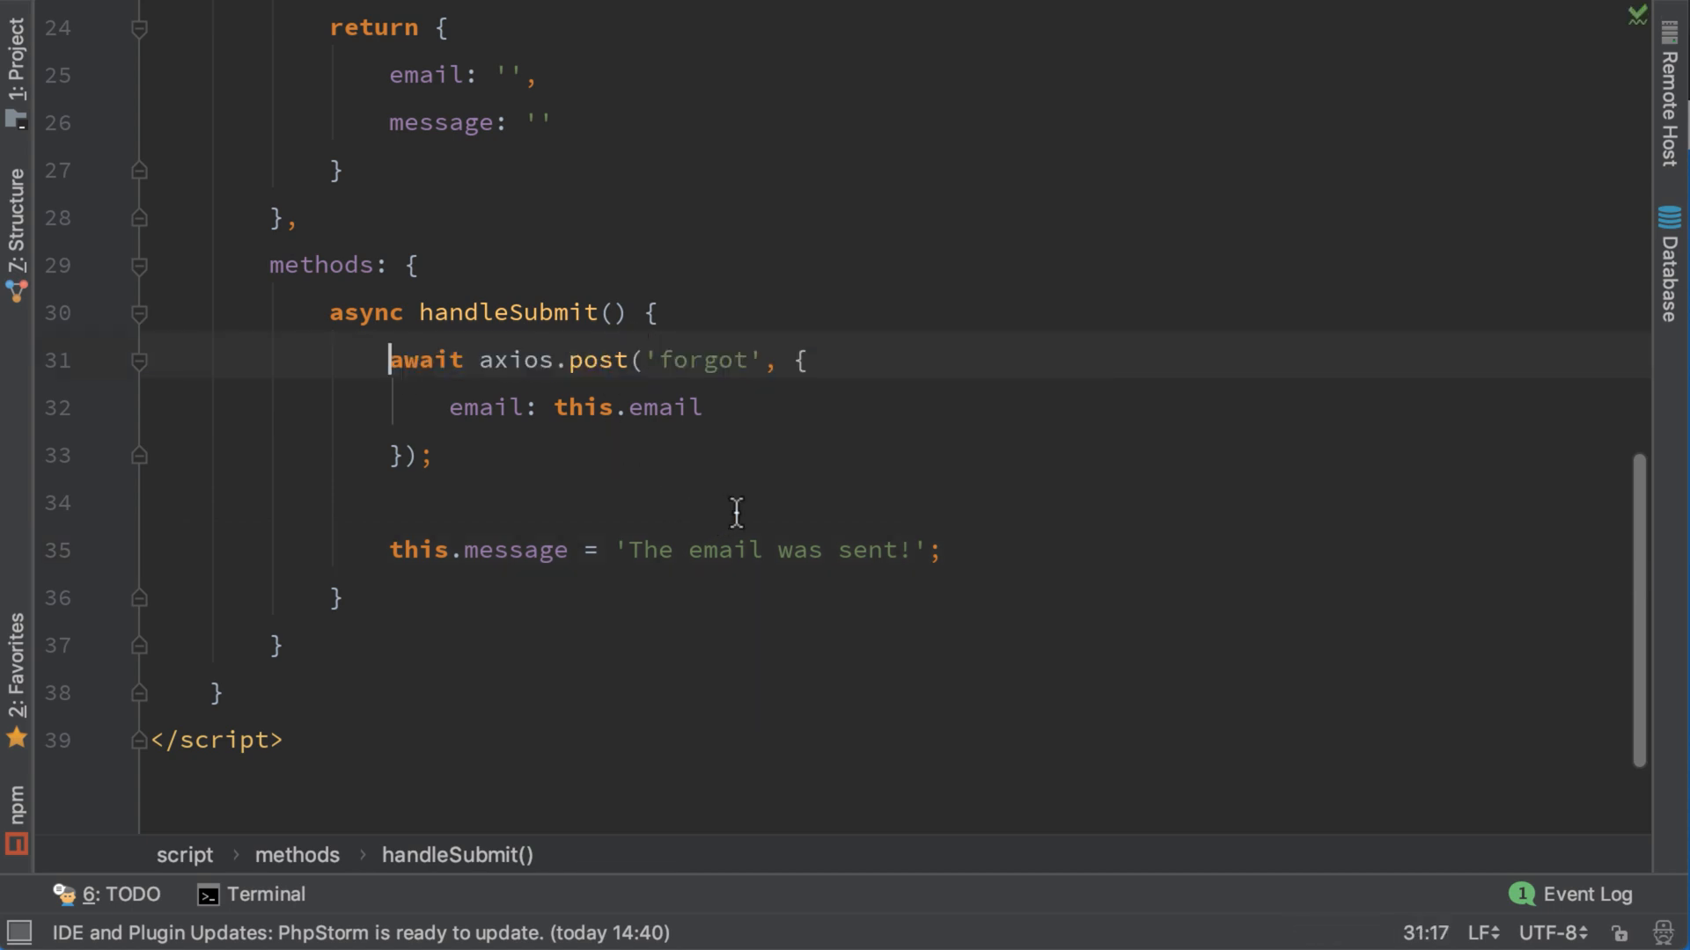
pyautogui.write('t')
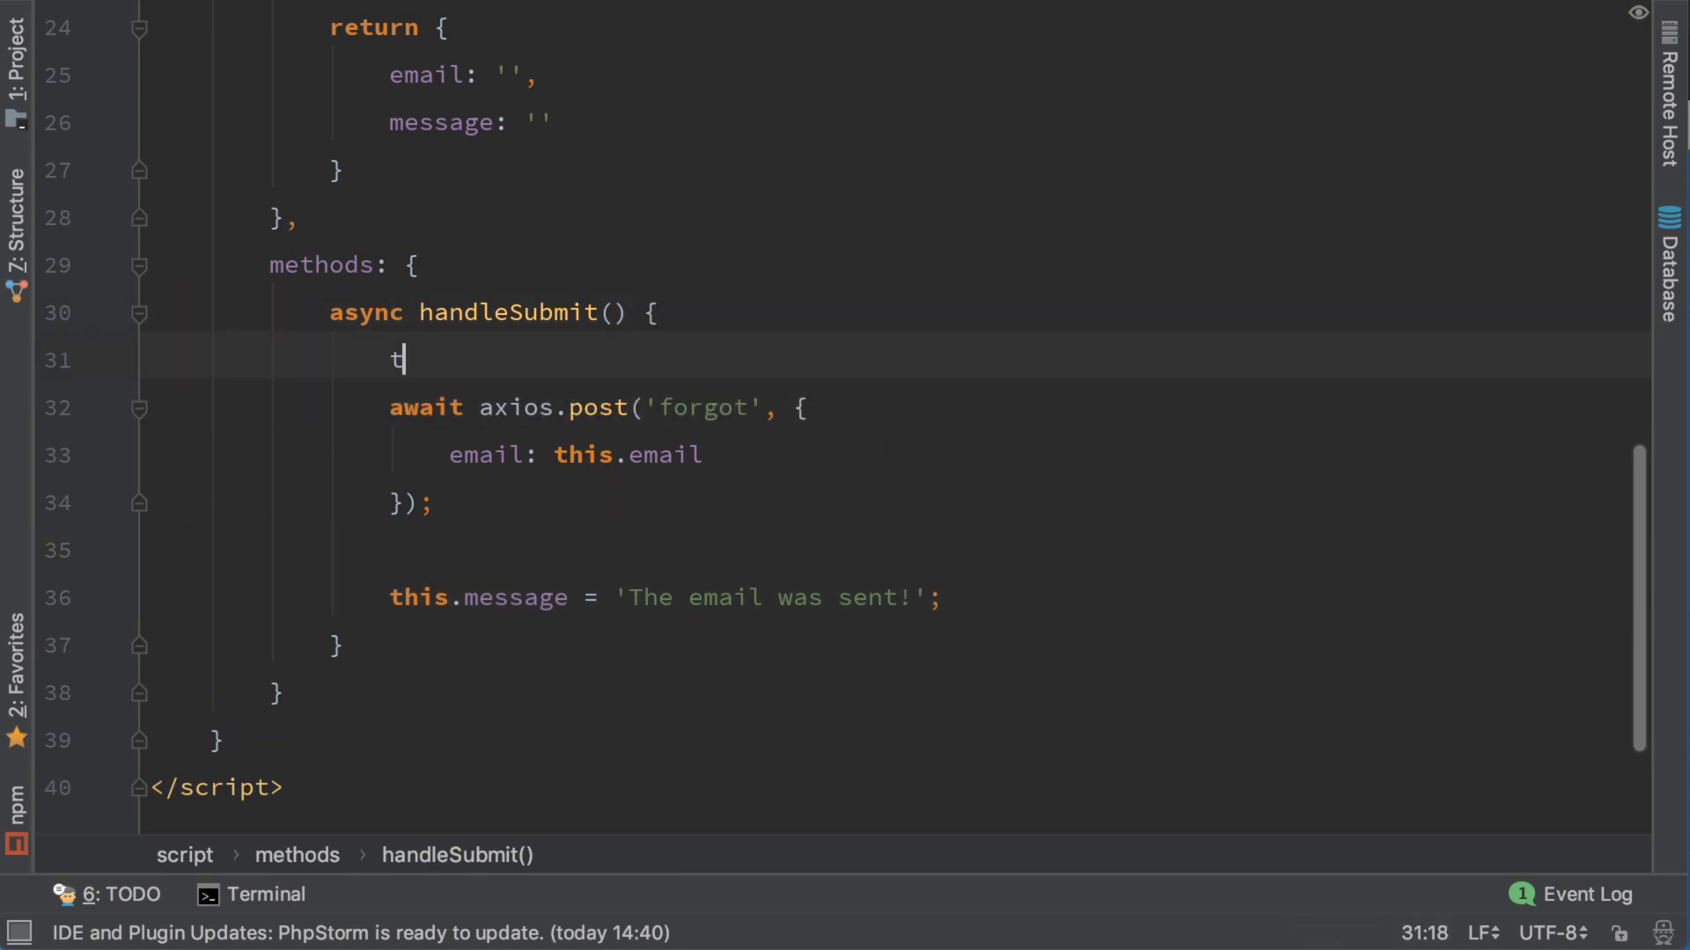
pyautogui.write('ry{')
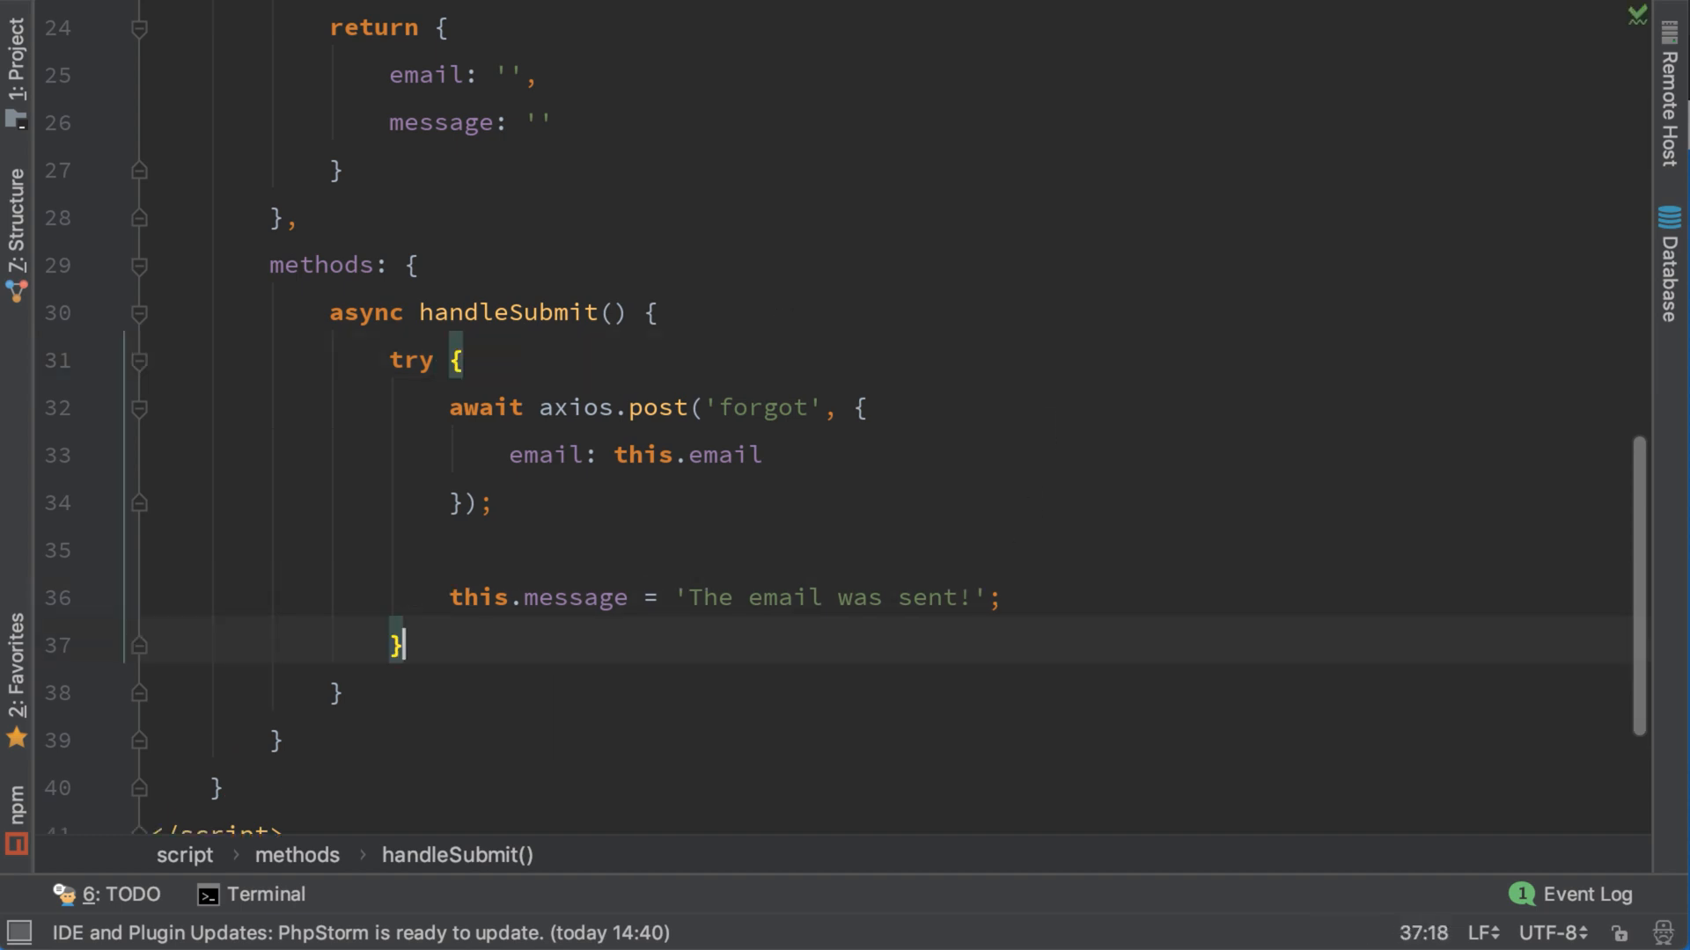
pyautogui.write('catch (e) {')
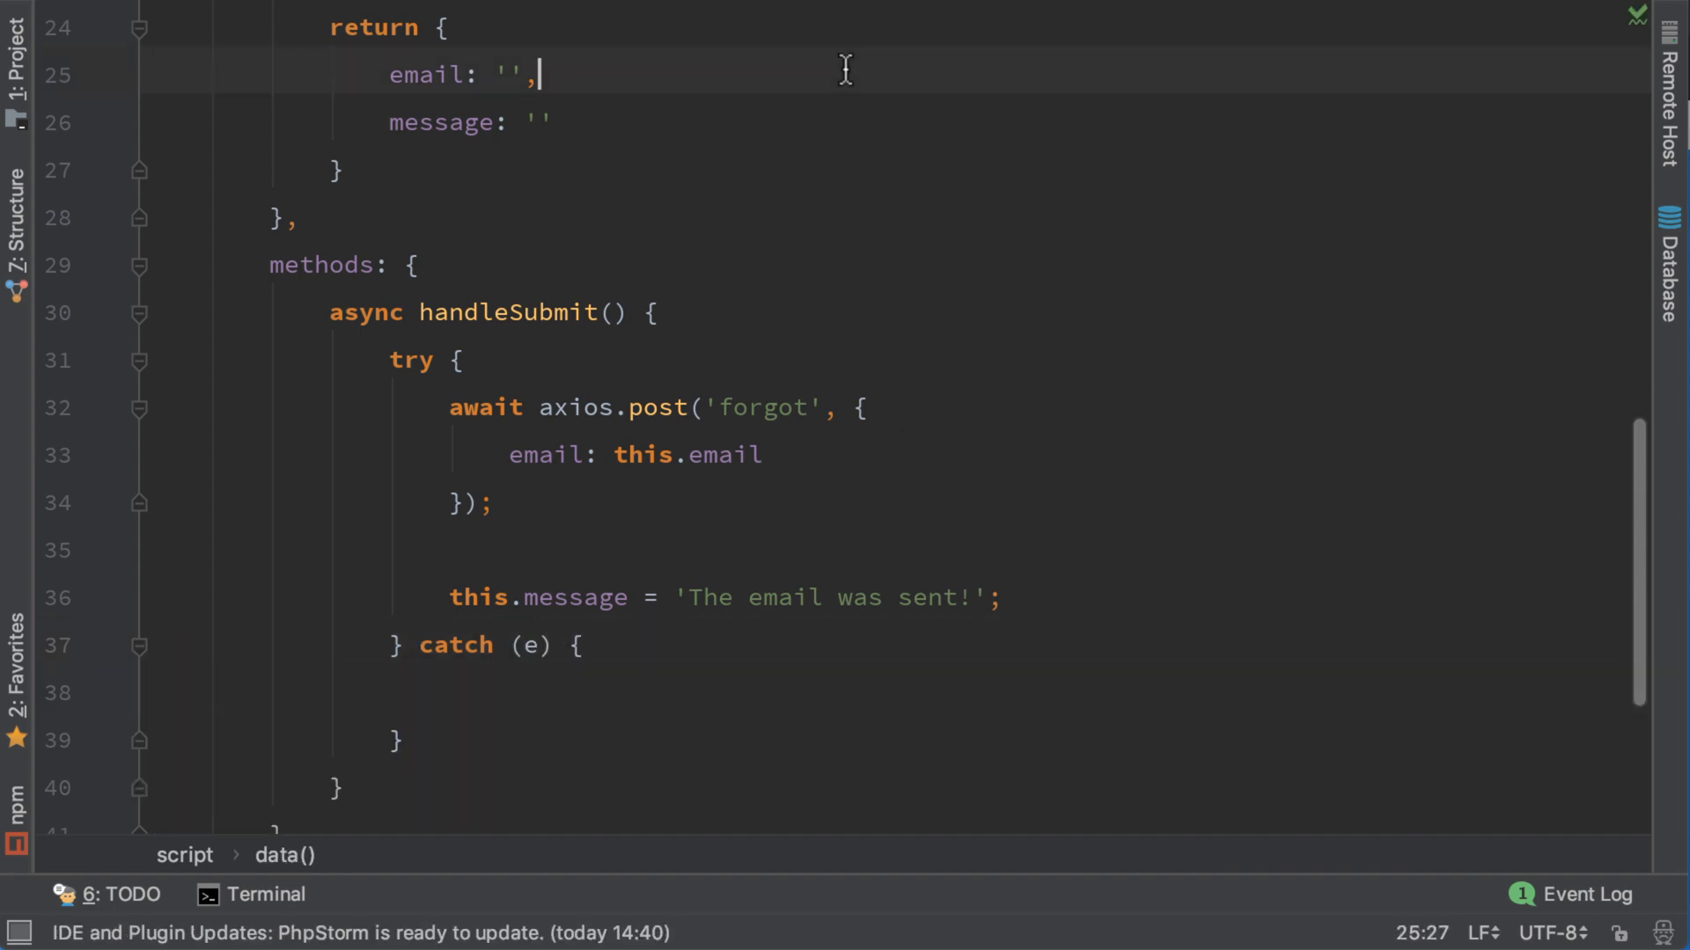
# Step: Add error: '' to data() and set this.error = 'Error occurred!' in the catch
pyautogui.write('err')
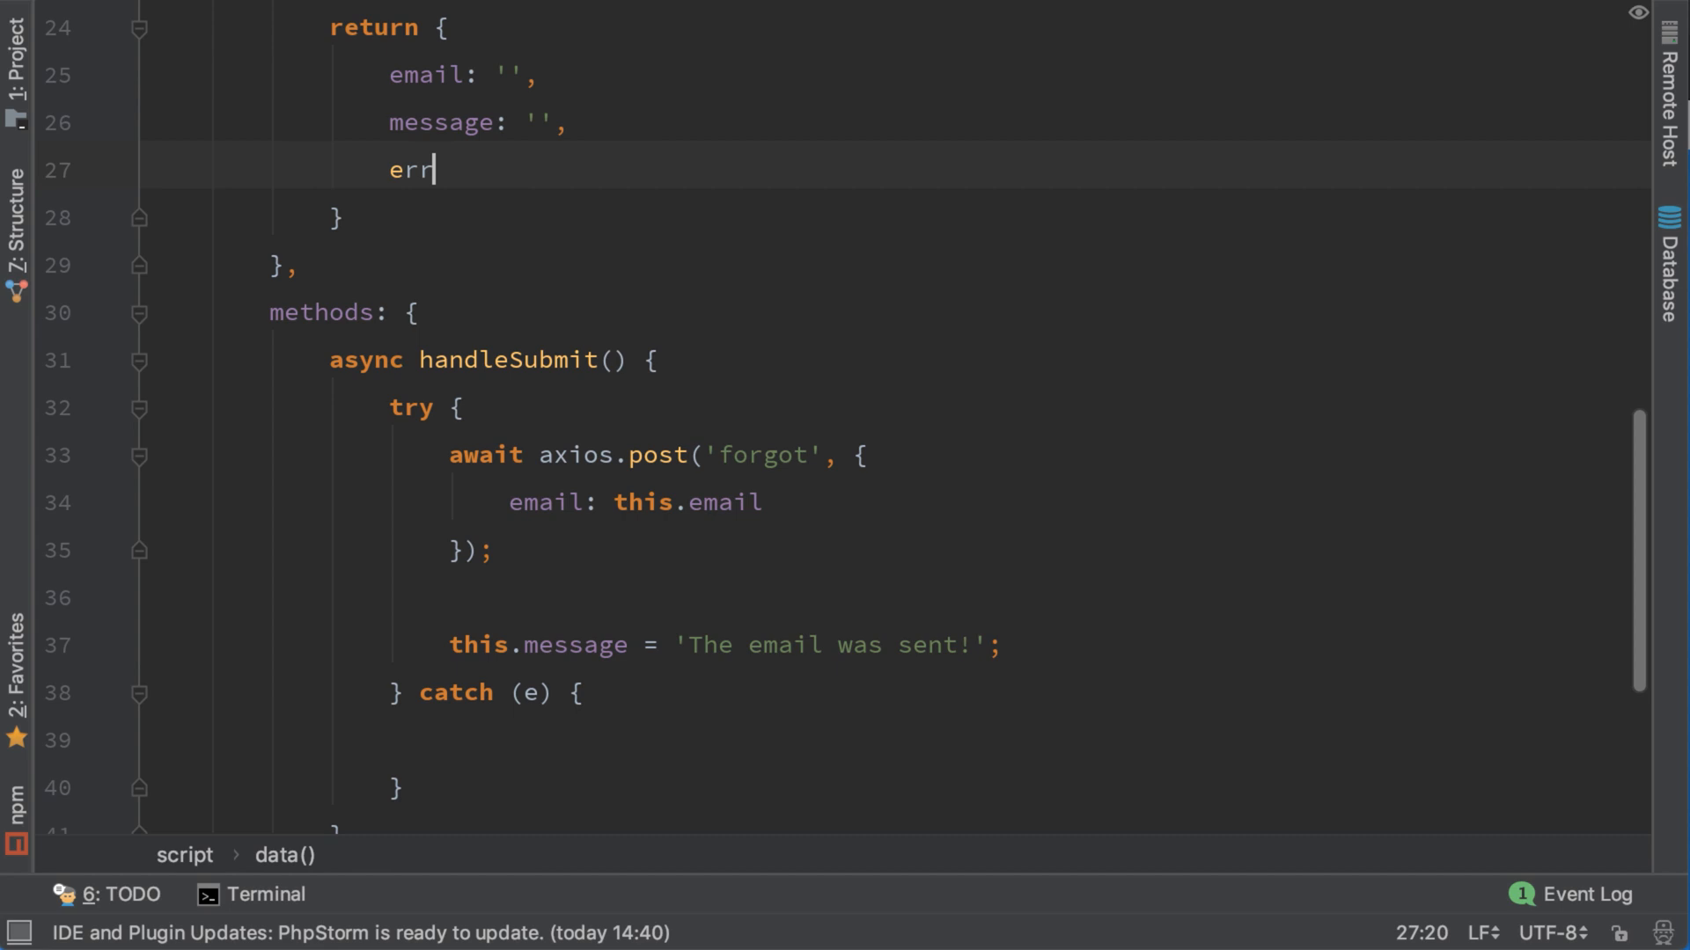
pyautogui.write("or: ''")
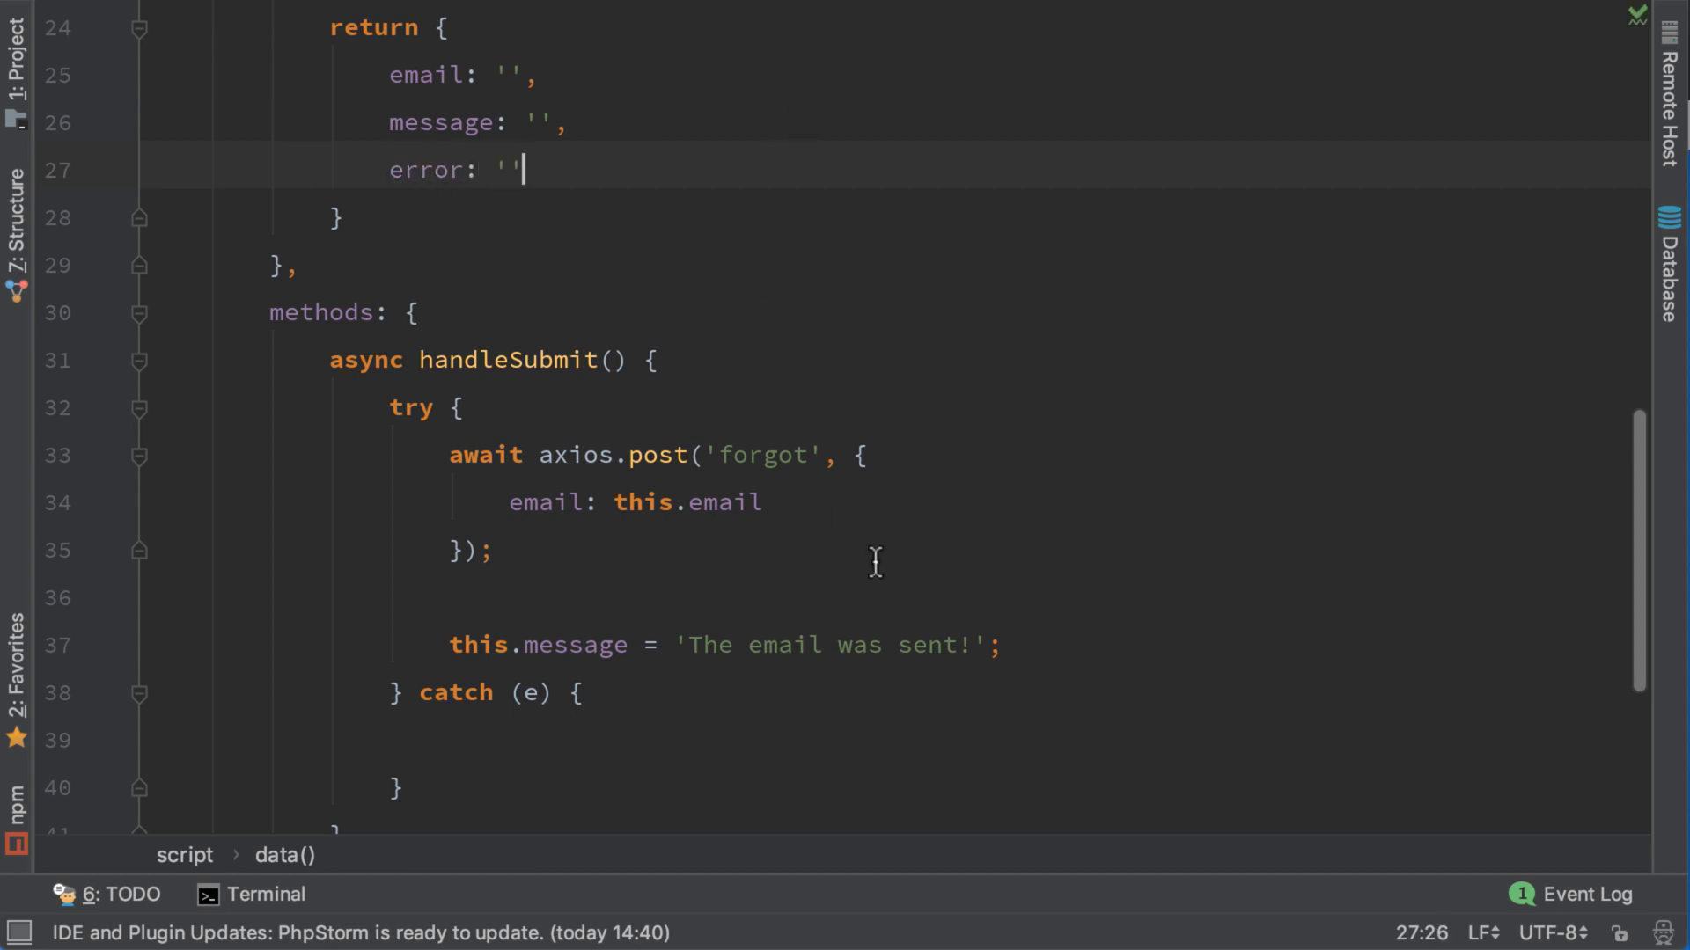
pyautogui.write('thi')
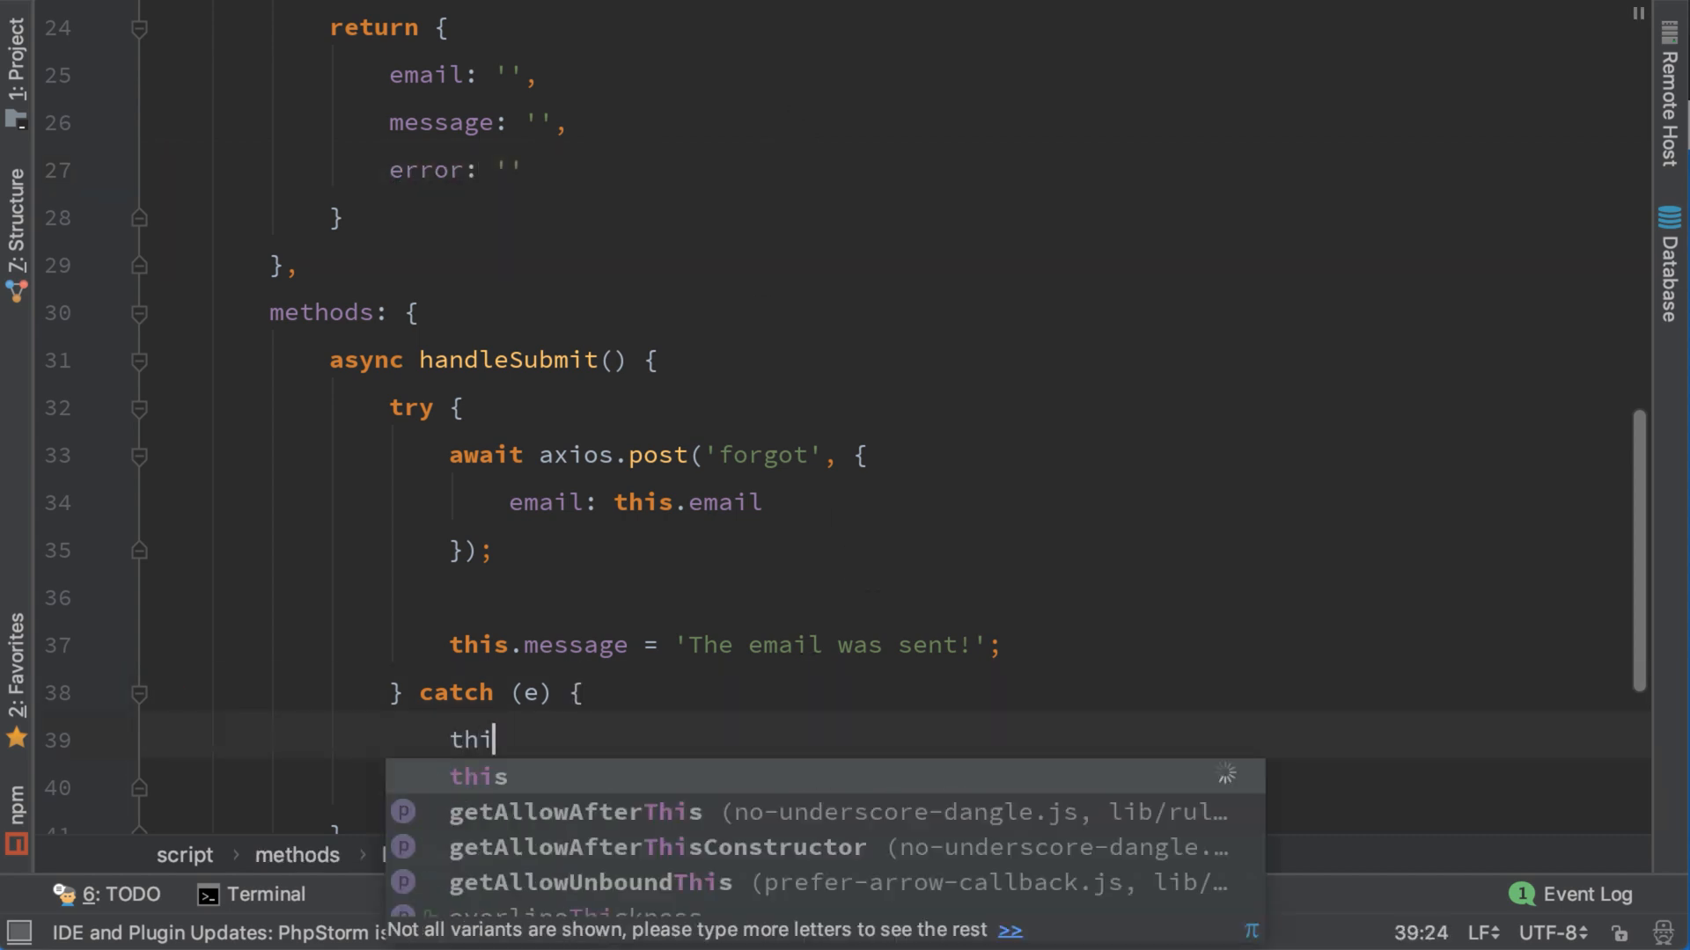
pyautogui.write("s.error = ''")
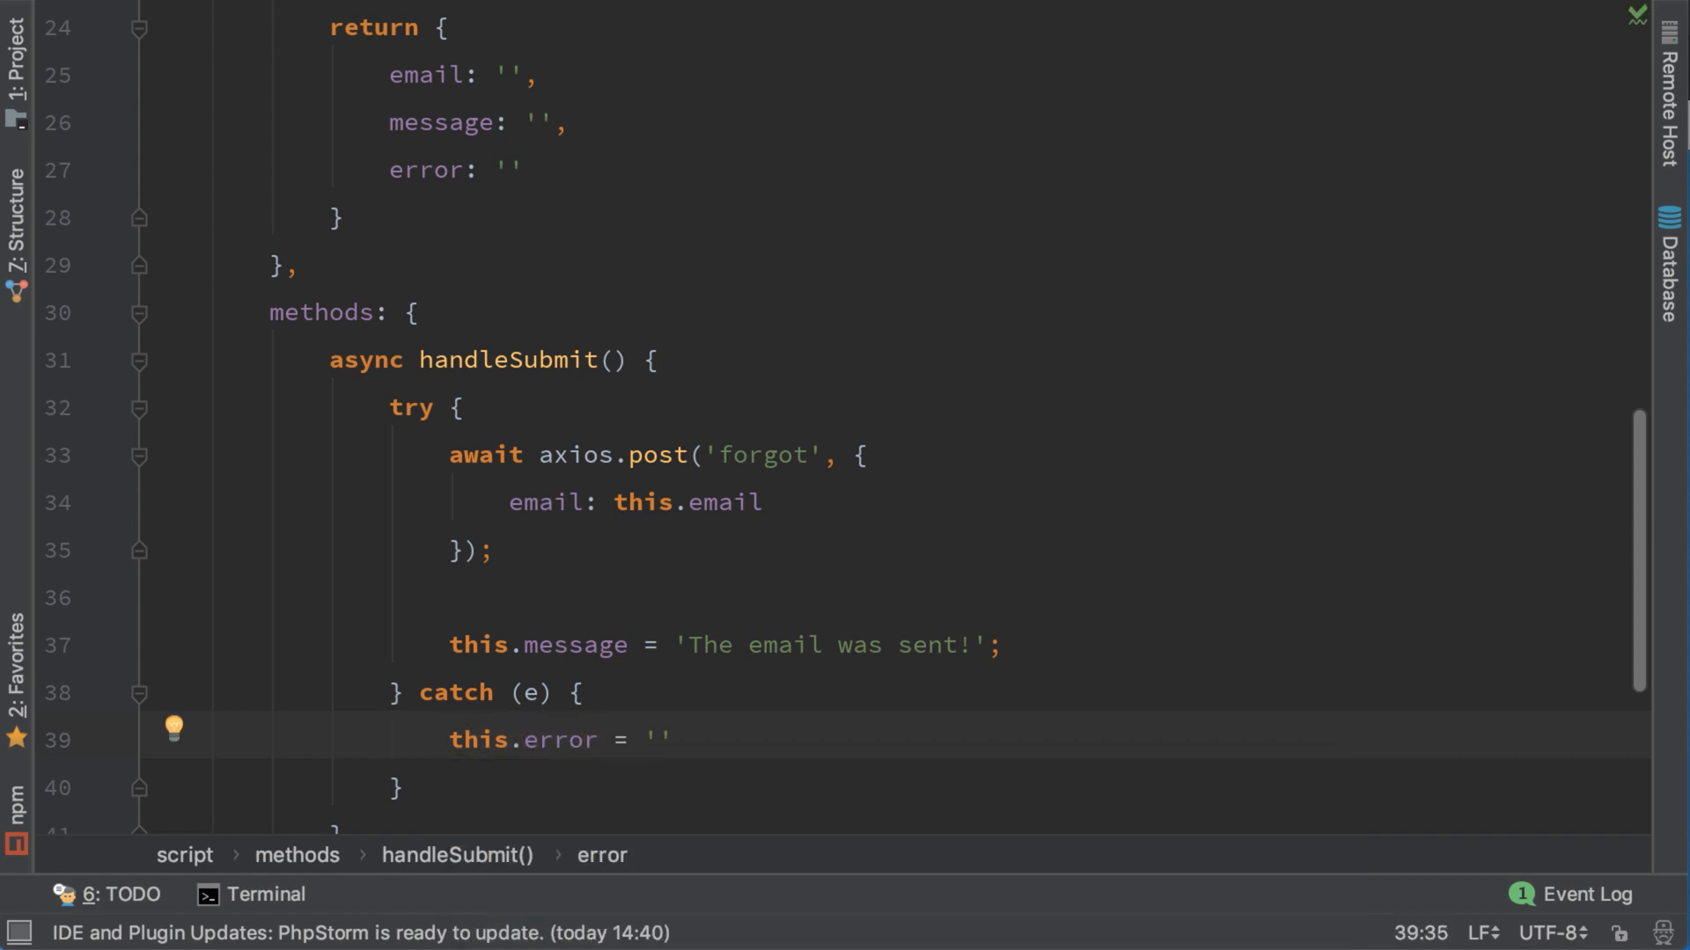
pyautogui.write('Error occur')
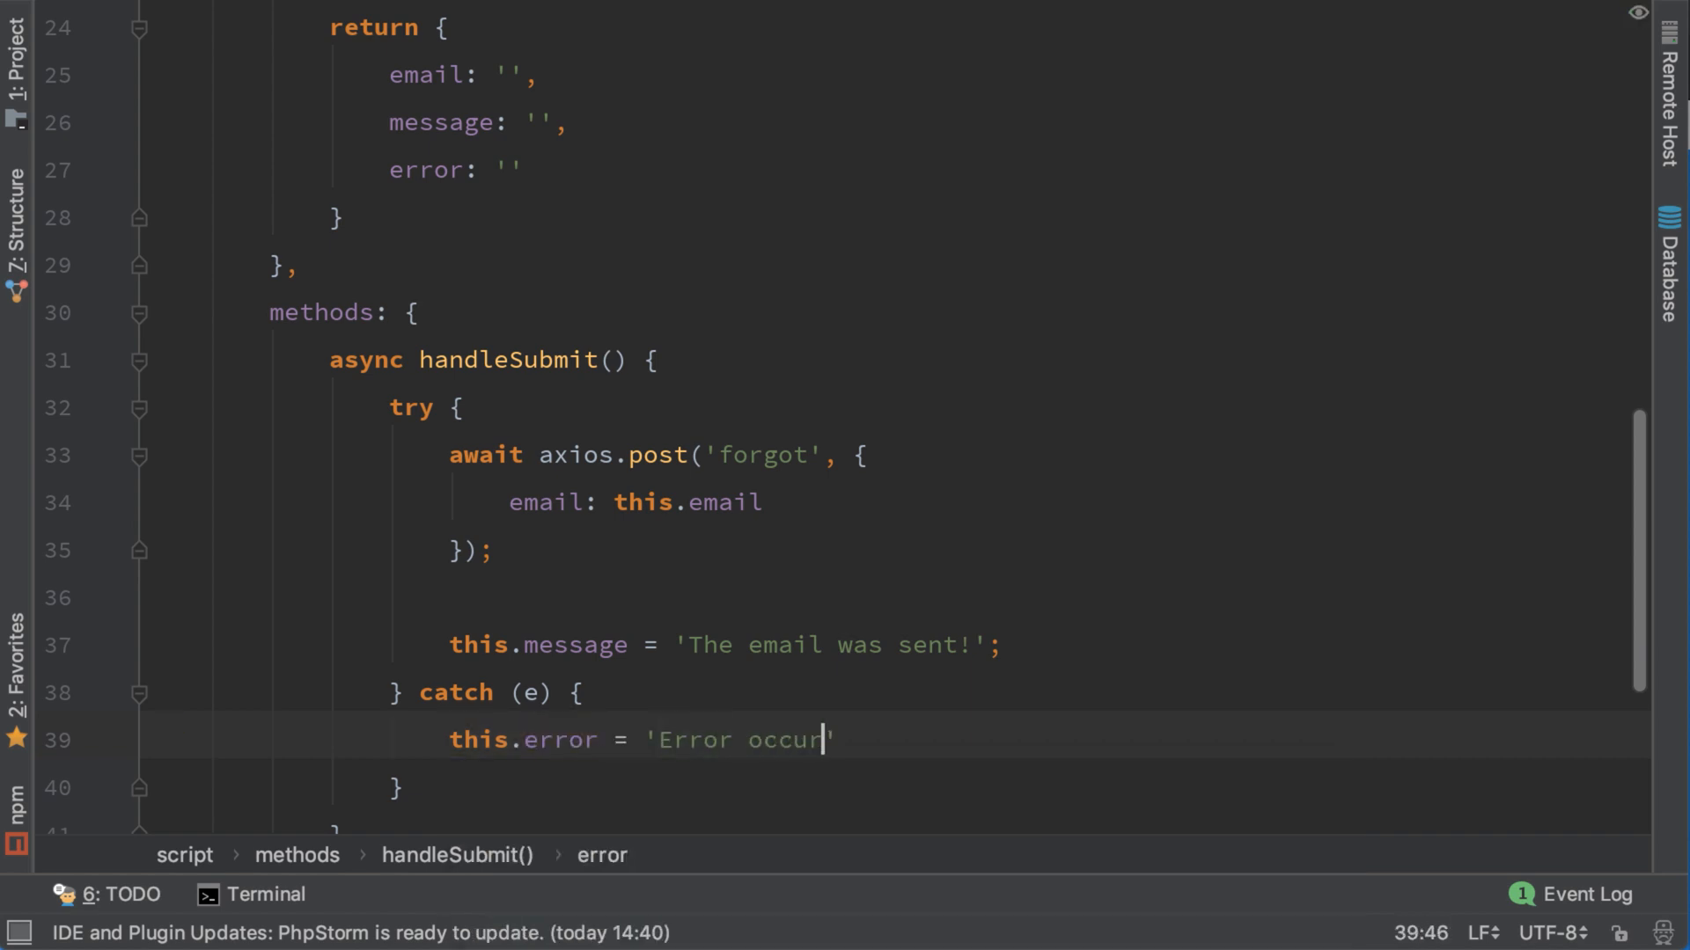
pyautogui.write("red!'")
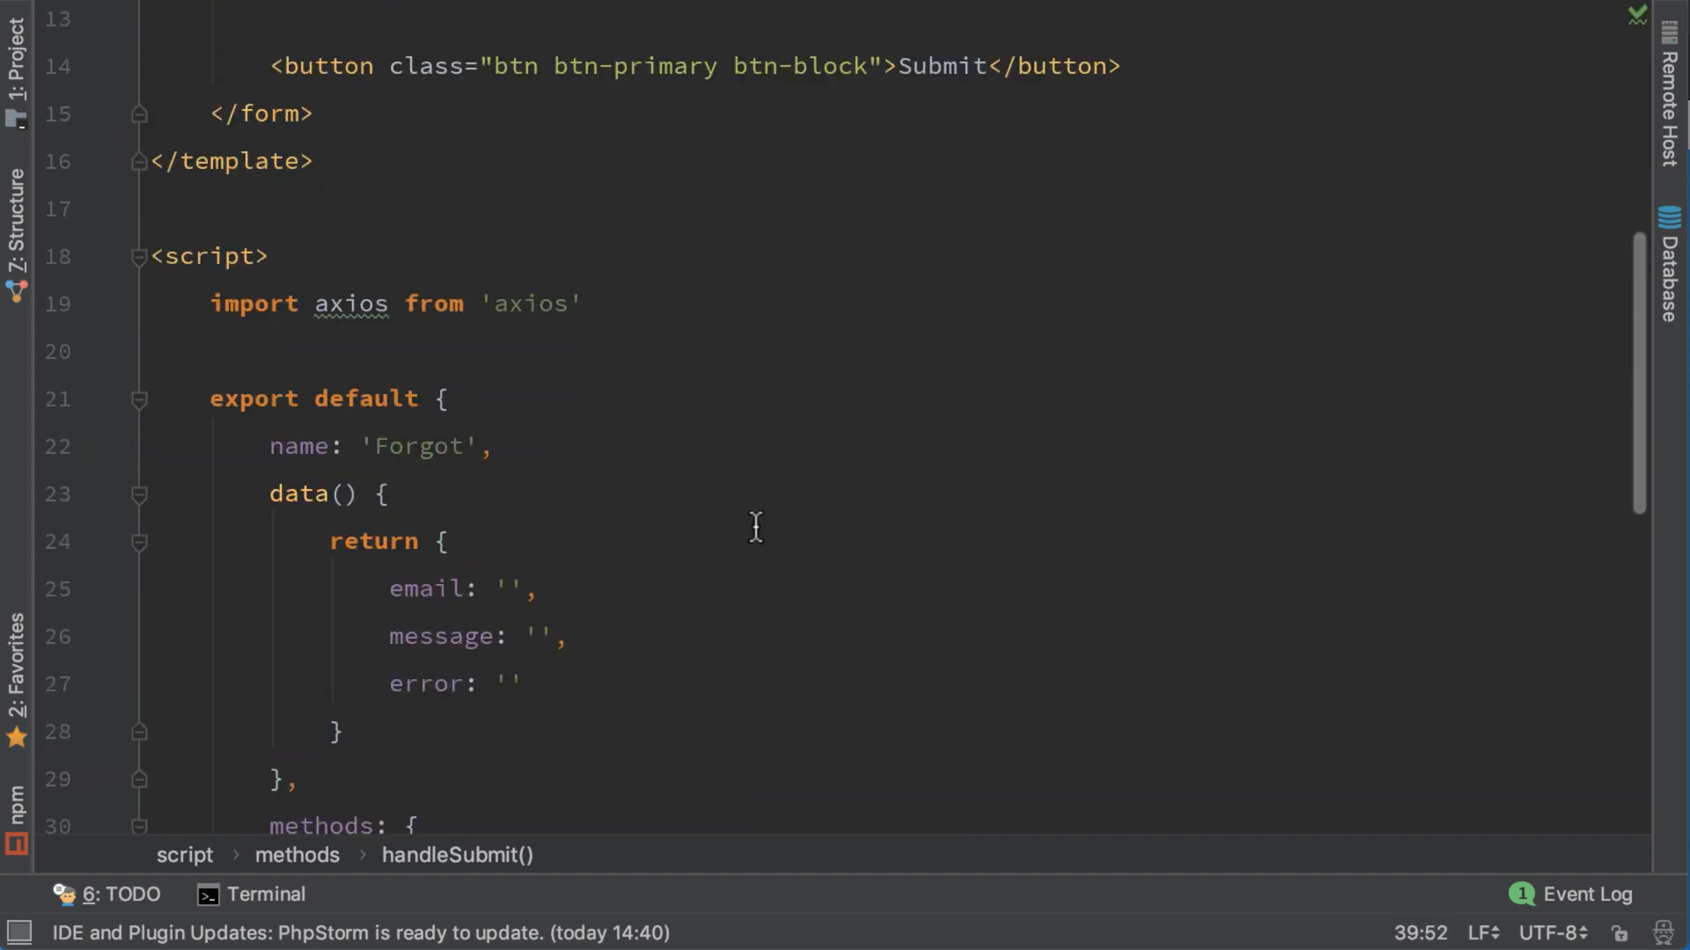
# Step: Add import Error from './Error.vue' to Forgot.vue, using Login.vue's components block
pyautogui.press('ctrl+e')
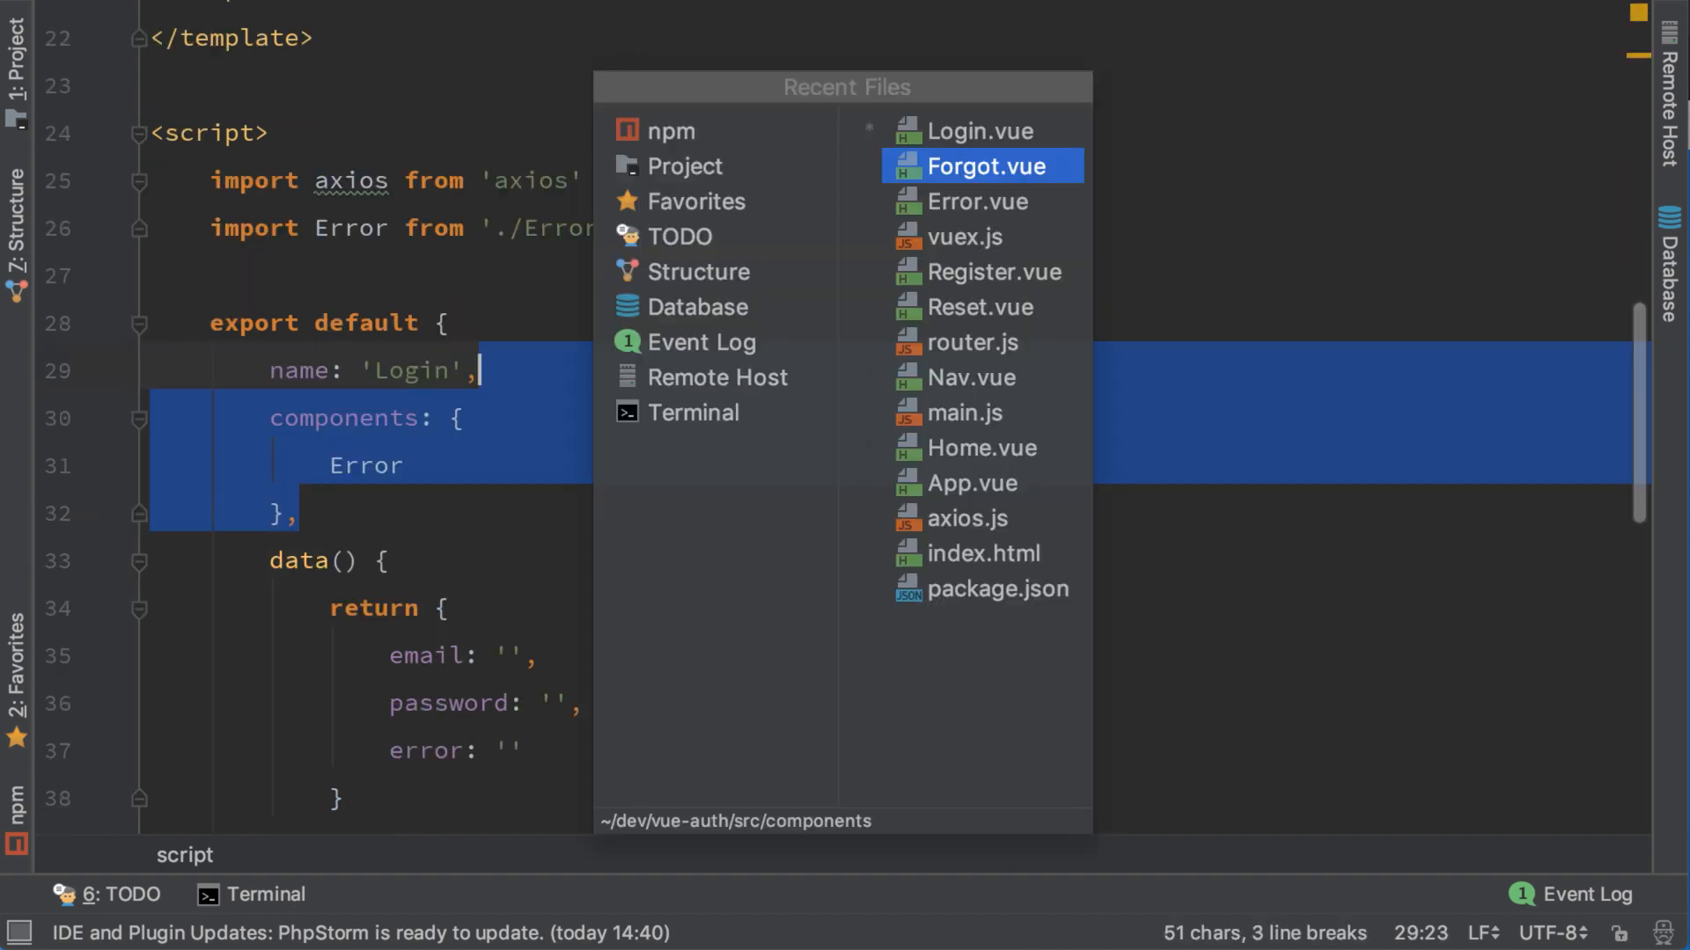
pyautogui.click(978, 167)
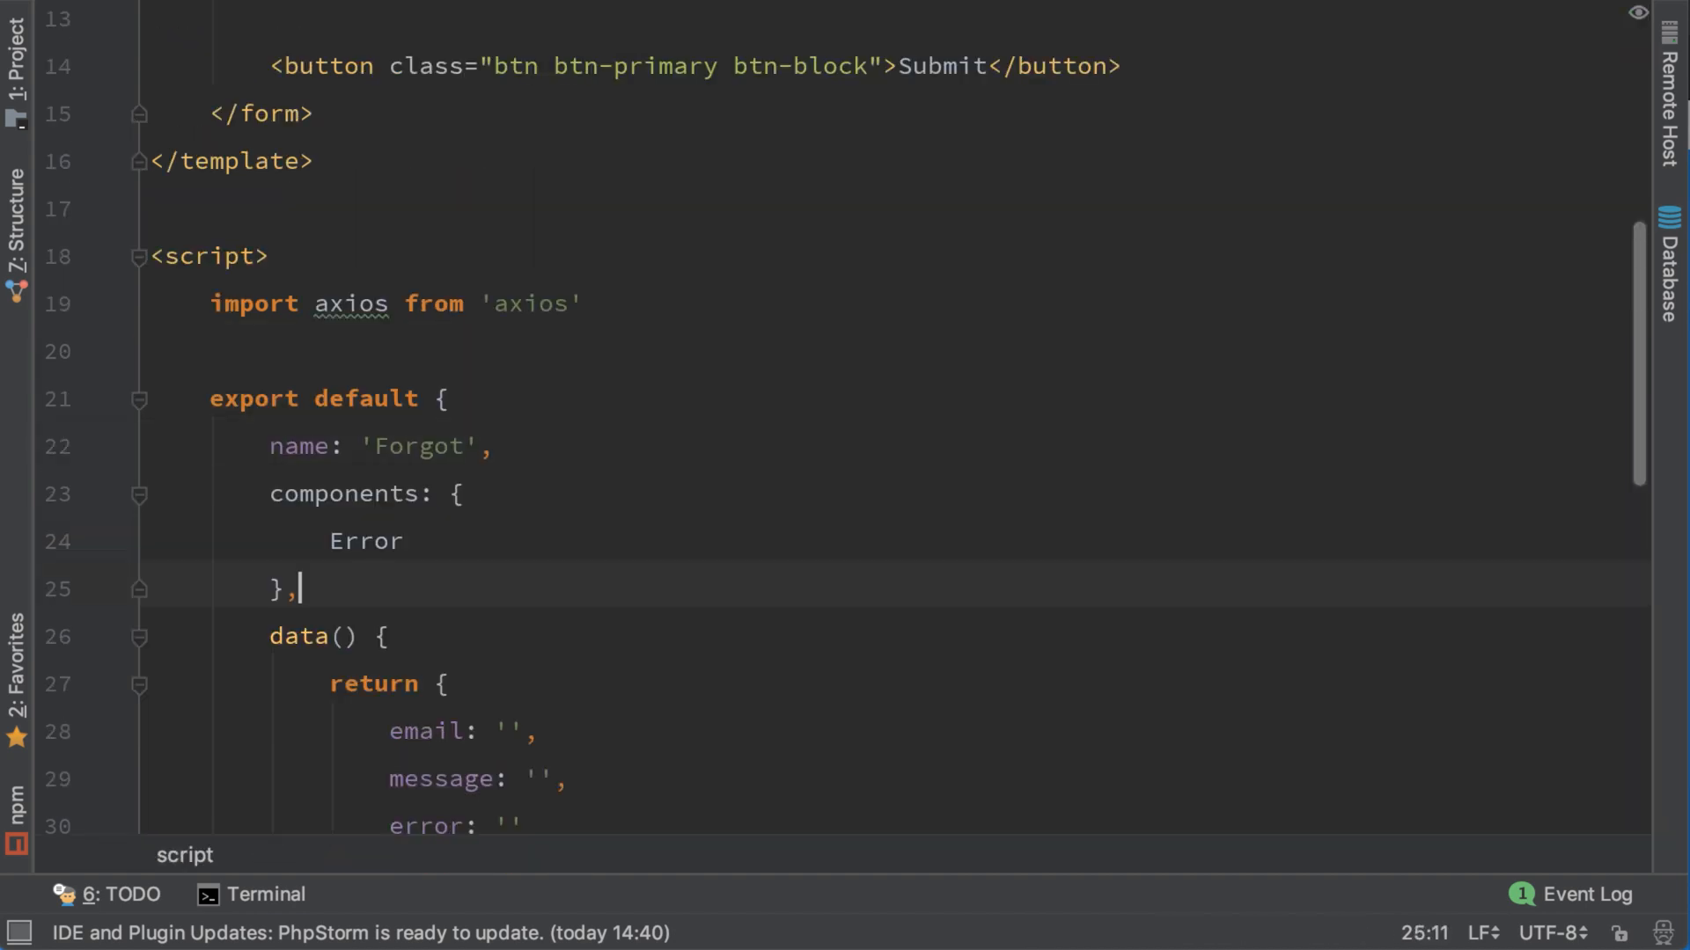
pyautogui.write("import Error from './Error.vue'")
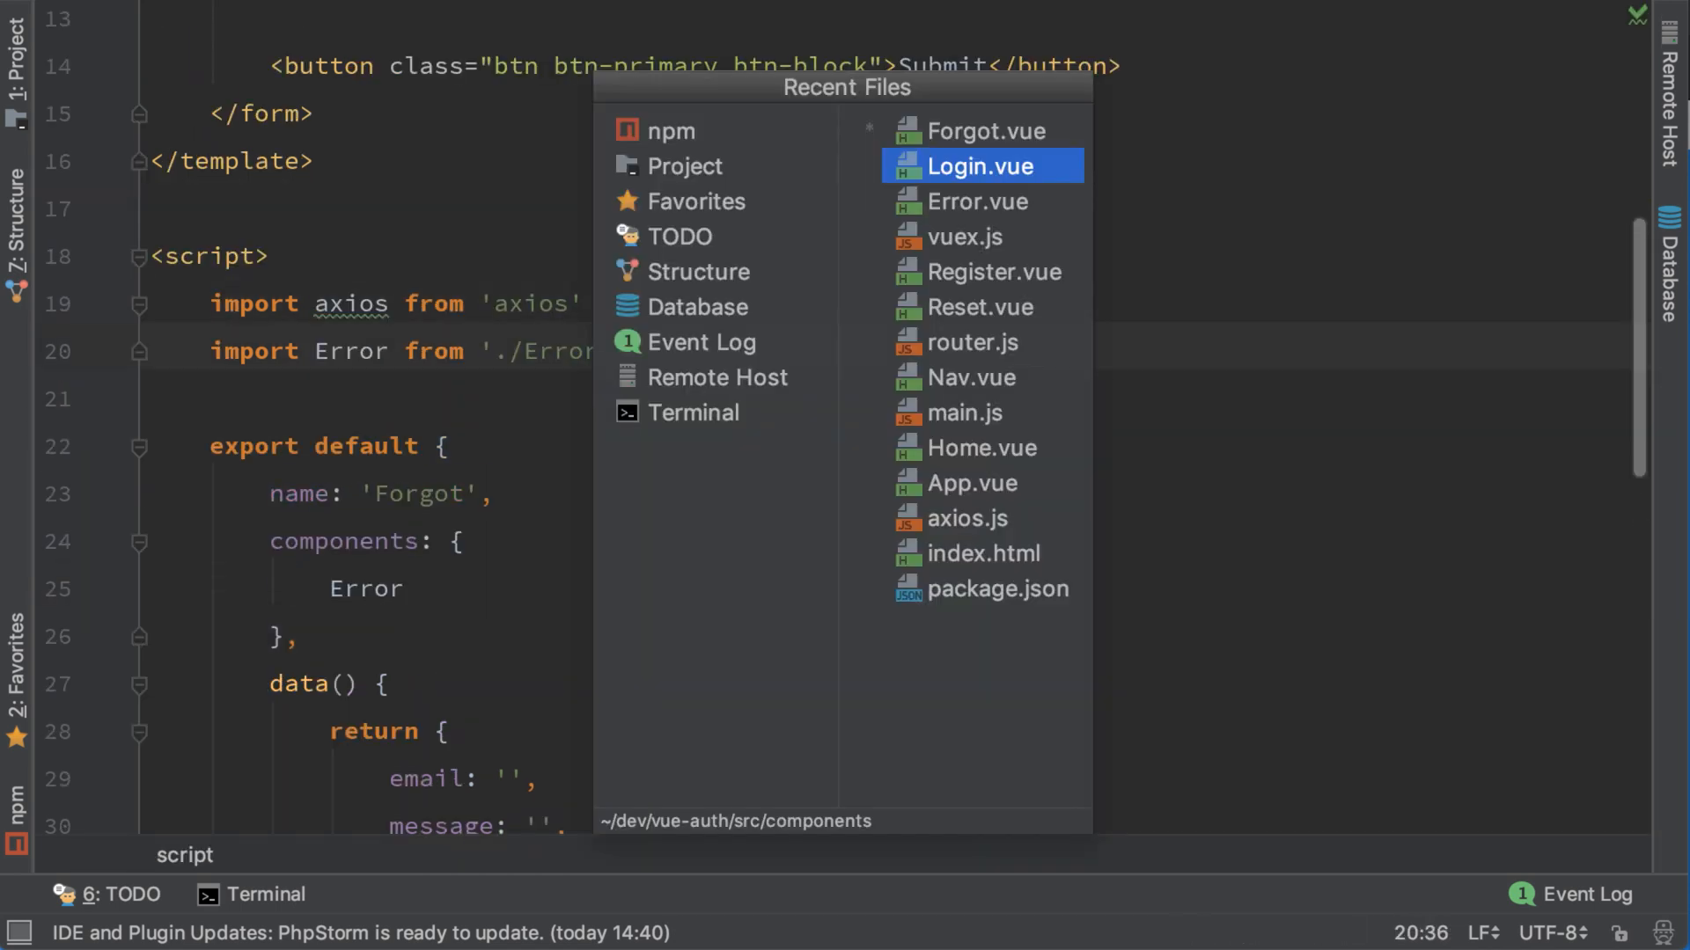
pyautogui.click(978, 167)
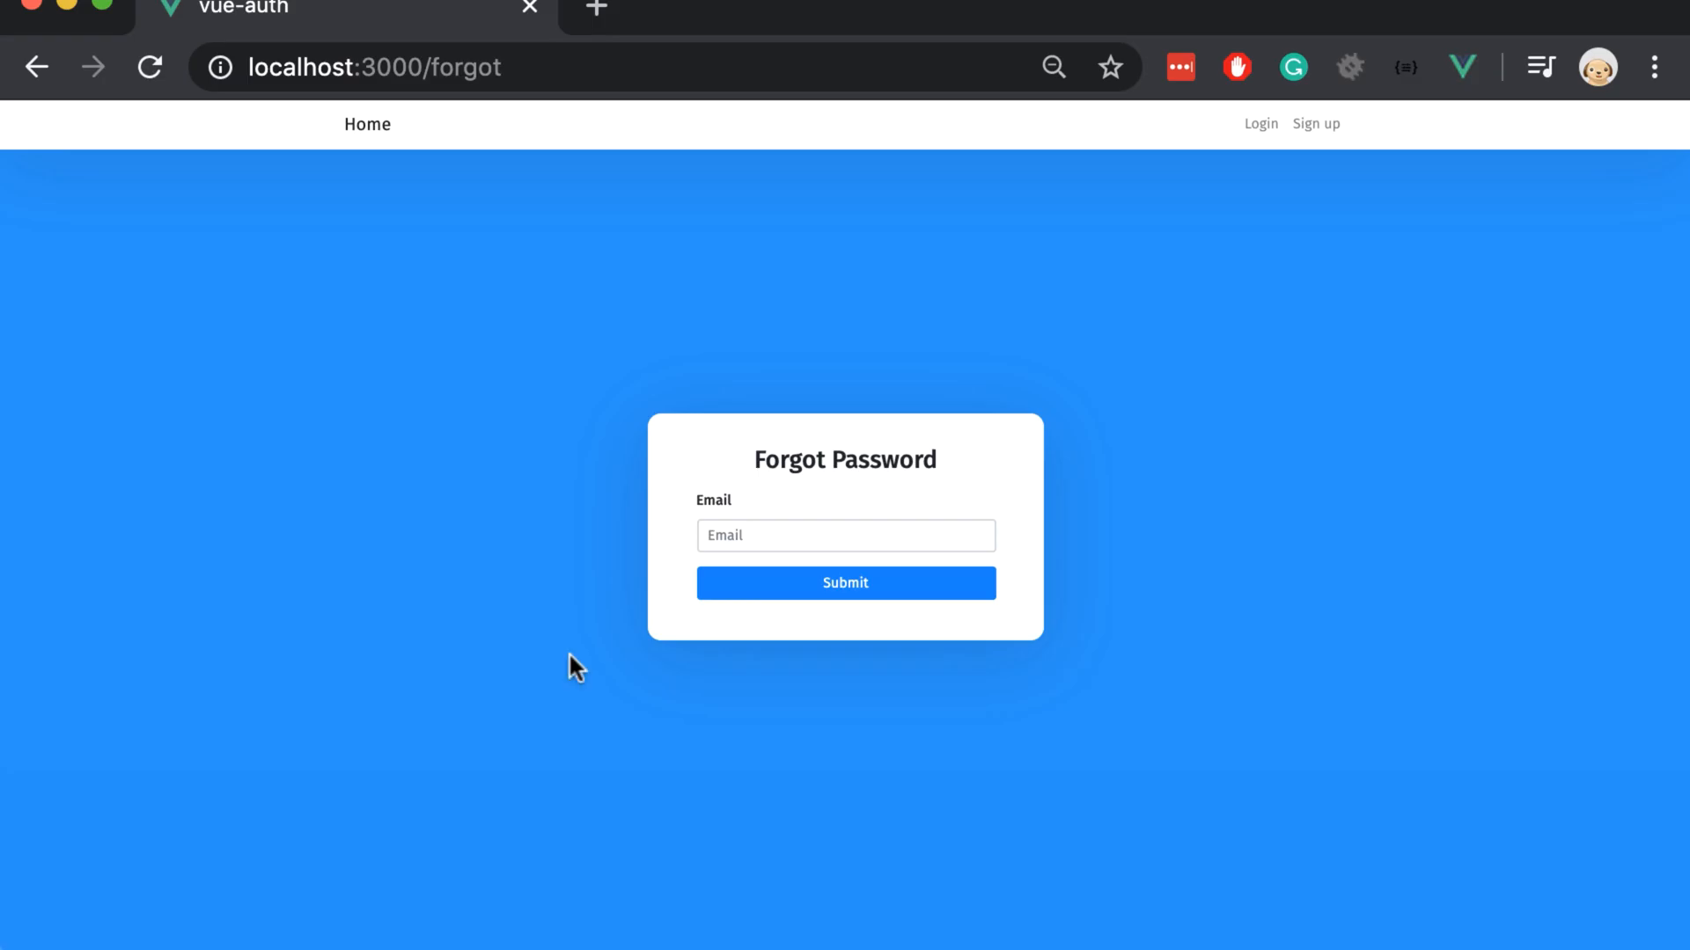
pyautogui.moveTo(760, 571)
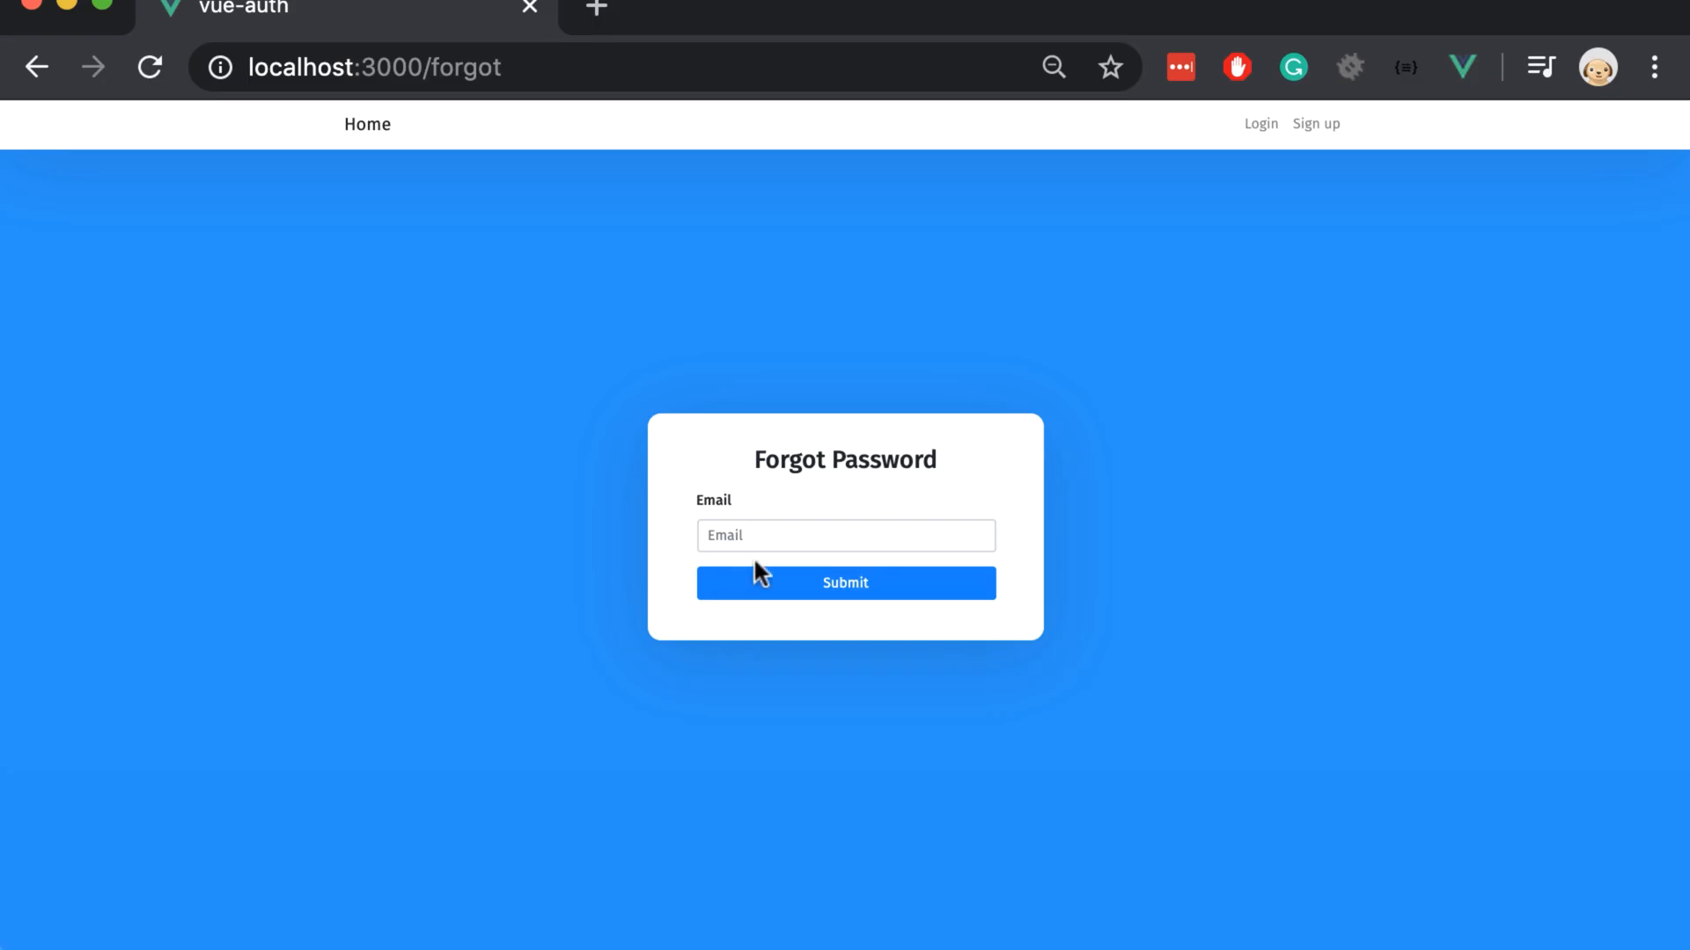
pyautogui.write('asdf@fasdfb.com')
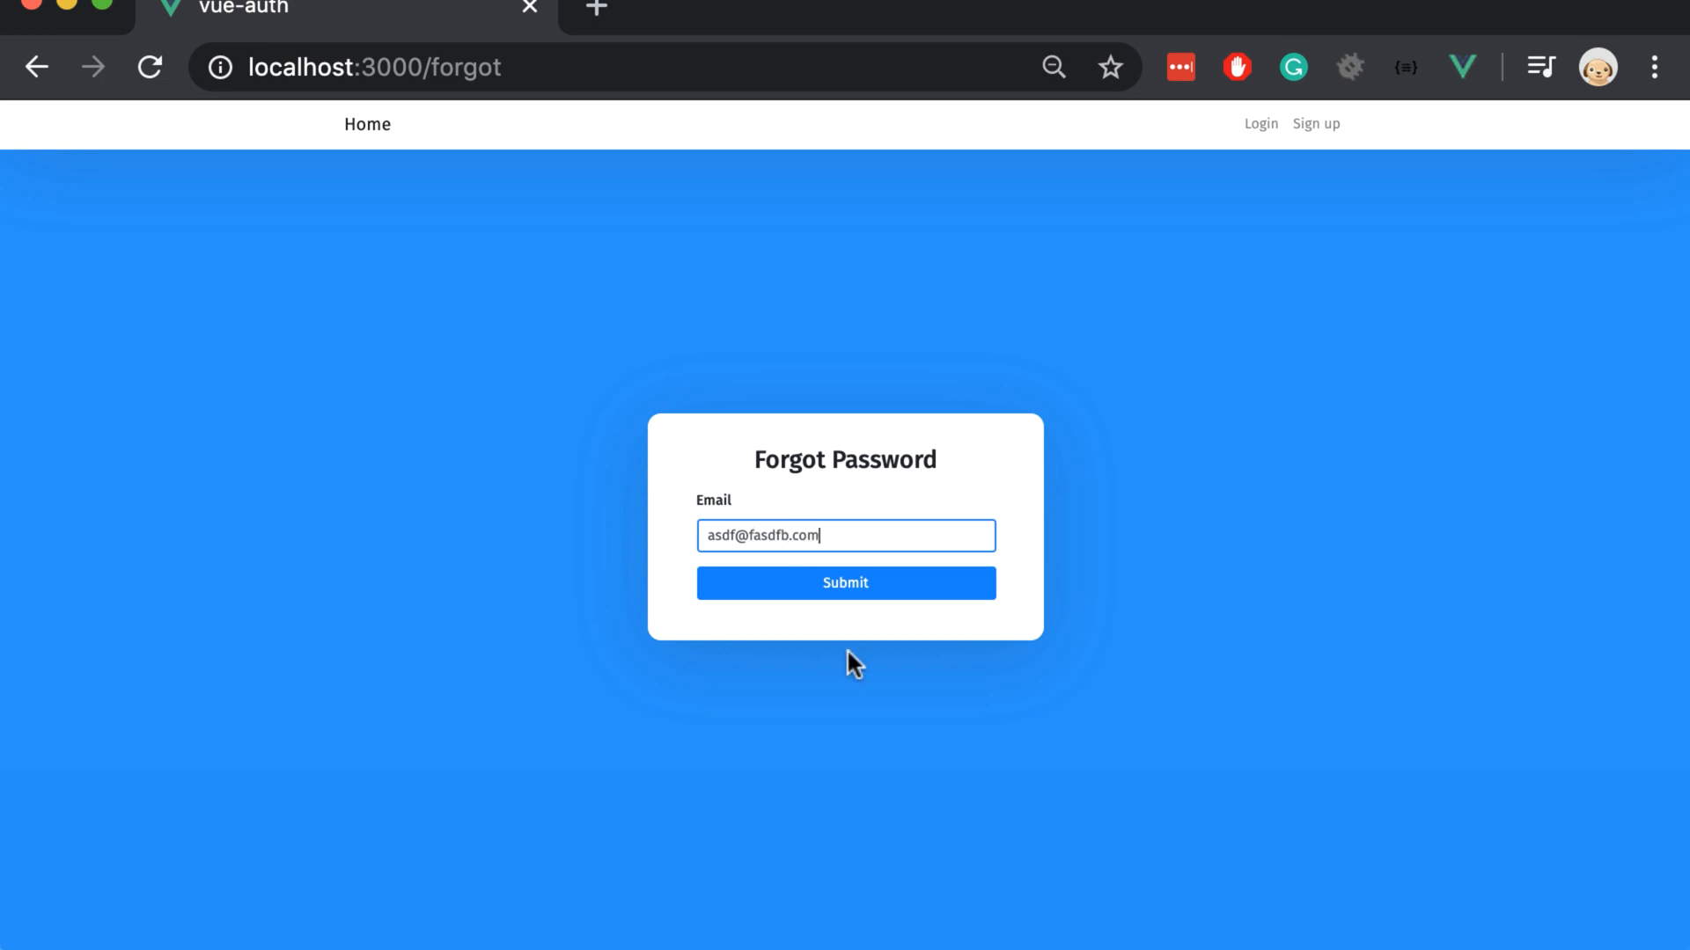
pyautogui.click(844, 581)
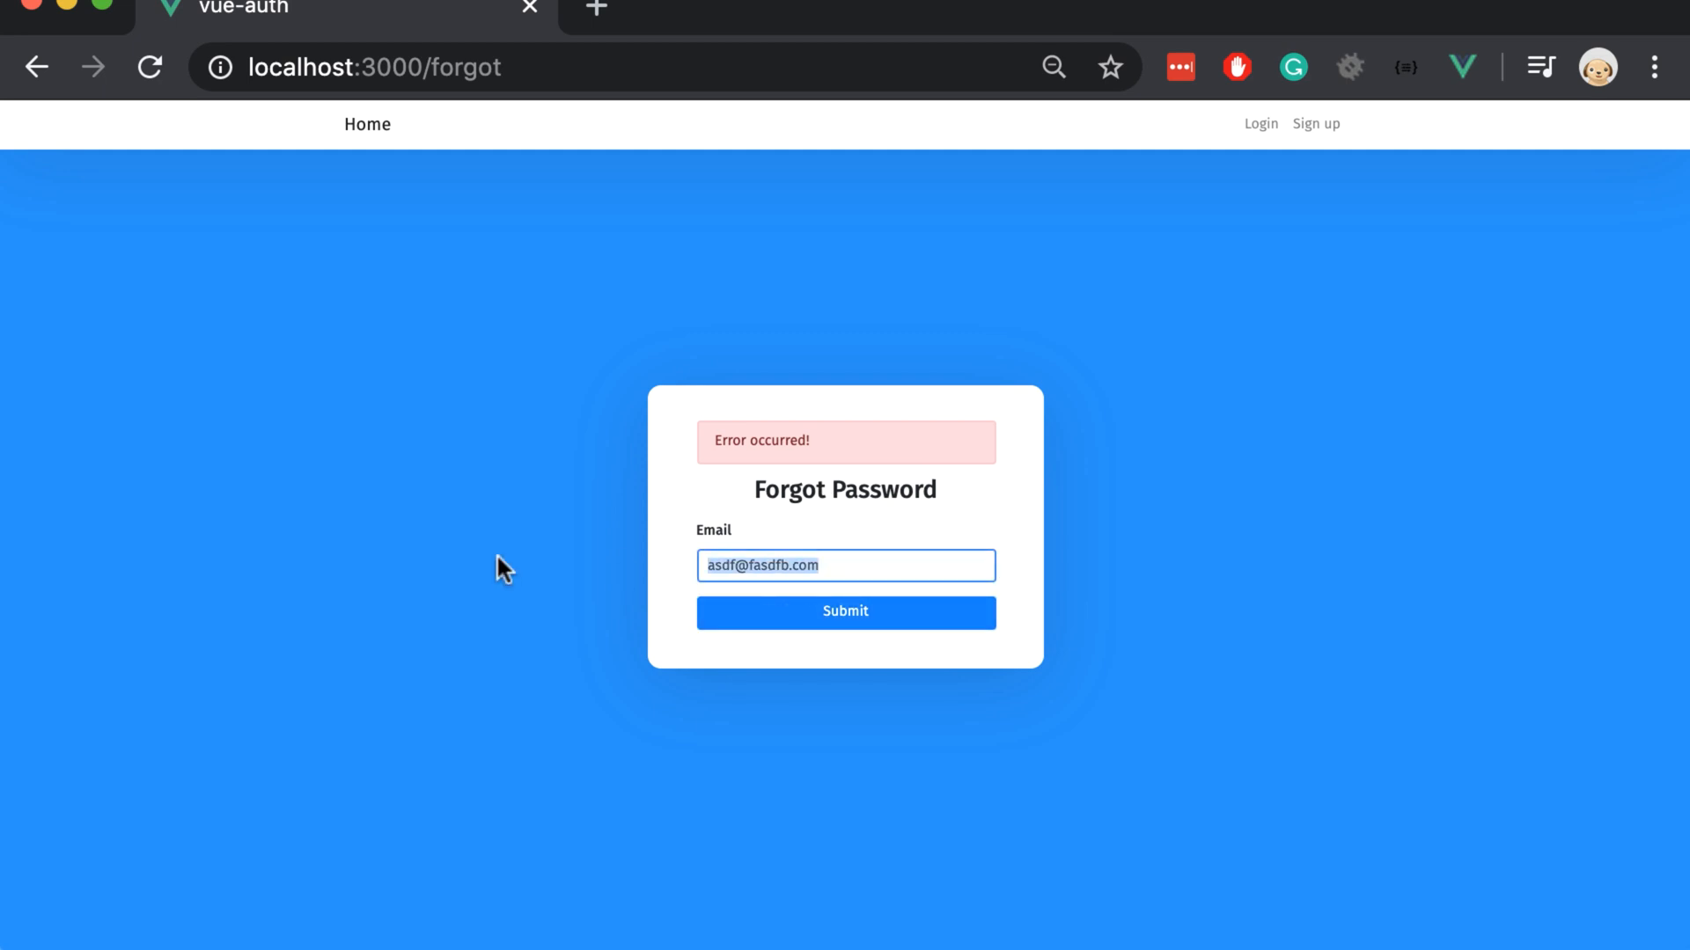
pyautogui.write('a@a.com')
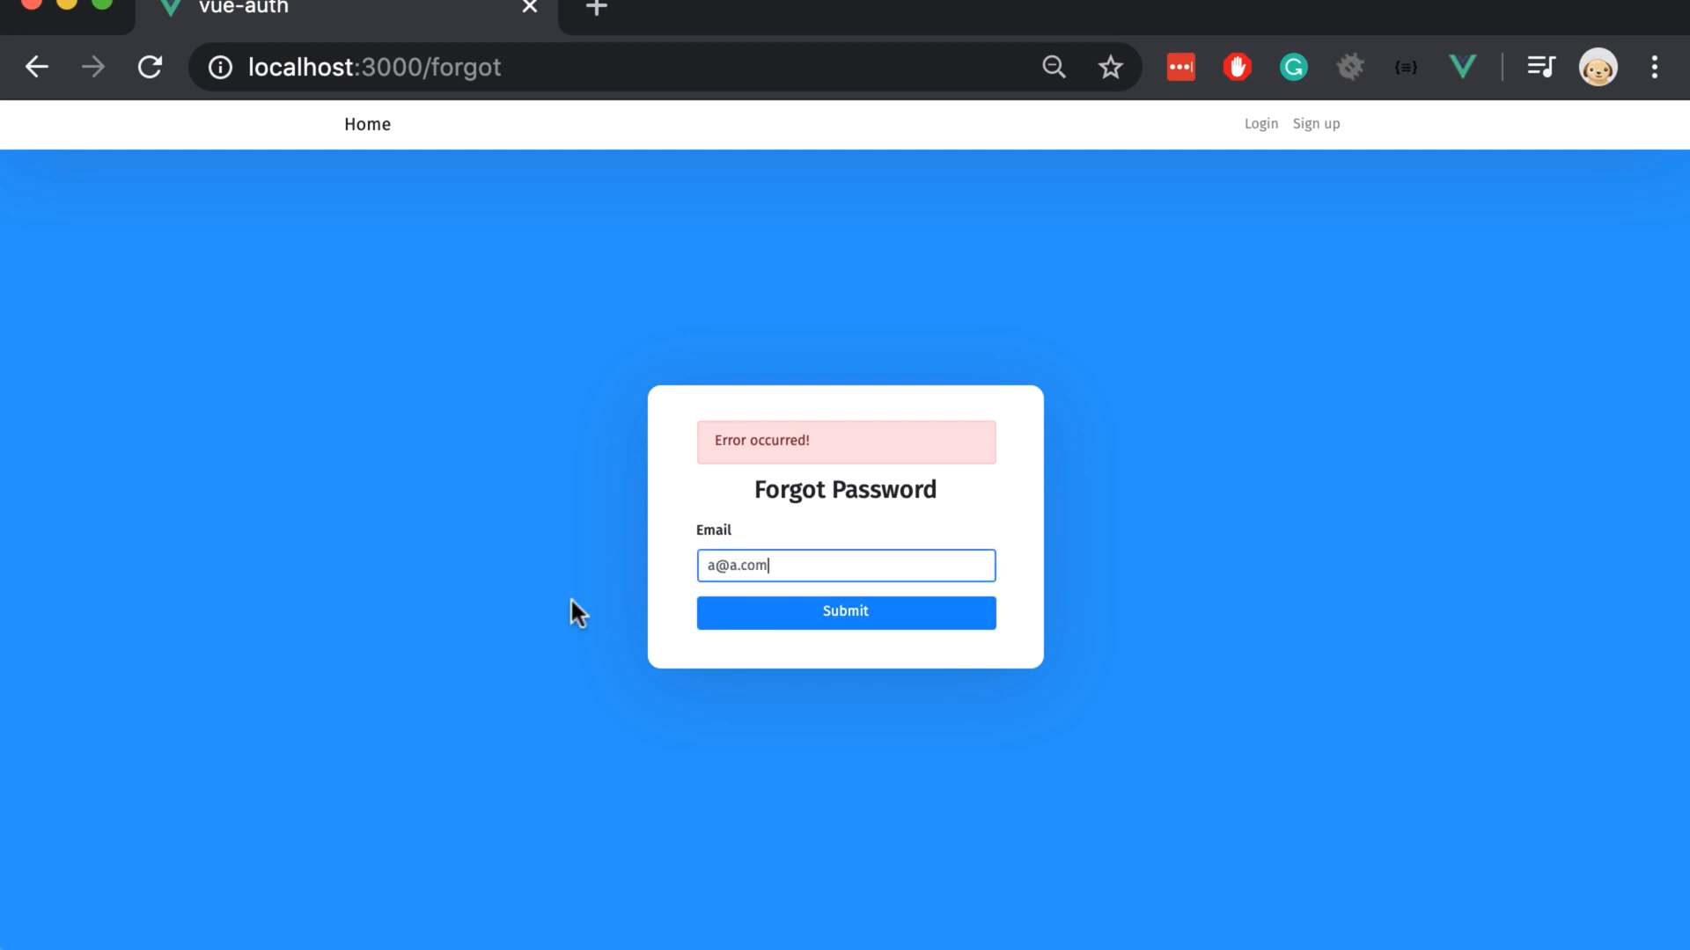
pyautogui.click(844, 612)
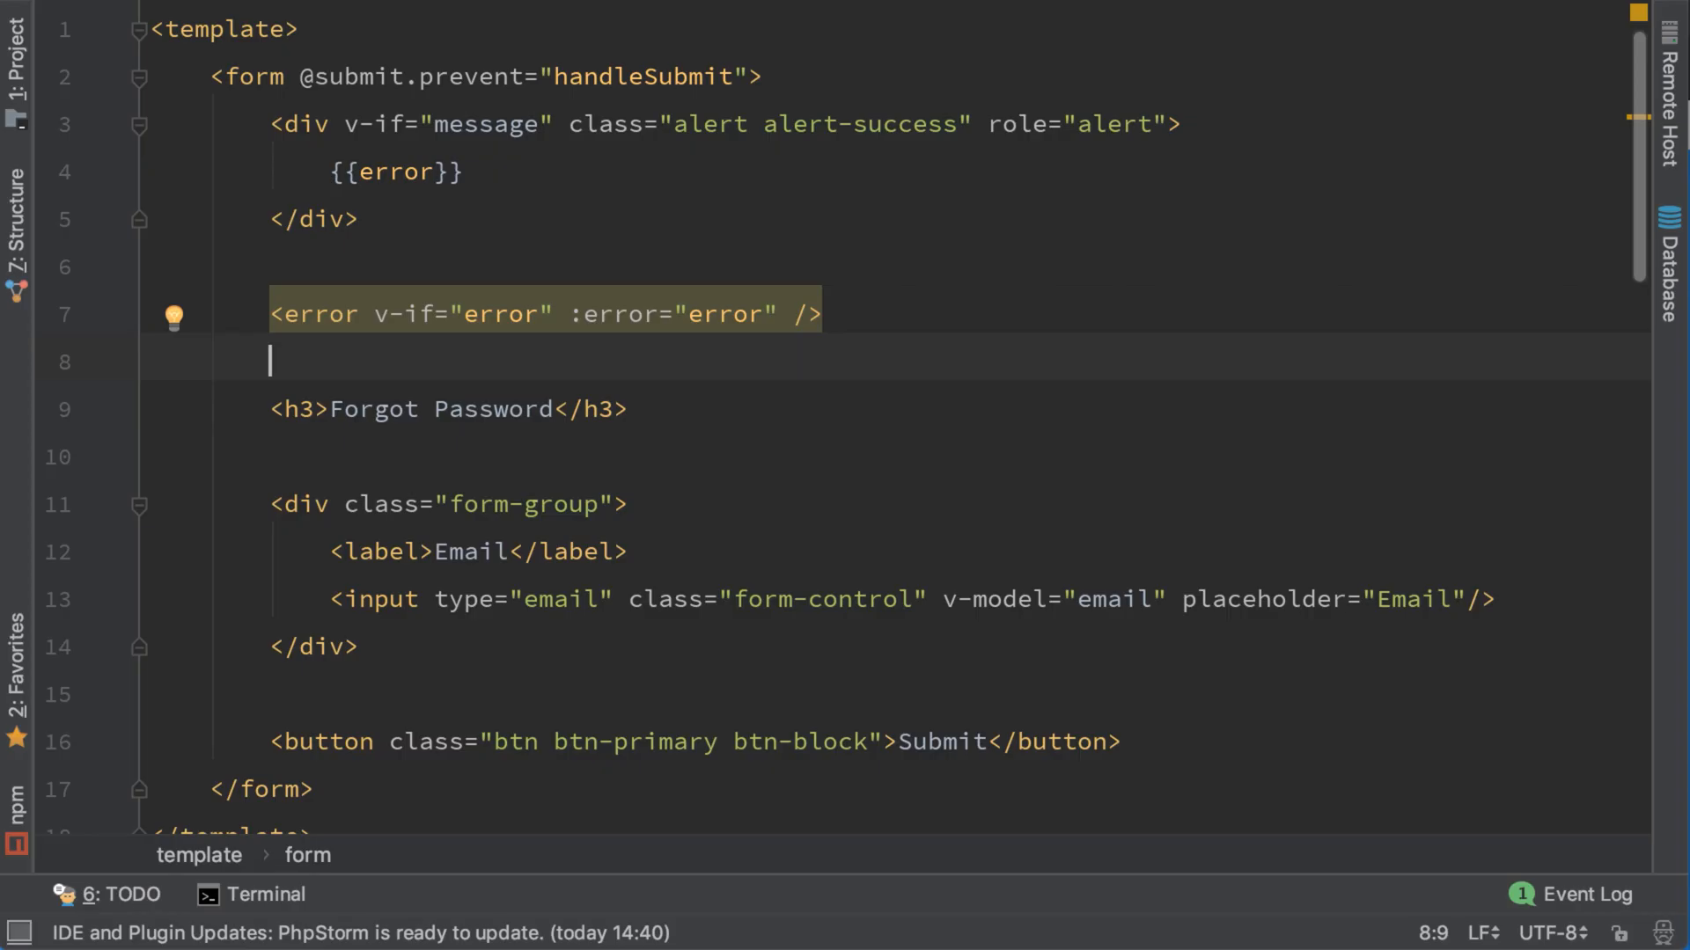
# Step: Show {{message}} in the success alert and add this.error = ''; after setting the message
pyautogui.doubleClick(395, 172)
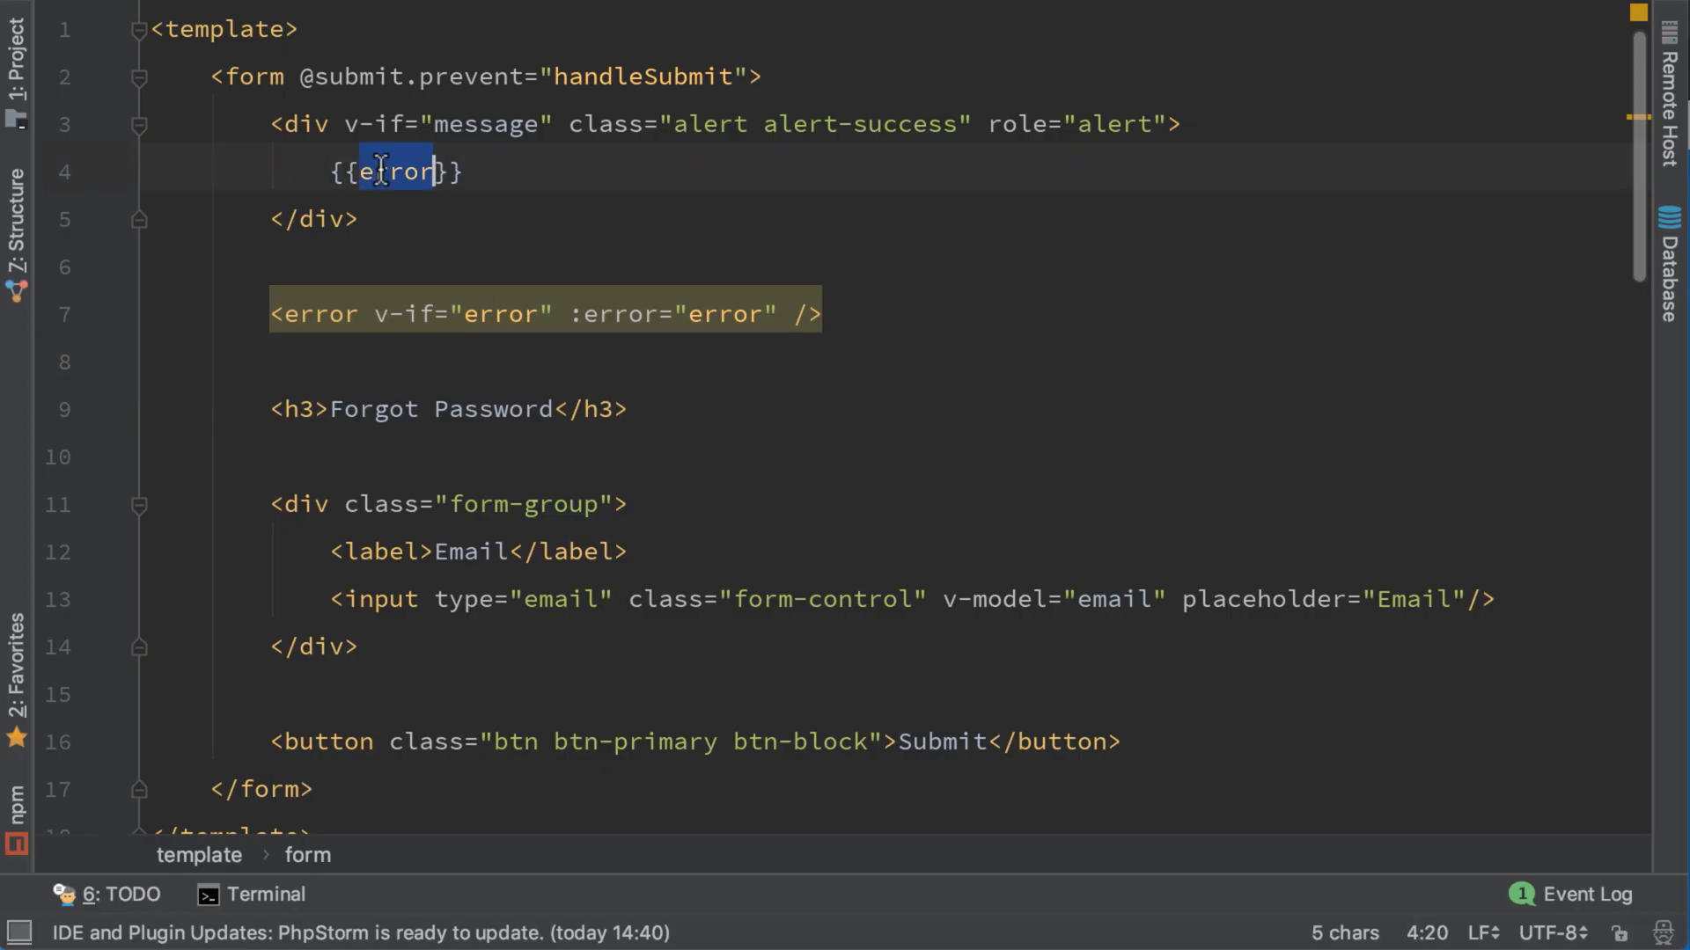
pyautogui.write('message')
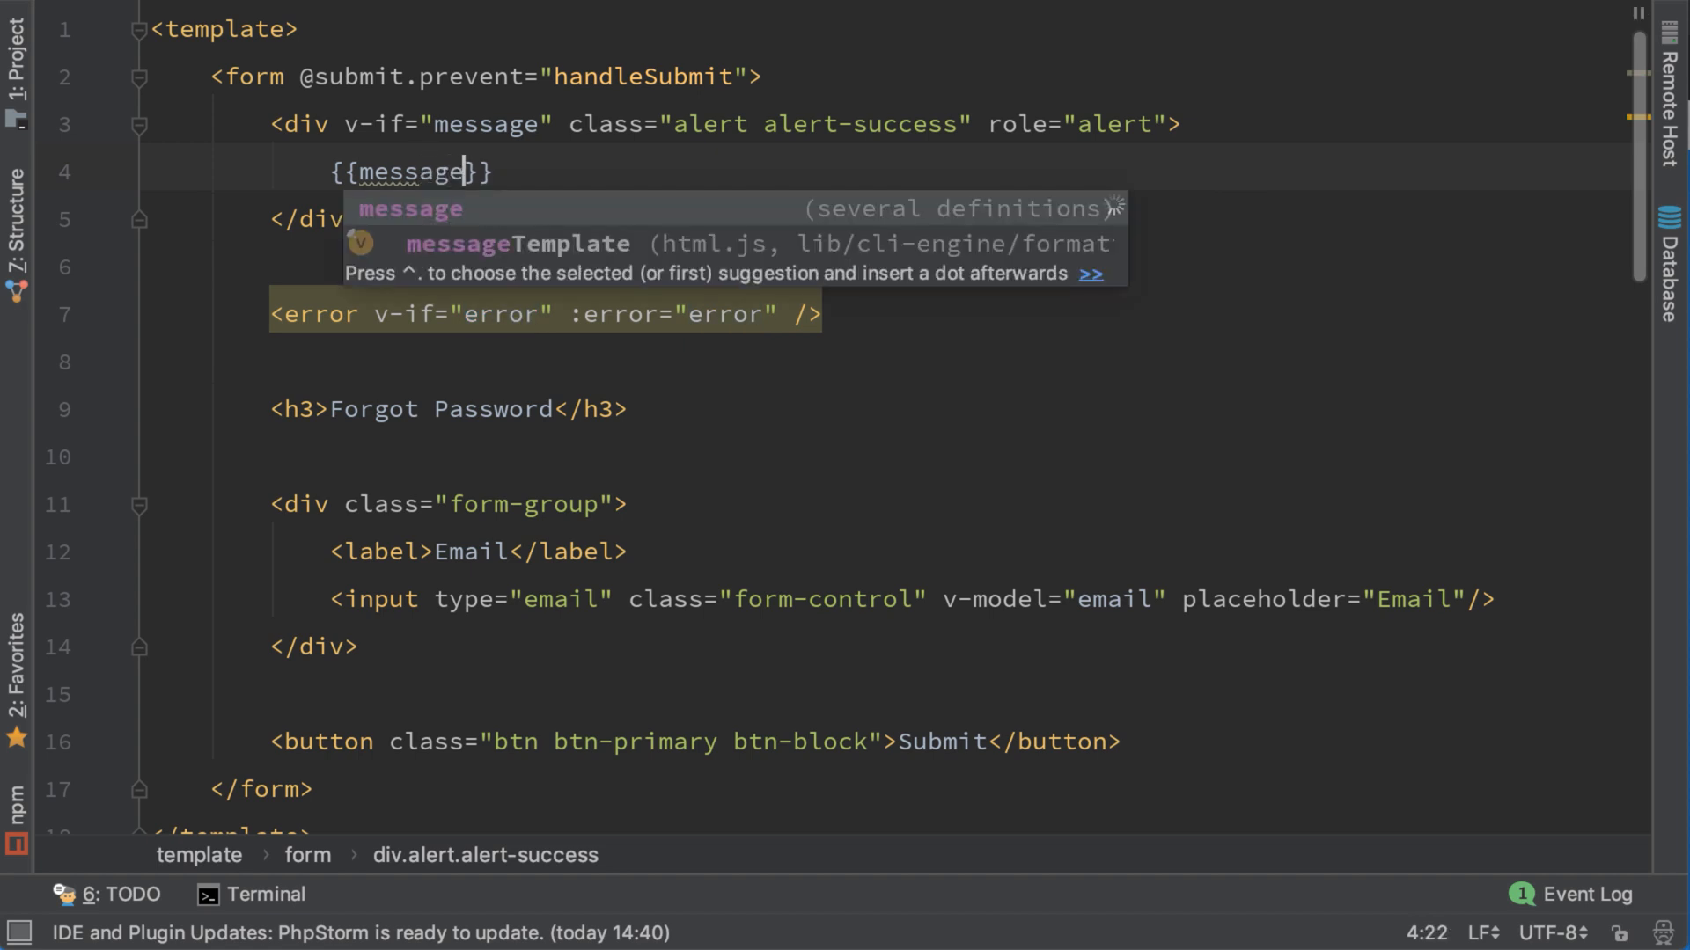
pyautogui.scroll(-3)
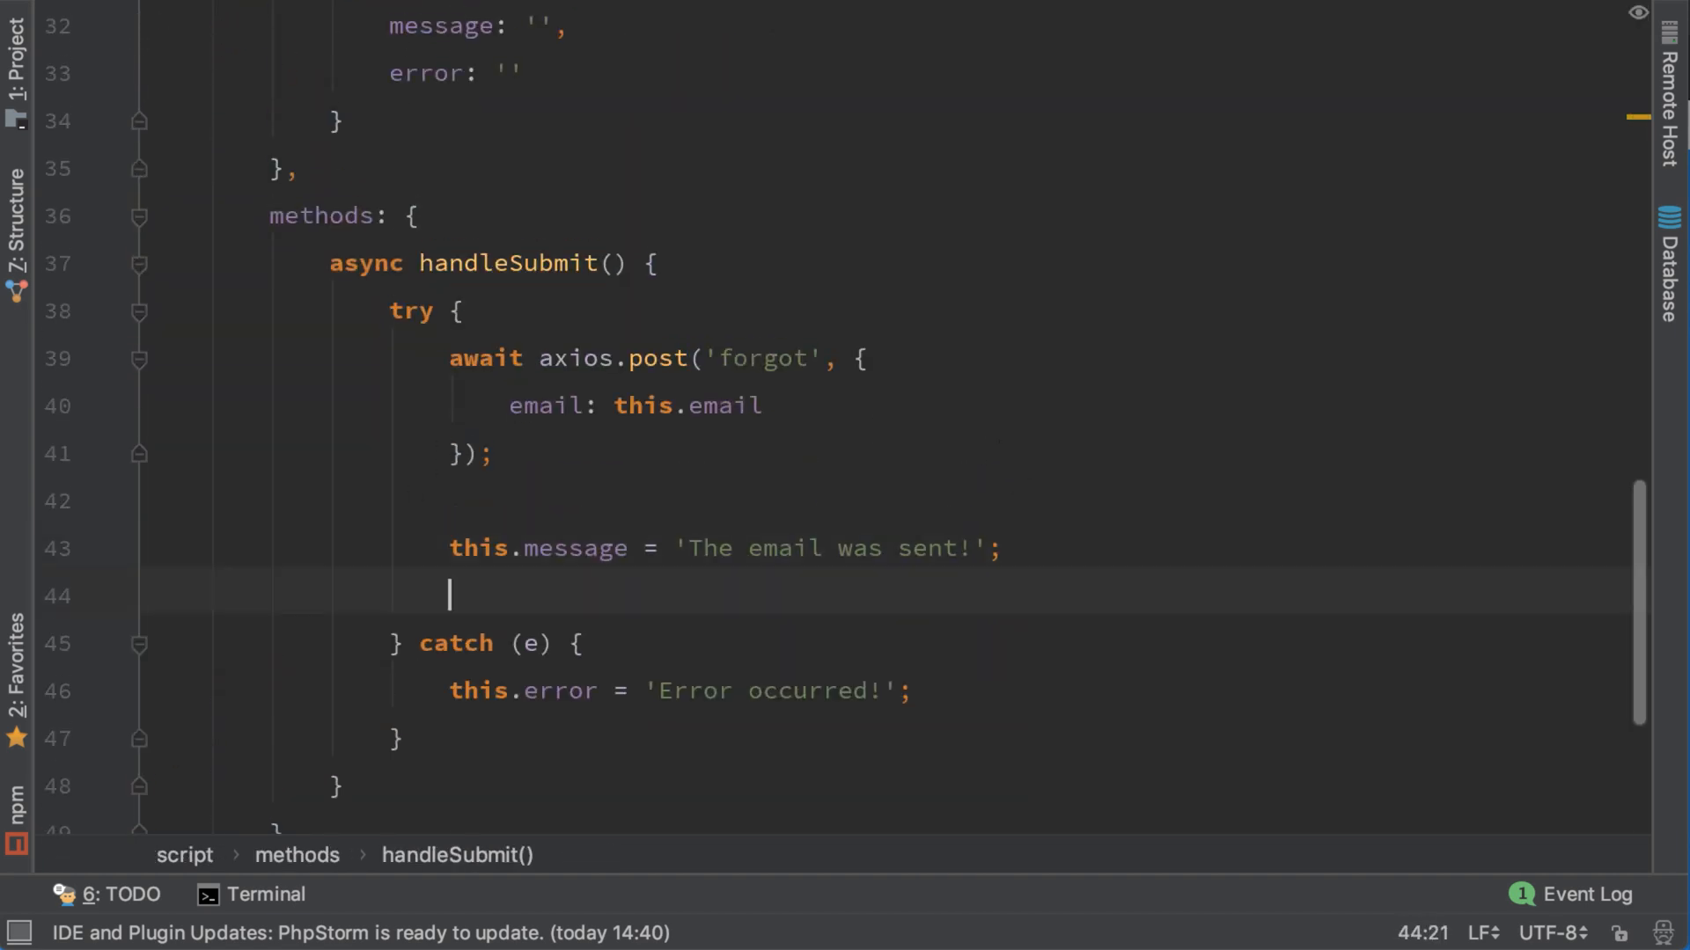
pyautogui.write('this.error =')
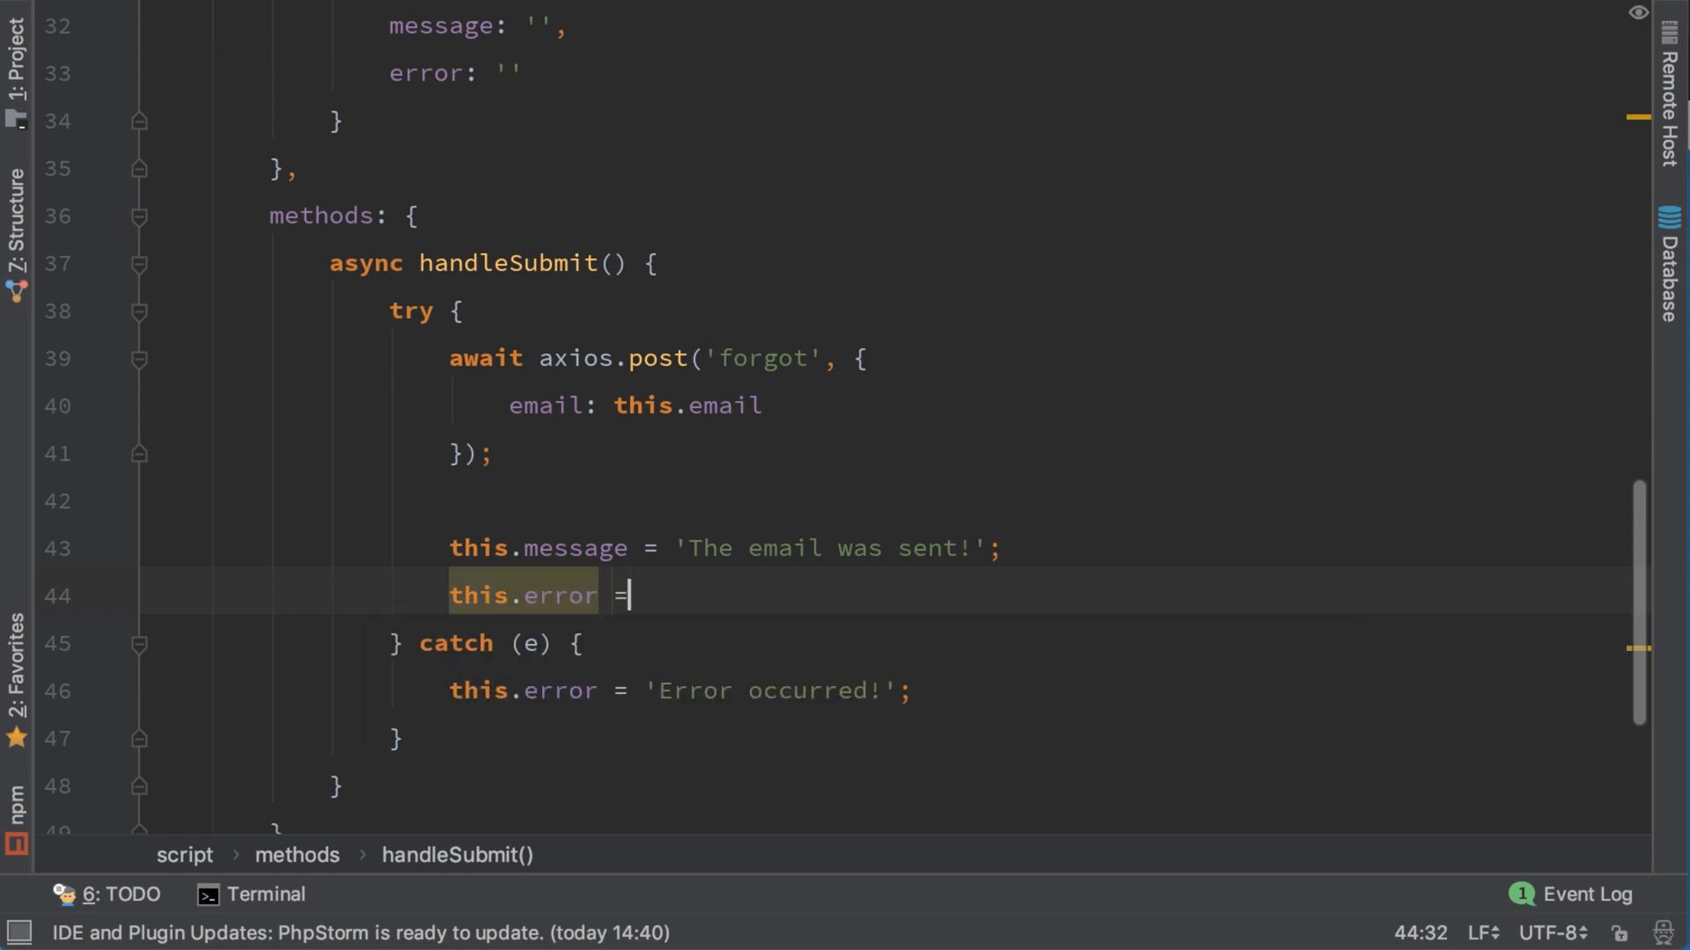
pyautogui.write("'';")
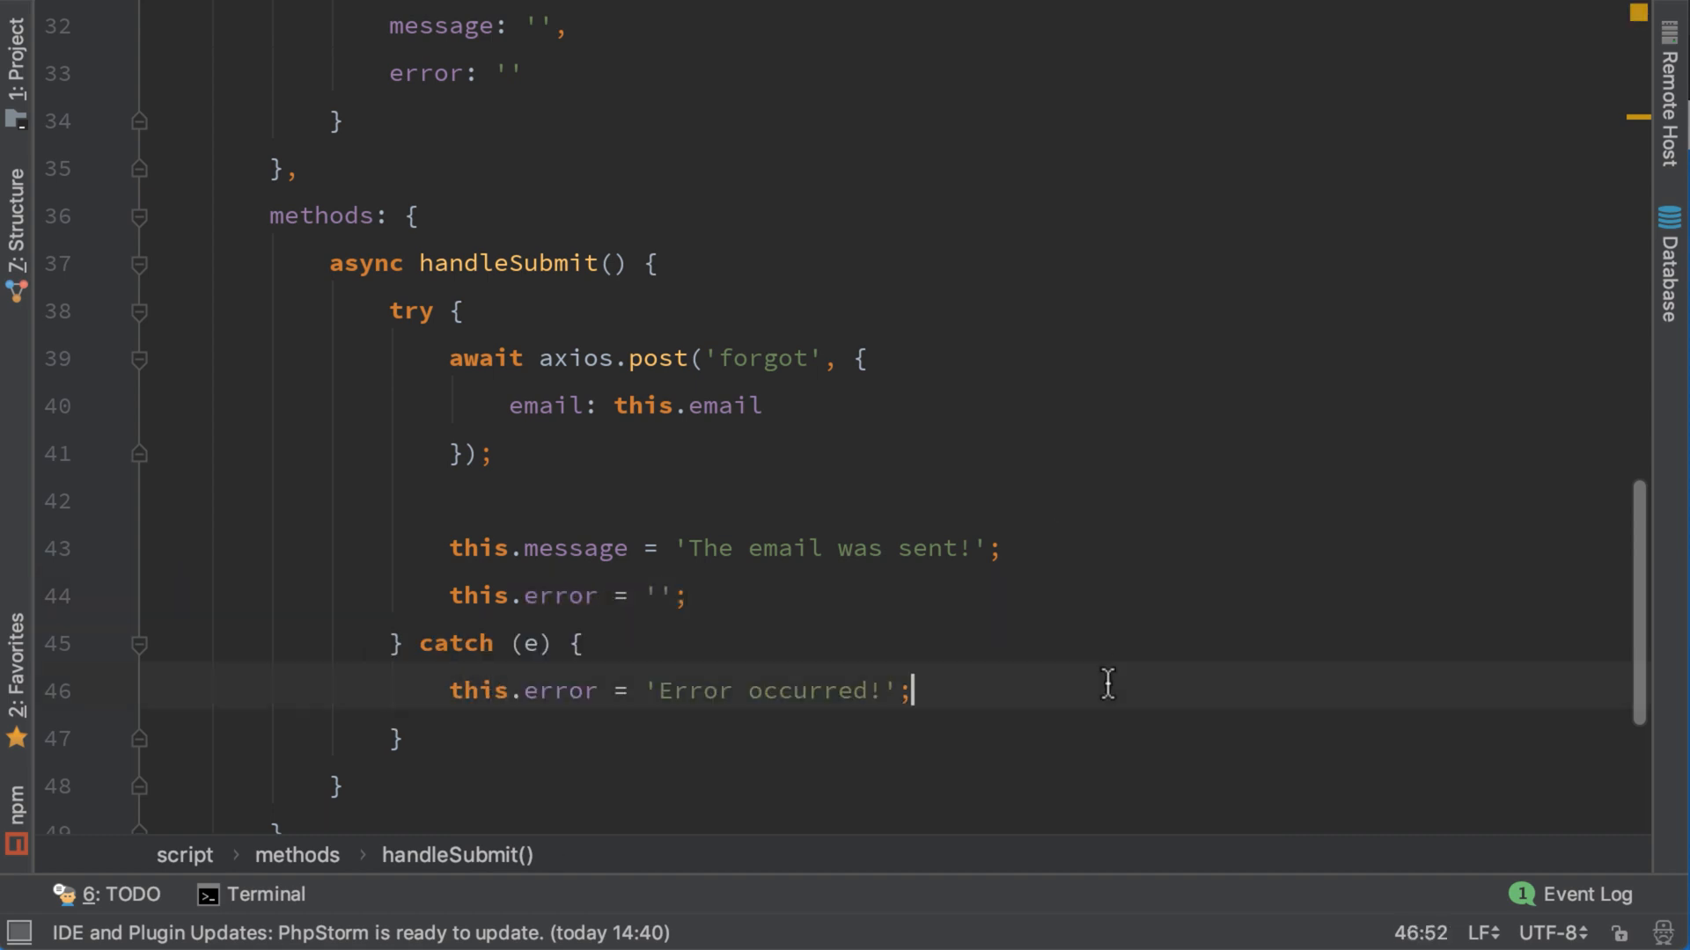
pyautogui.write('this.e')
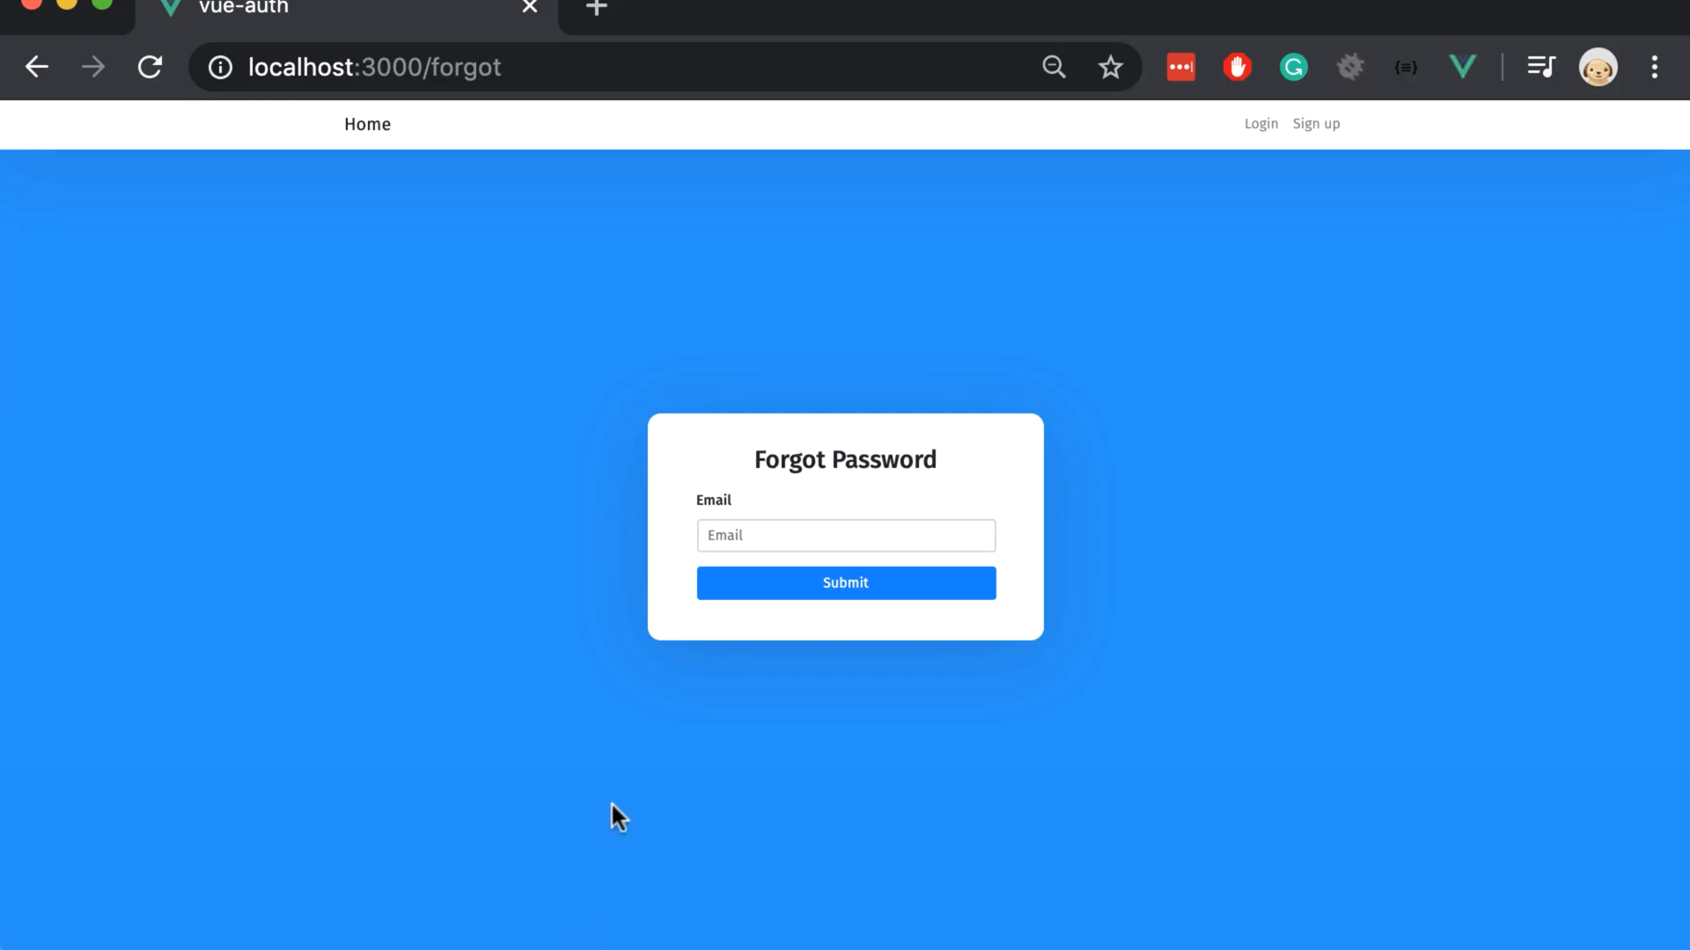
pyautogui.write('a')
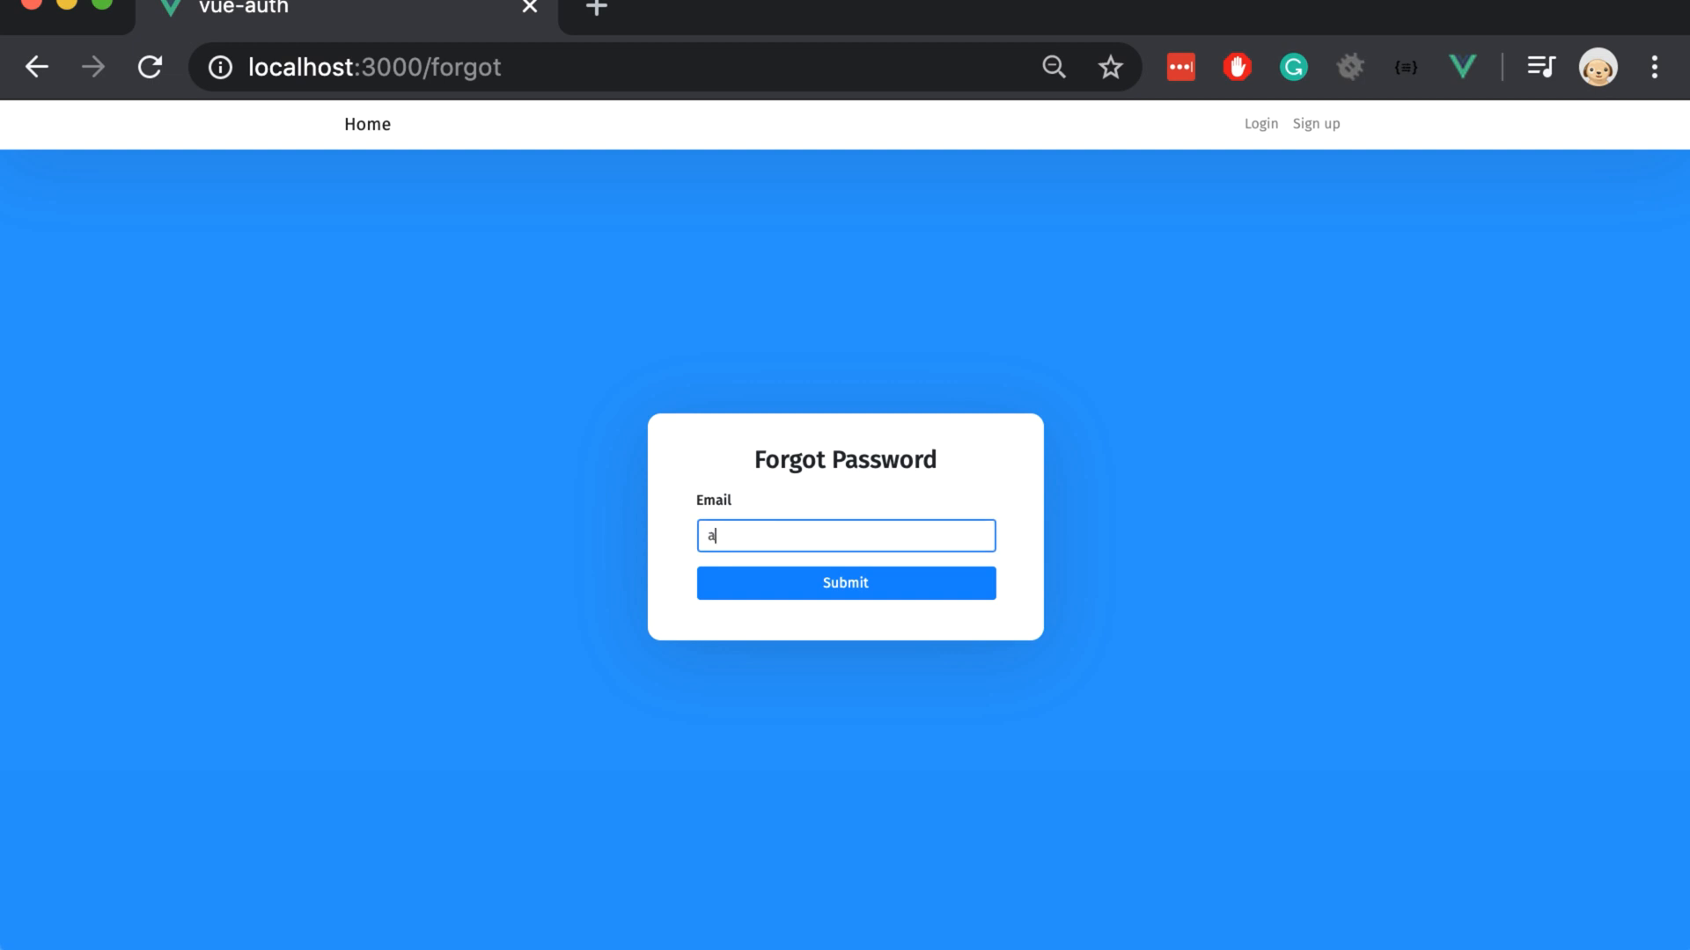
pyautogui.write('@a.com')
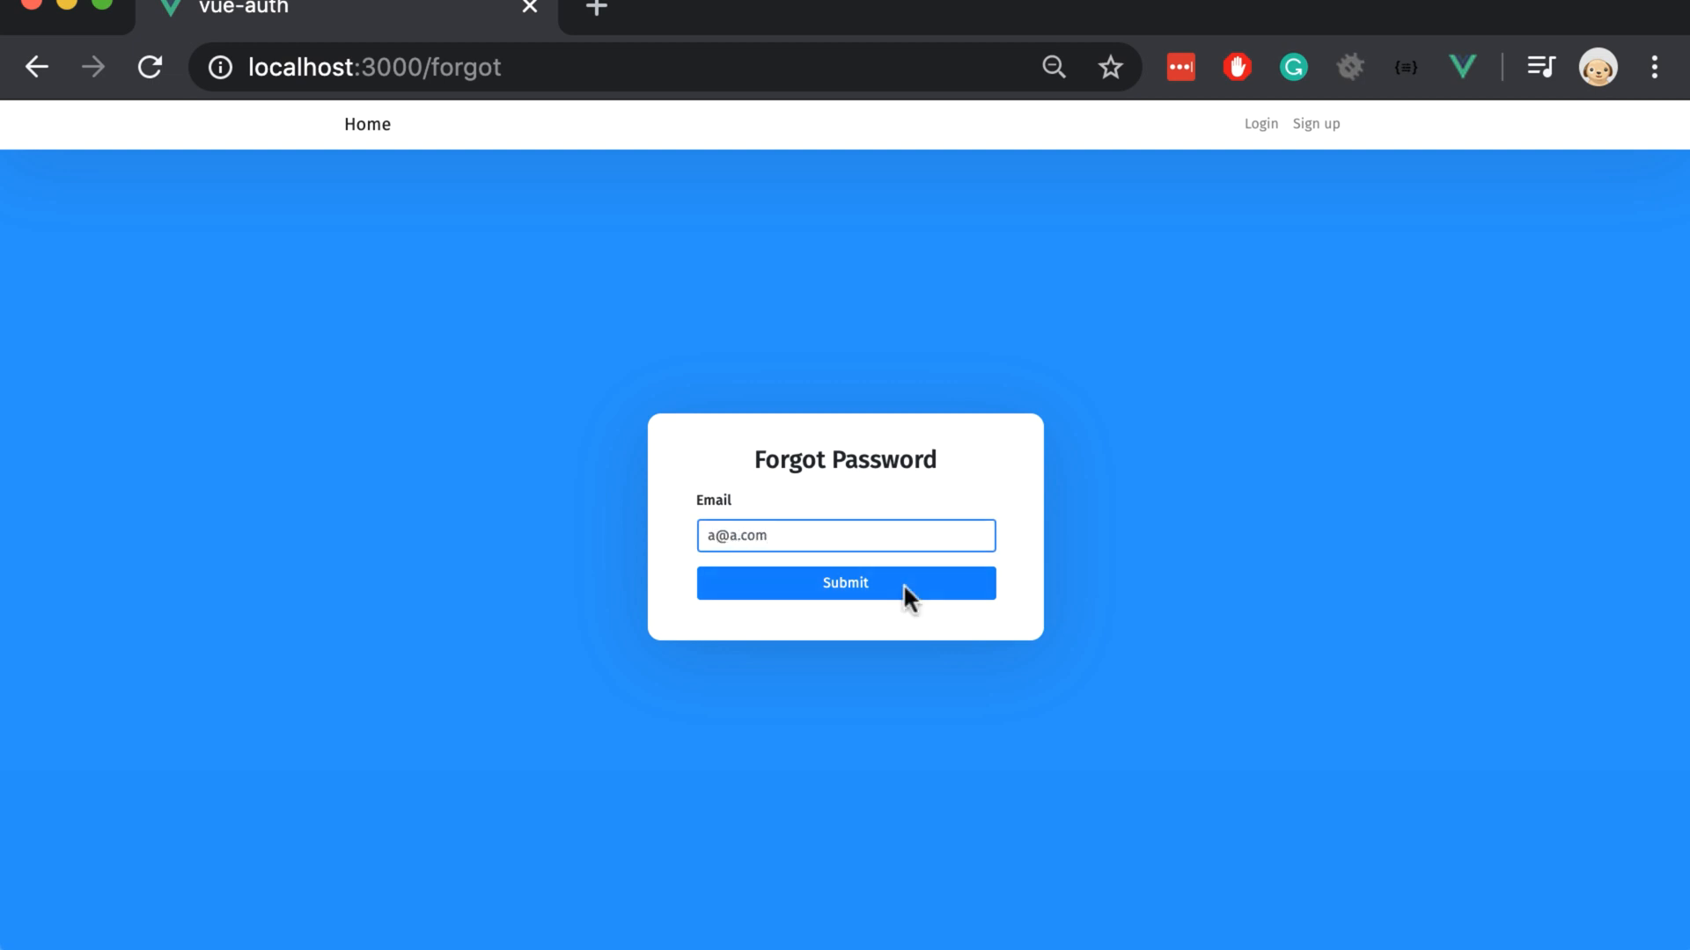
pyautogui.click(845, 583)
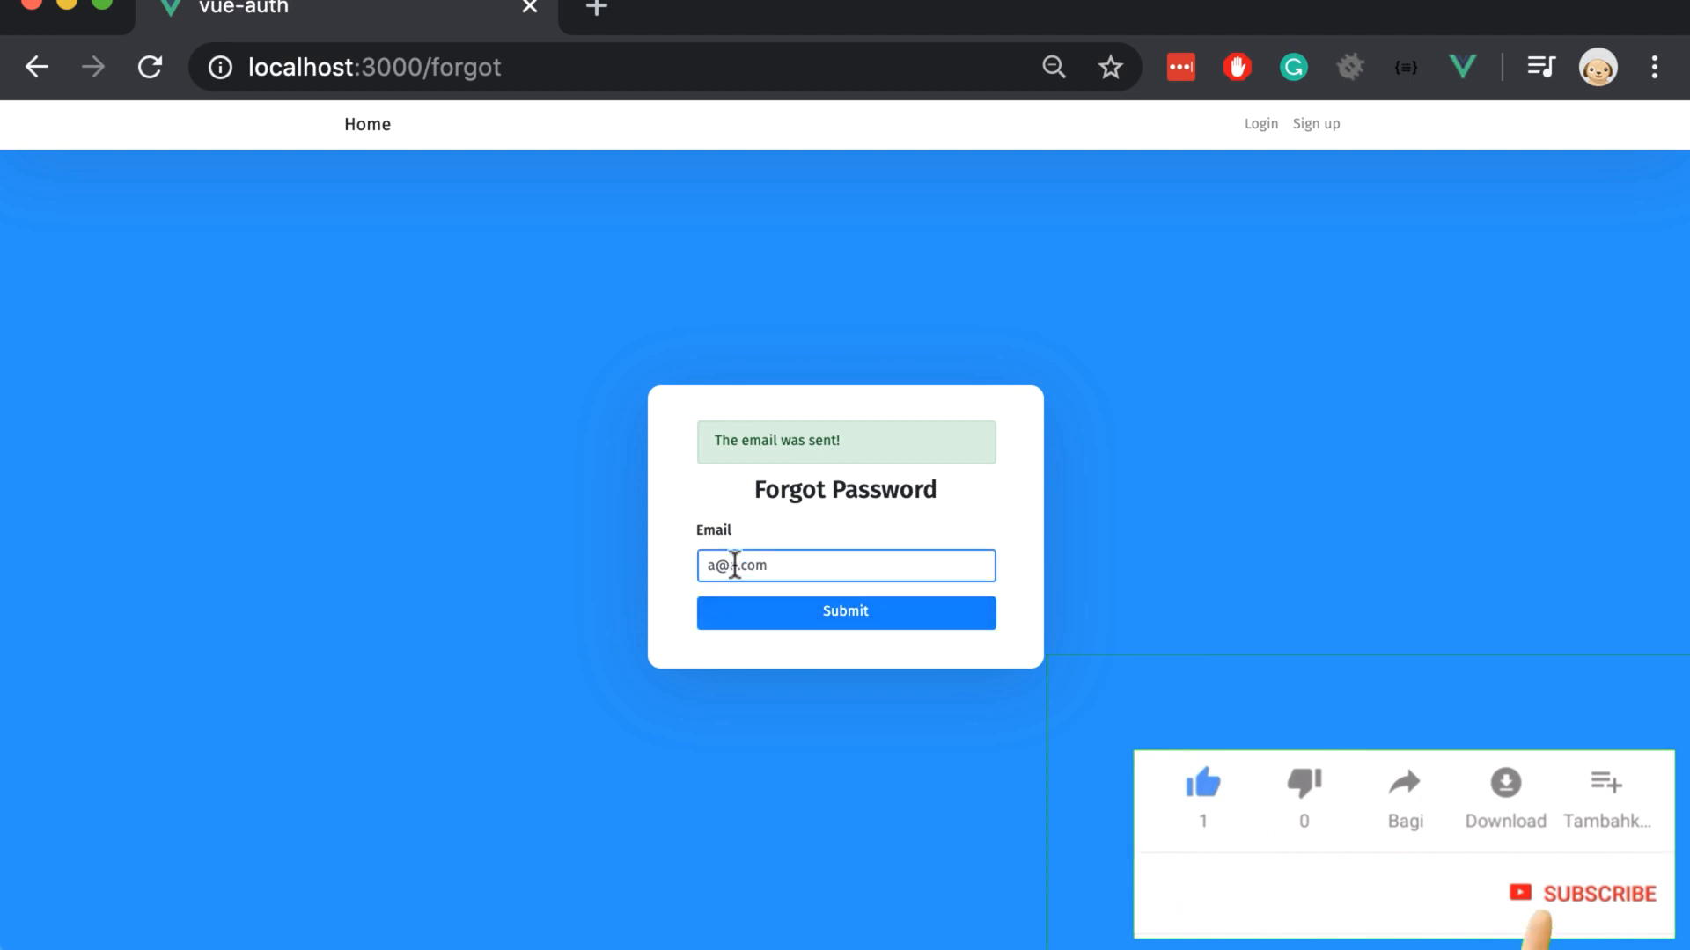
pyautogui.click(845, 611)
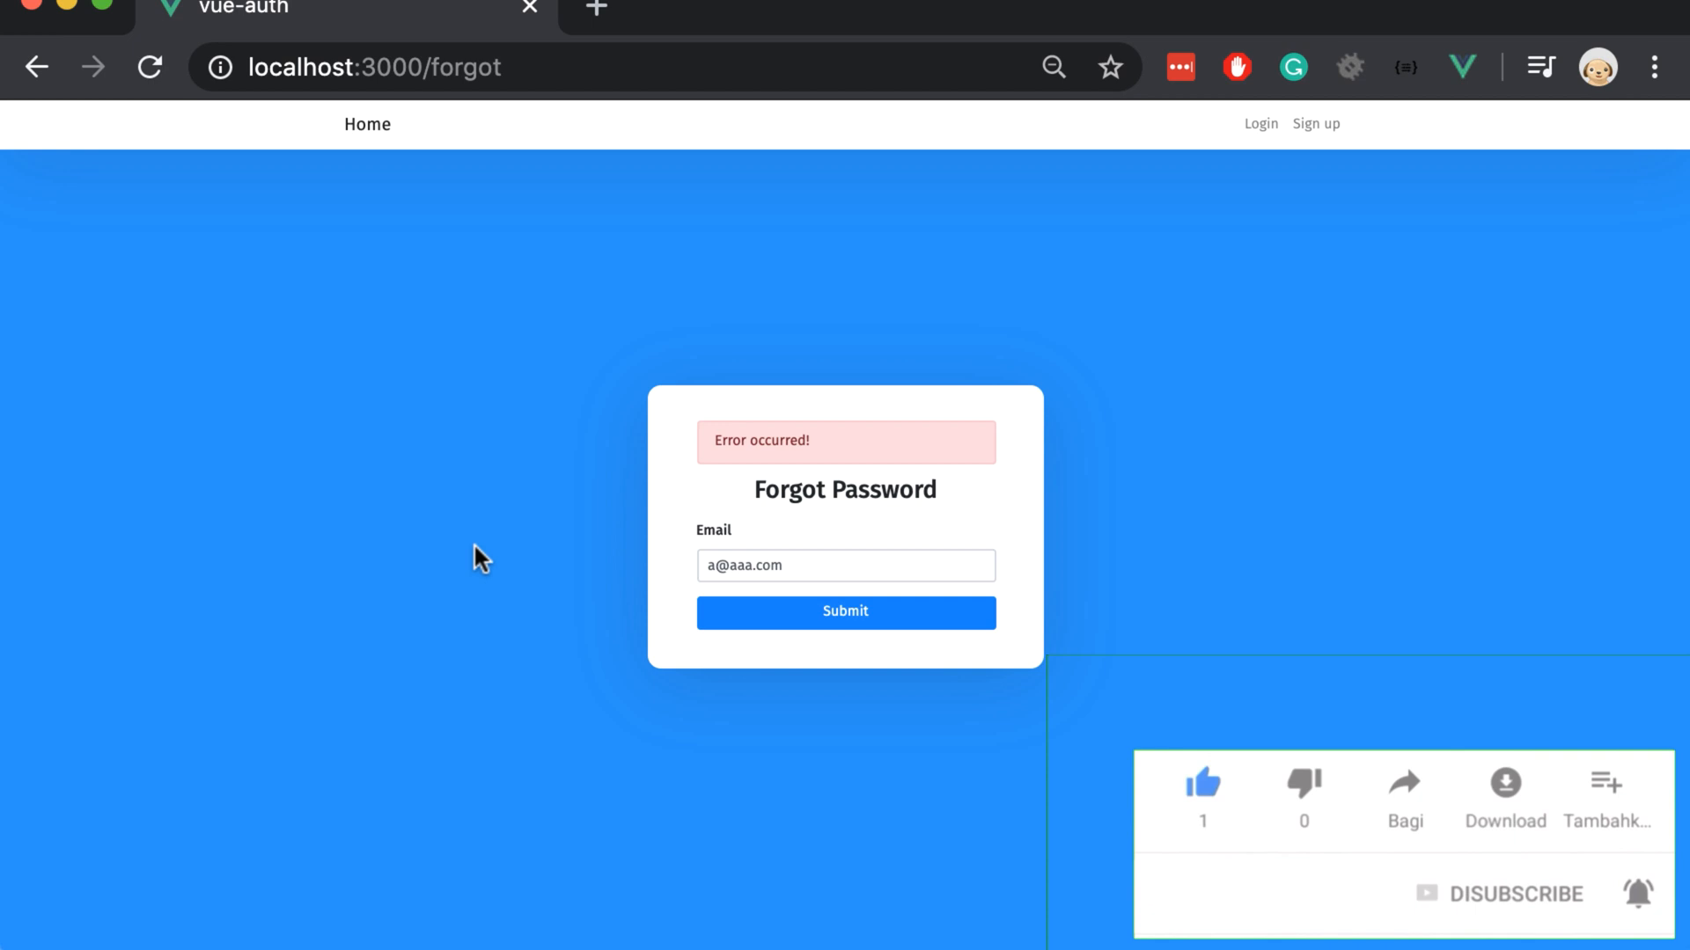
pyautogui.moveTo(1320, 355)
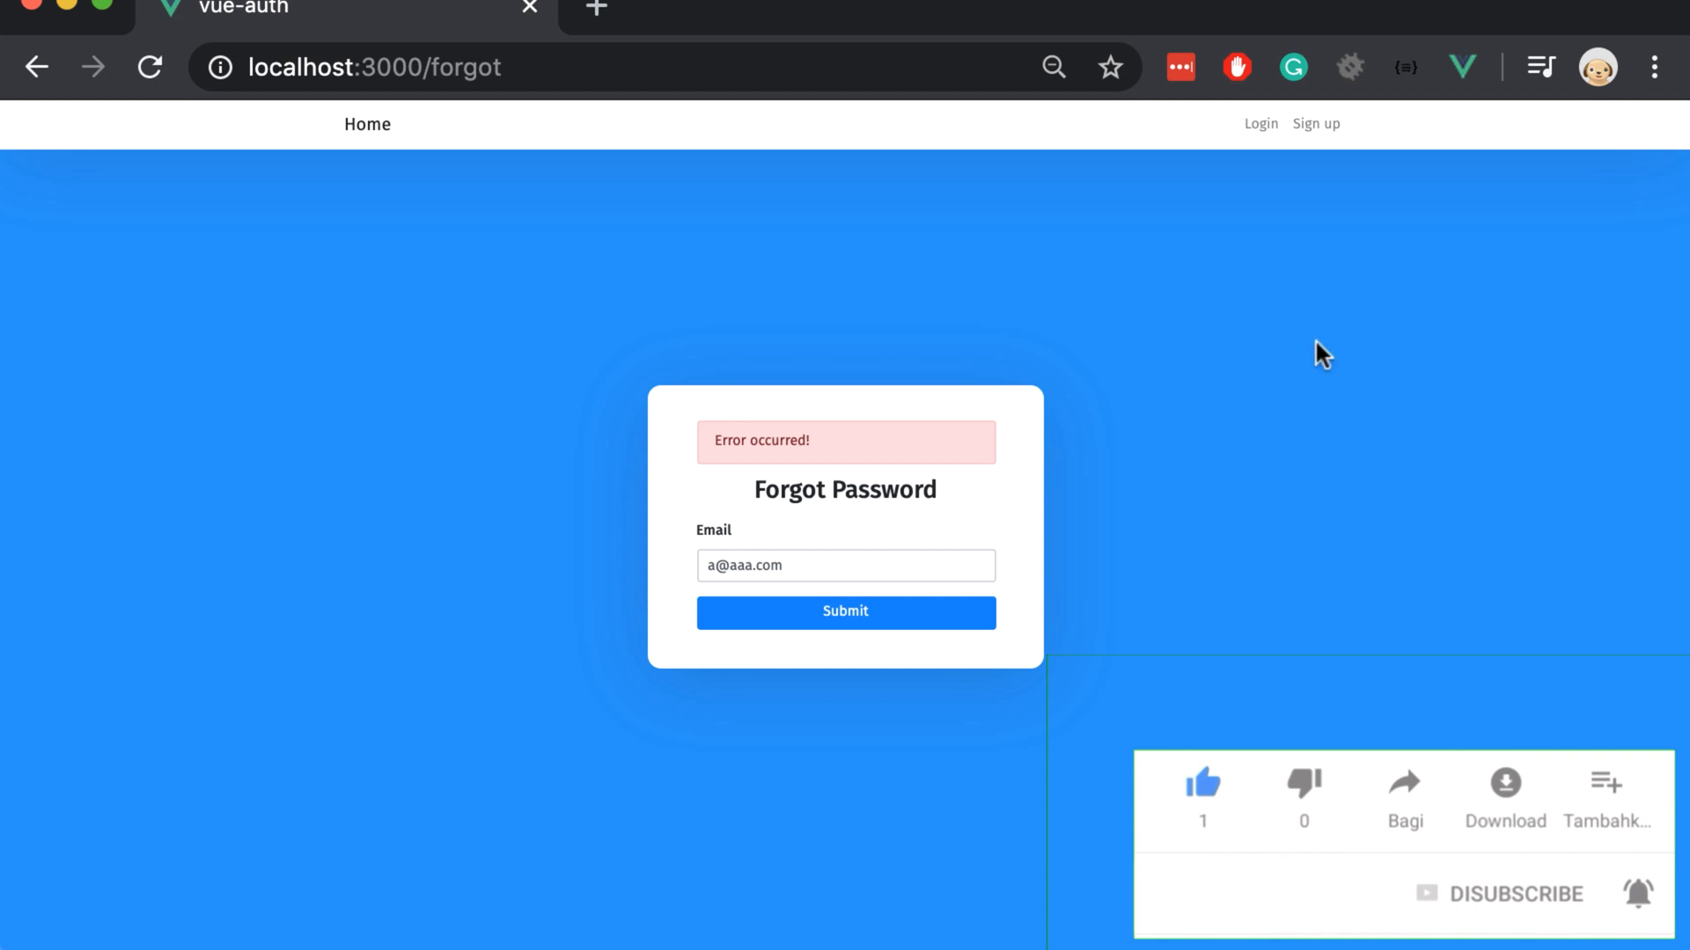